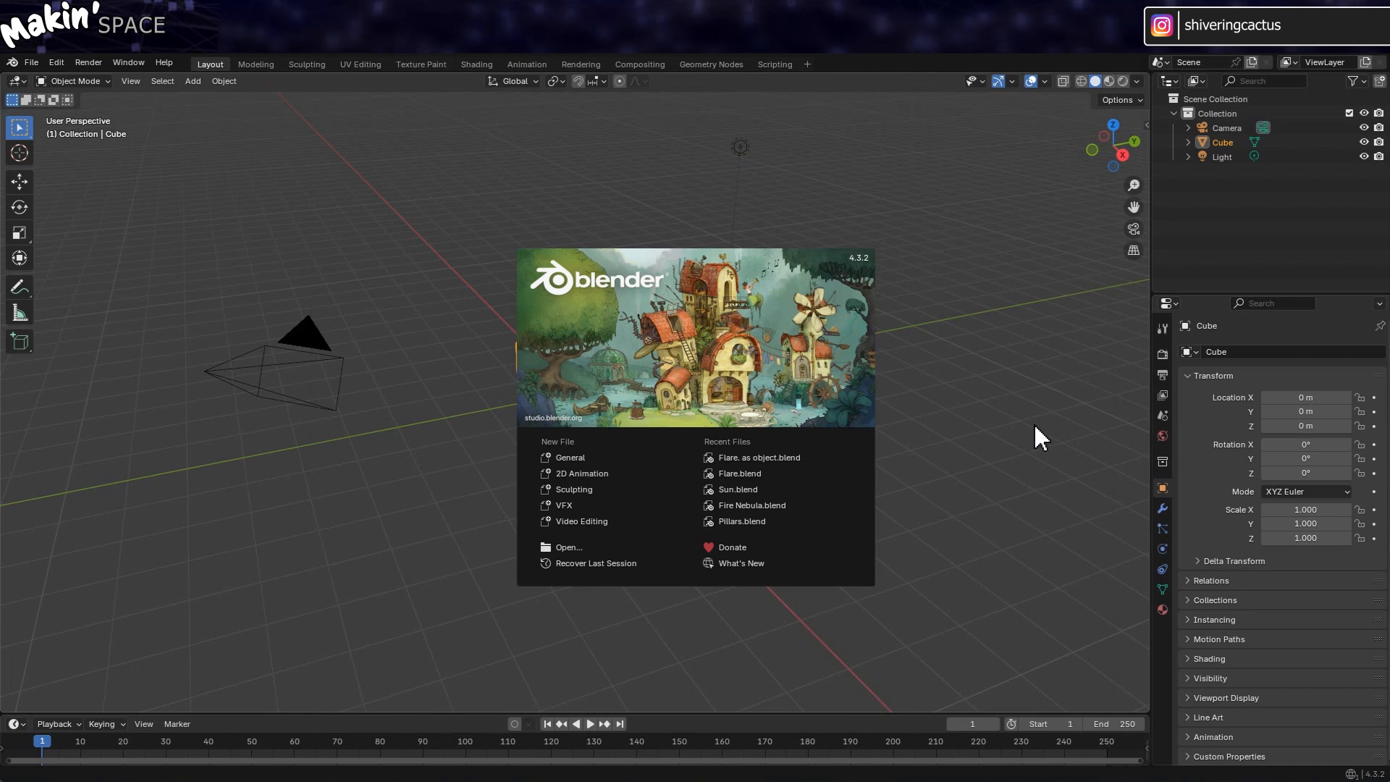
Delete the default camera, cube and light, then add a UV sphere
key(Delete)
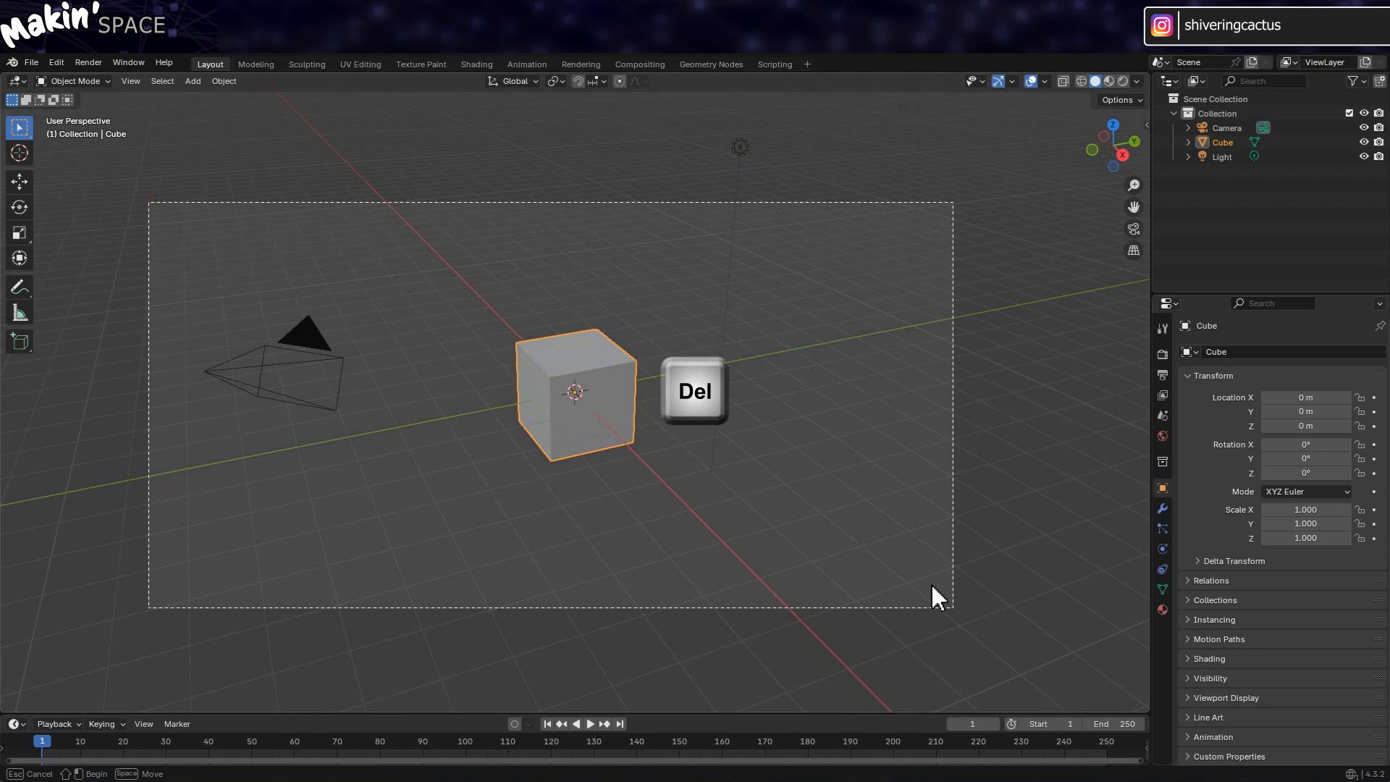
key(Delete)
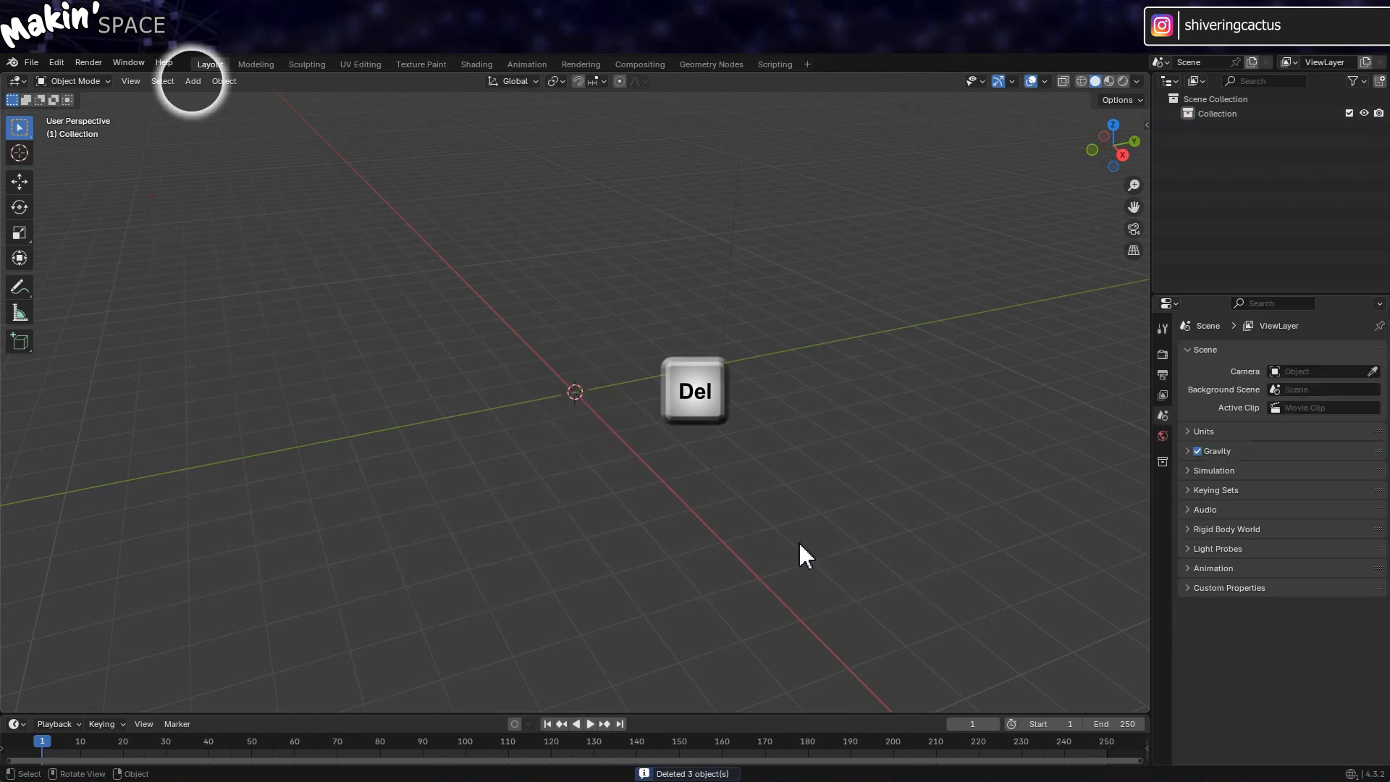
click(193, 80)
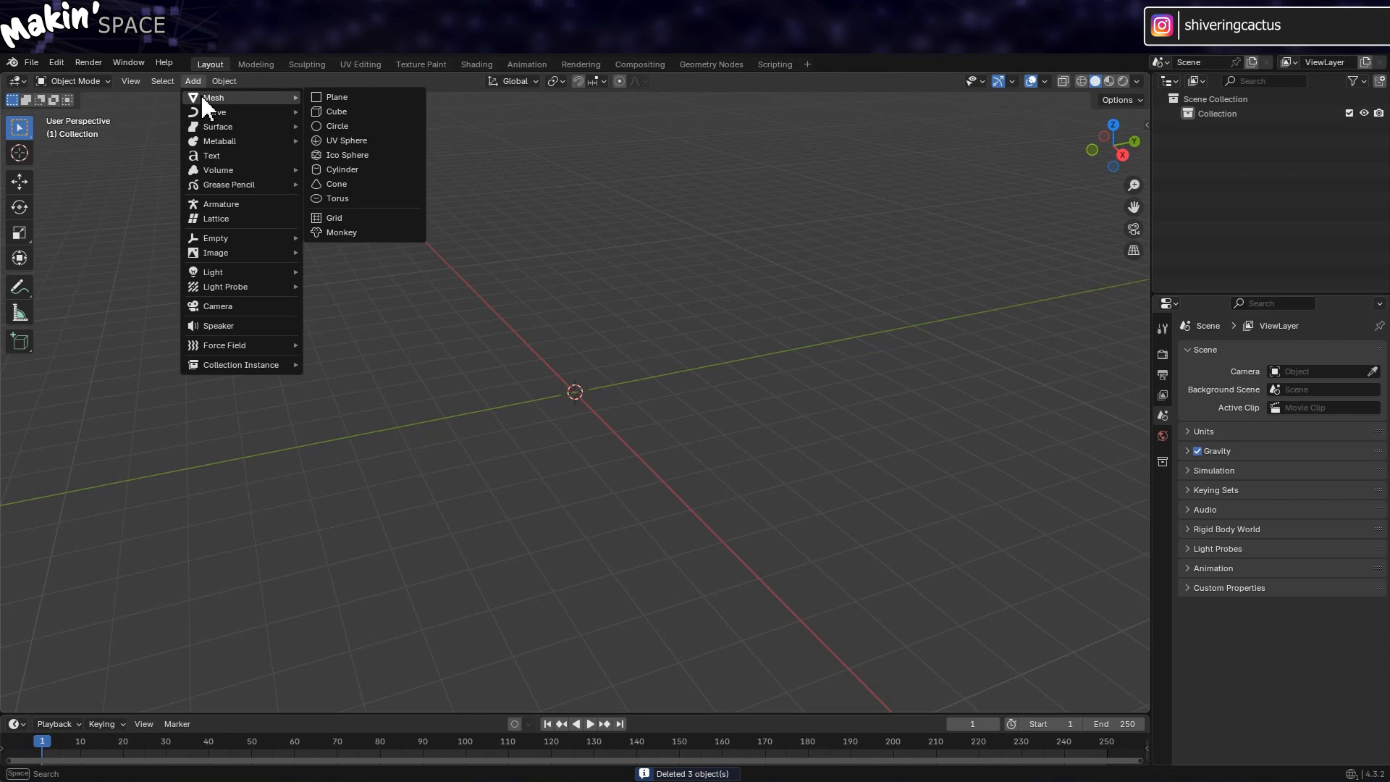
mouse_move(347, 140)
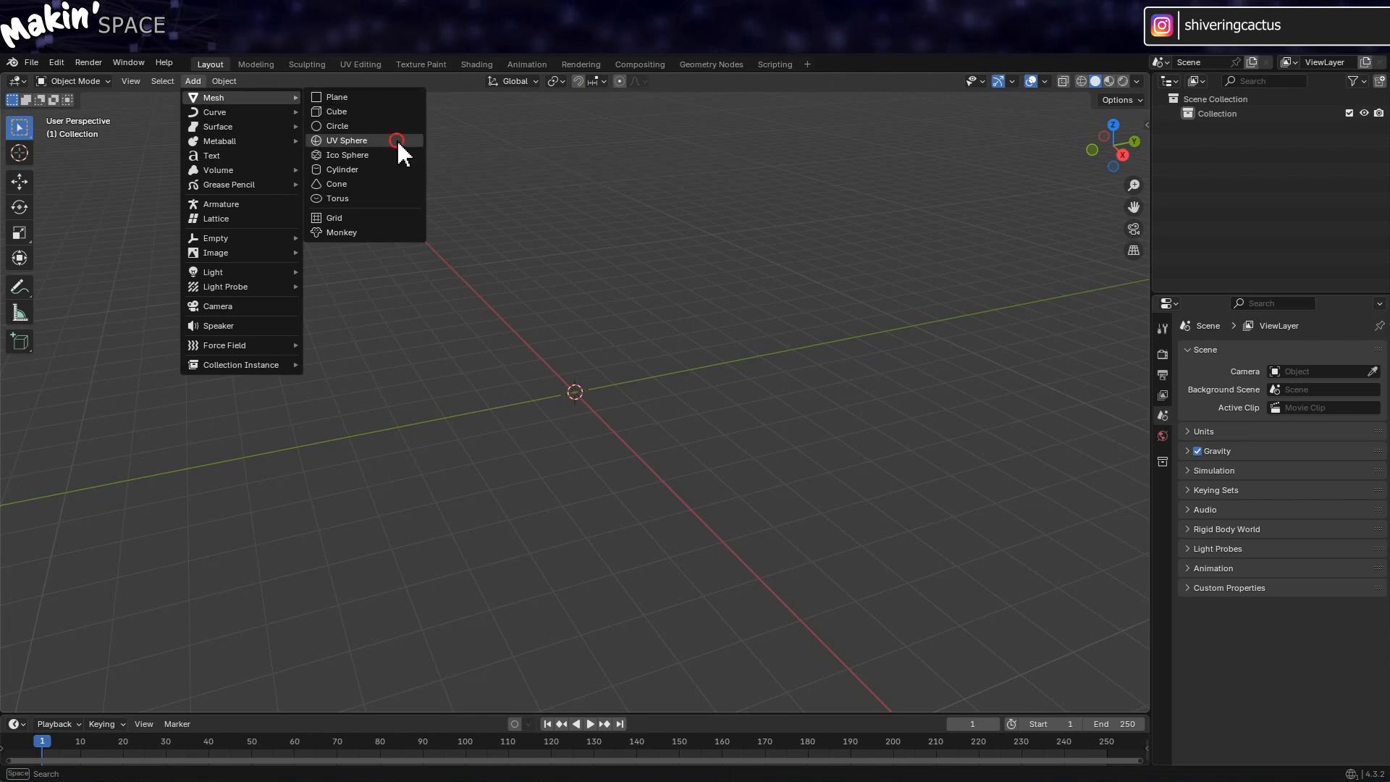
click(347, 139)
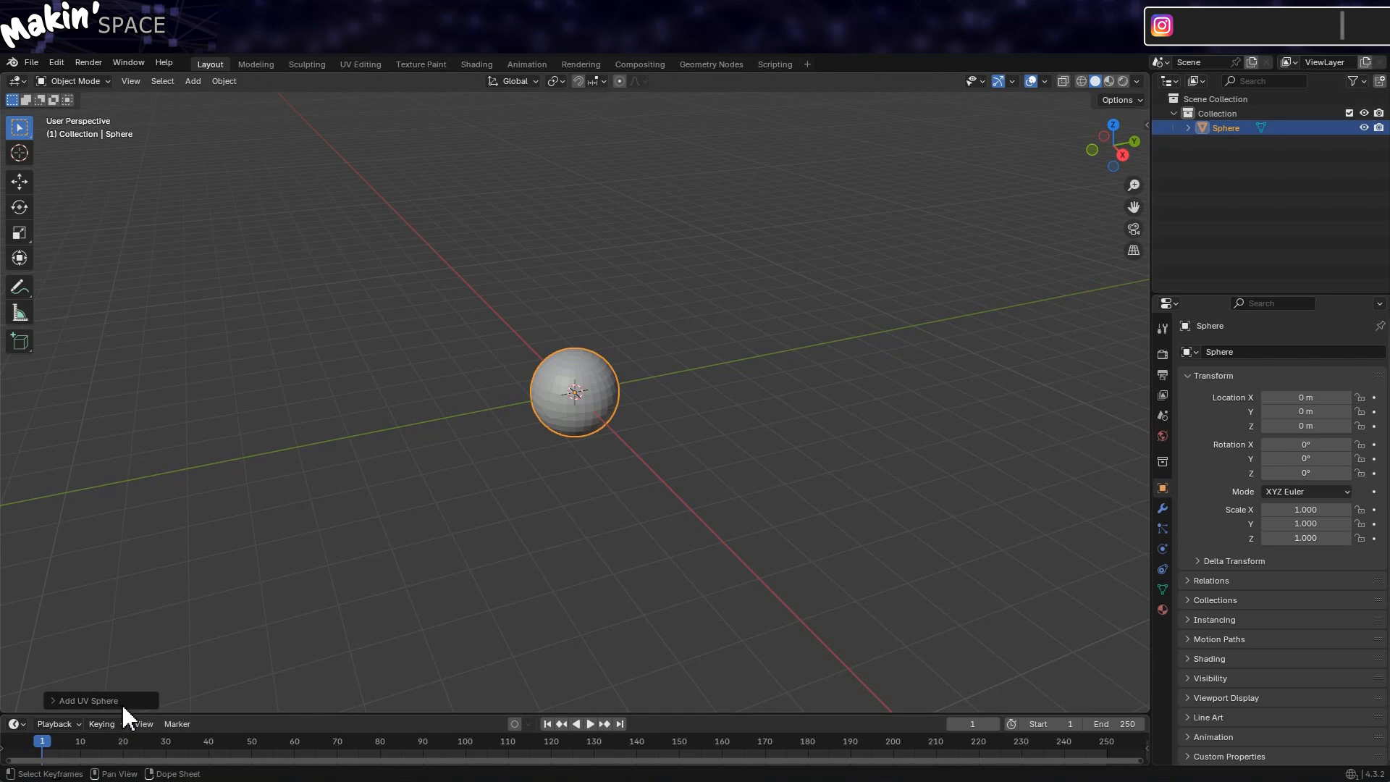
Select the UV sphere and apply Shade Auto Smooth to it
click(87, 700)
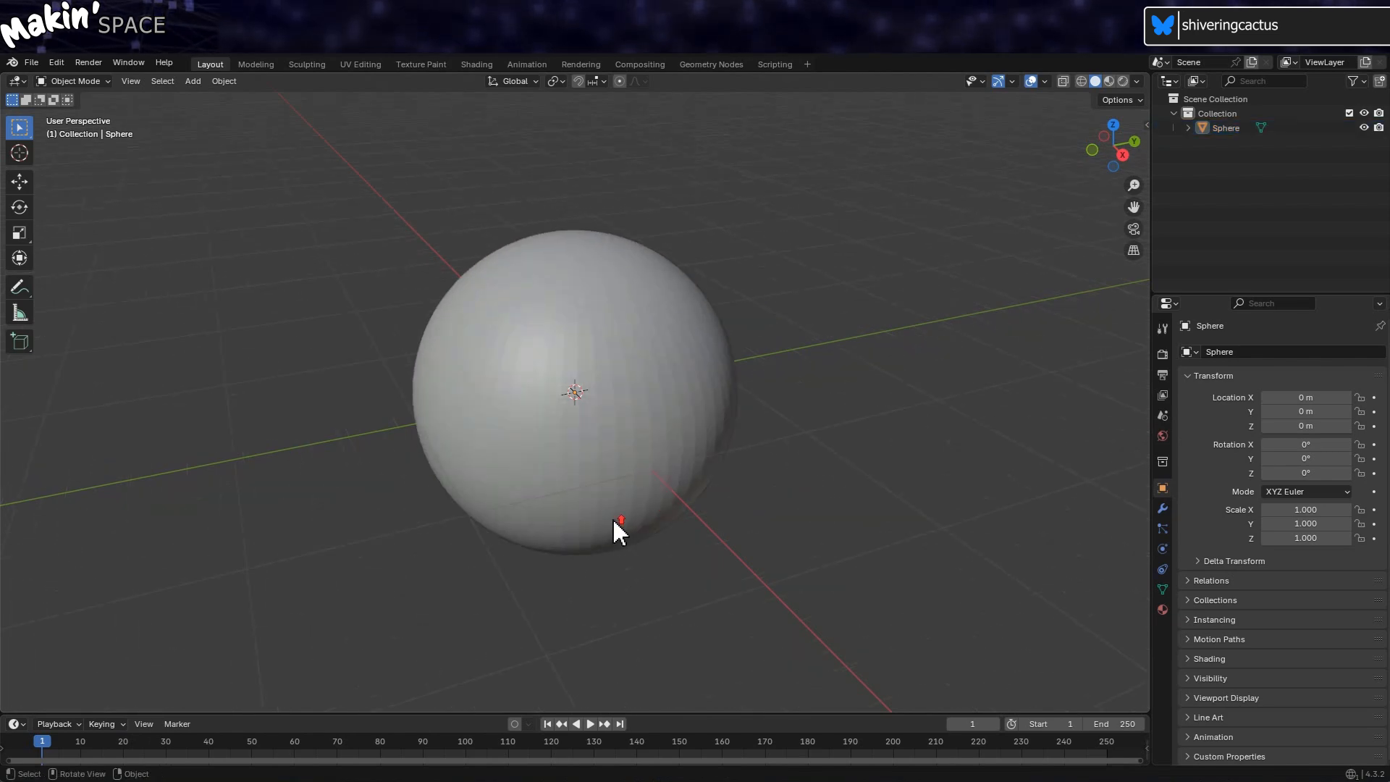
click(617, 523)
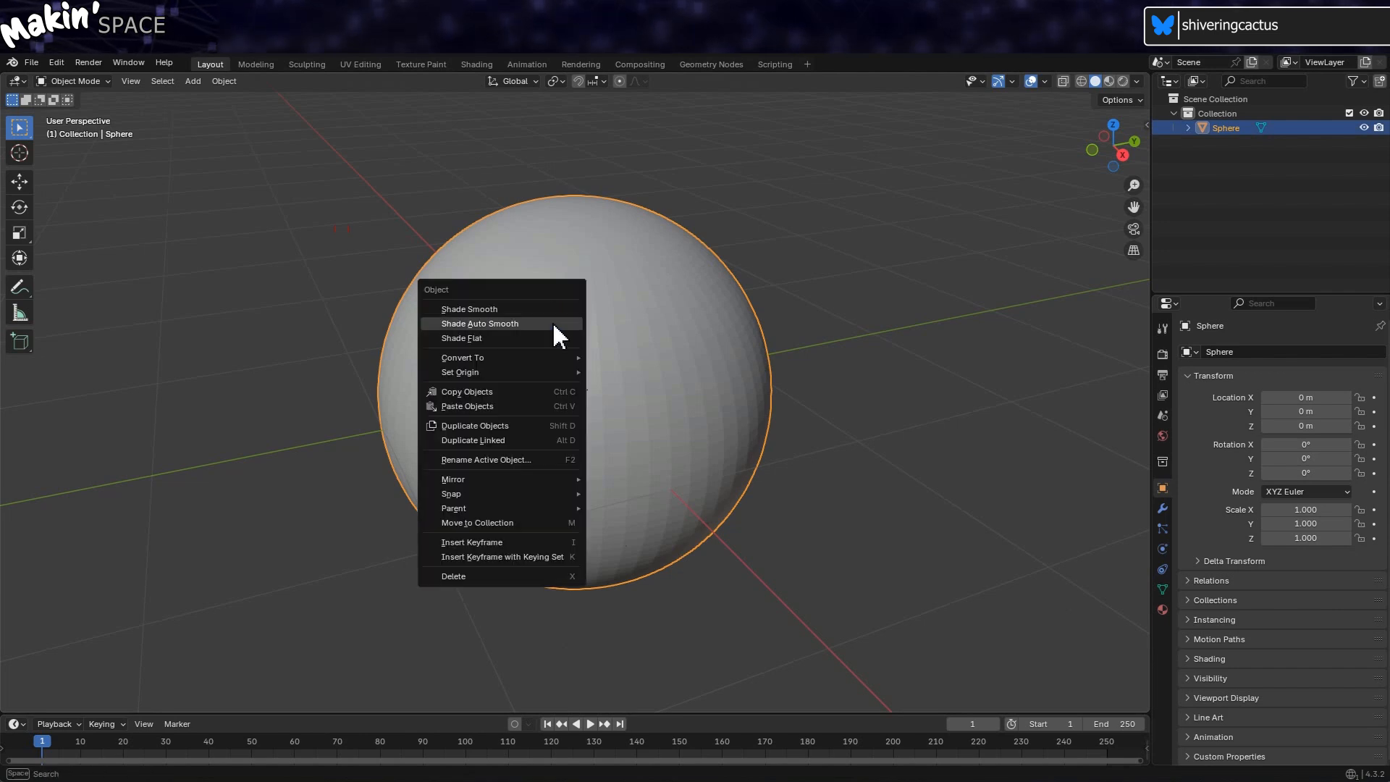
click(480, 323)
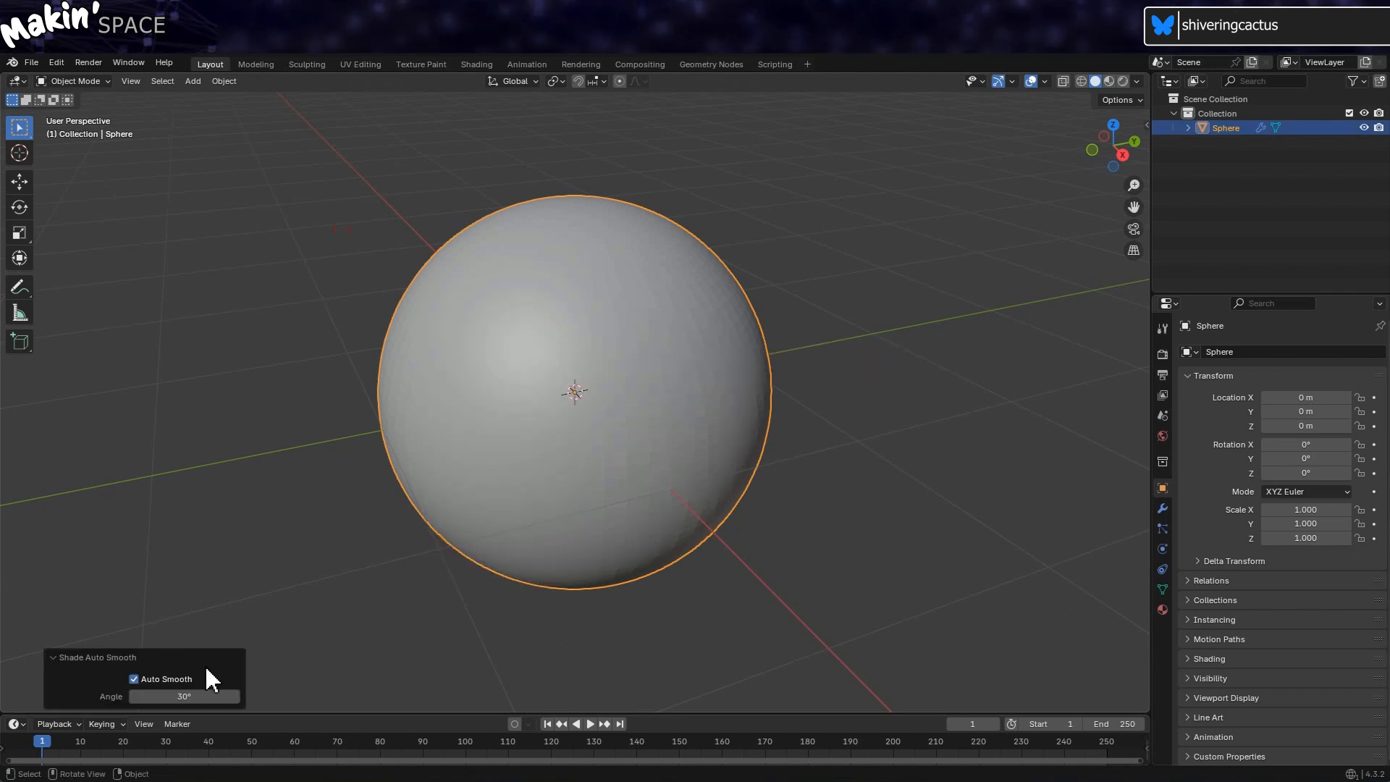
click(270, 551)
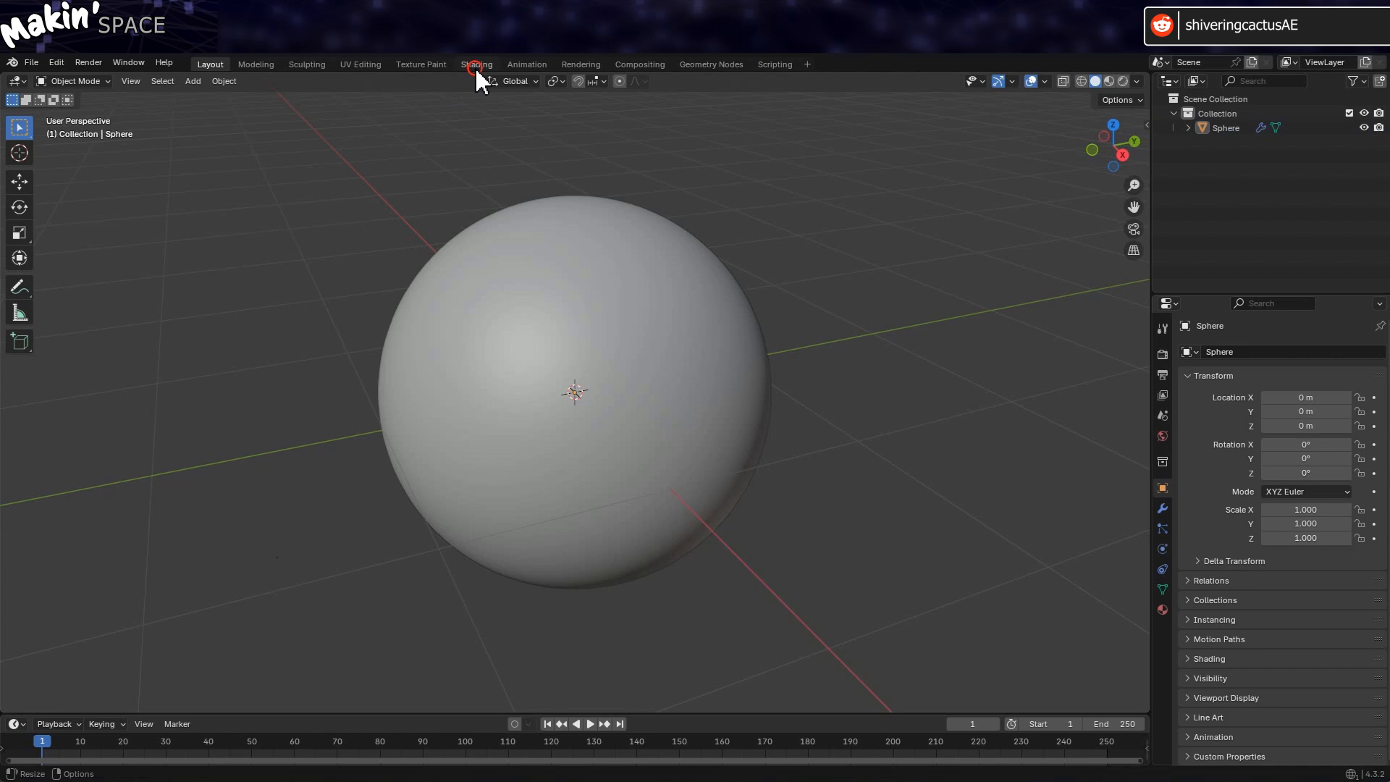
In the Shading workspace, select the sphere's mesh data and add a new Principled BSDF material
click(476, 64)
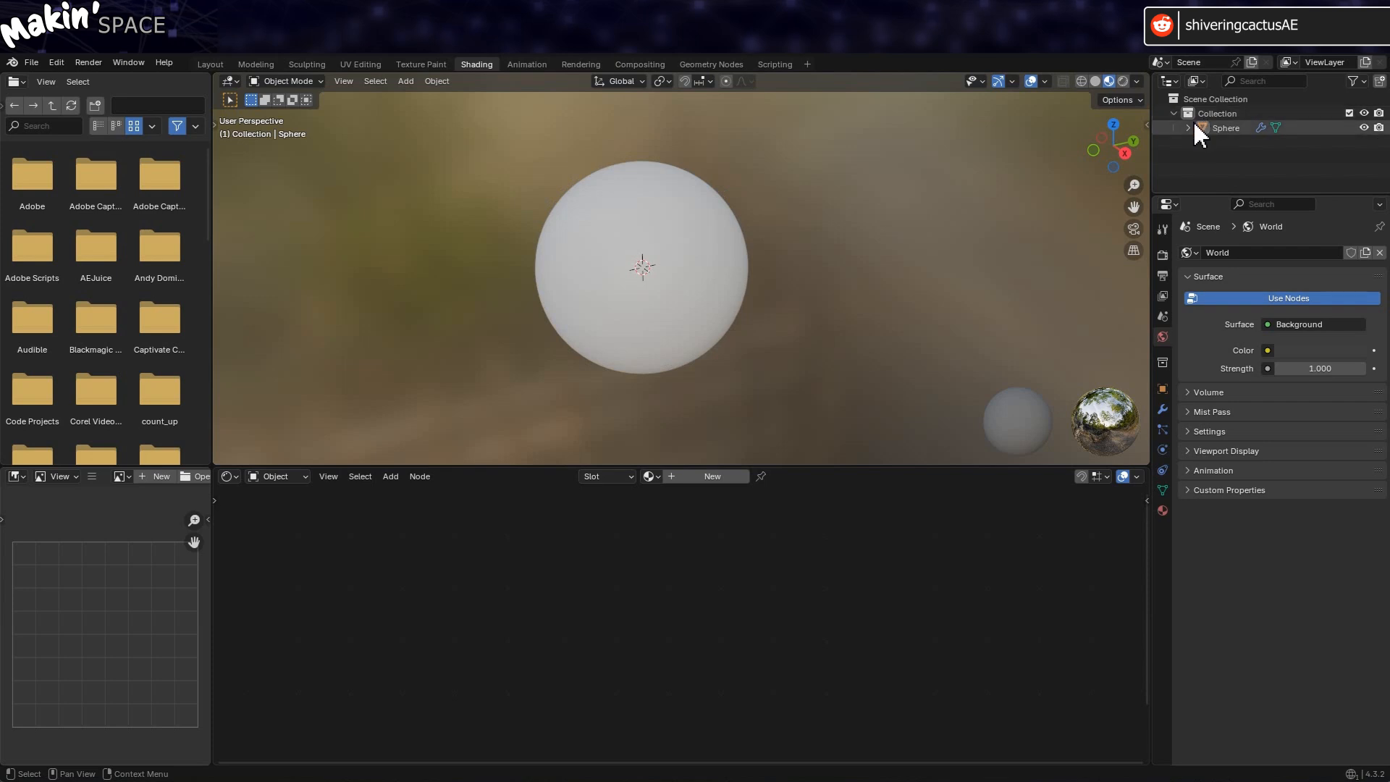
click(1188, 127)
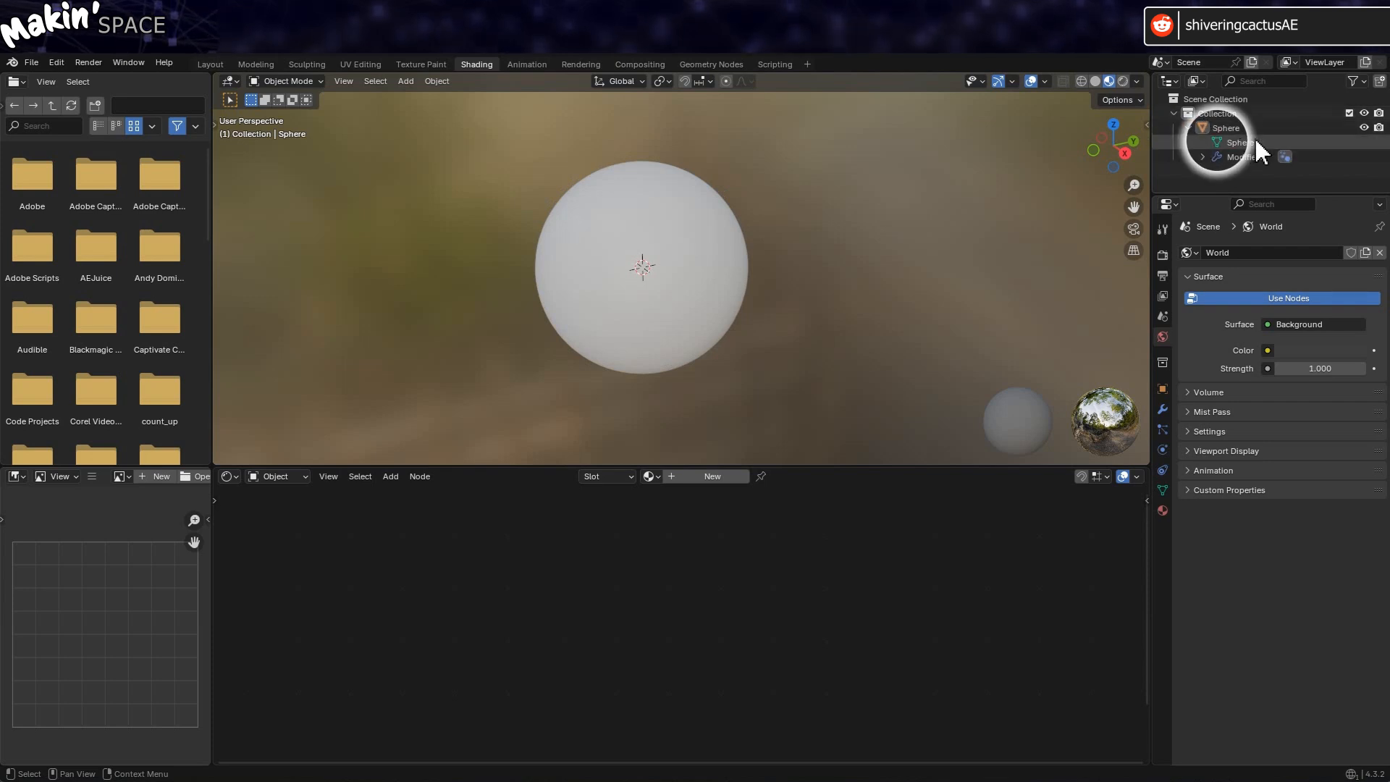
click(1239, 142)
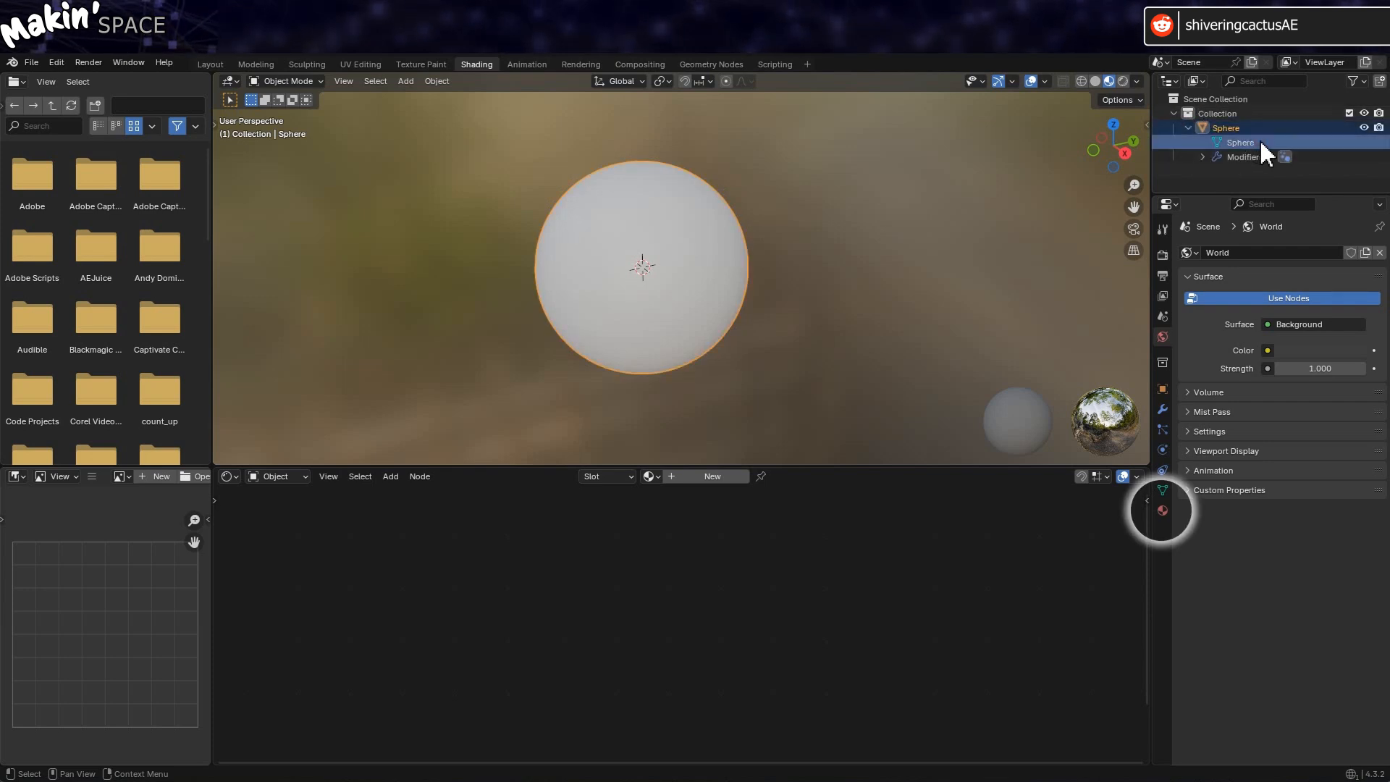
mouse_move(1162, 510)
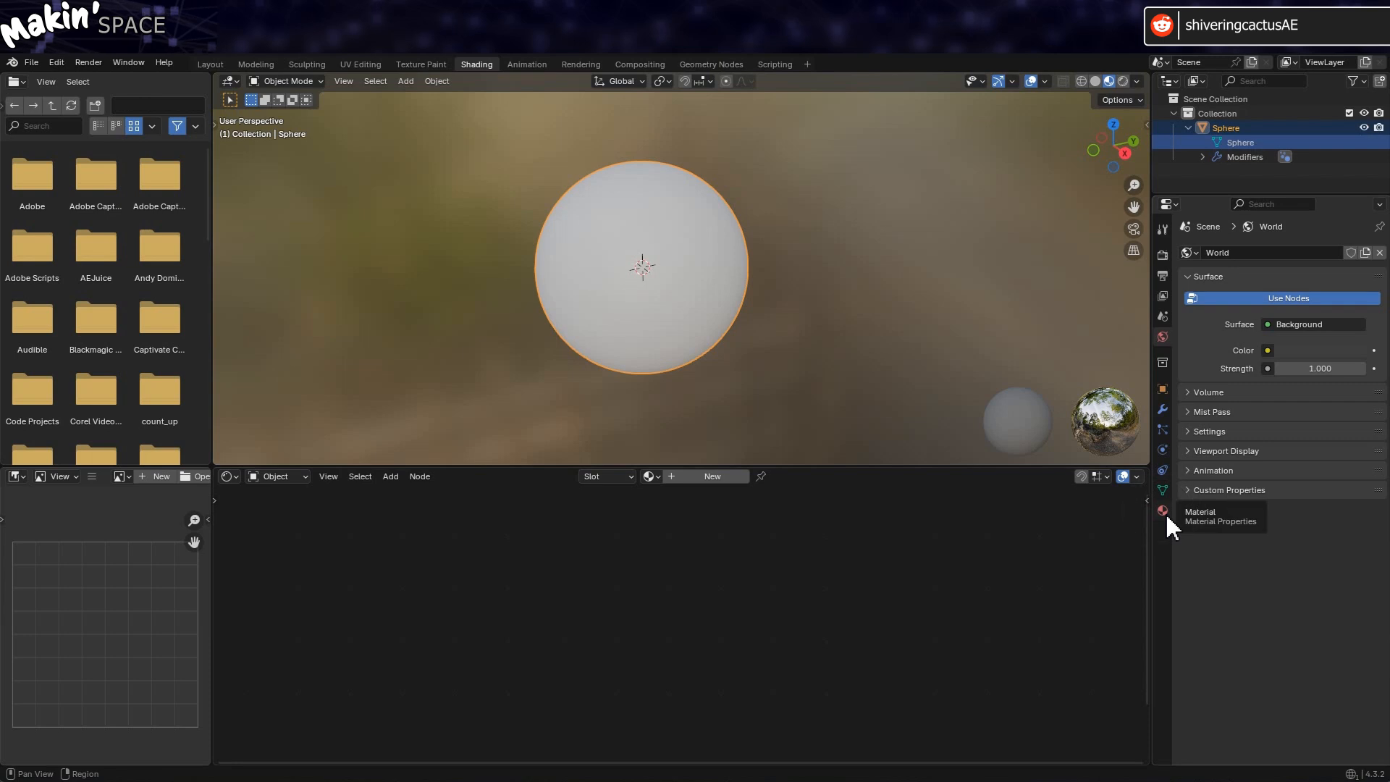
click(1161, 510)
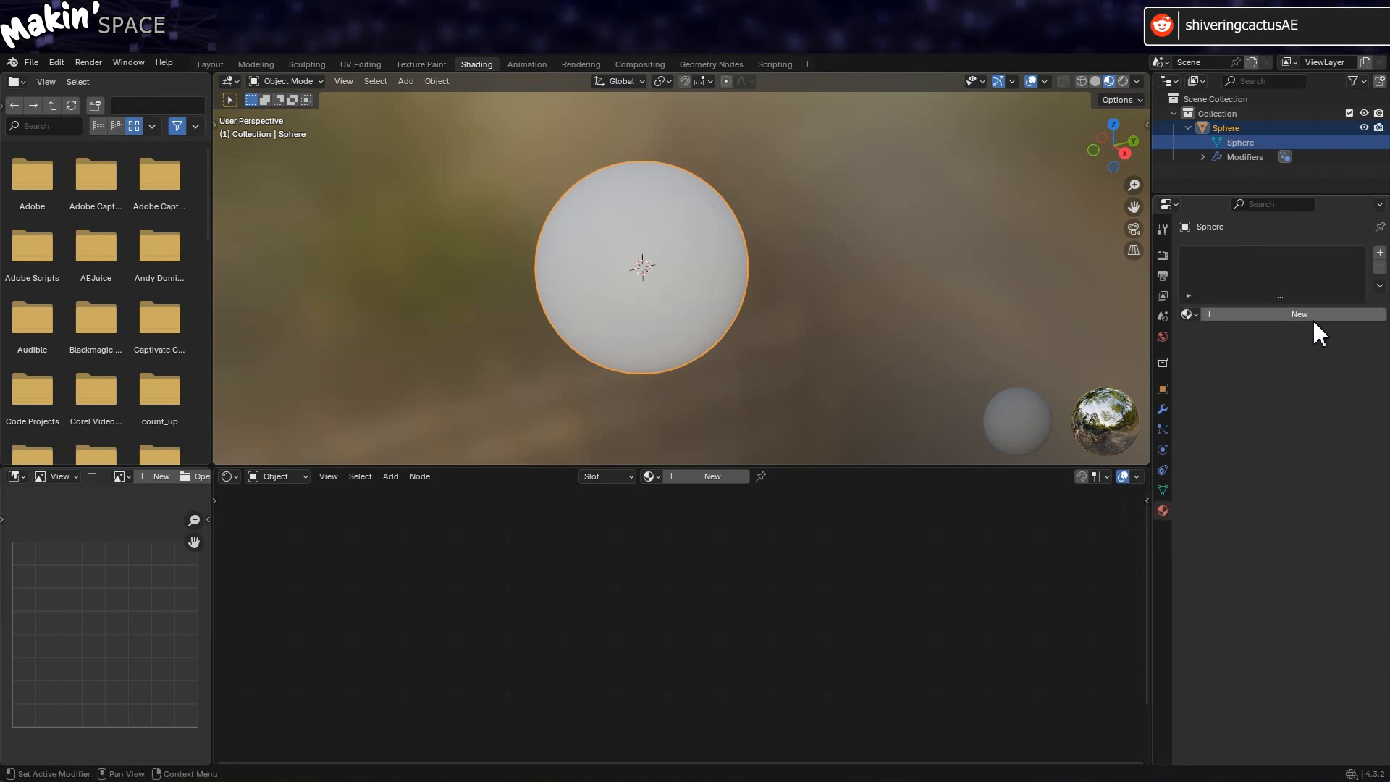
click(1298, 314)
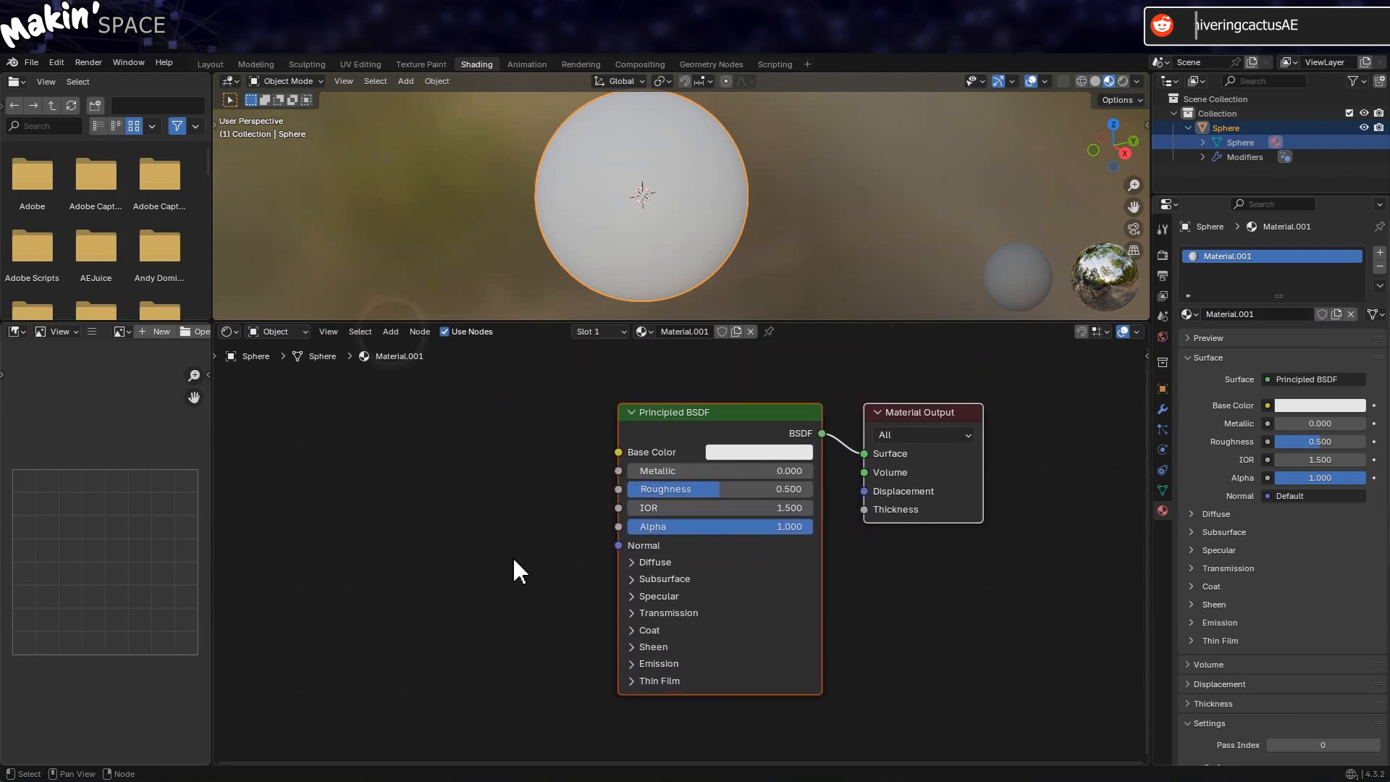
Add an Image Texture node with Texture Map.png and link its Color to Base Color
click(390, 331)
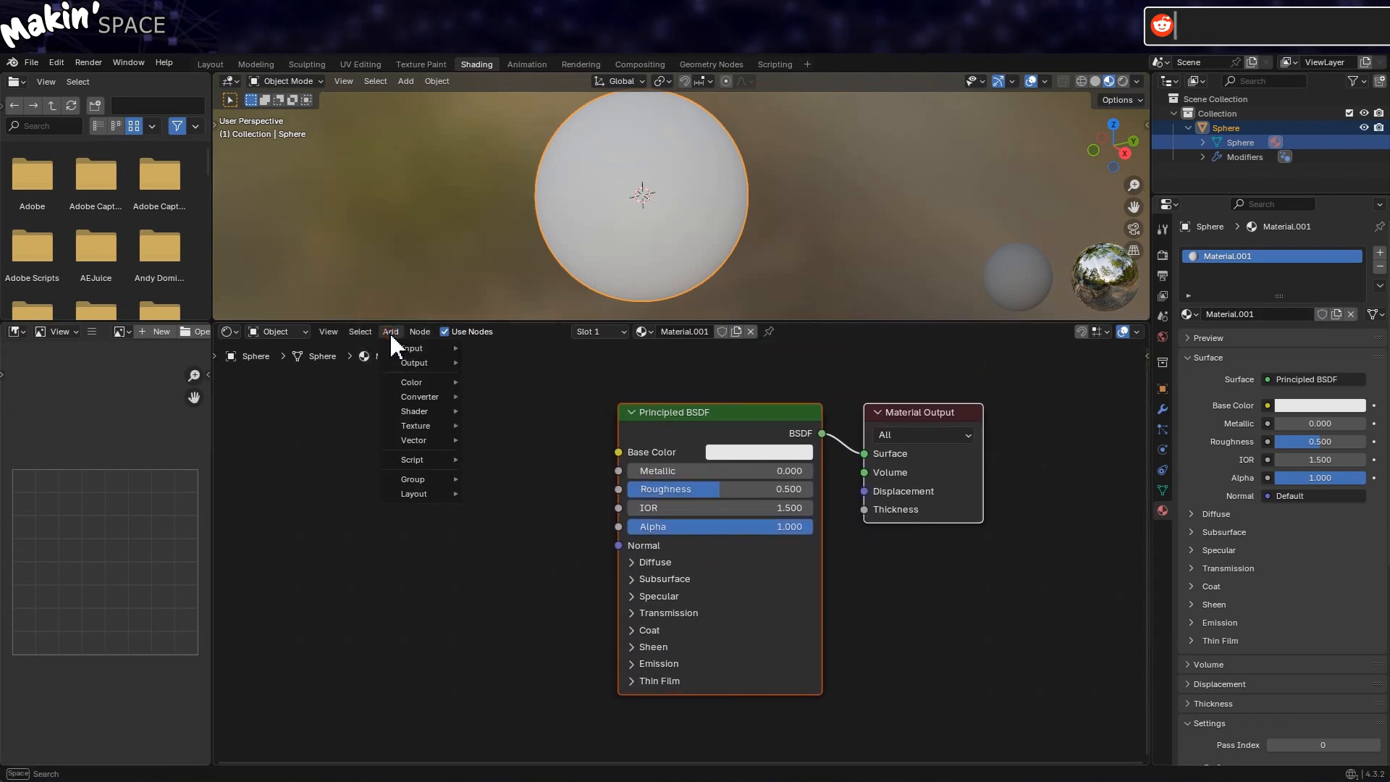
mouse_move(415, 425)
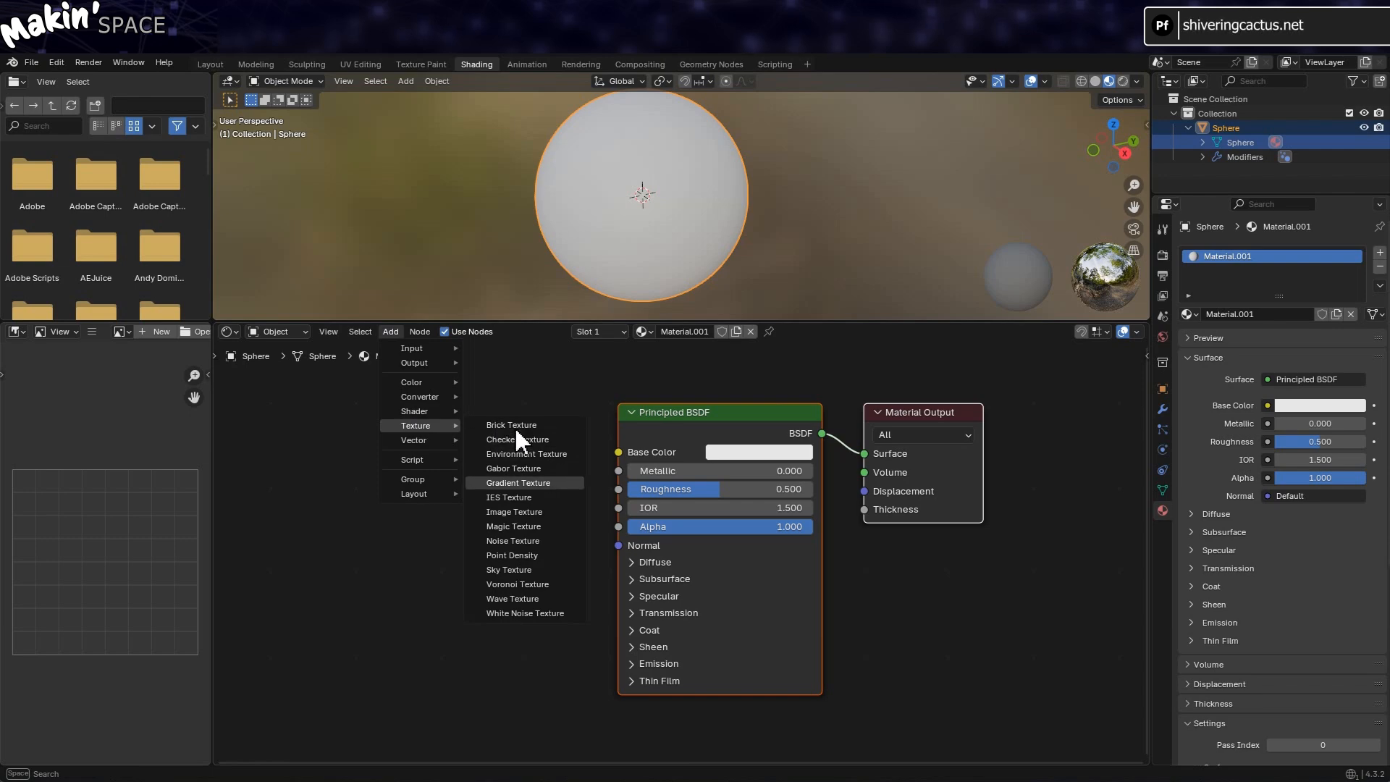
mouse_move(576, 522)
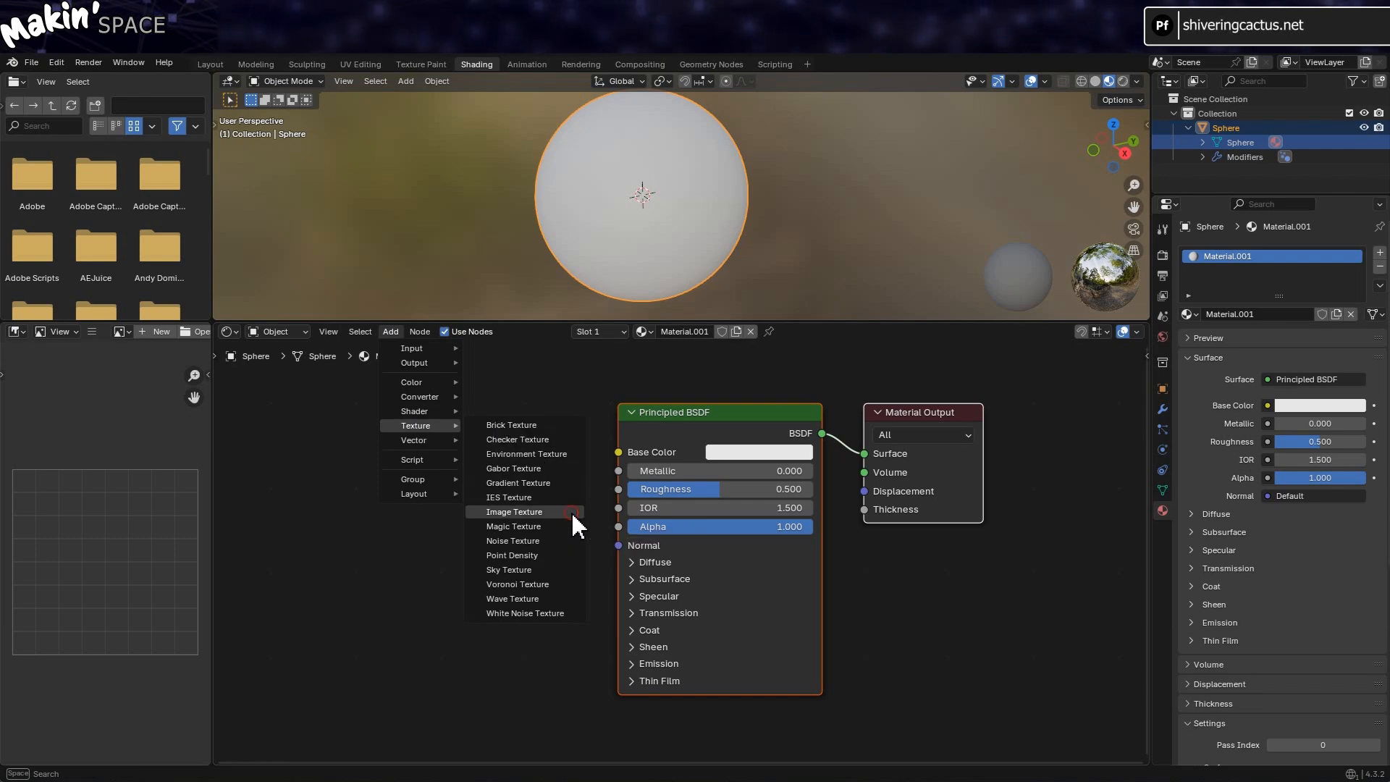
click(514, 512)
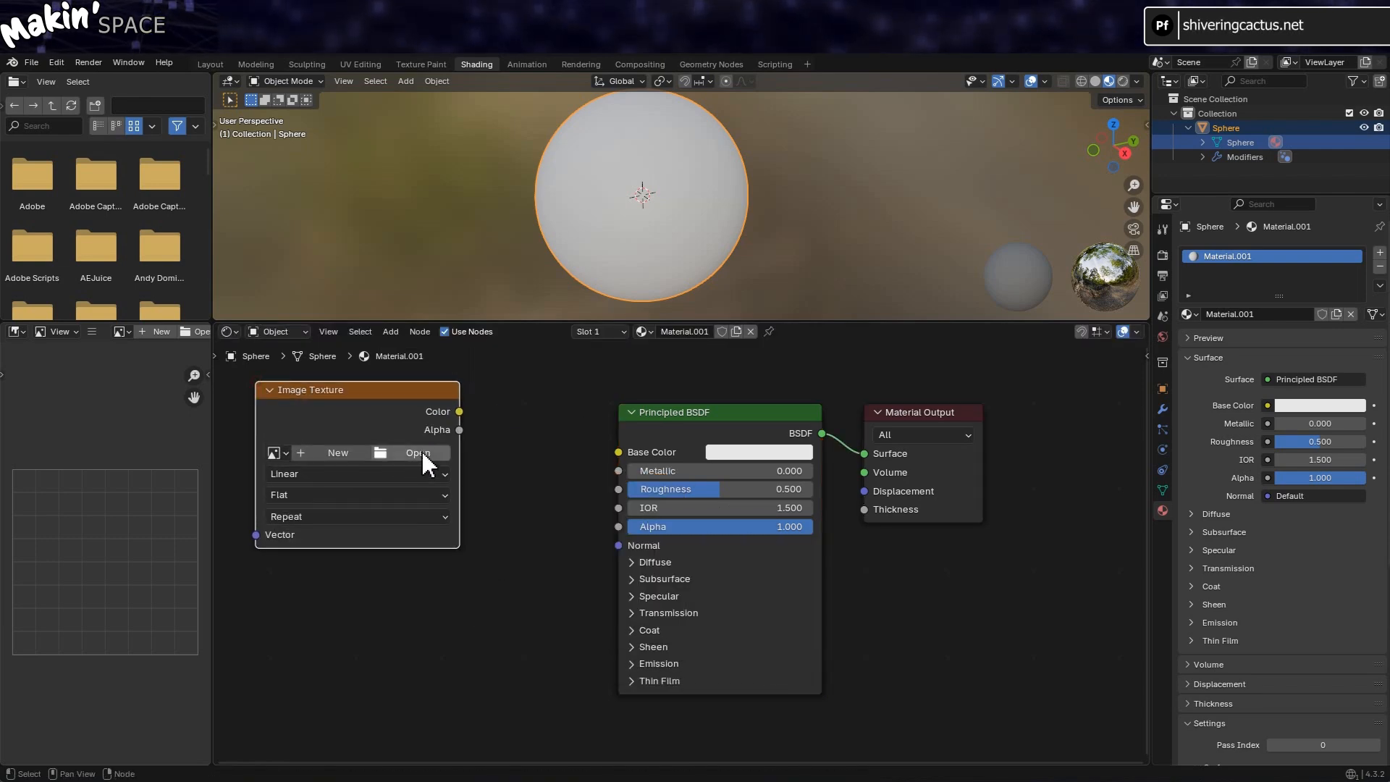
click(416, 453)
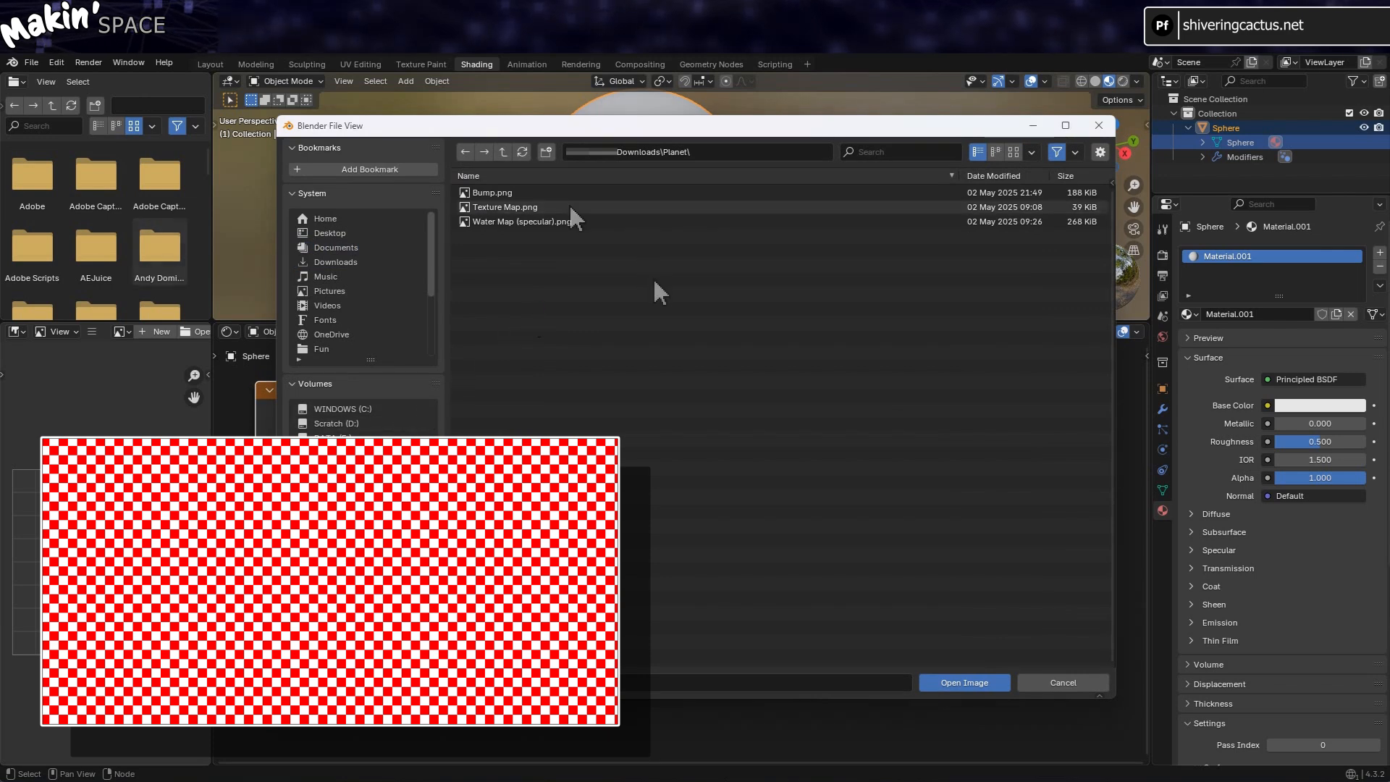
click(504, 207)
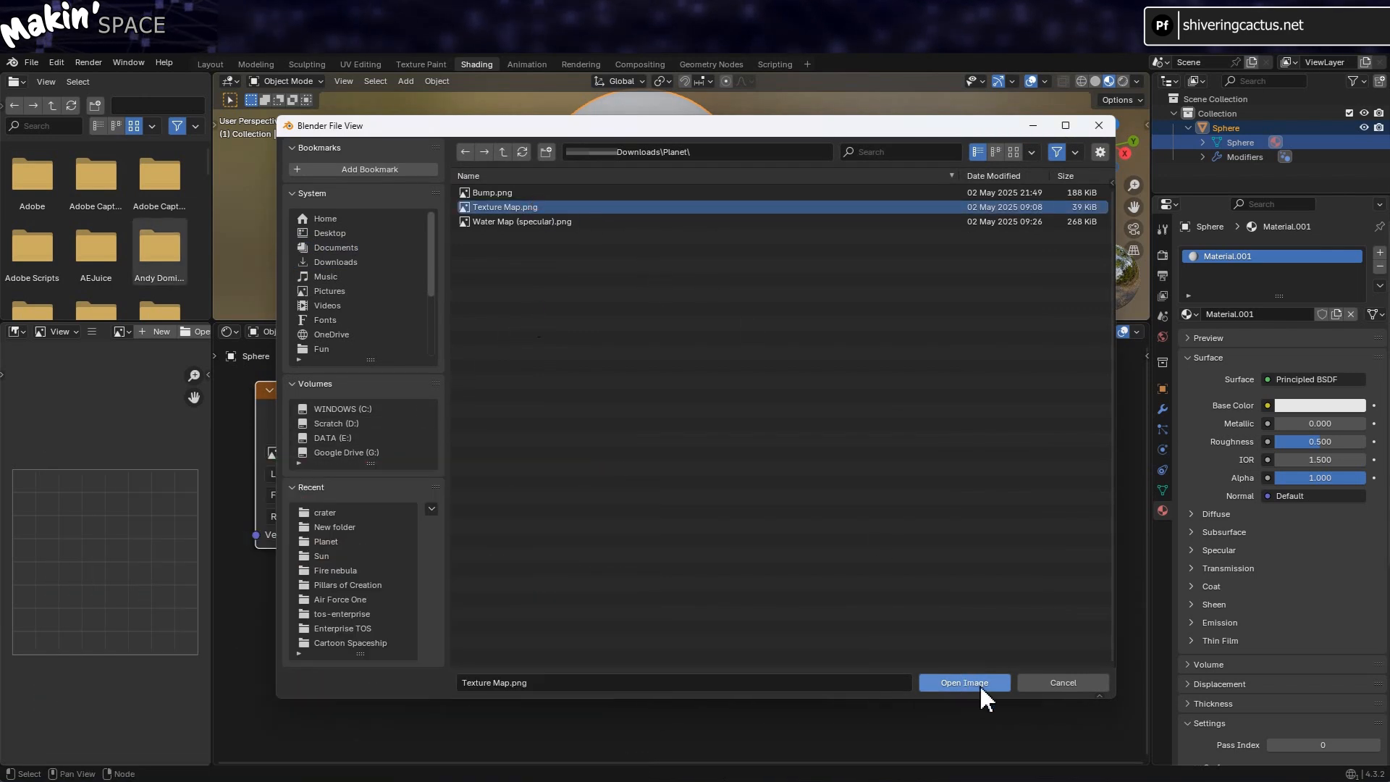
click(962, 683)
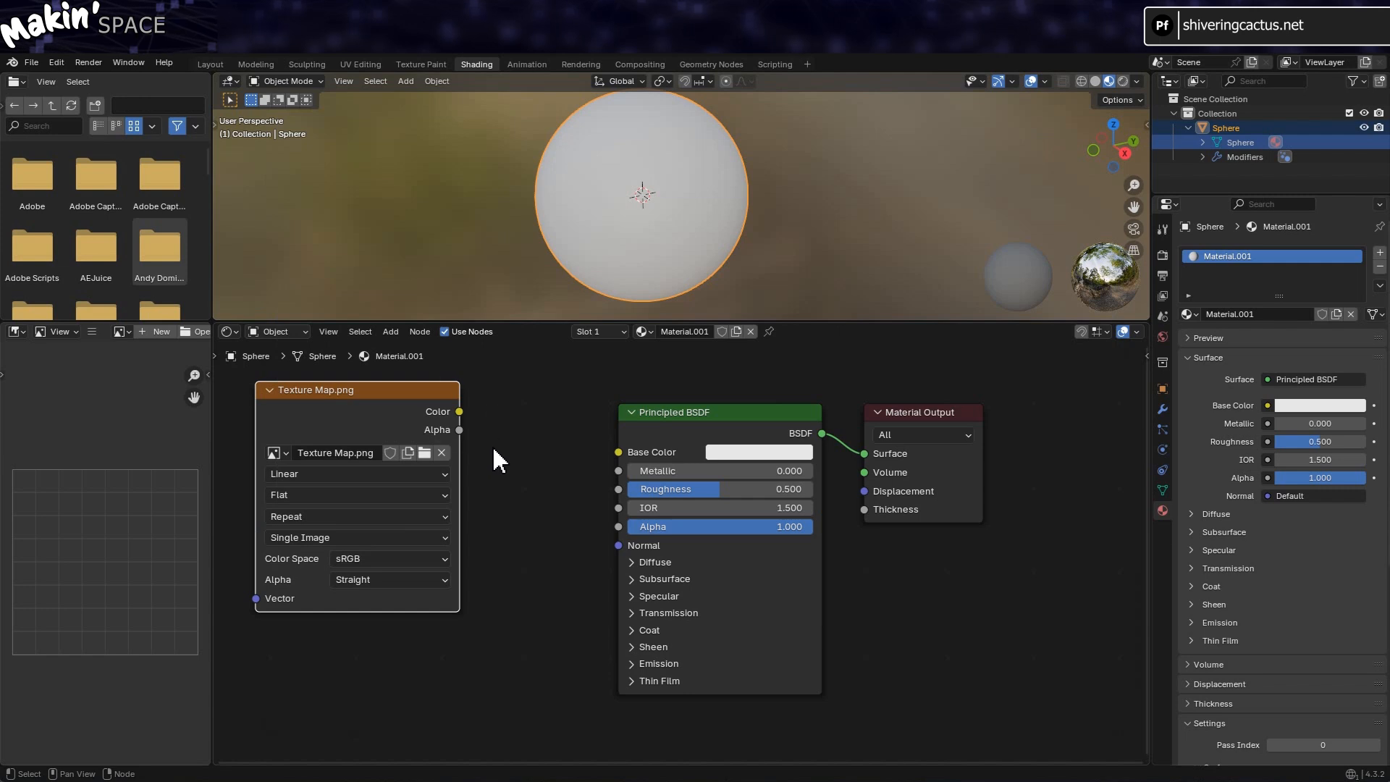
drag(459, 411, 553, 435)
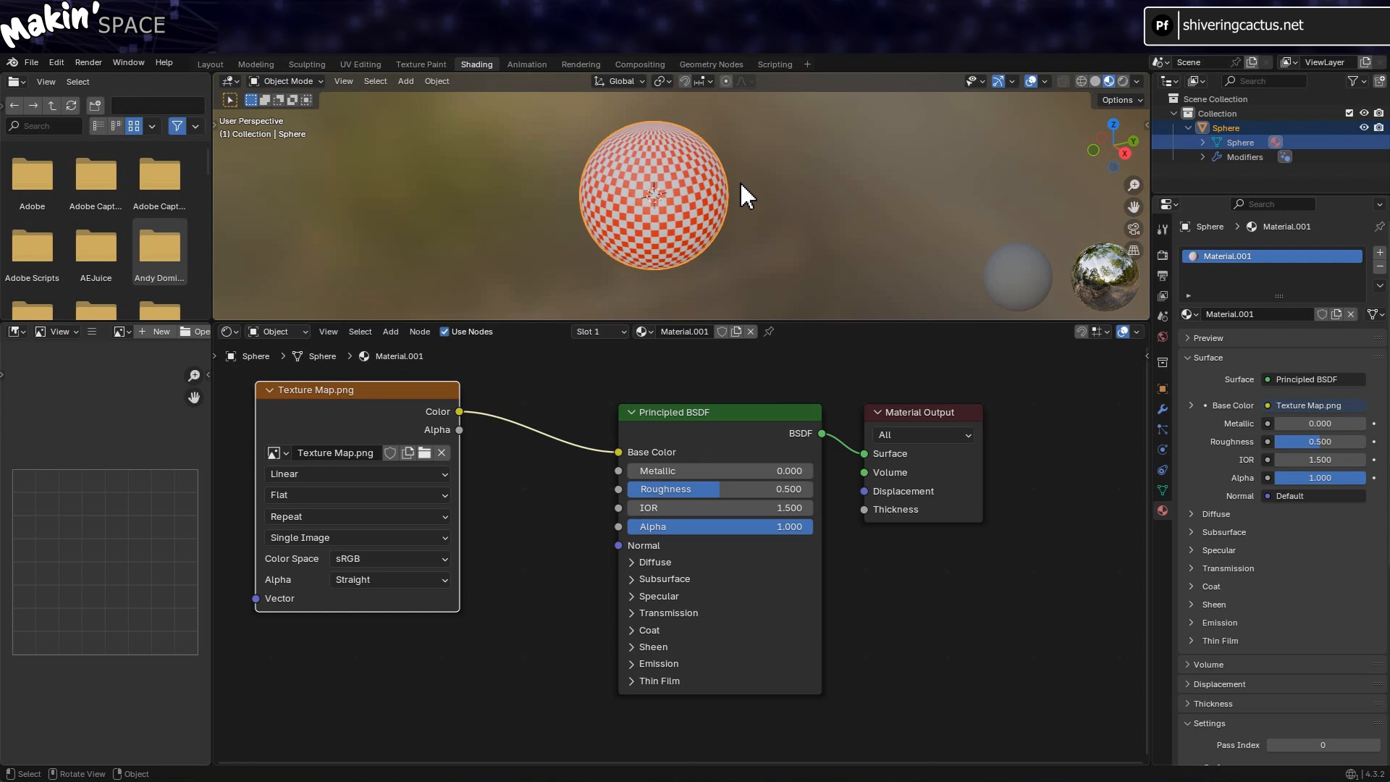
click(389, 331)
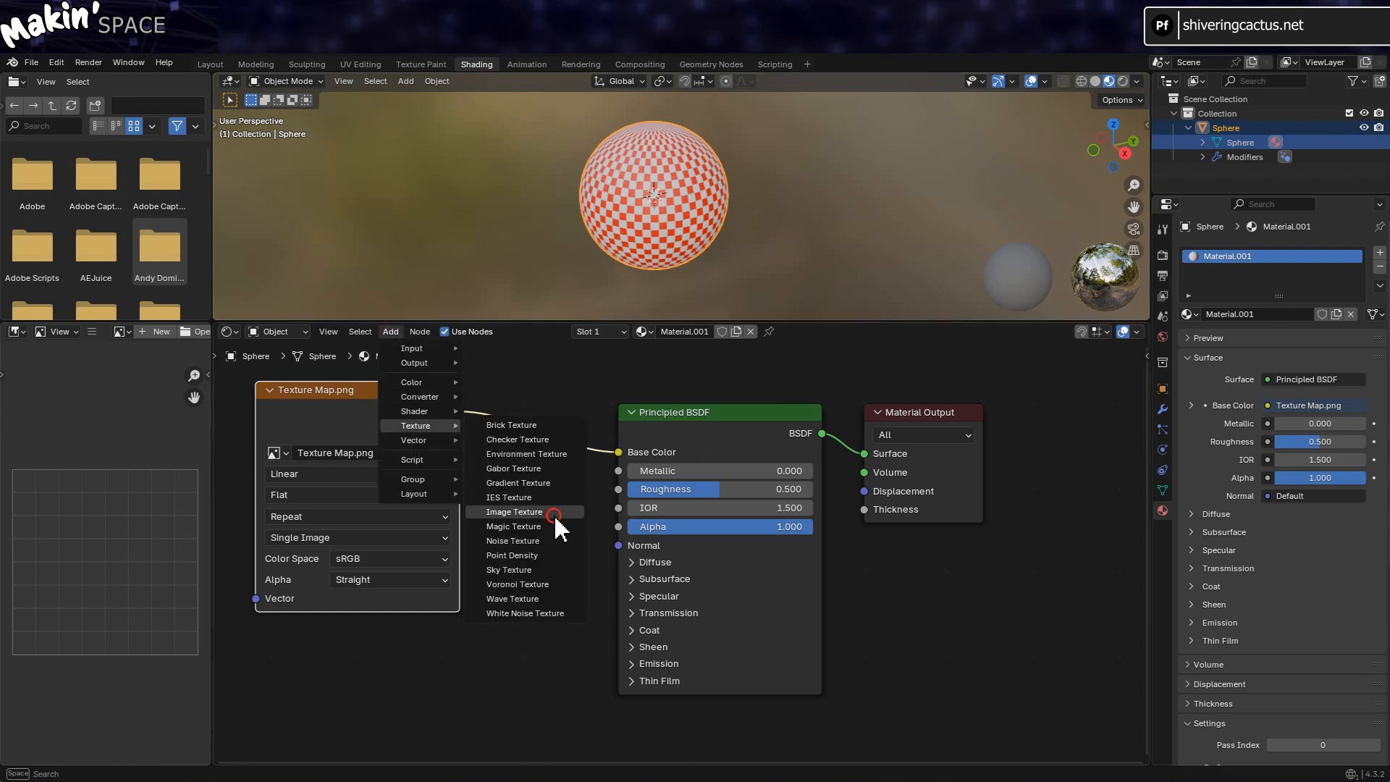
Add a second Image Texture with Water Map (specular).png feeding Roughness
click(514, 512)
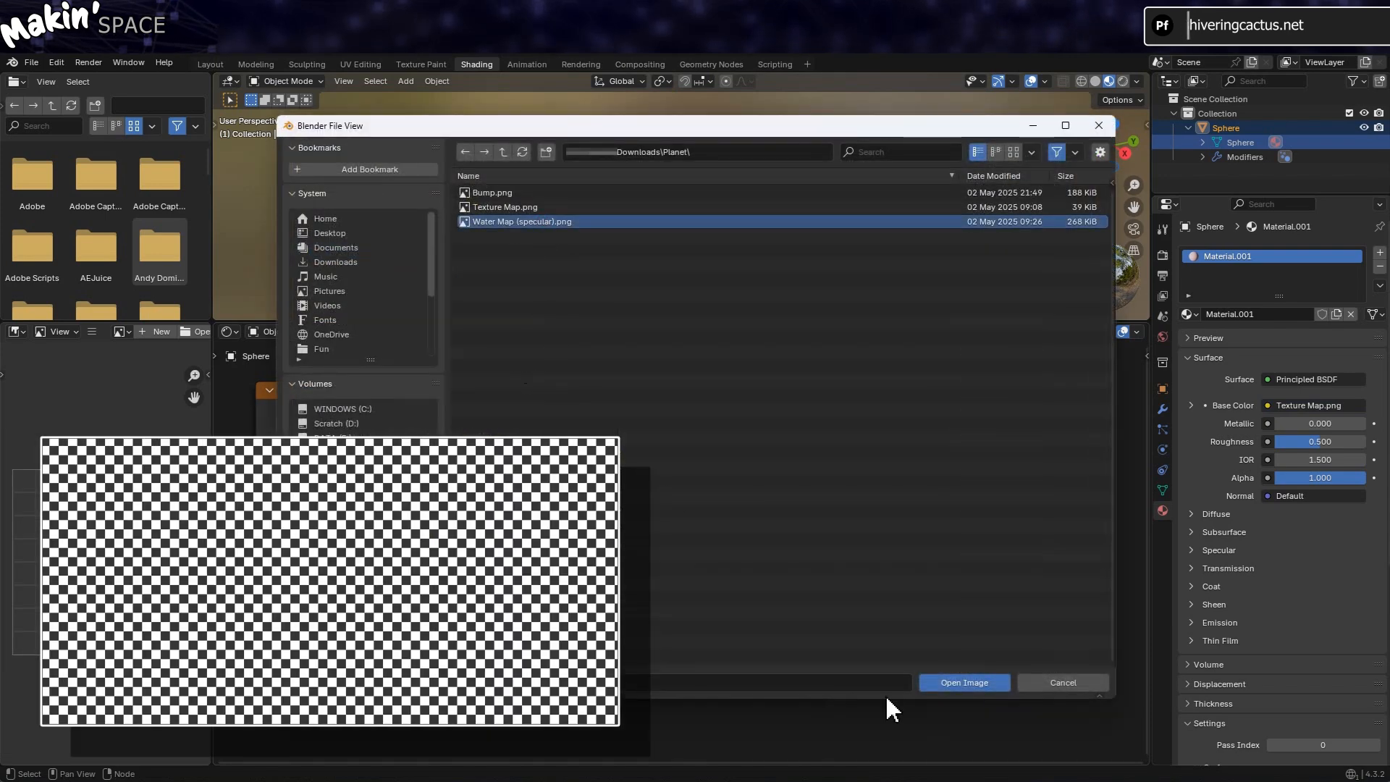
click(963, 682)
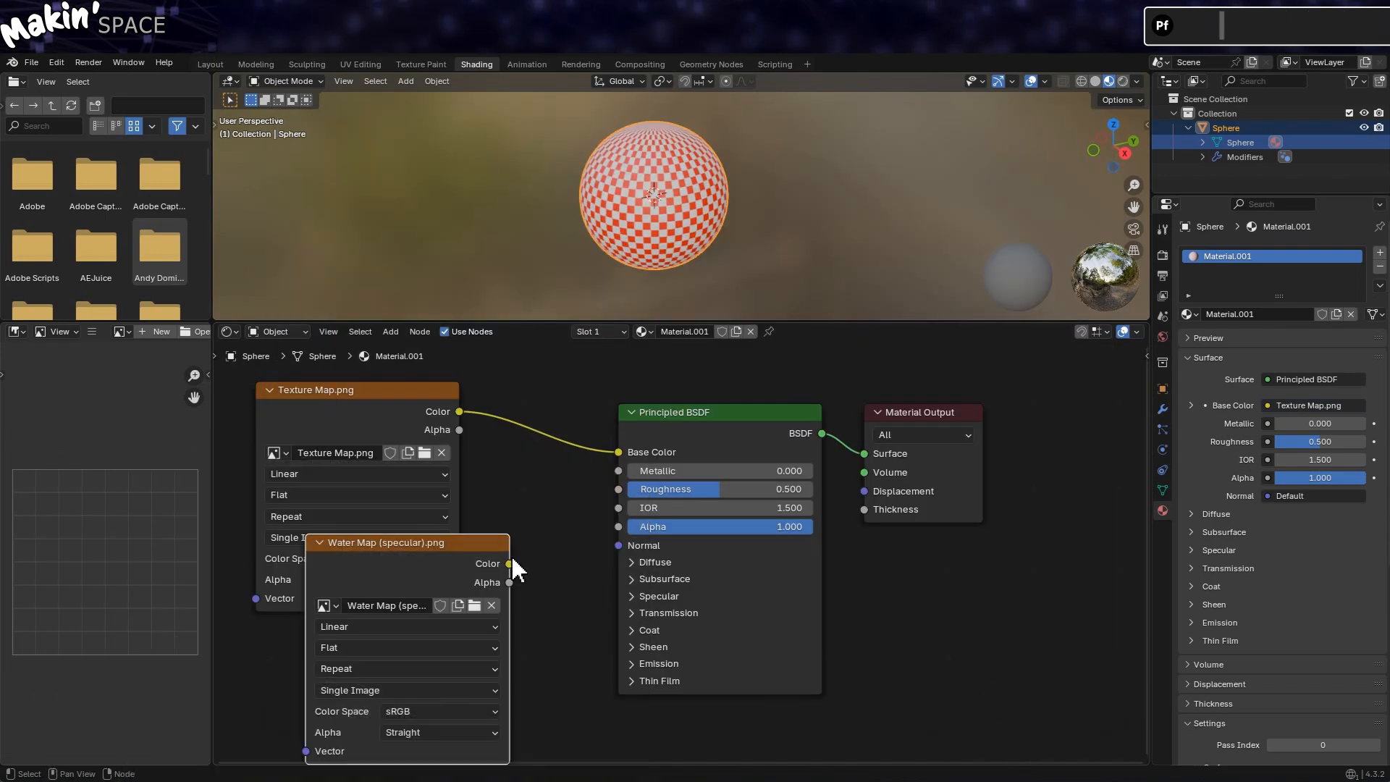
drag(509, 564, 612, 490)
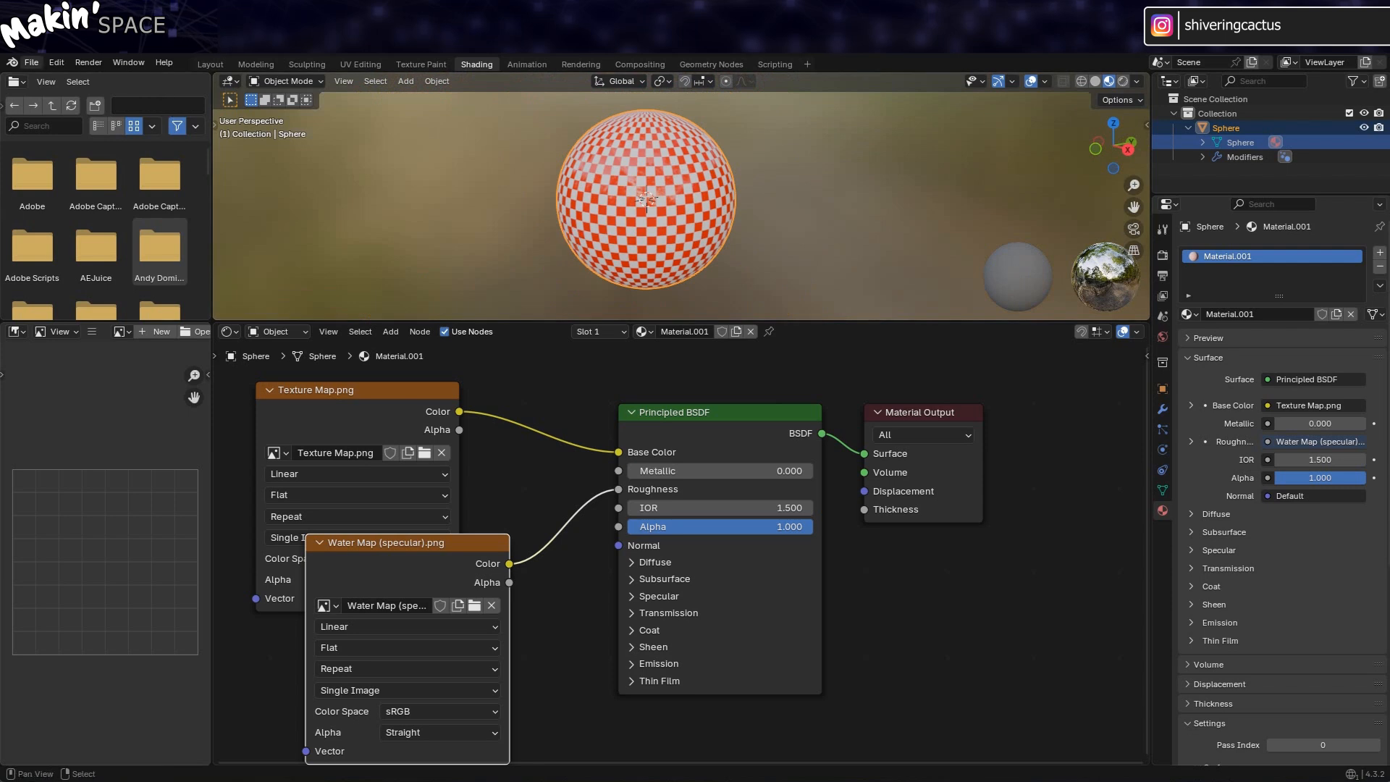
Export the sphere as Planet.obj into Downloads\Planet with PBR Extensions enabled
click(31, 62)
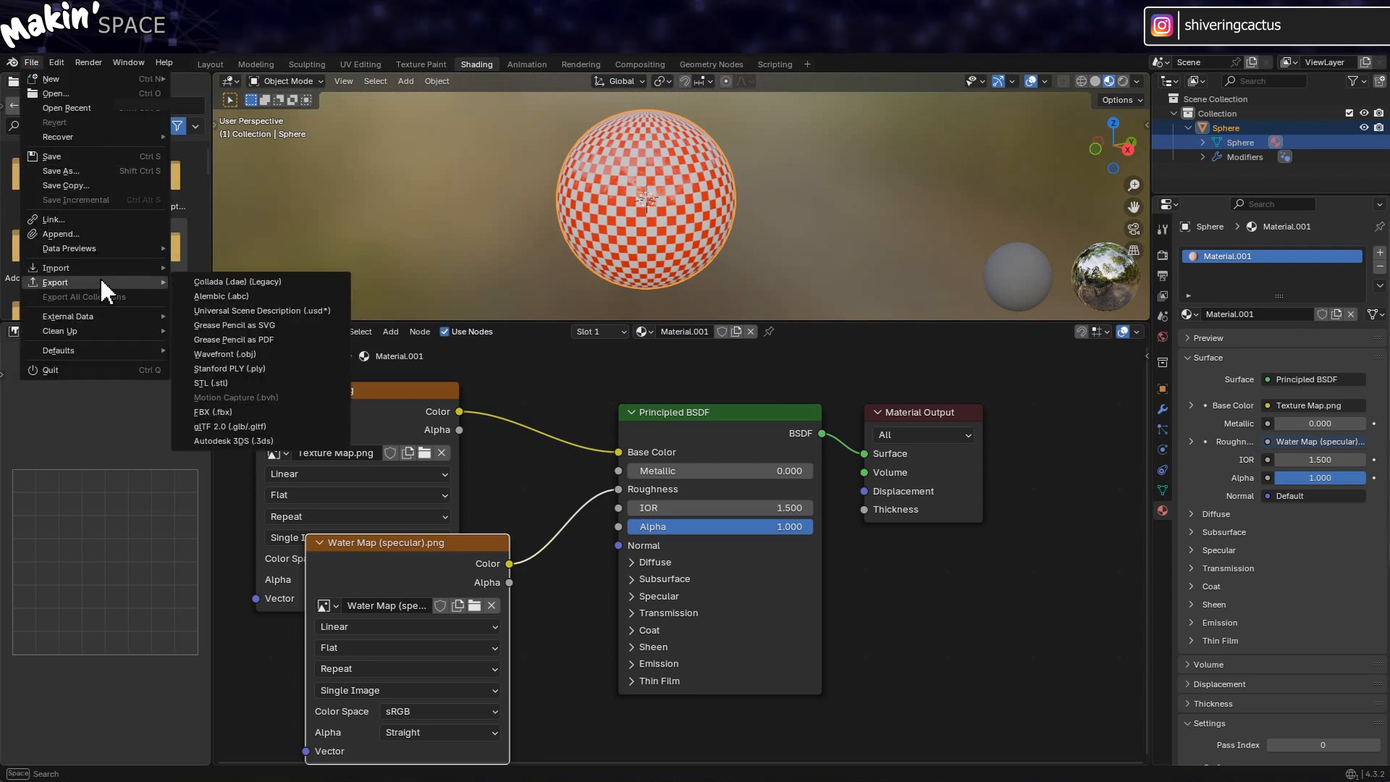
mouse_move(226, 354)
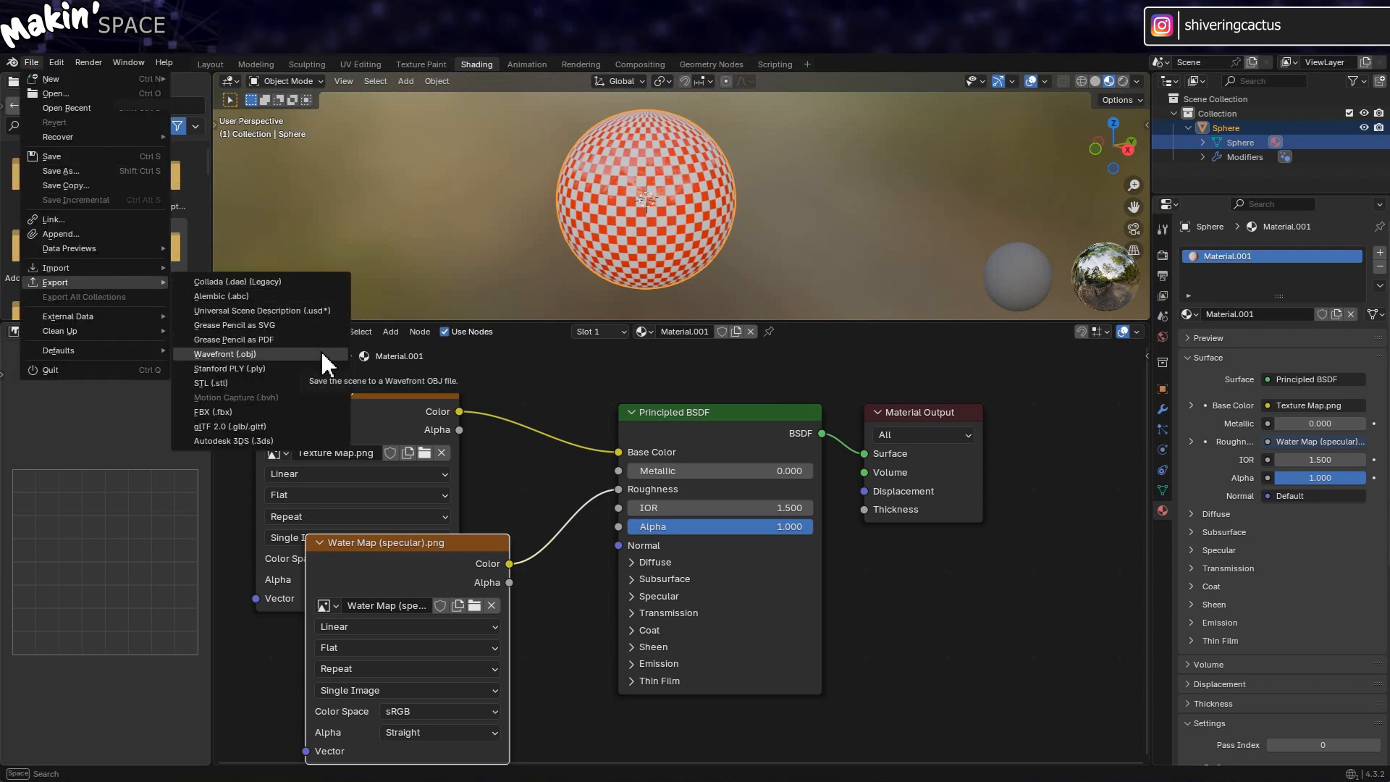
click(224, 354)
text(Planet)
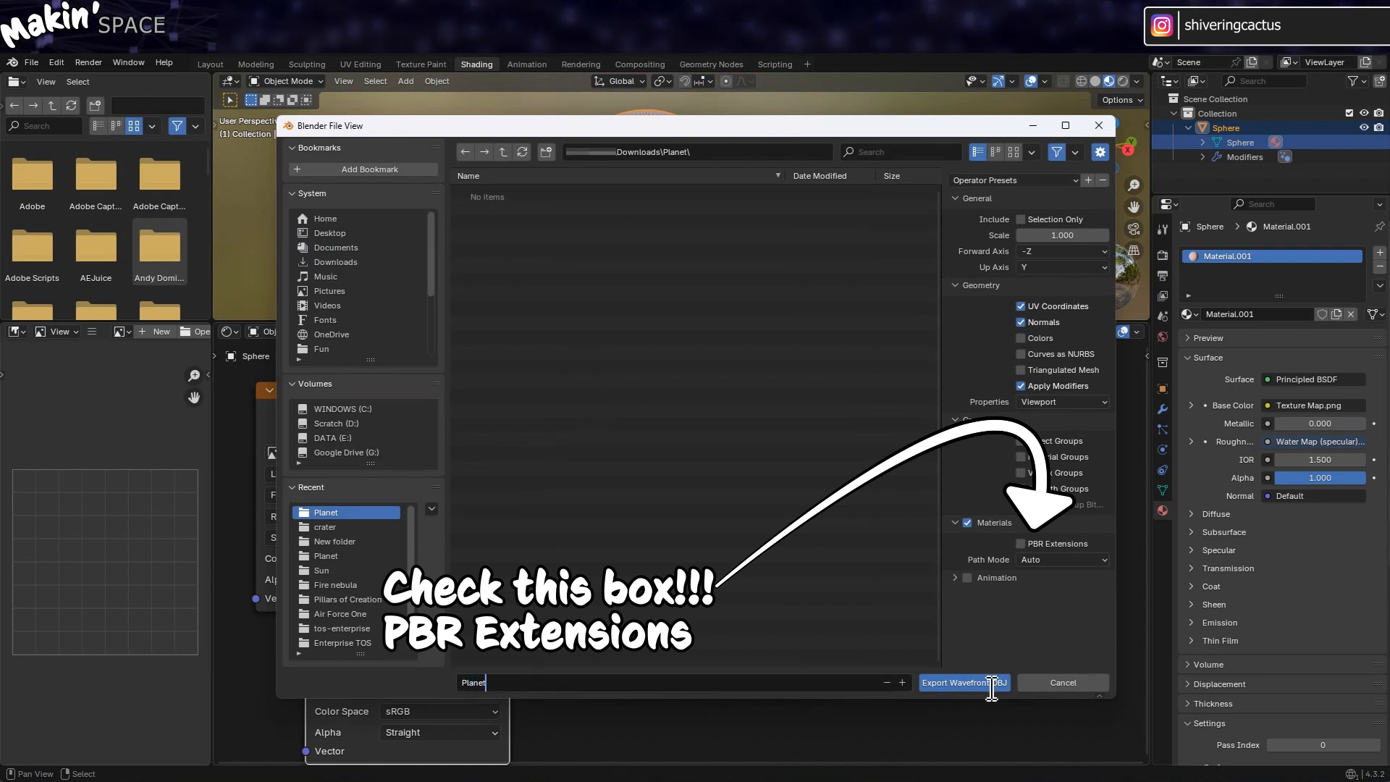
click(963, 683)
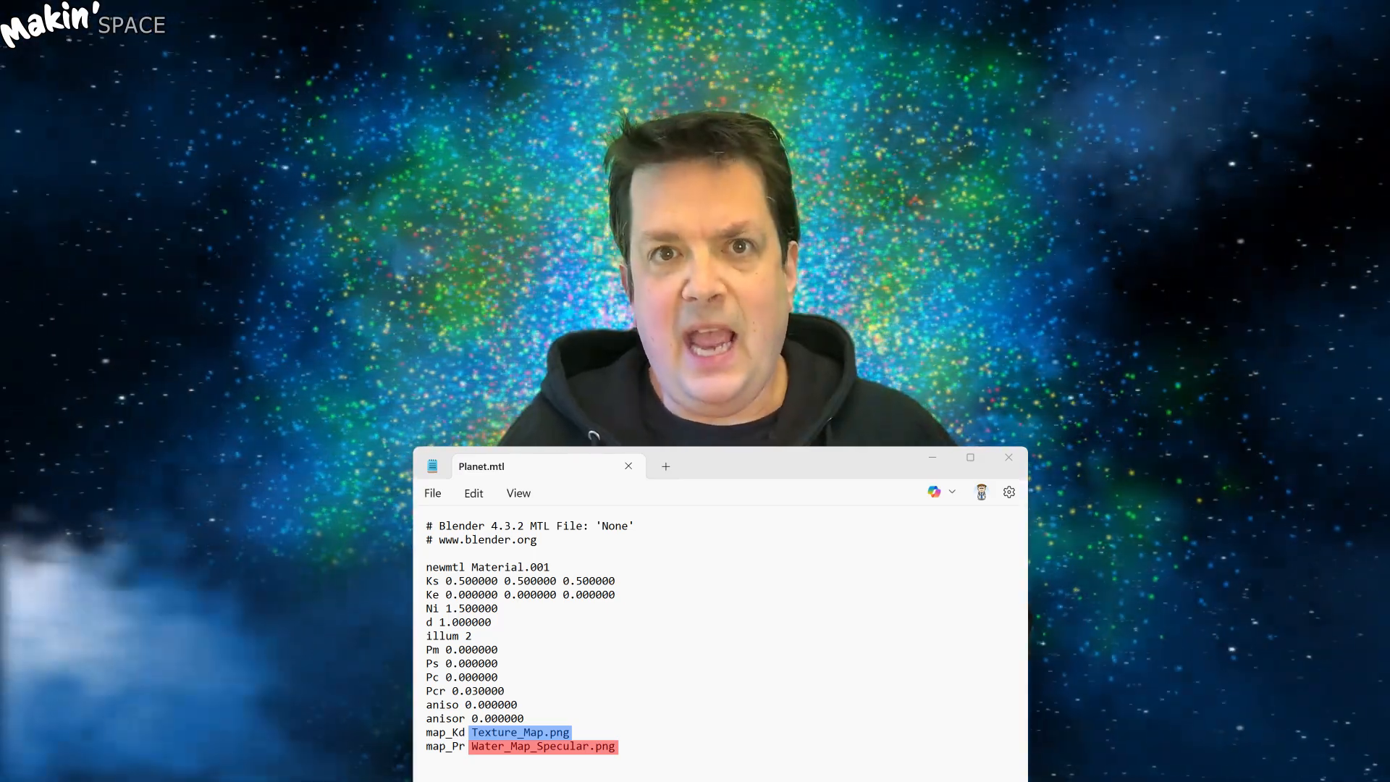
Check Planet.mtl's map_Kd and map_Pr lines in Notepad, then move to After Effects
text(bui)
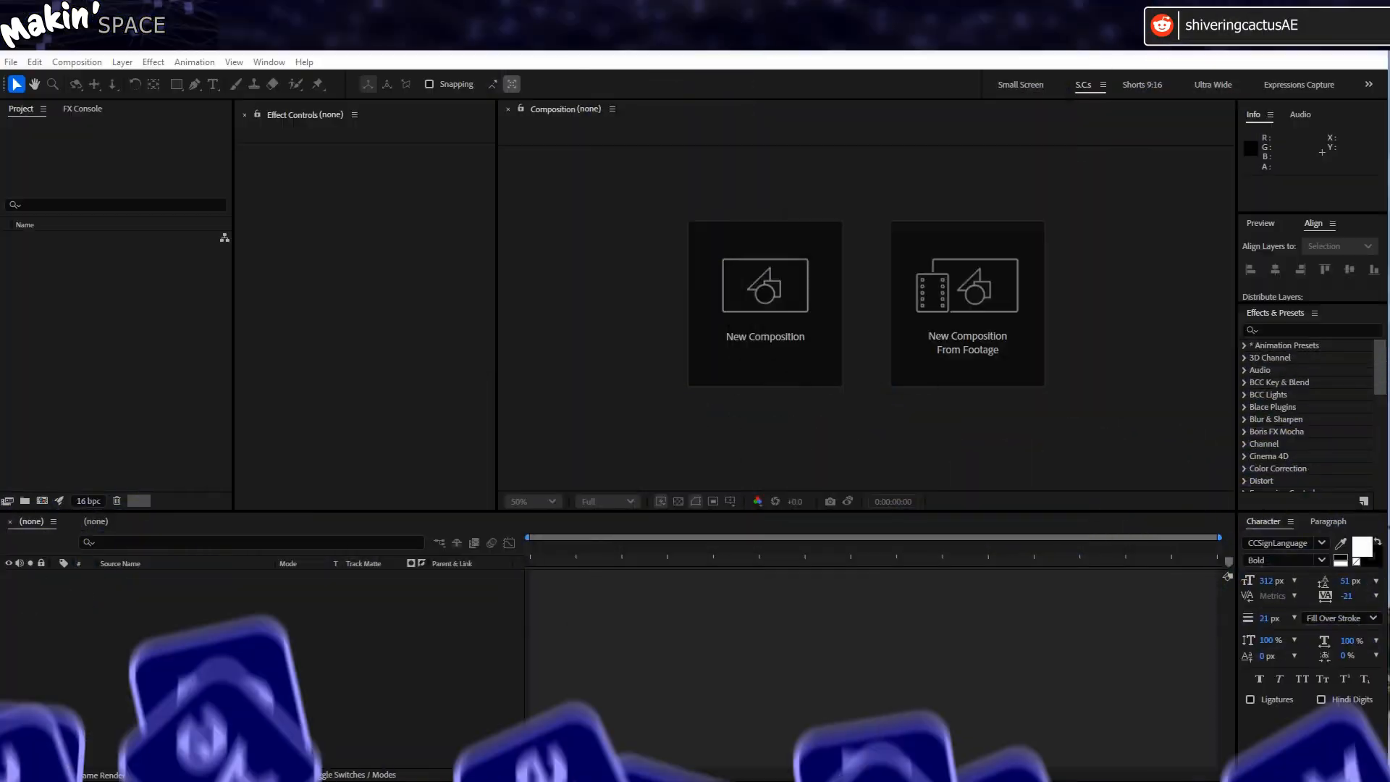
Import Planet.obj with default model settings and fit the sphere in the viewer
click(10, 61)
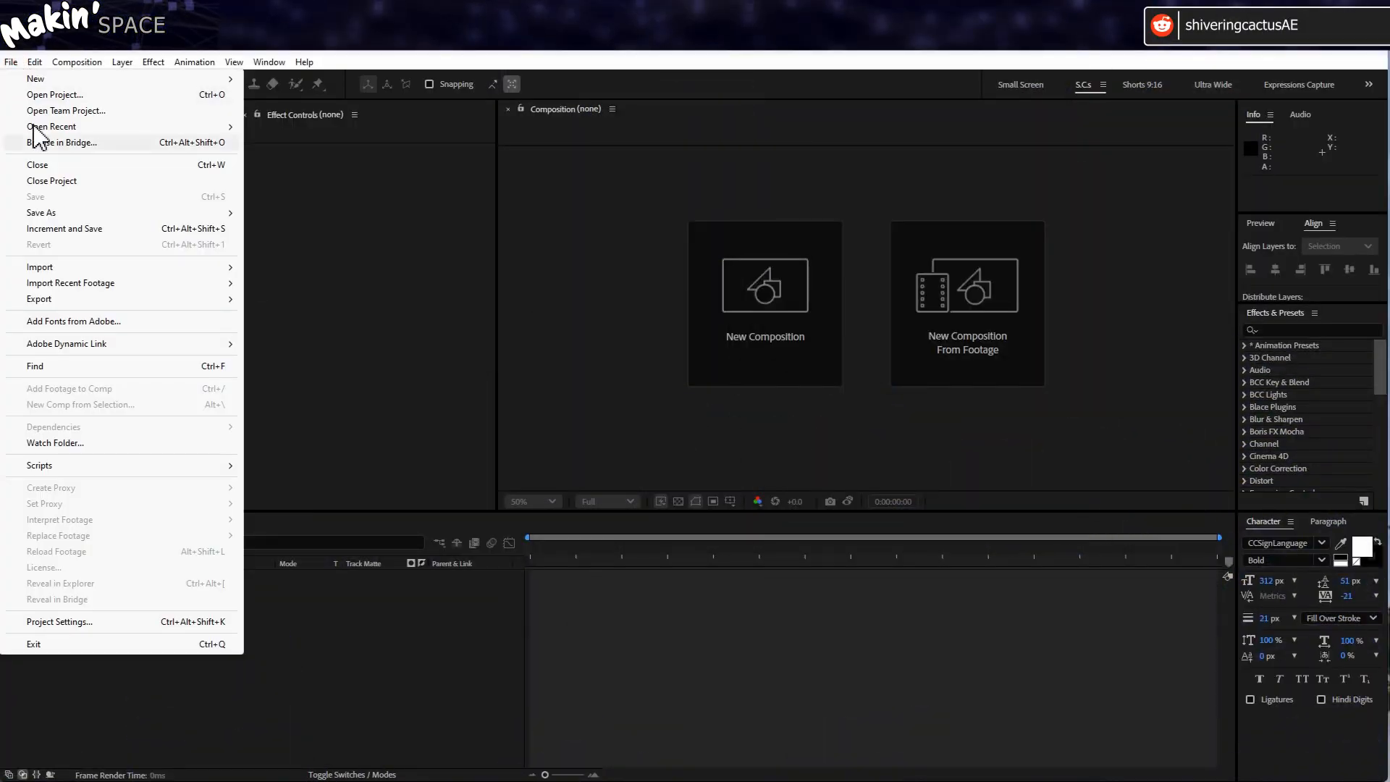
click(39, 267)
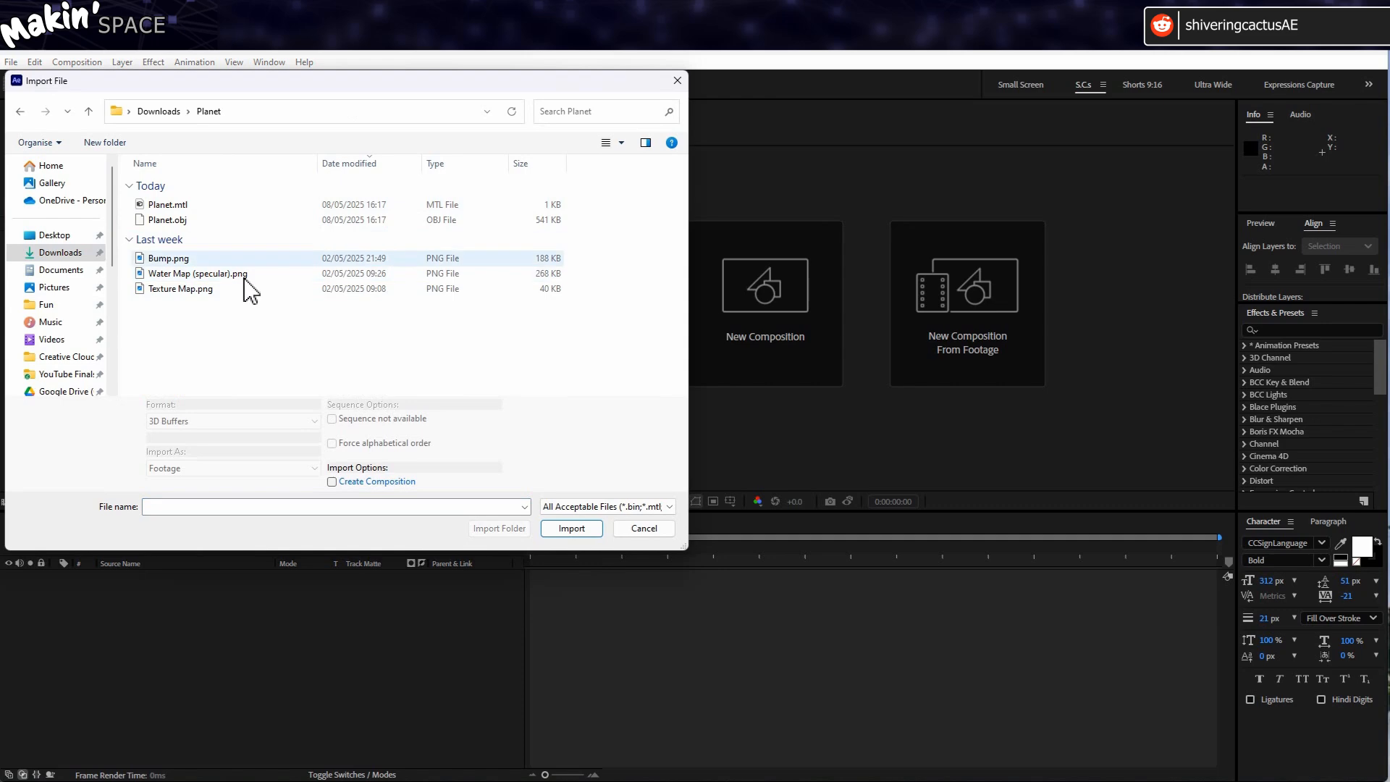
click(167, 220)
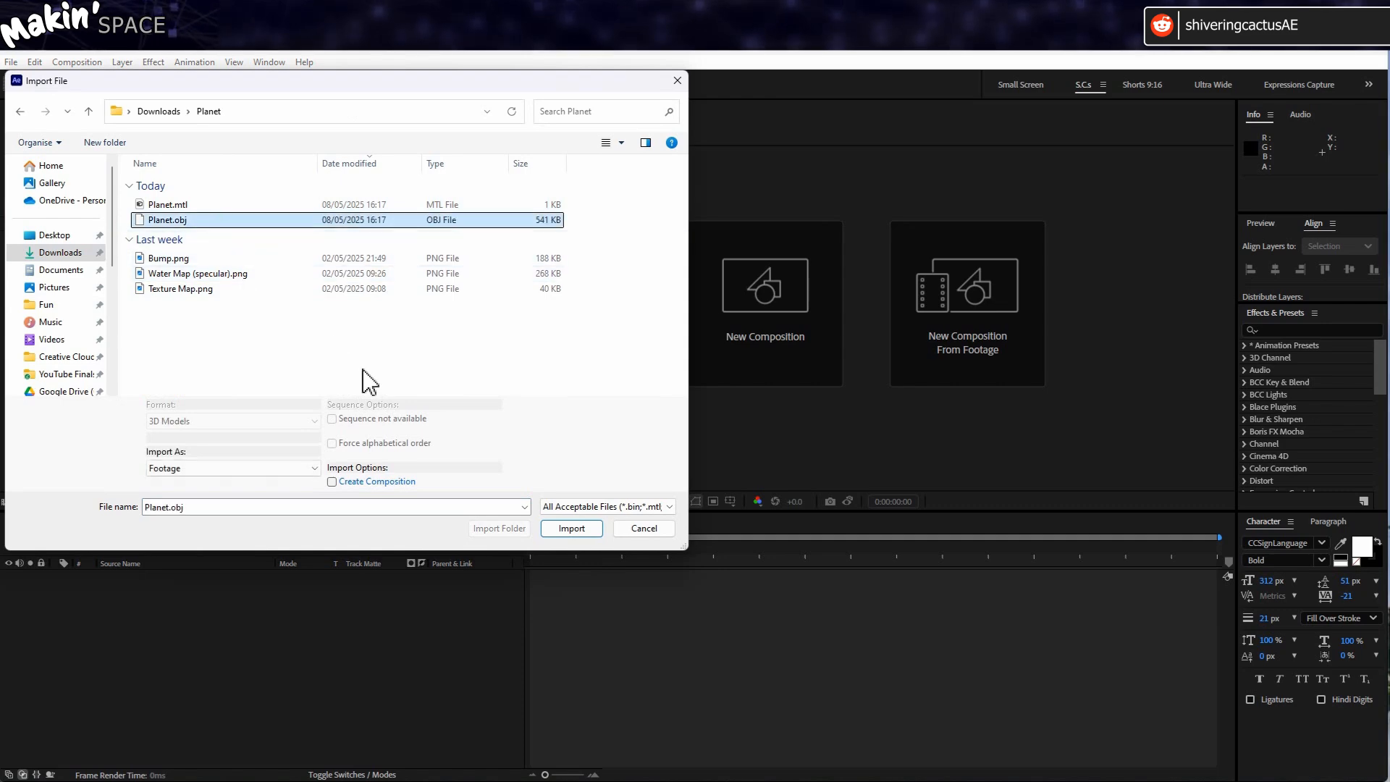
click(571, 529)
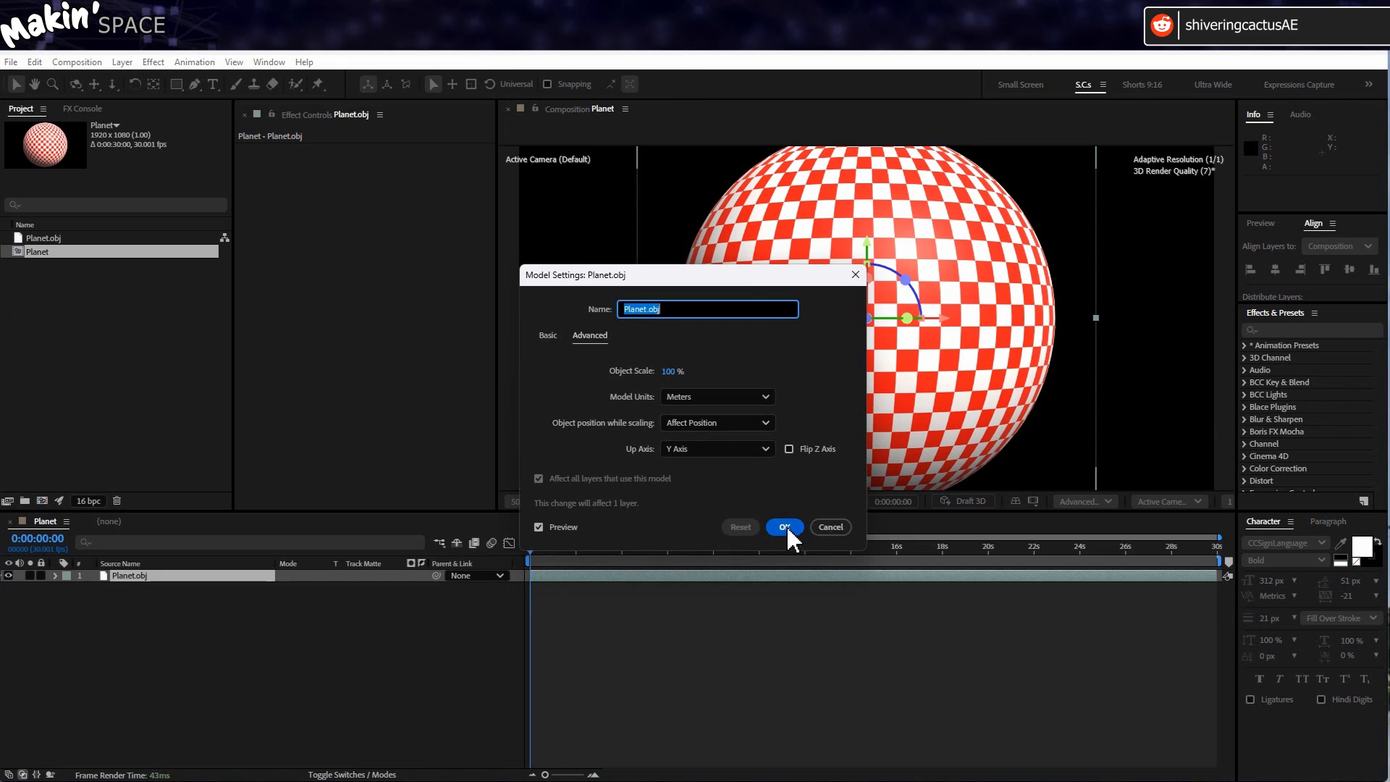
click(782, 527)
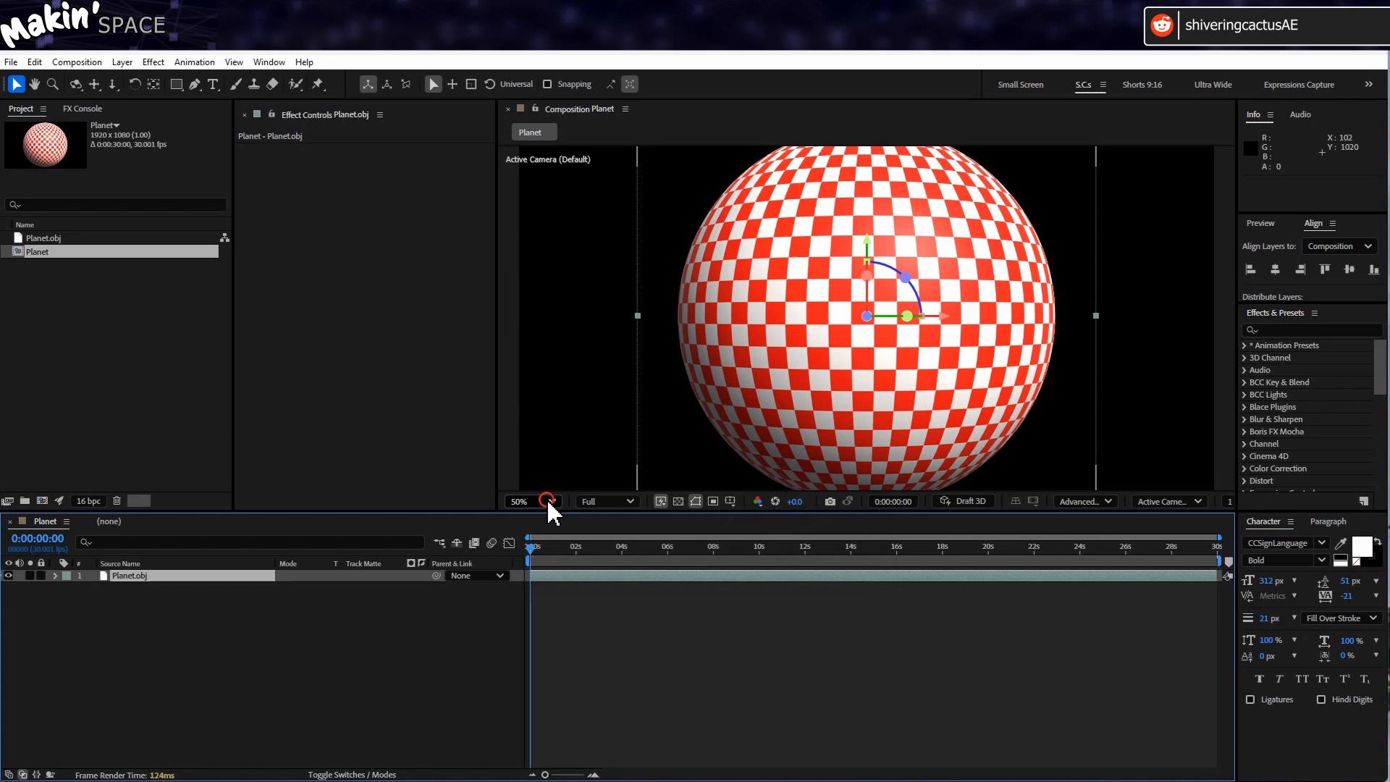
click(549, 500)
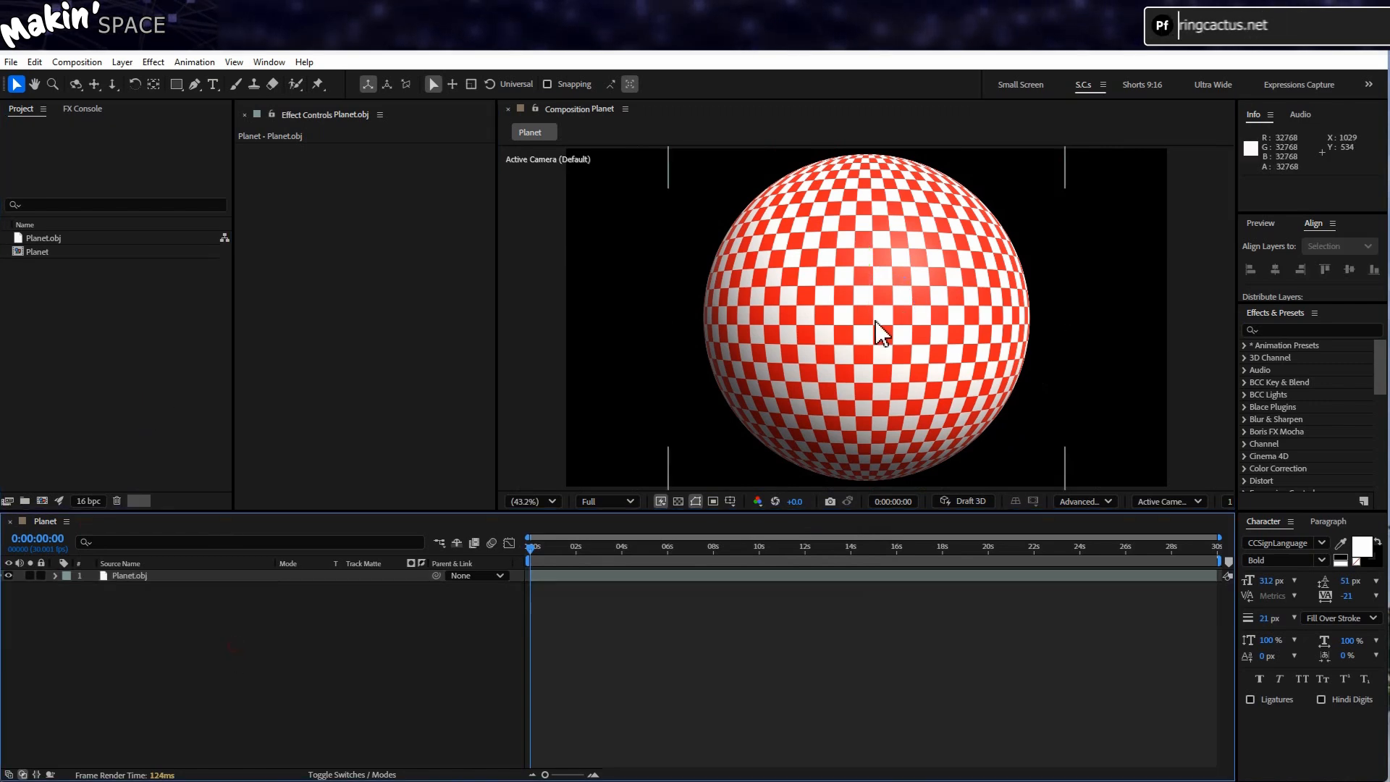
Create a 4000×2000 composition named Texture and add the stone texture photo
click(76, 62)
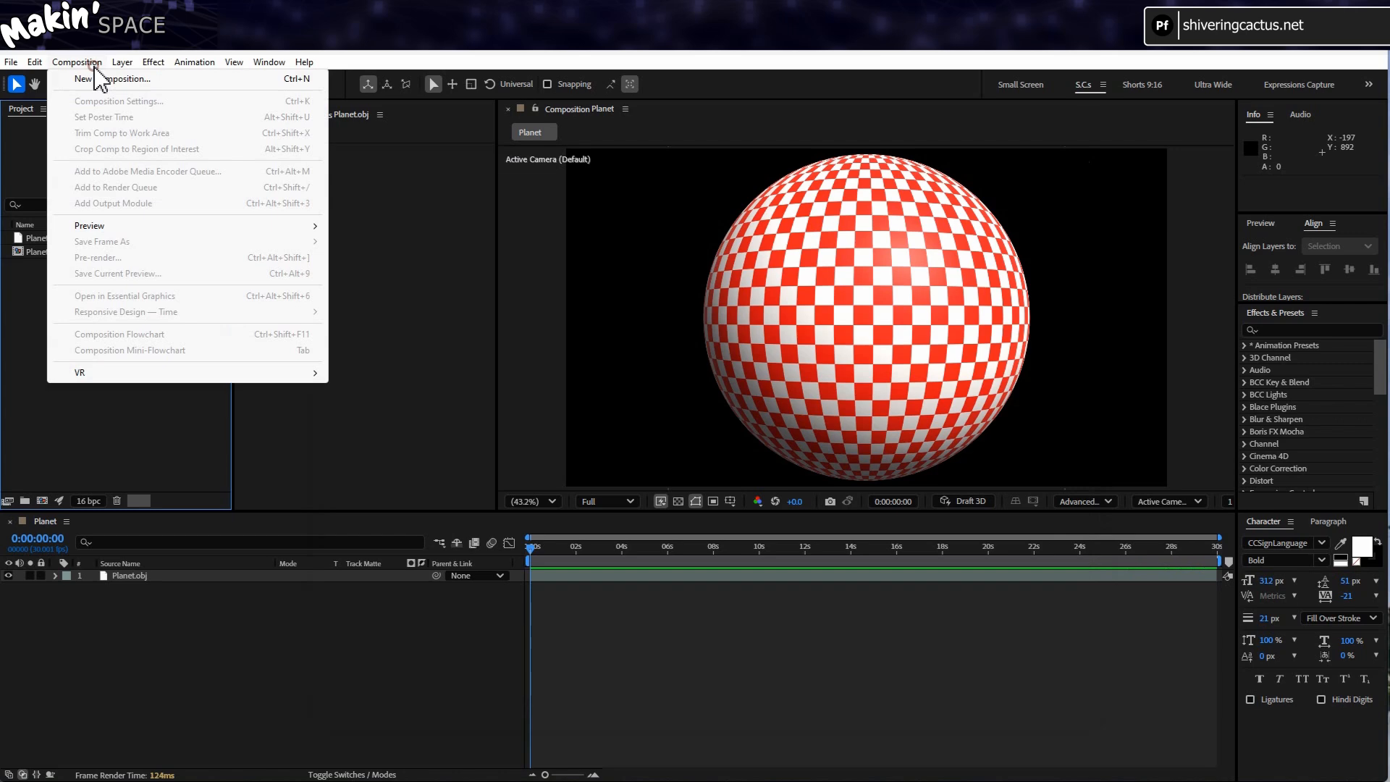
click(128, 79)
text(Texture)
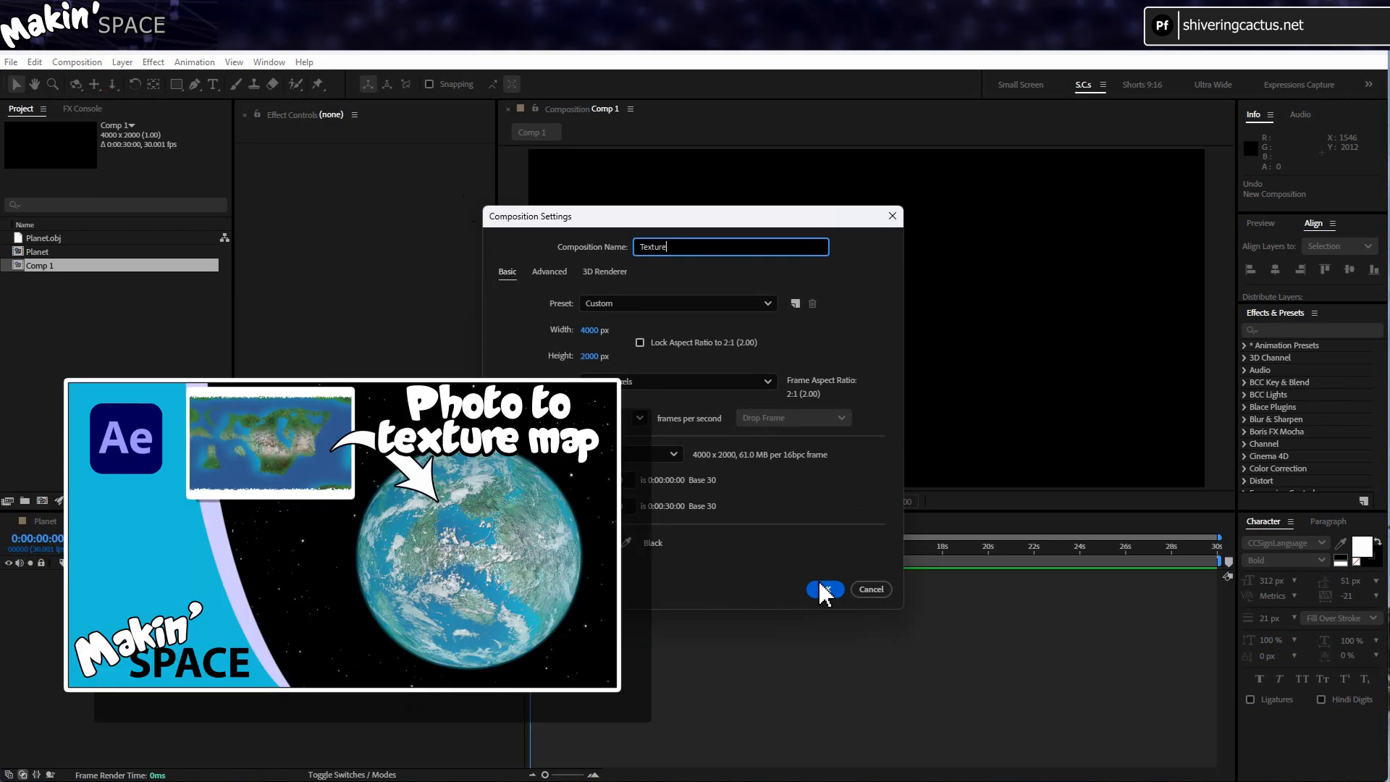
click(818, 588)
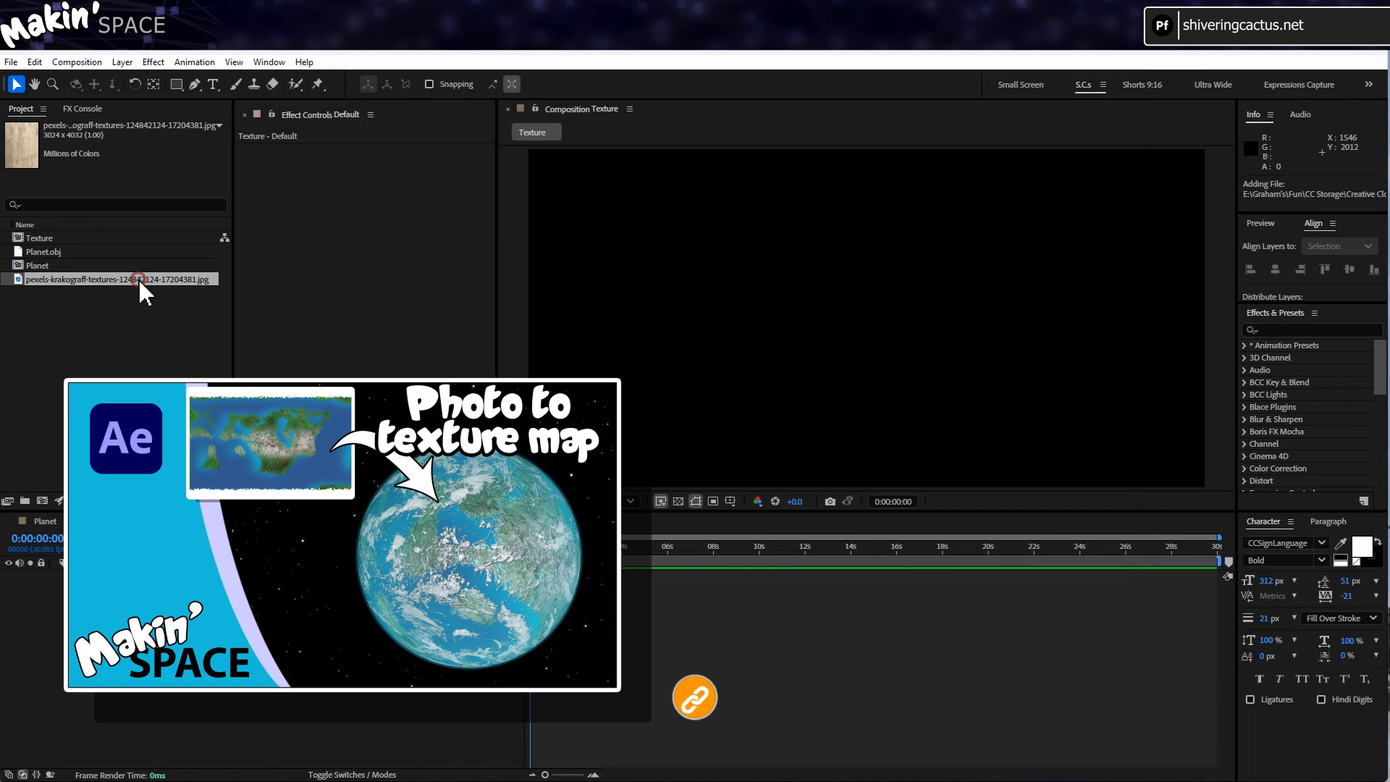
double_click(118, 278)
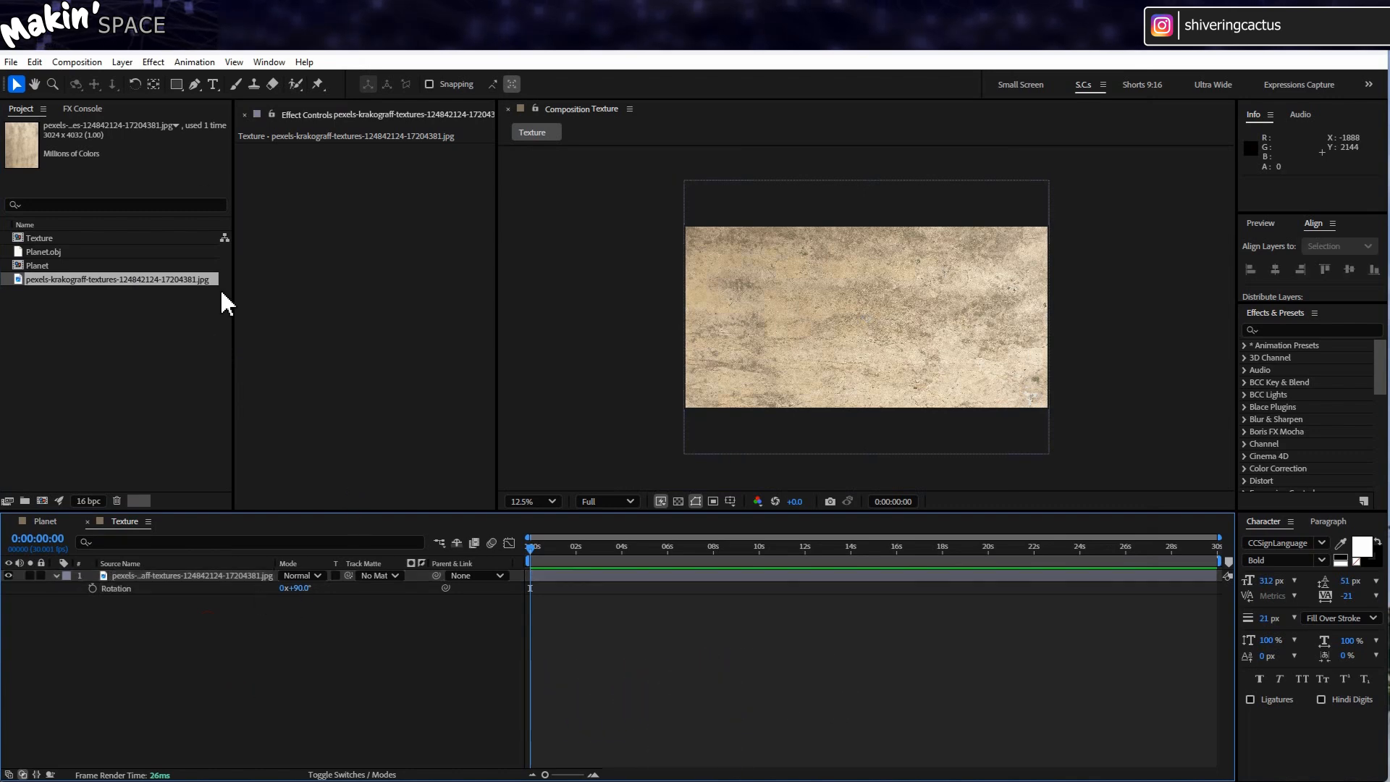
Draw rectangle bands across the texture's top and bottom and fill both white
click(174, 84)
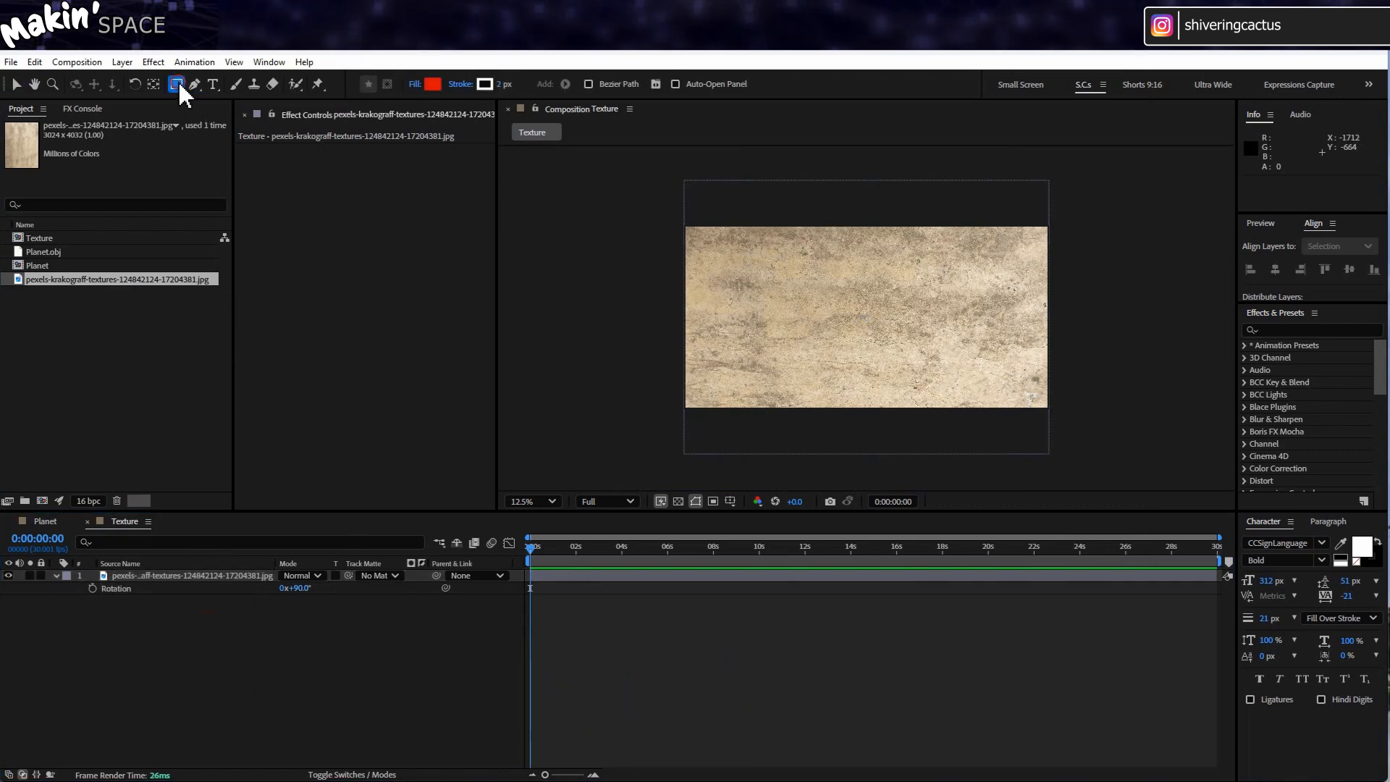
drag(674, 226, 1064, 248)
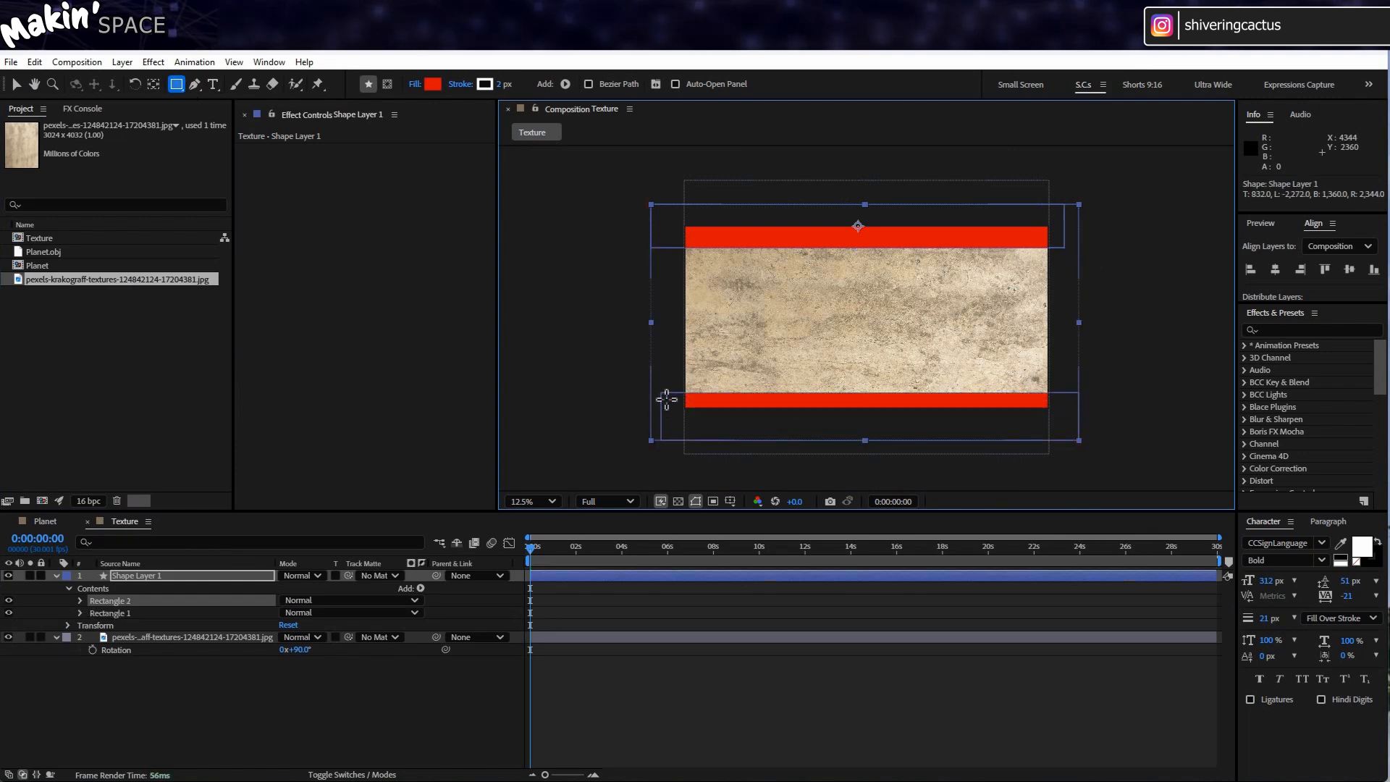
click(528, 501)
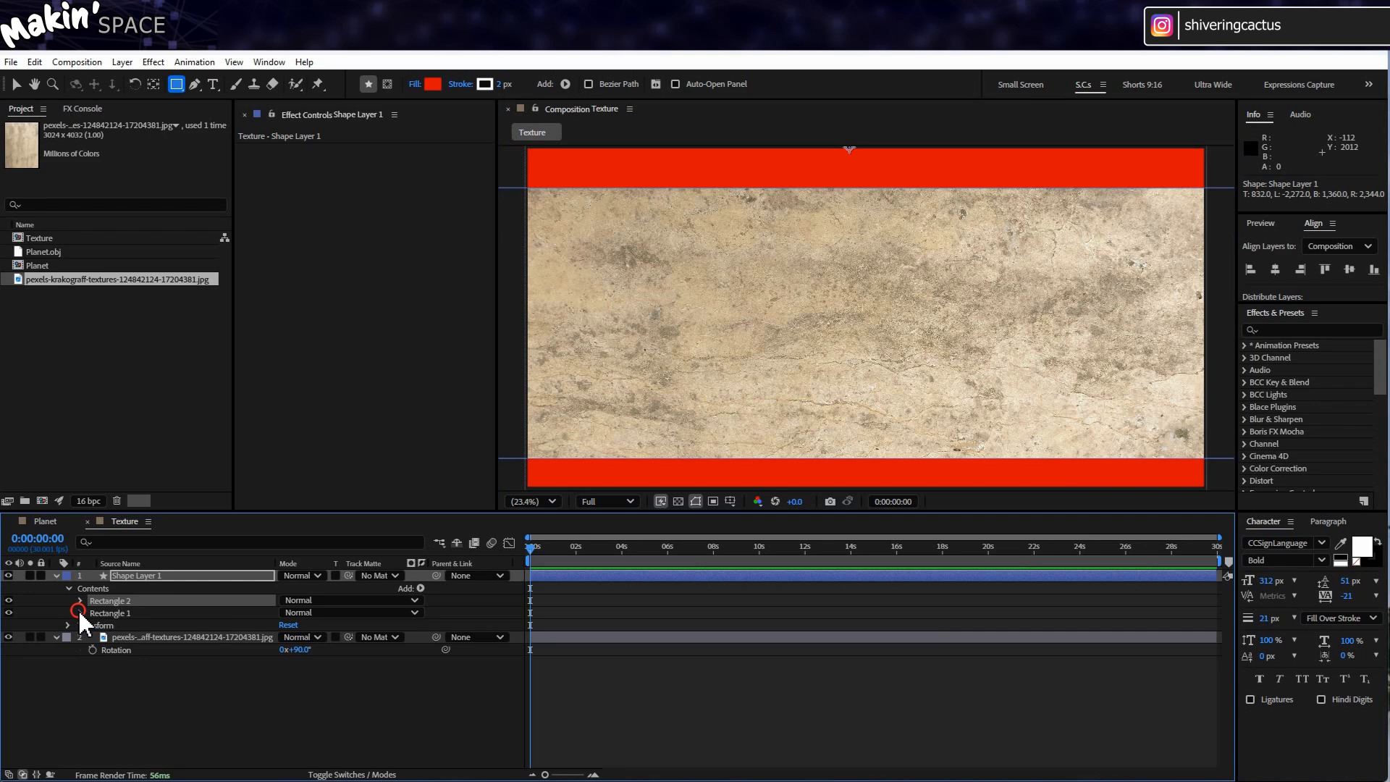
click(67, 612)
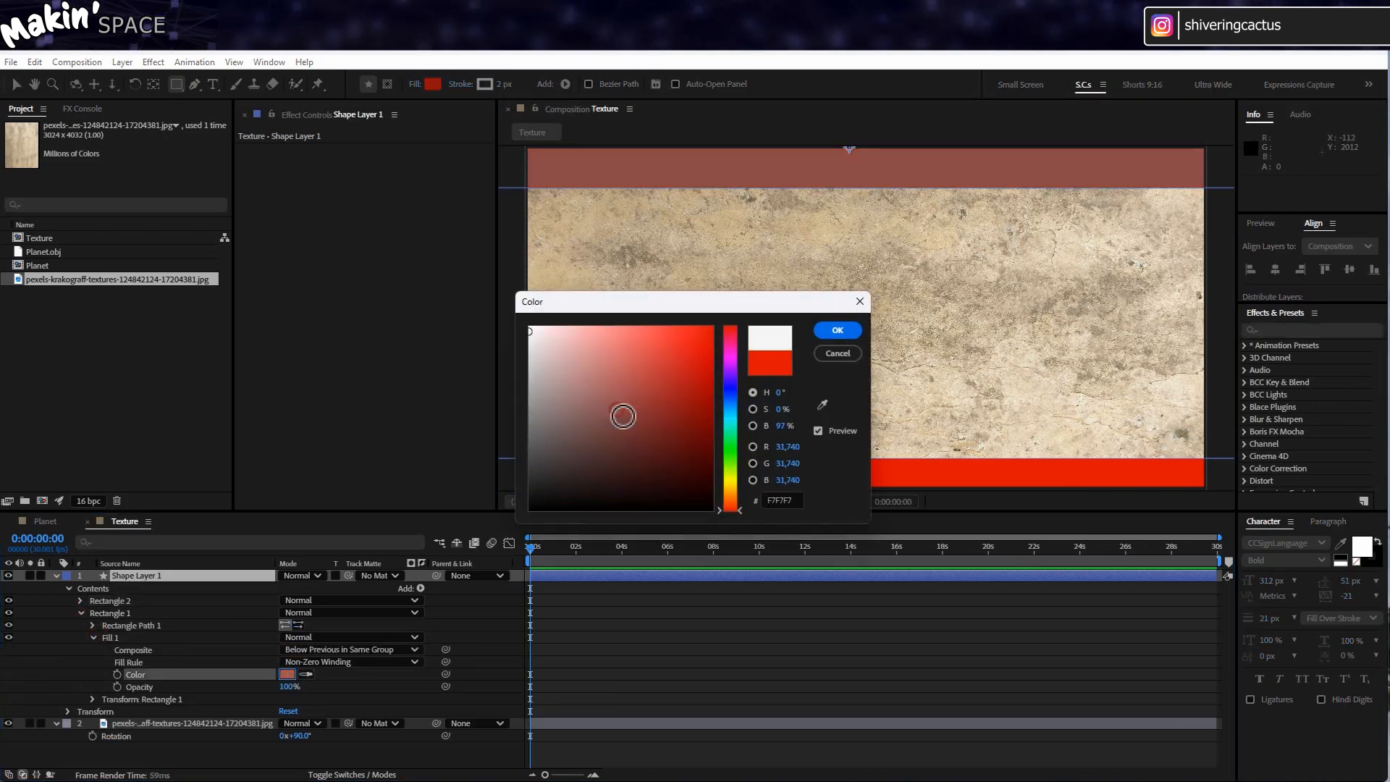
click(833, 330)
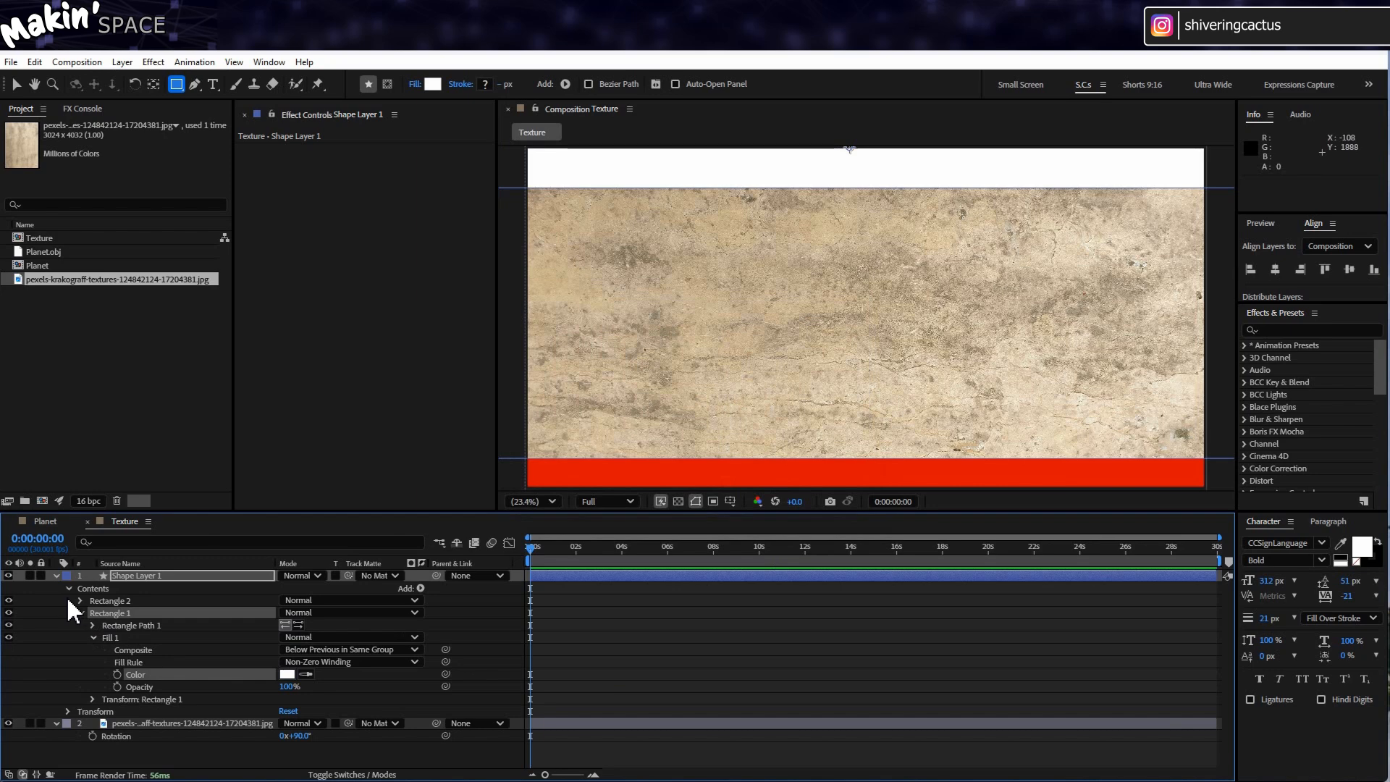
click(79, 600)
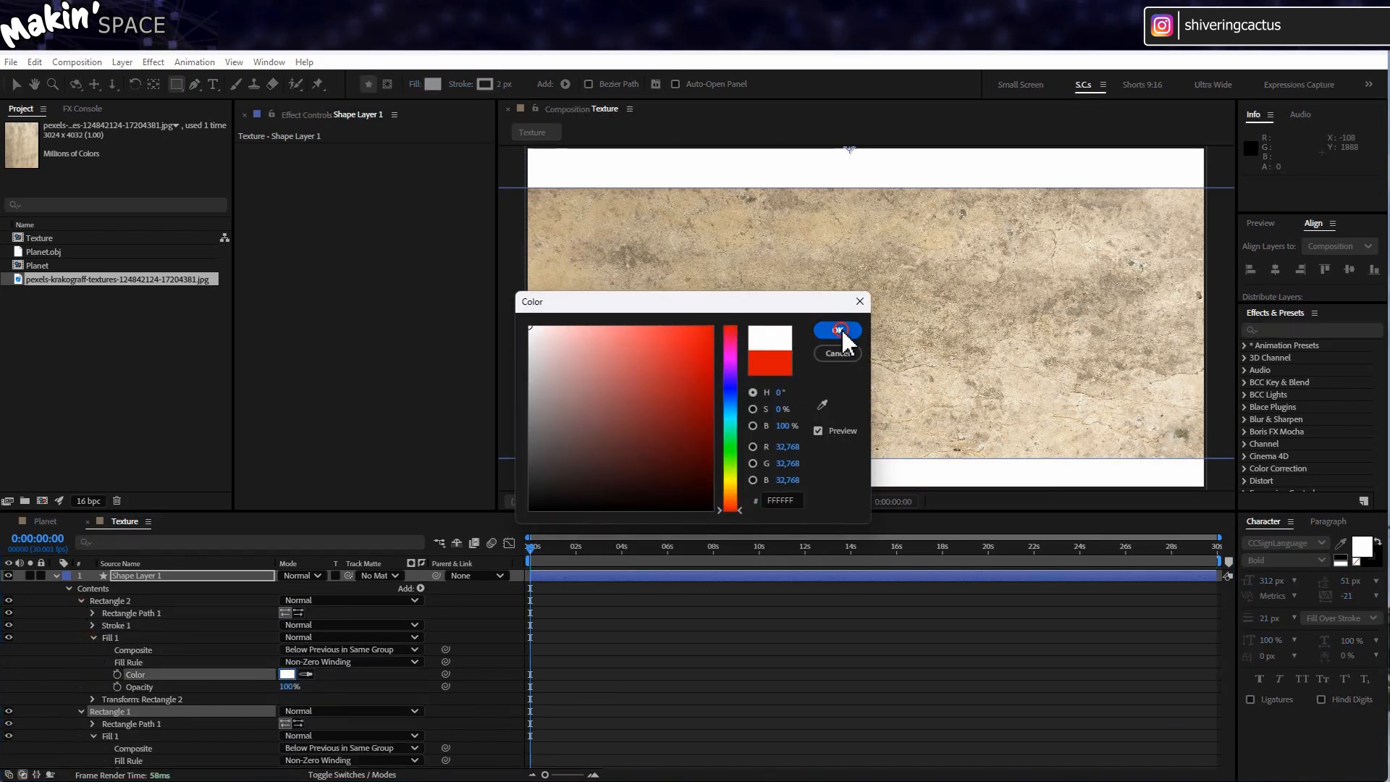
click(836, 330)
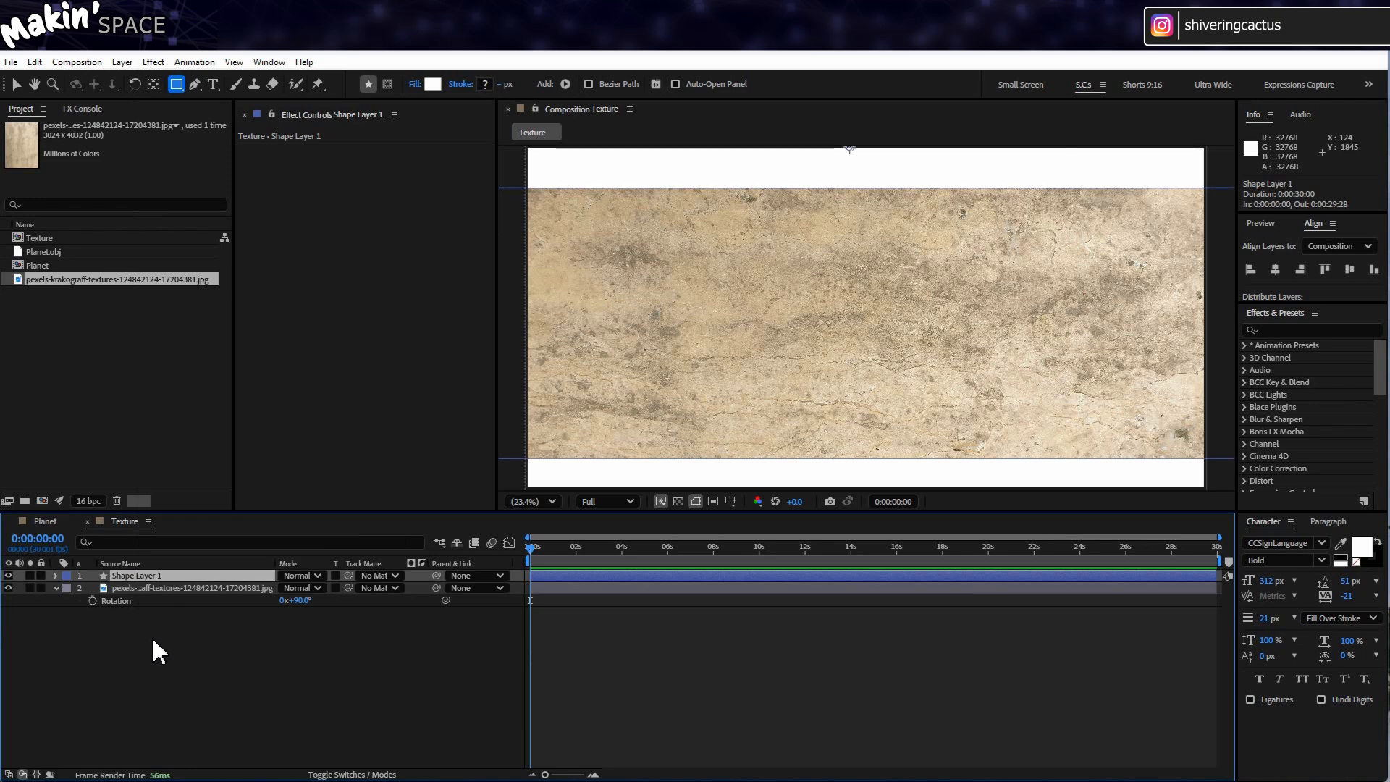
Apply Roughen Edges with an adjusted Border and rename the layer Ice Caps
click(153, 62)
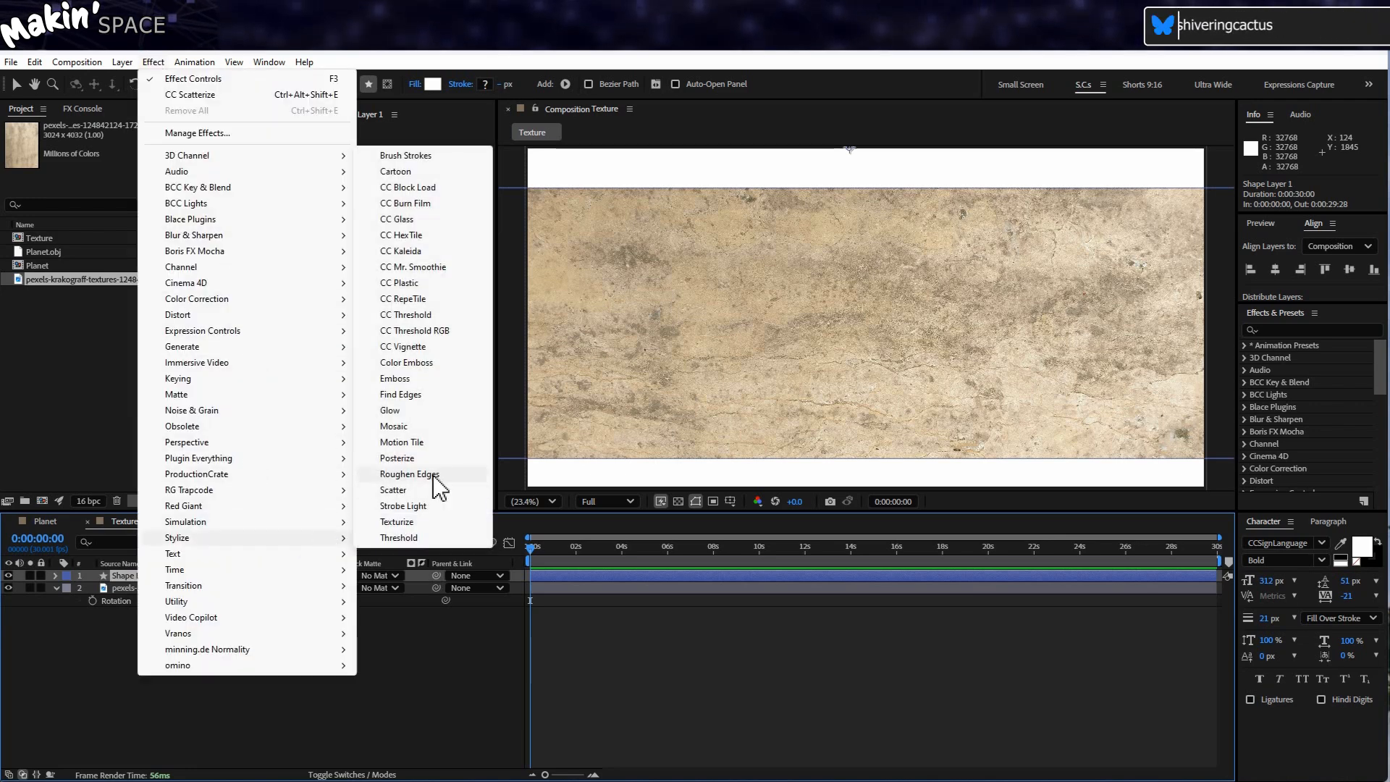
click(408, 473)
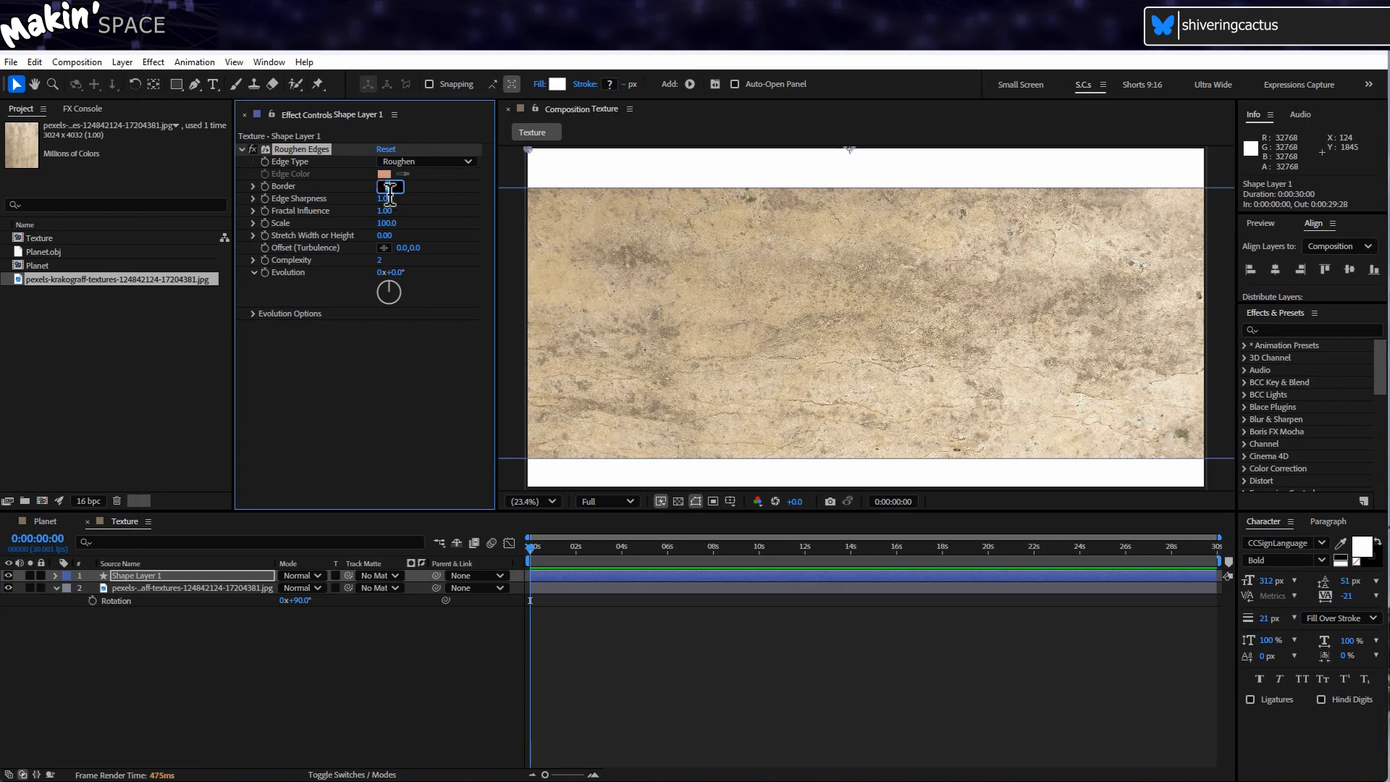
key(Enter)
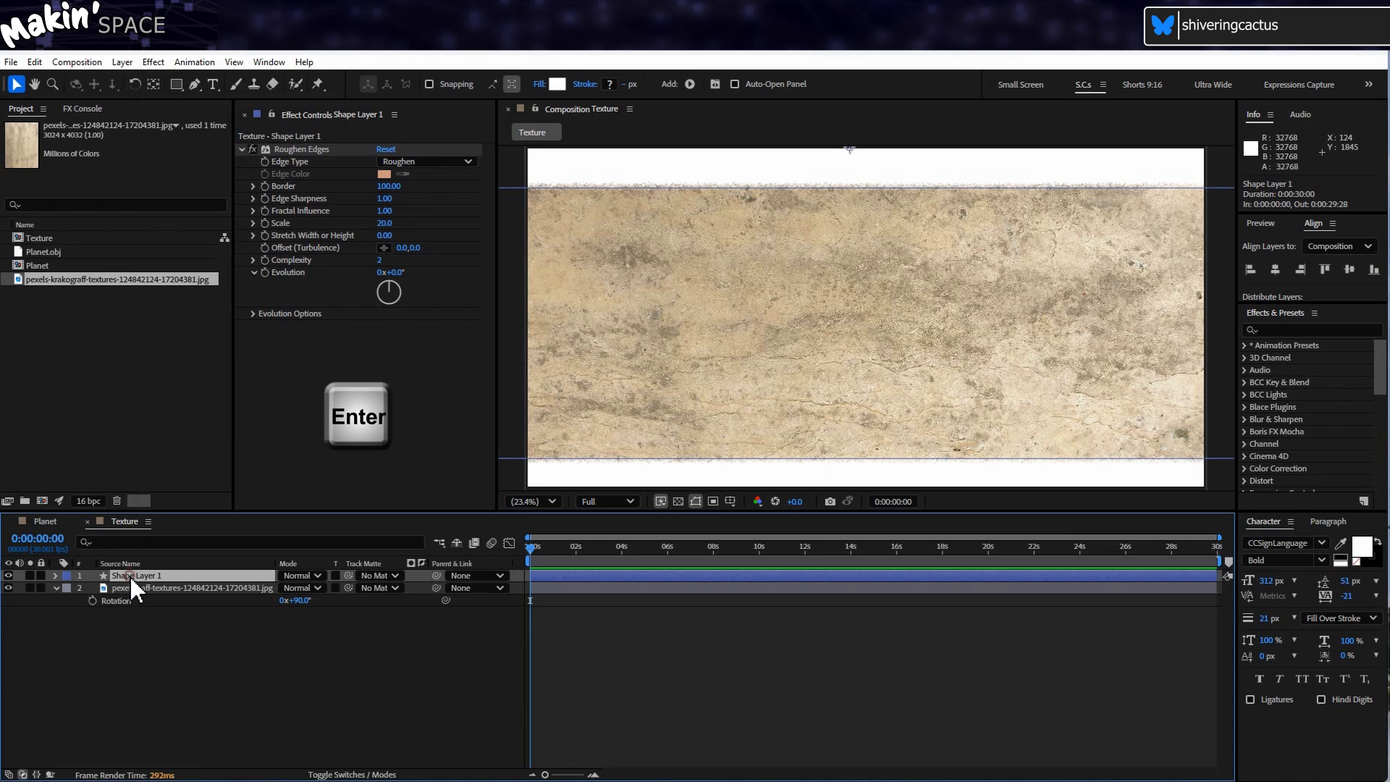
text(Ice Caps)
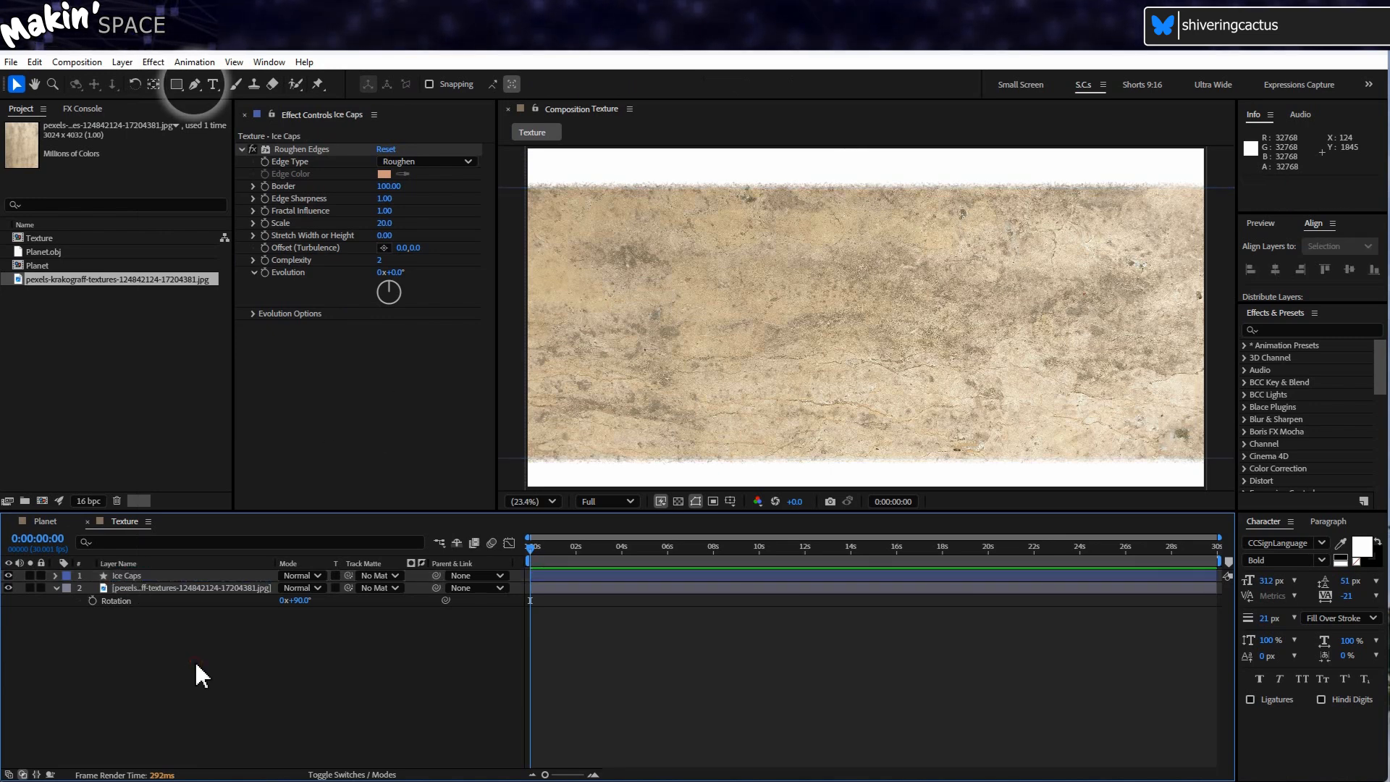
Draw four freeform dark blue ocean shapes on an Oceans layer, then refine their paths
click(193, 84)
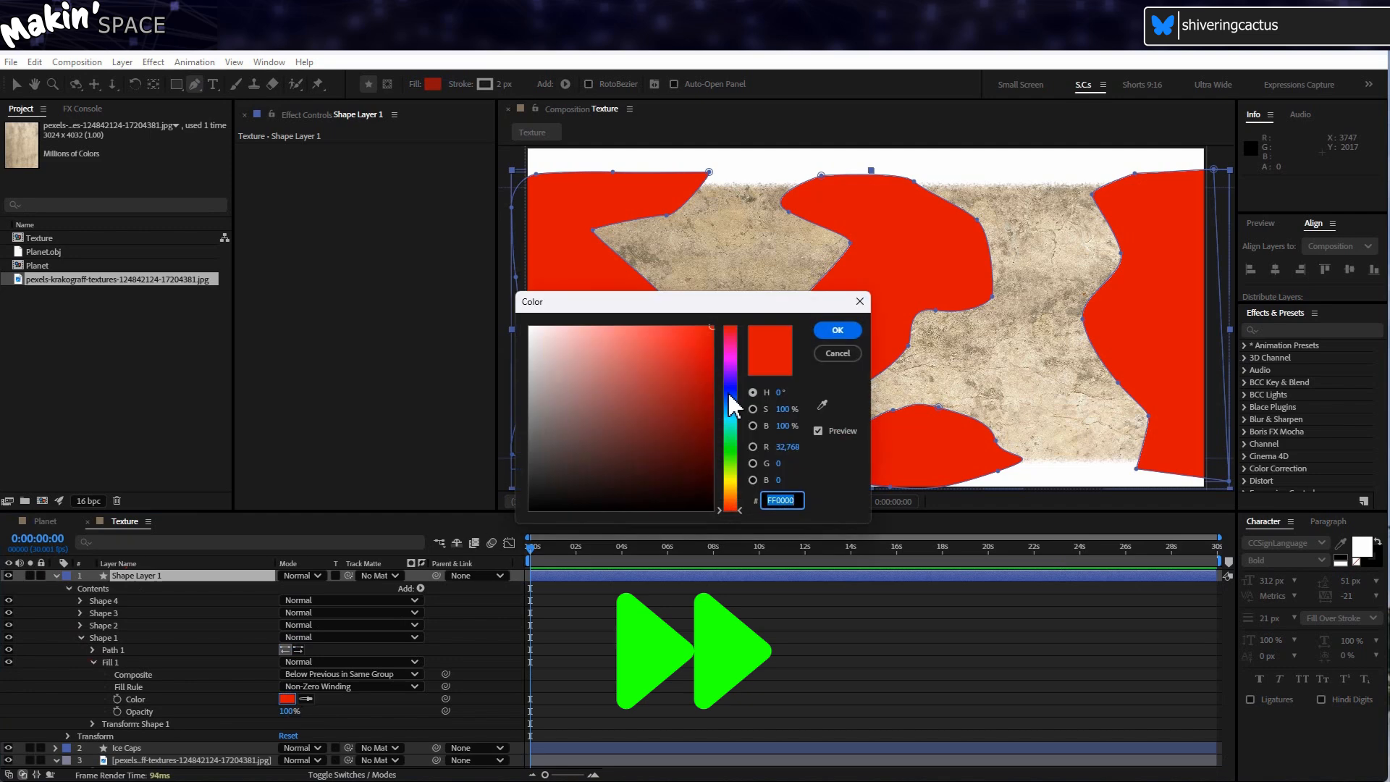
click(834, 329)
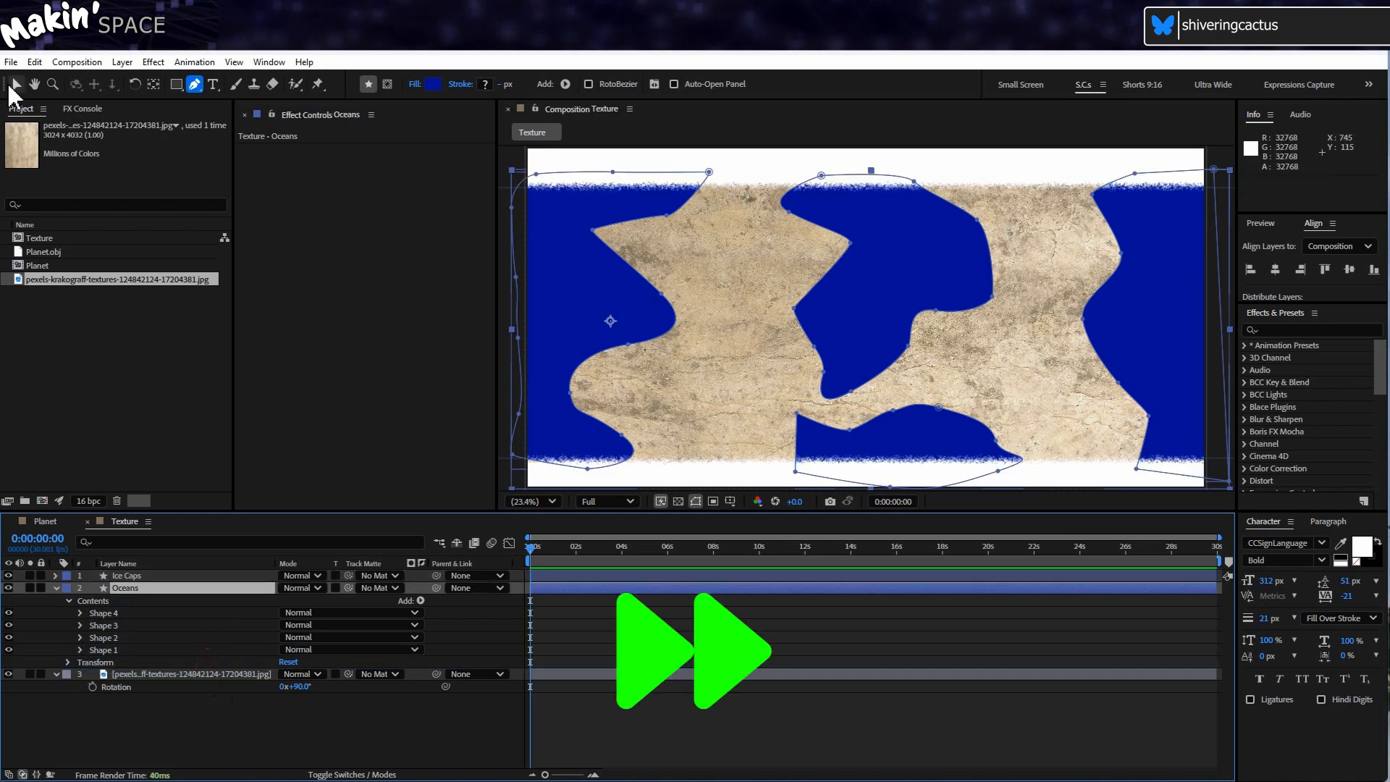
click(709, 170)
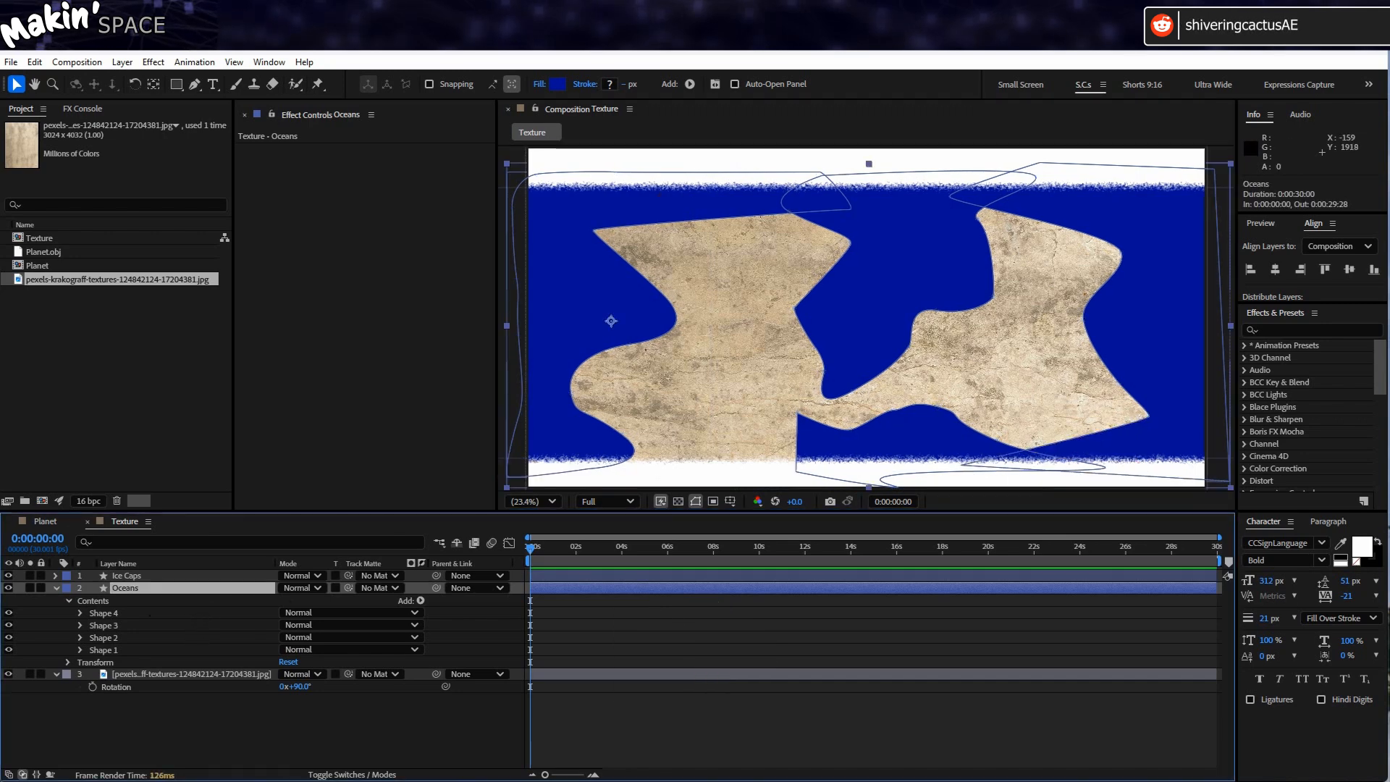
Add an Inner Glow layer style to Oceans at 40% opacity with colour 00C6FF
click(121, 62)
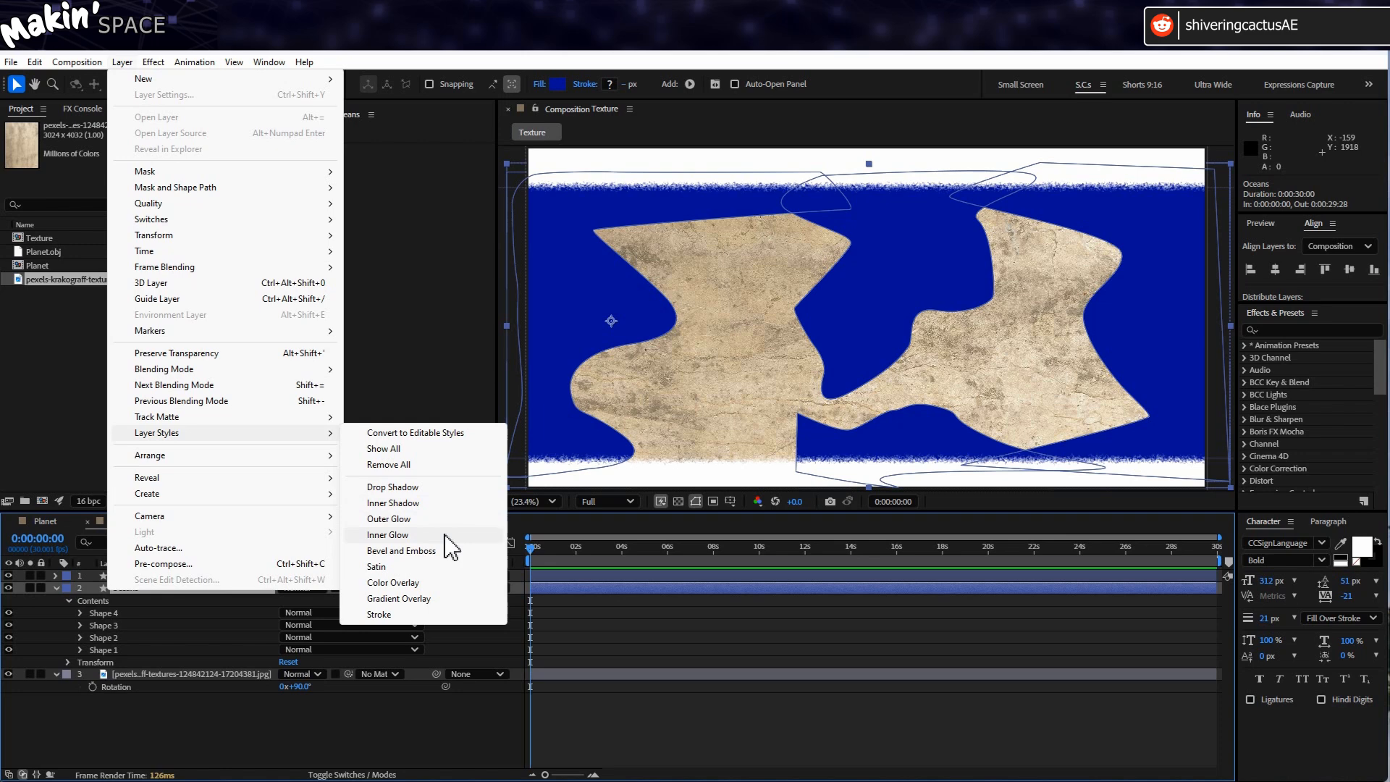
click(386, 534)
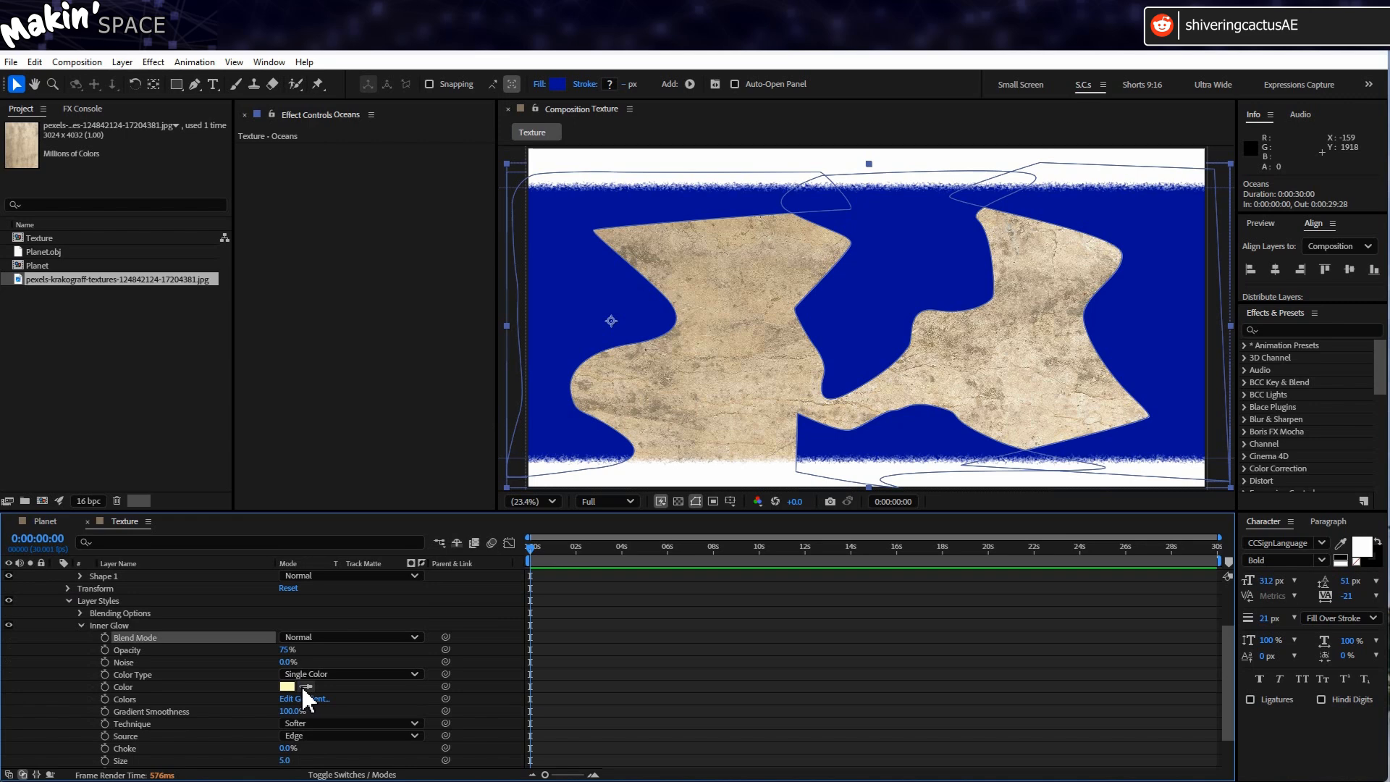
click(287, 686)
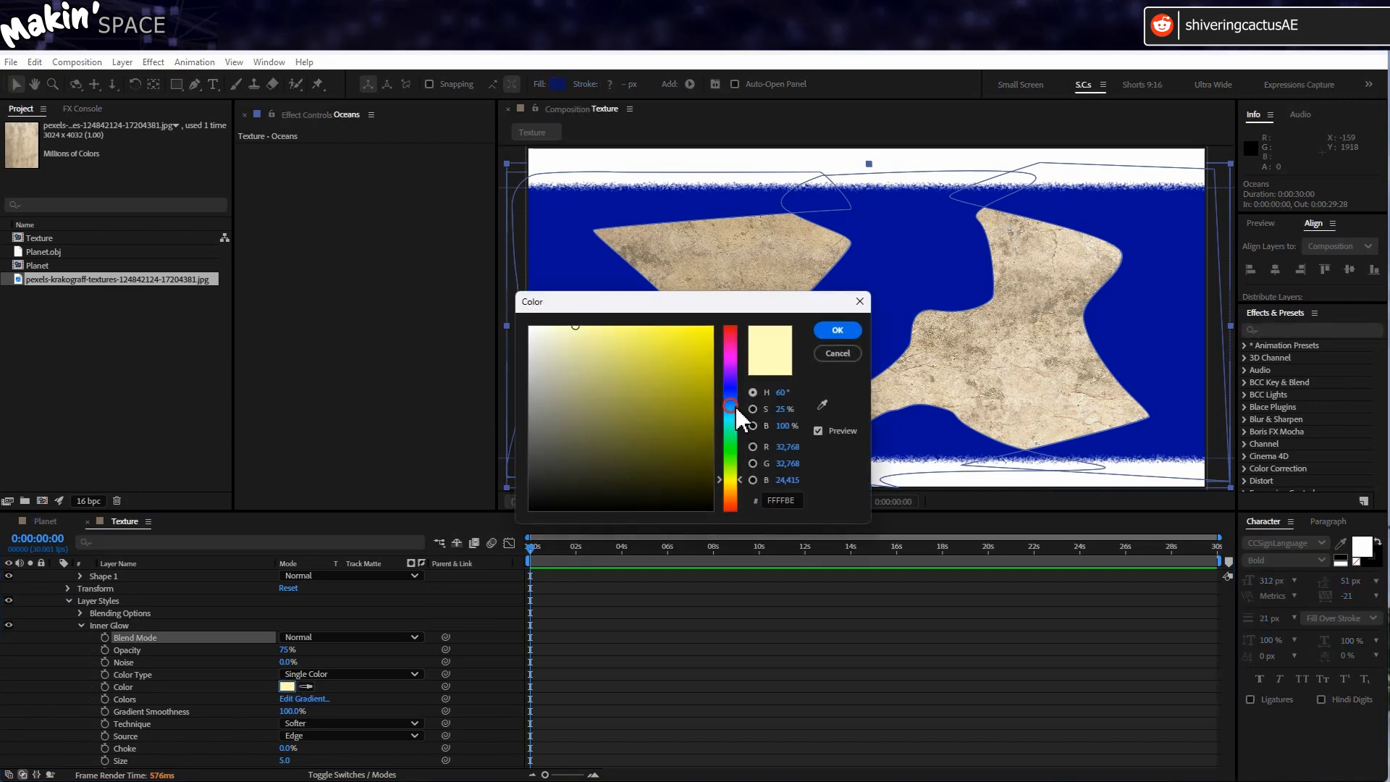
click(727, 331)
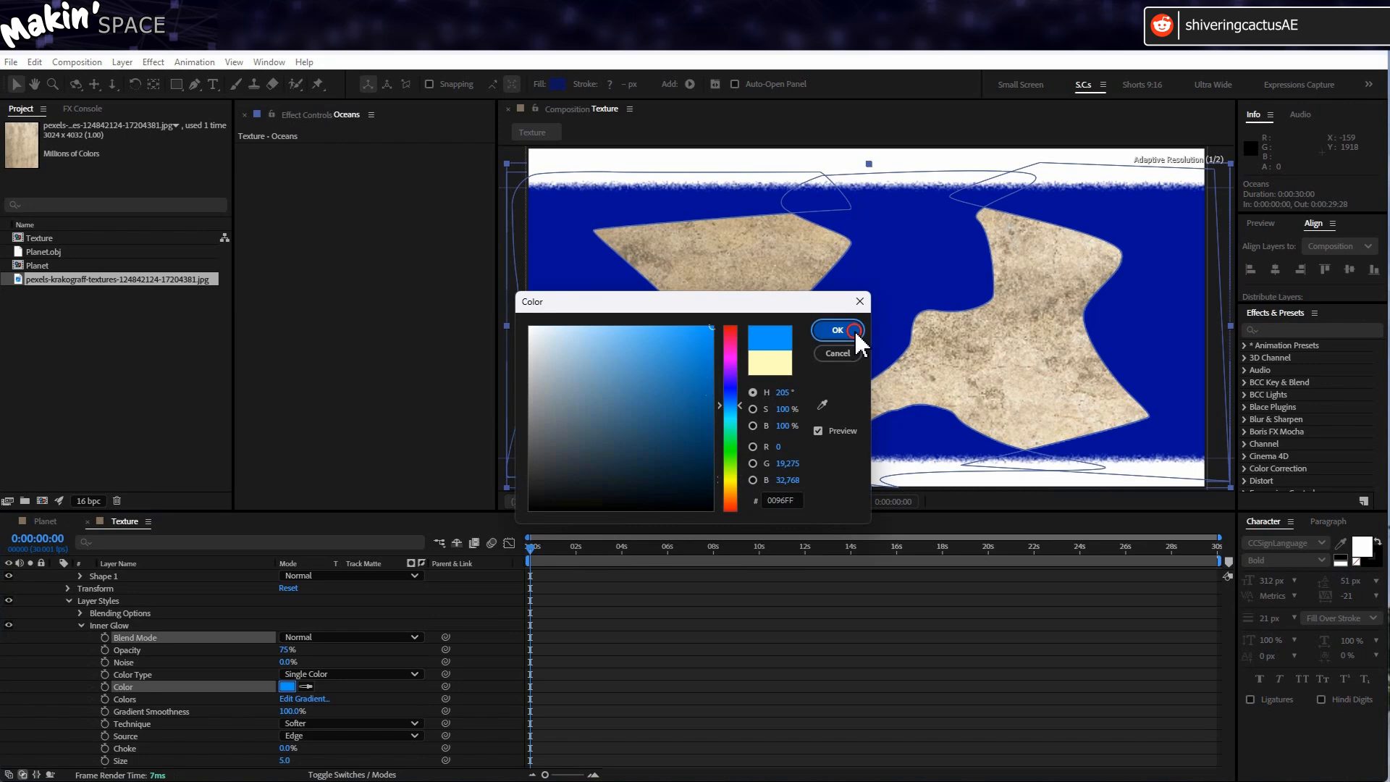
click(836, 330)
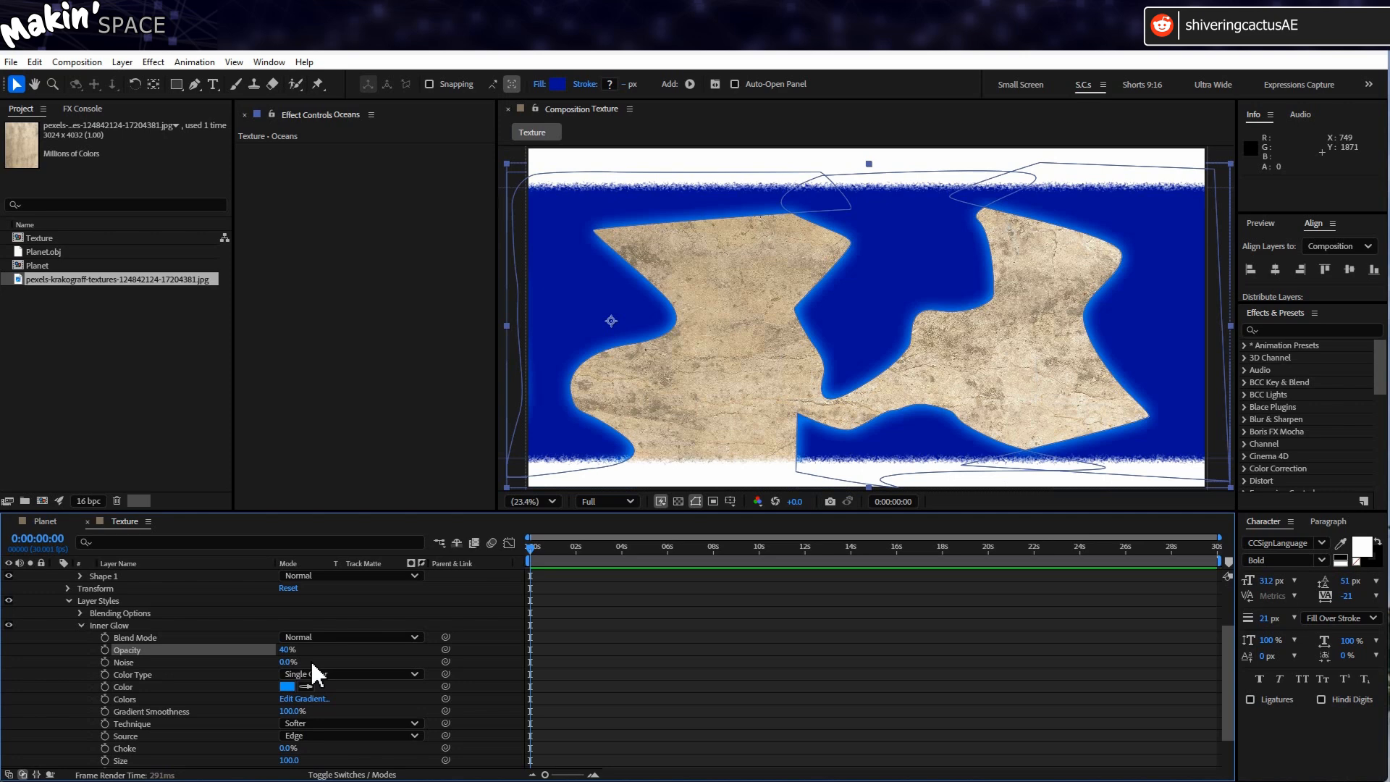
click(287, 687)
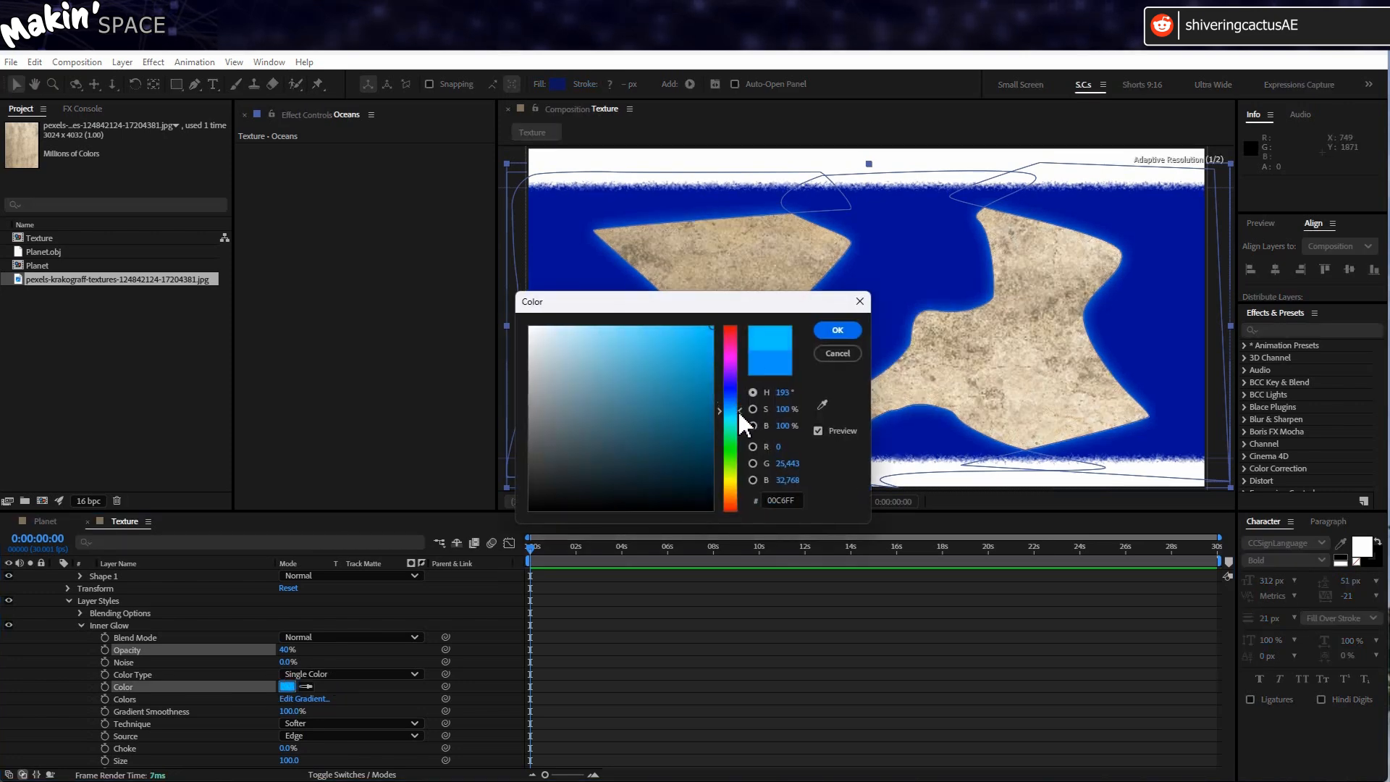
click(834, 329)
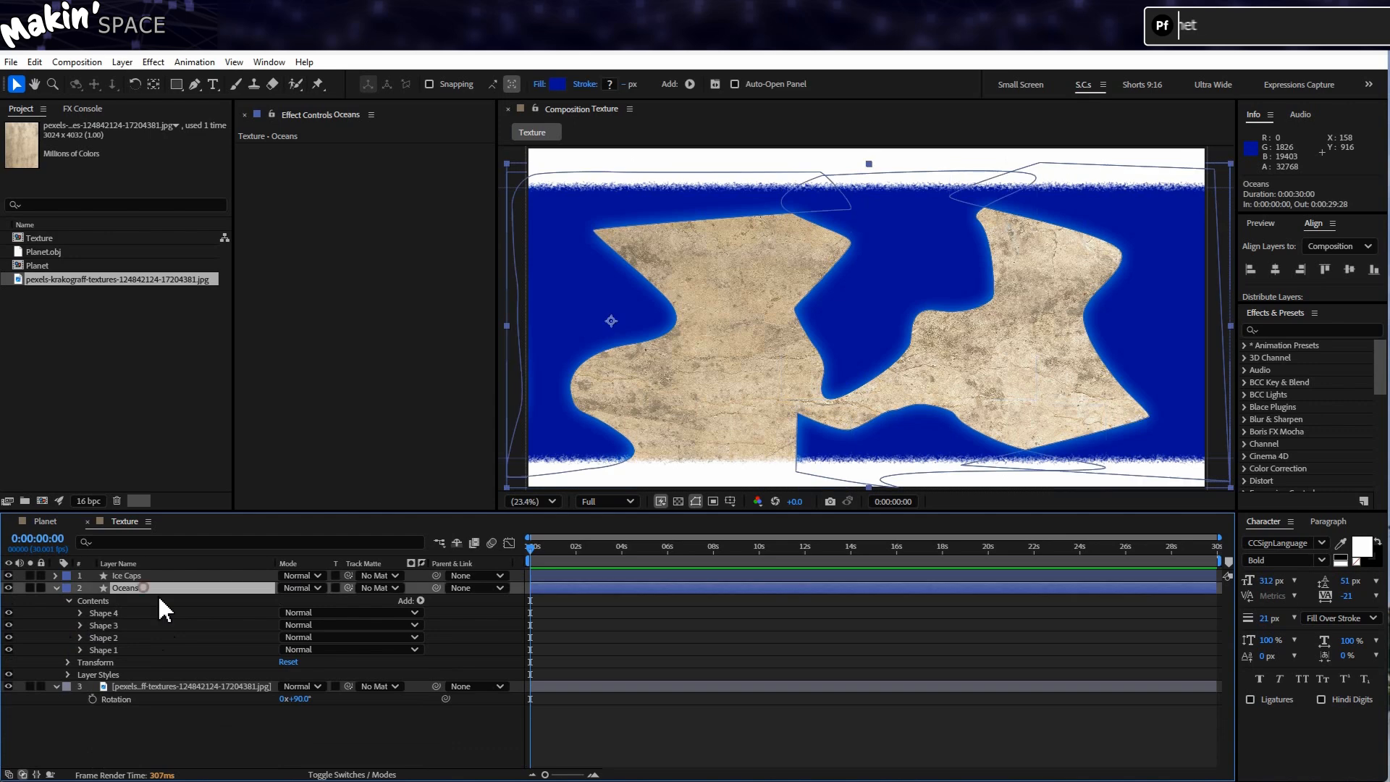
Warp the Oceans coastlines with Turbulent Displace at raised Amount and Size, and add a new layer
click(153, 61)
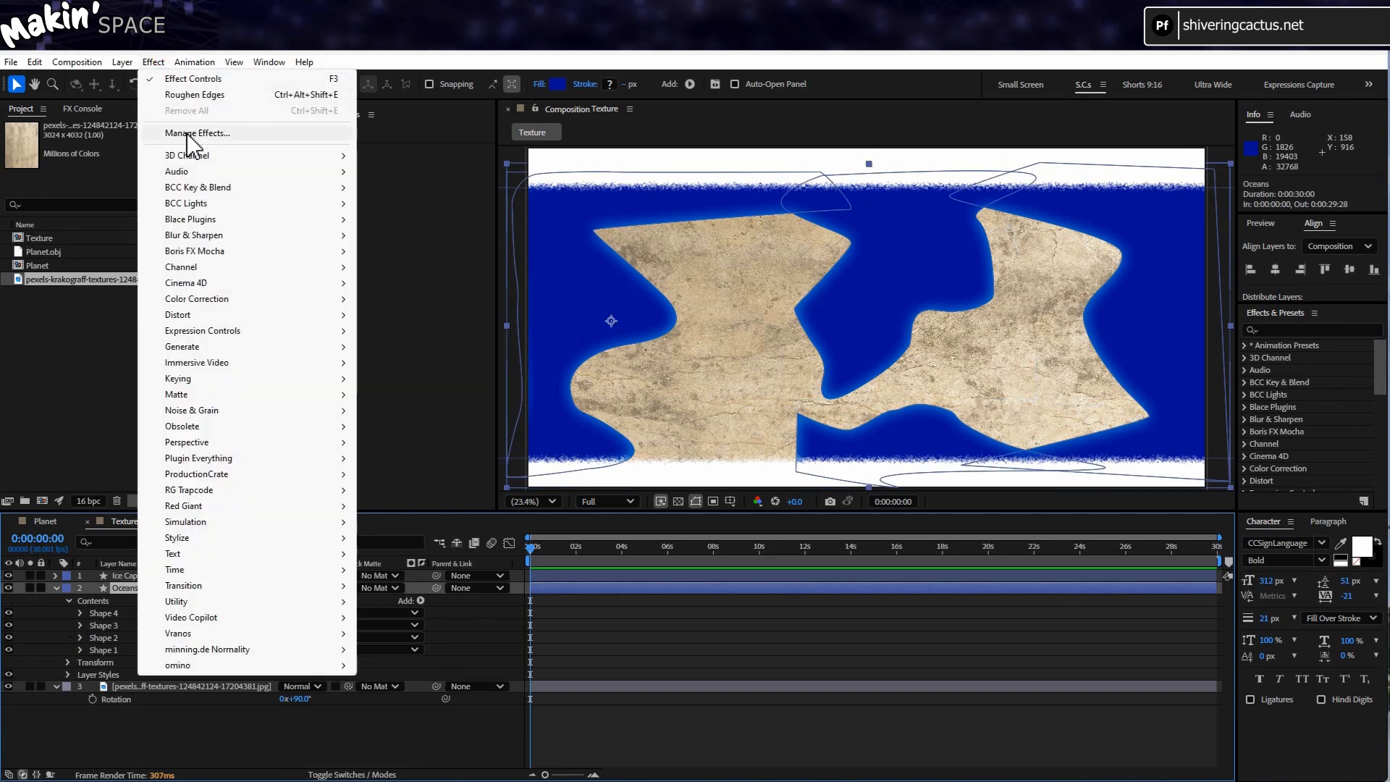
click(177, 314)
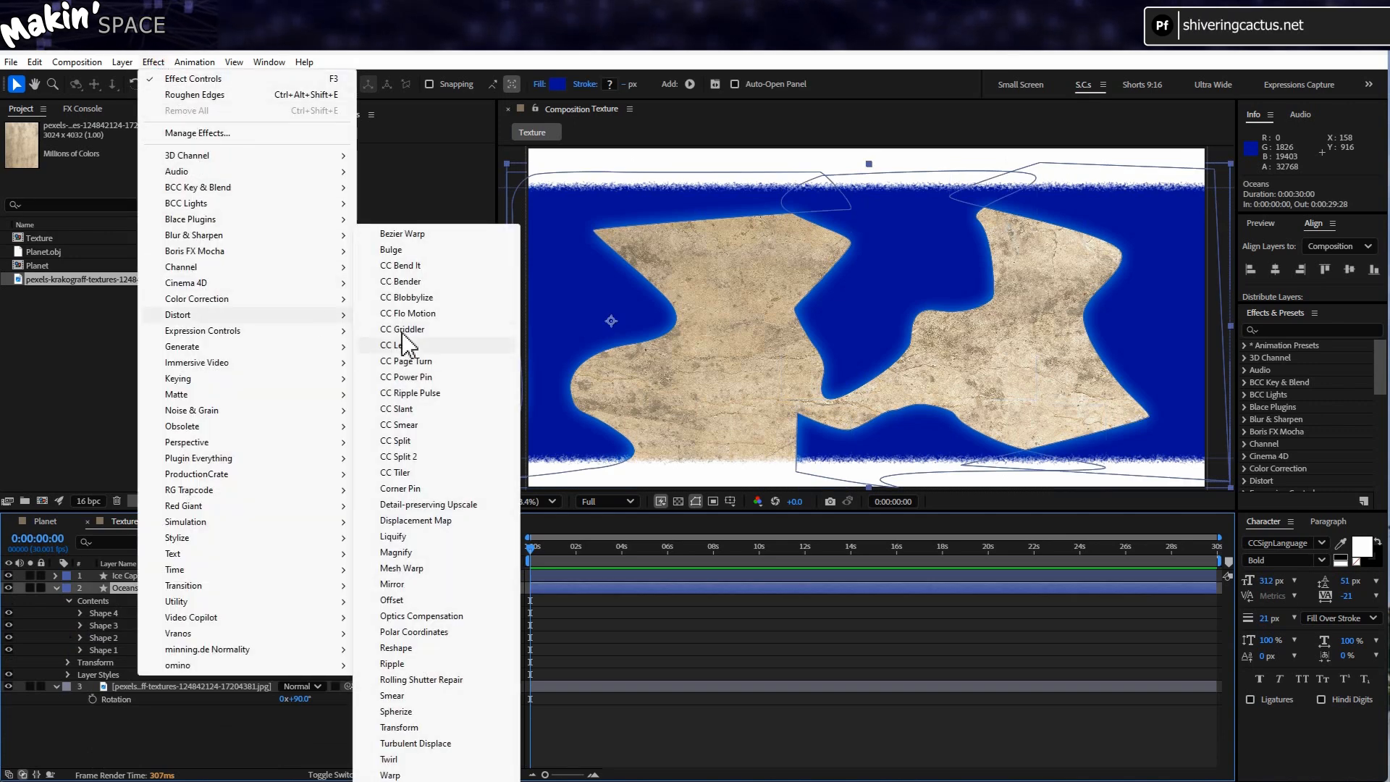
click(415, 743)
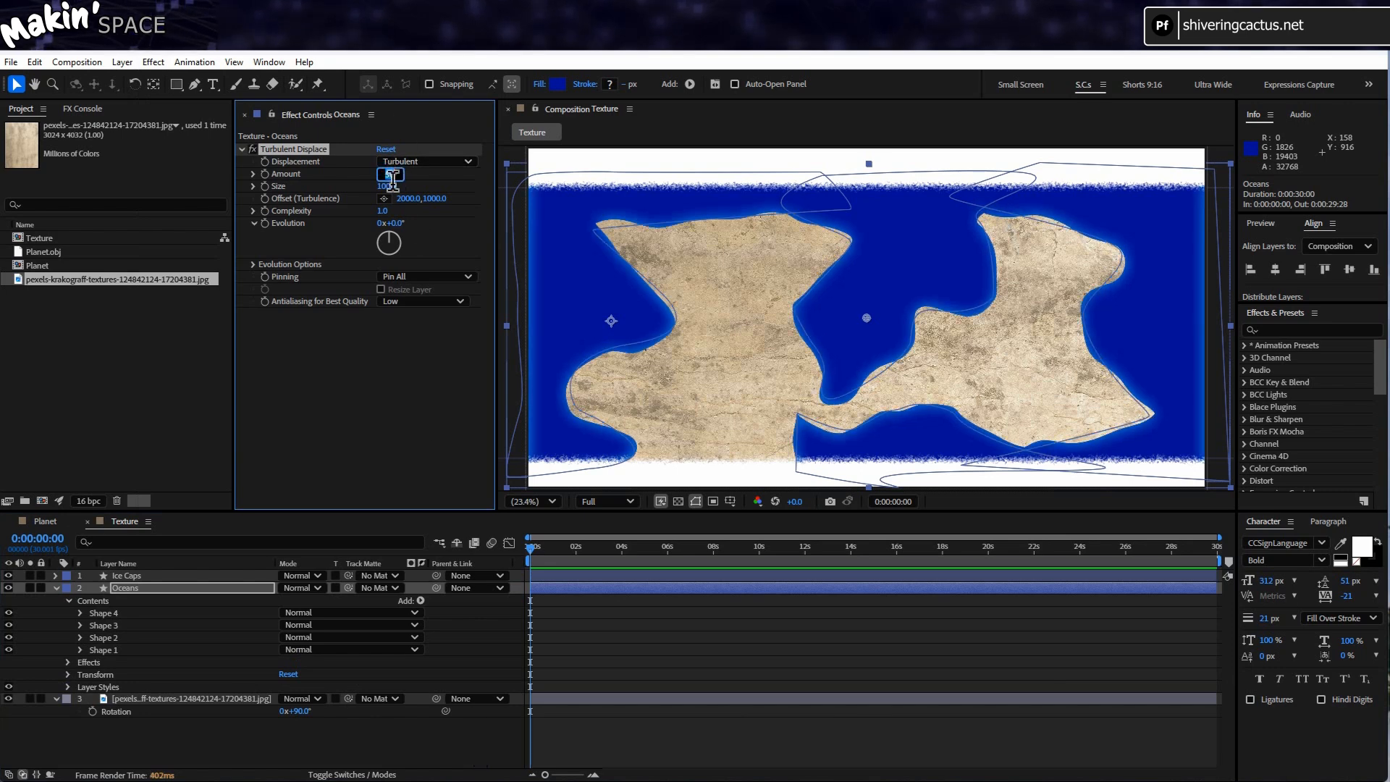
drag(386, 173, 395, 196)
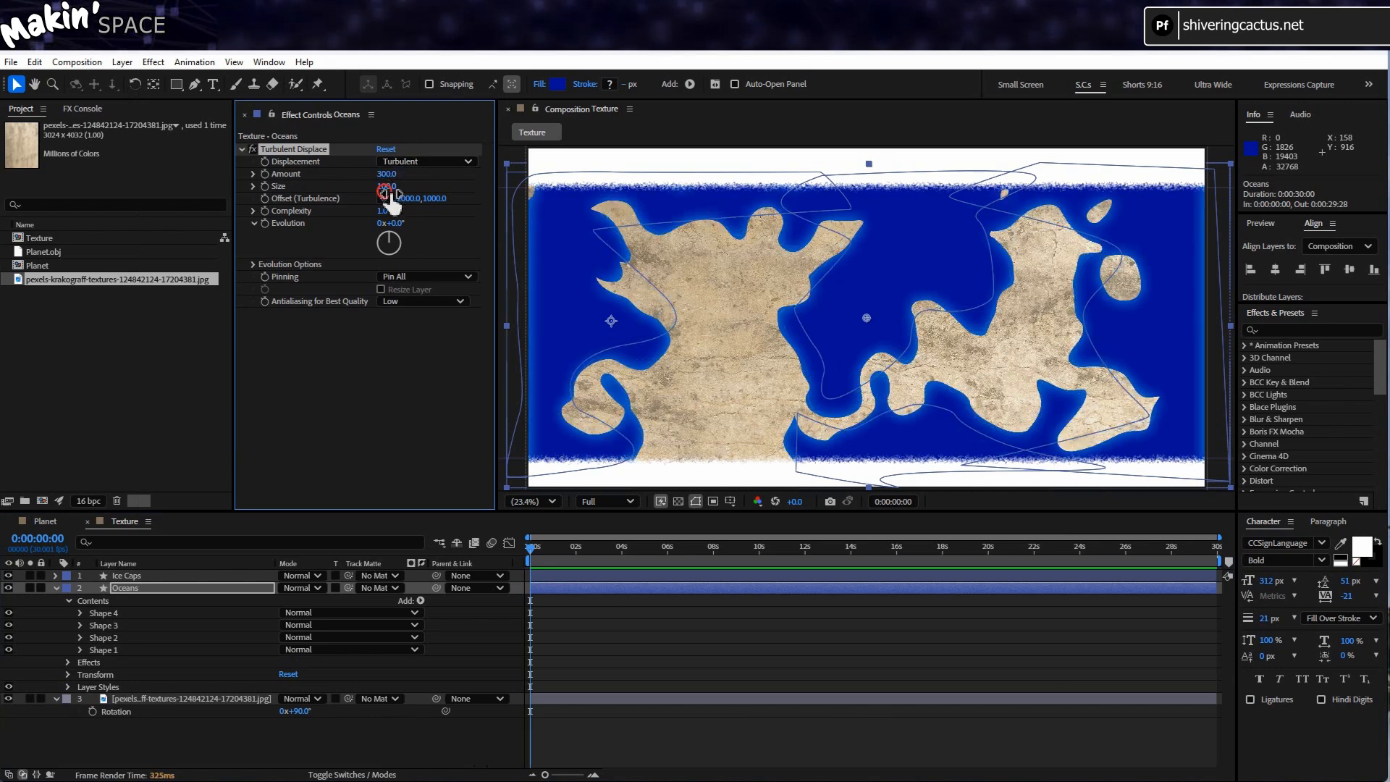
drag(387, 185, 387, 186)
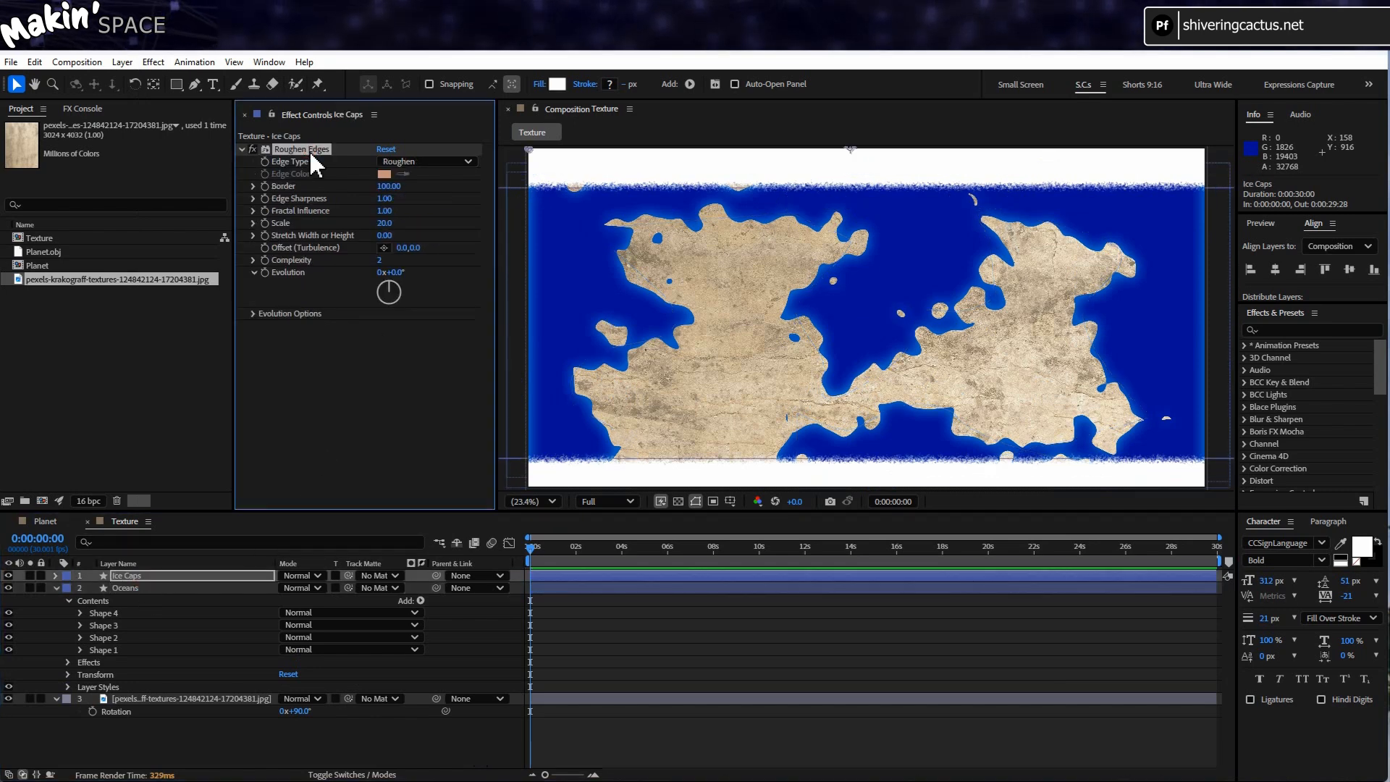
click(123, 588)
text(Cheat la)
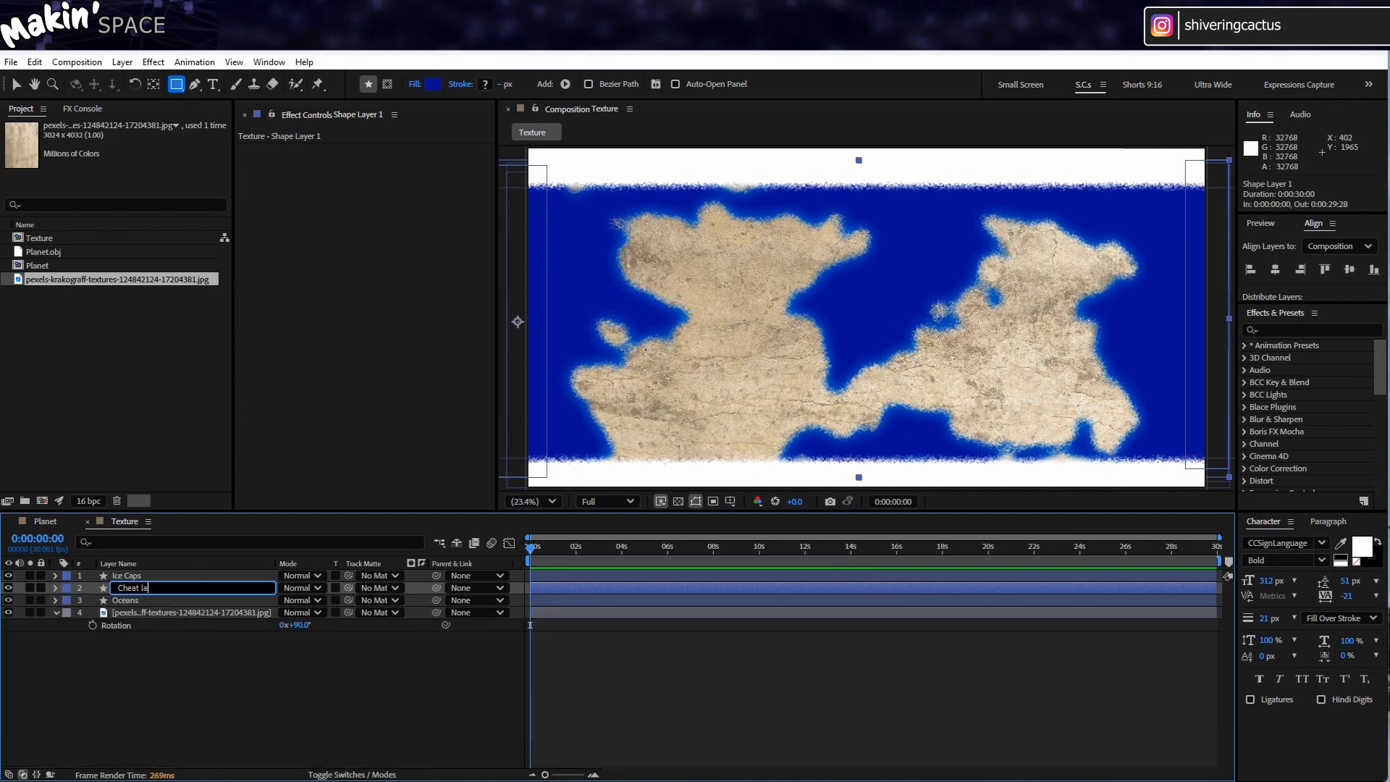
Create a white comp-size Rivers solid matted to Oceans, carrying Advanced Lightning
click(121, 62)
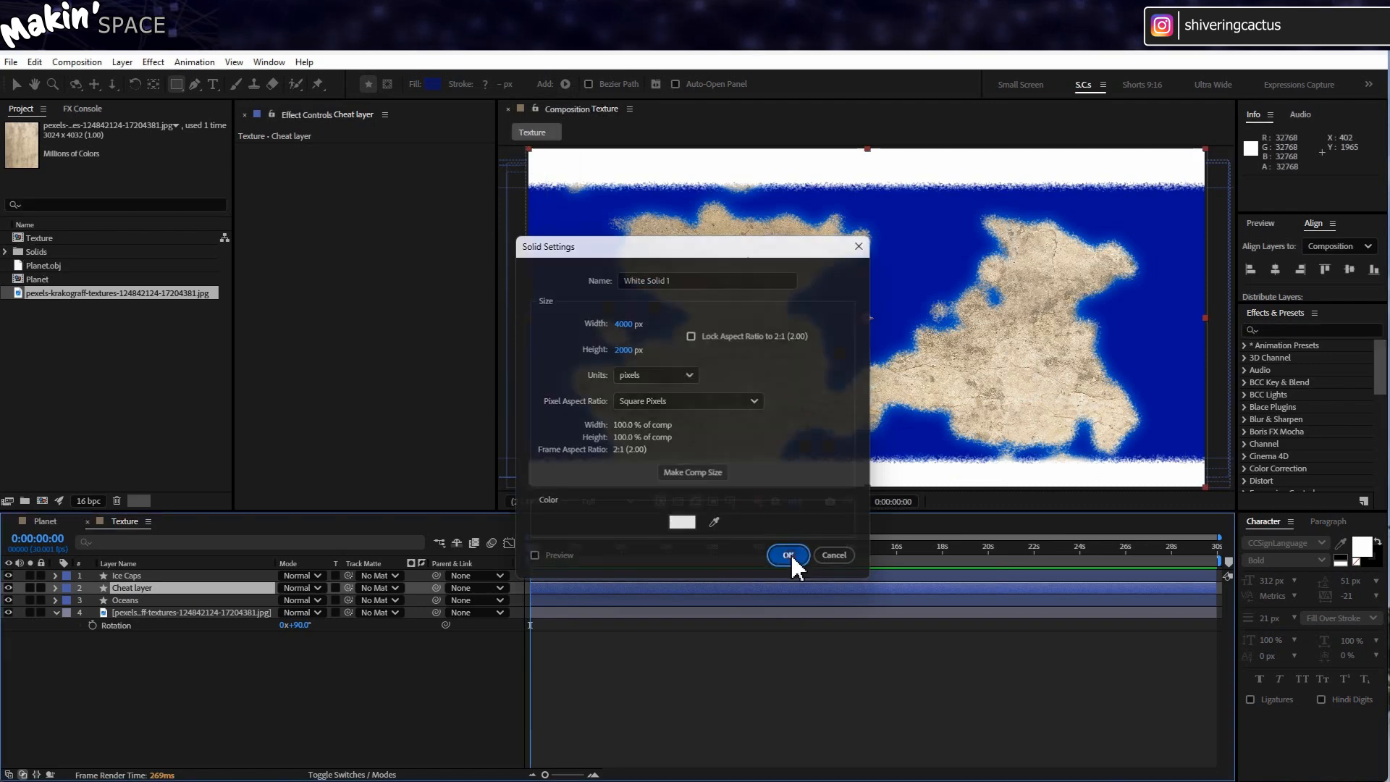
click(786, 556)
text(Rivers)
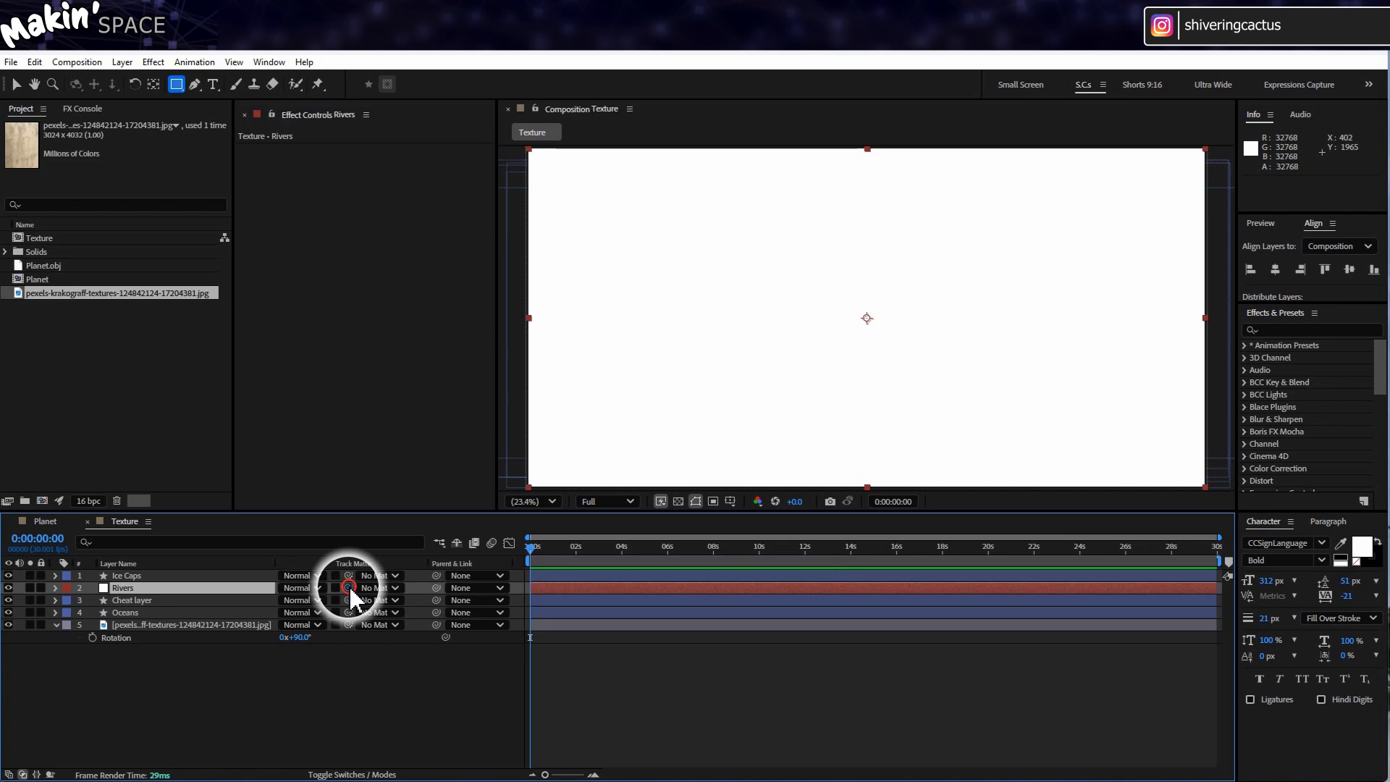
click(375, 587)
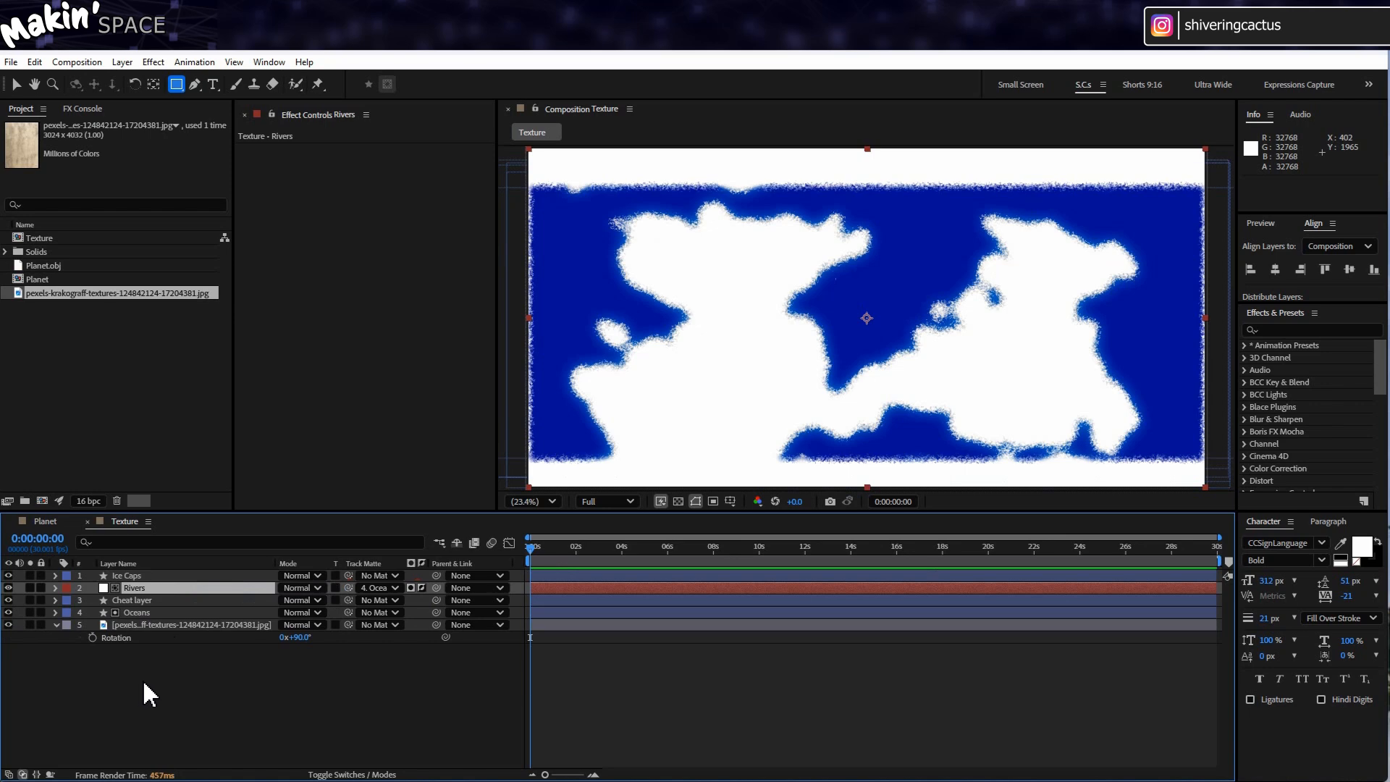
click(152, 61)
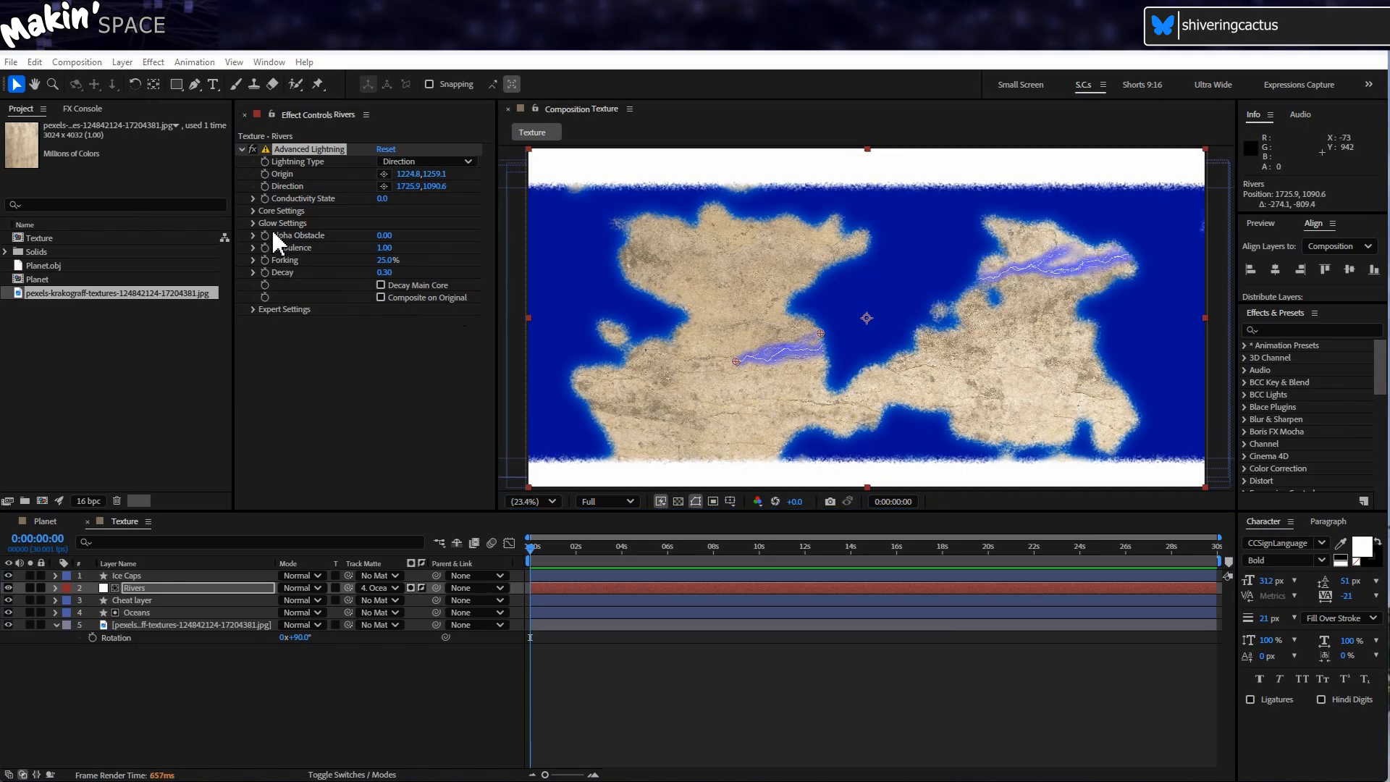
Duplicate Advanced Lightning into five repositioned rivers and tint them blue with Fill
click(252, 222)
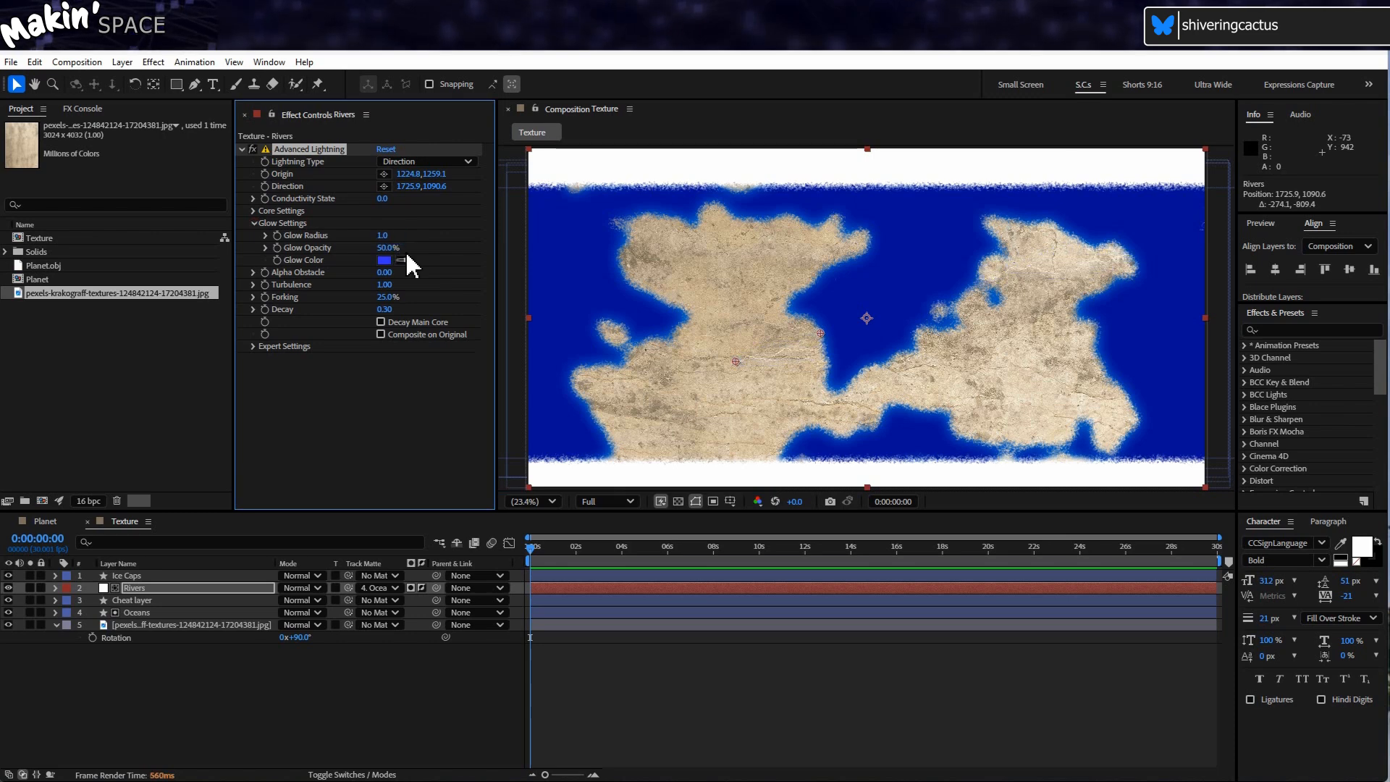
key(ctrl+d)
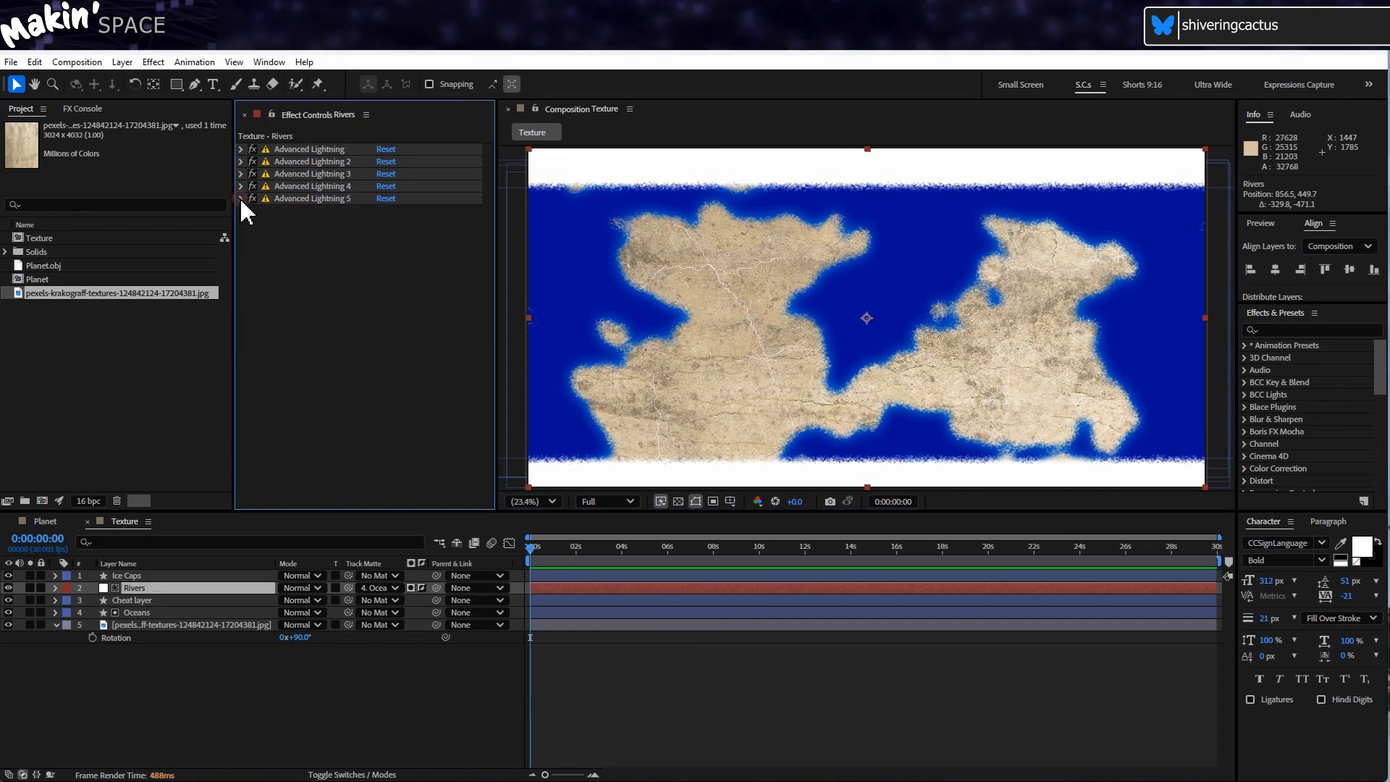
click(152, 61)
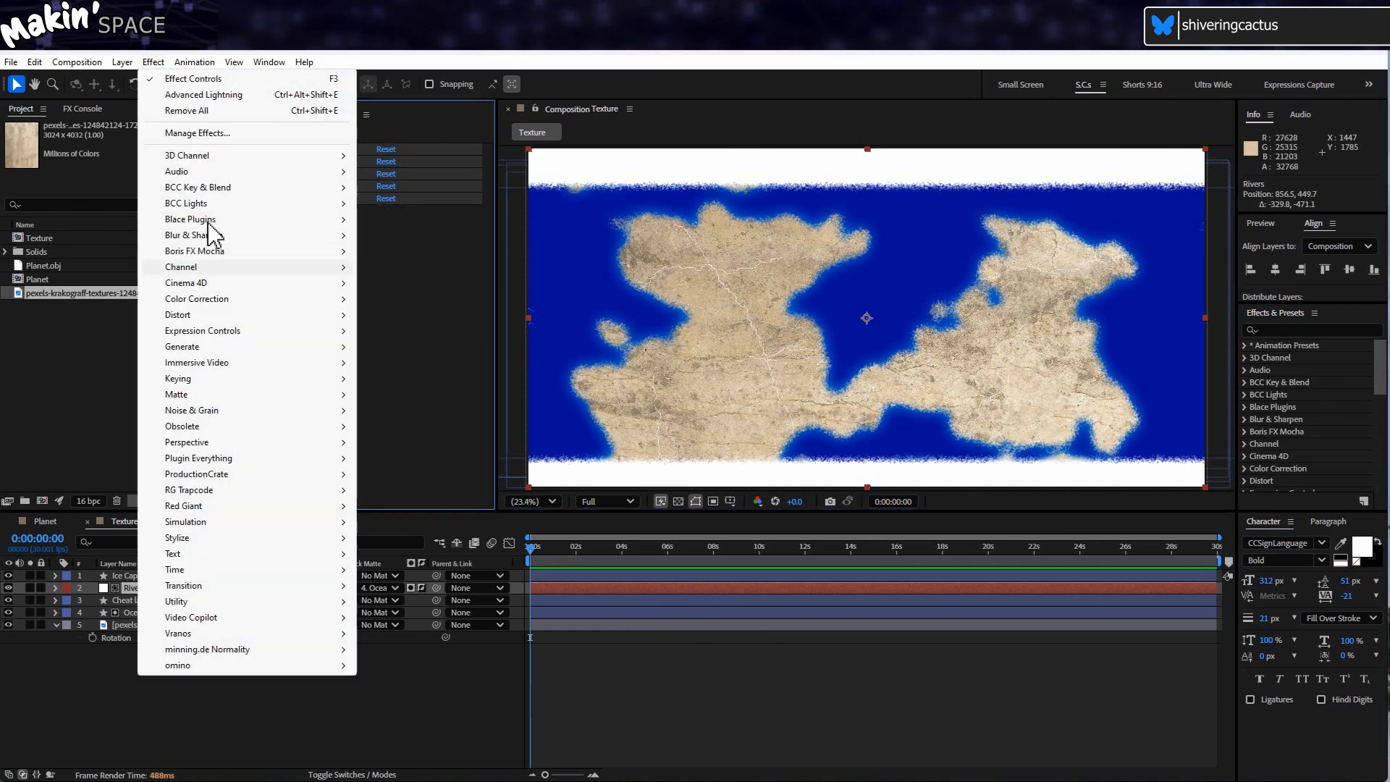
mouse_move(183, 347)
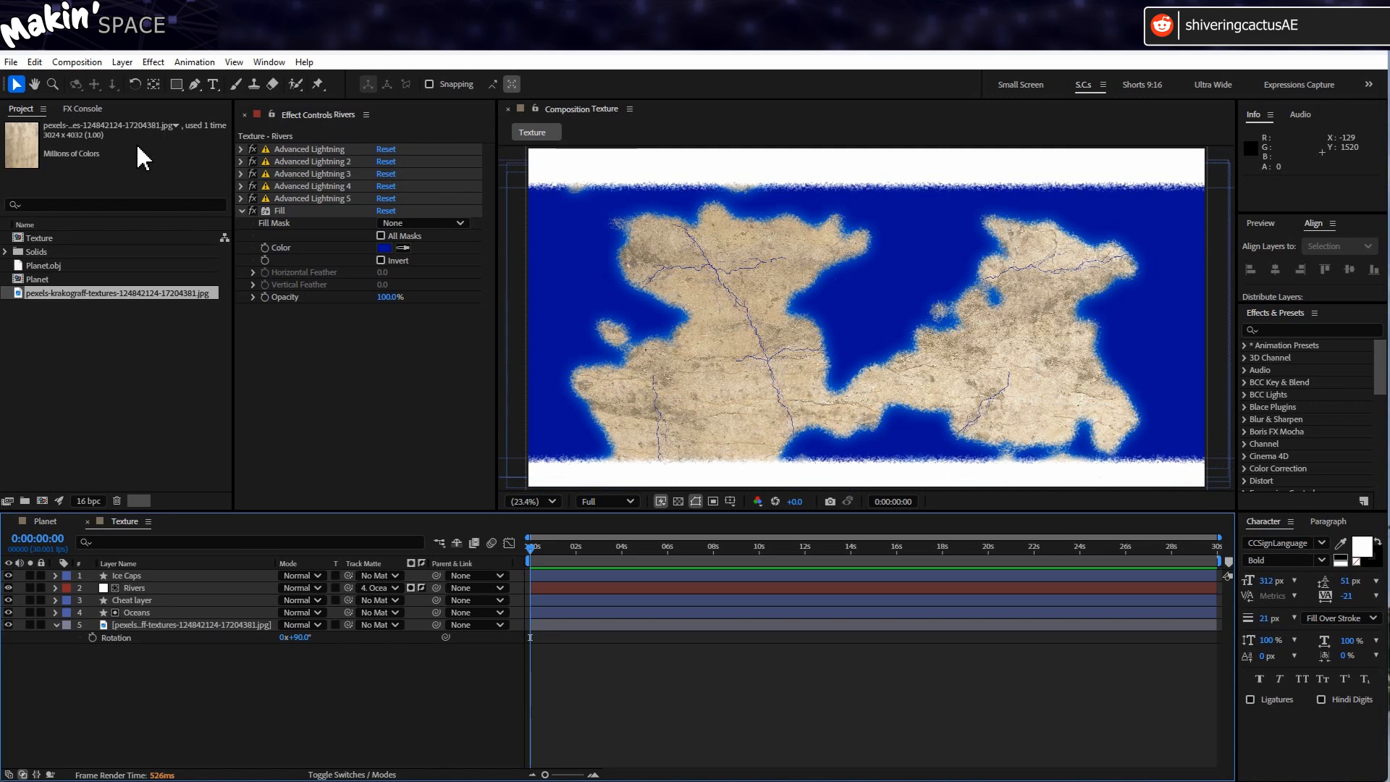
Create a green Grassery solid in Hard Light mode with Pen-drawn grass patch masks
click(122, 61)
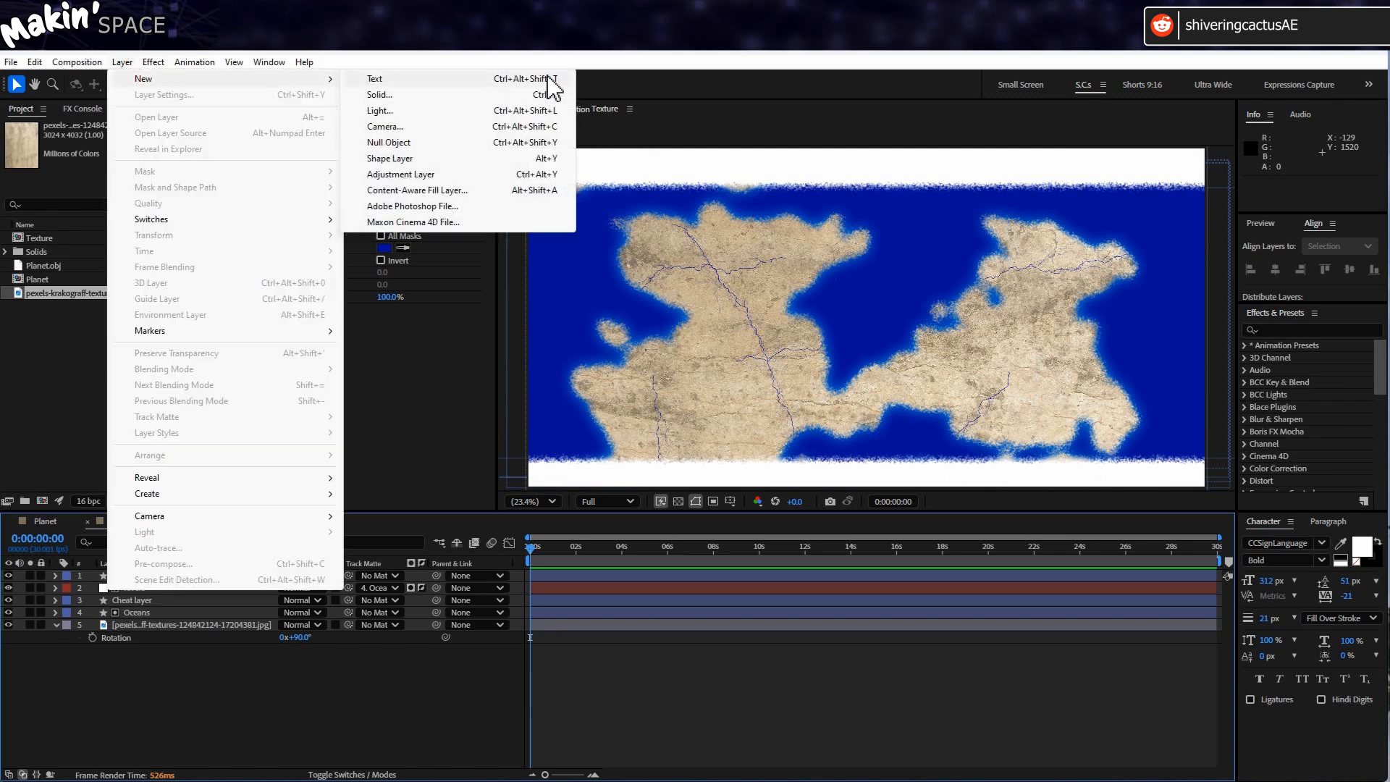
click(379, 95)
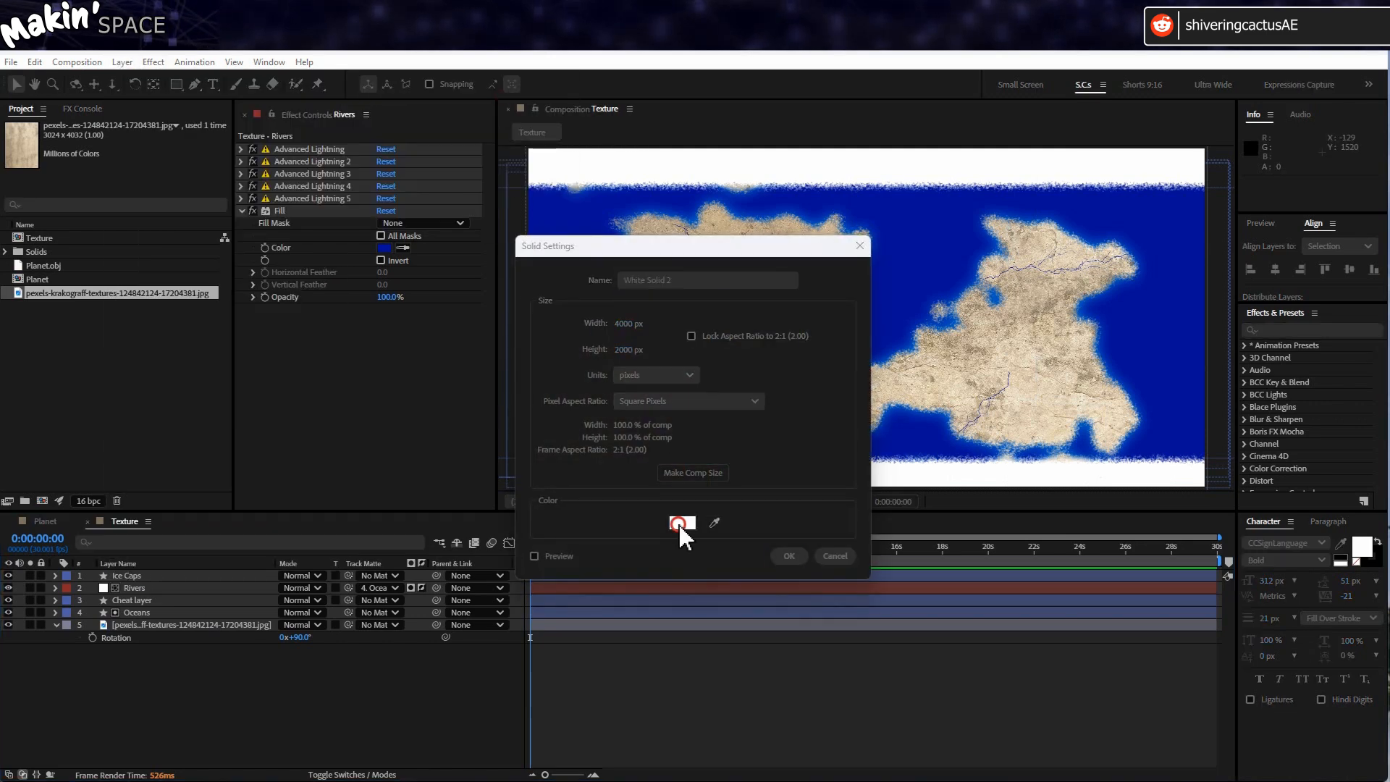
click(683, 521)
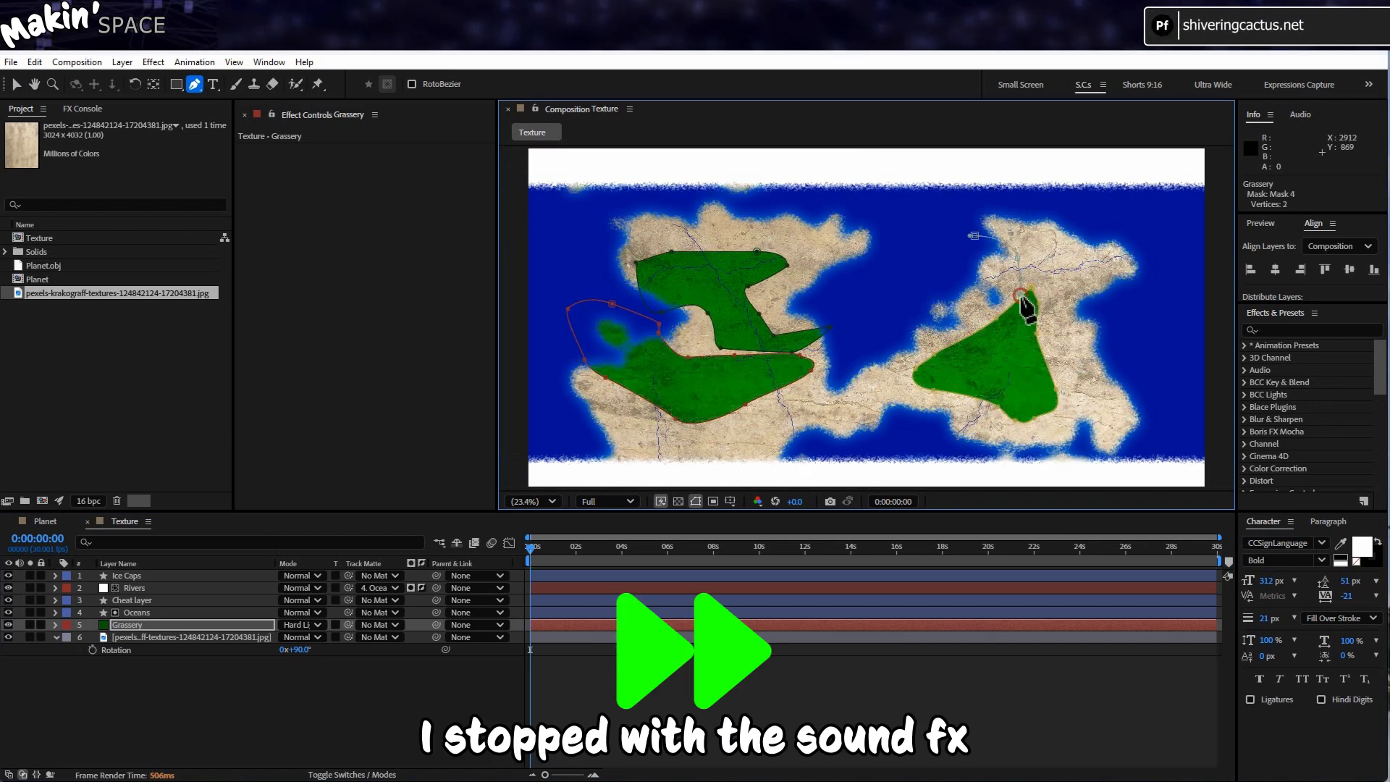
Apply Fast Box Blur to Grassery with Blur Radius 100
click(153, 61)
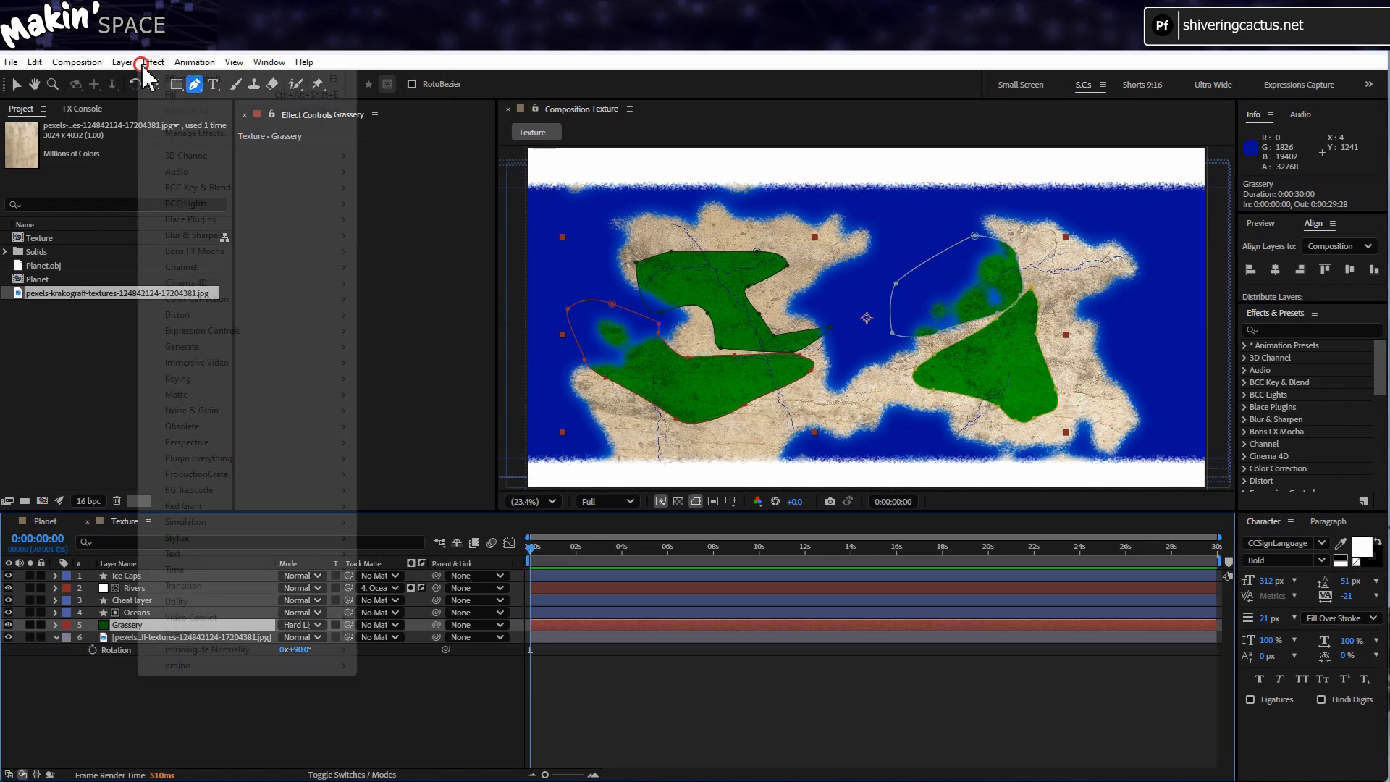
click(151, 61)
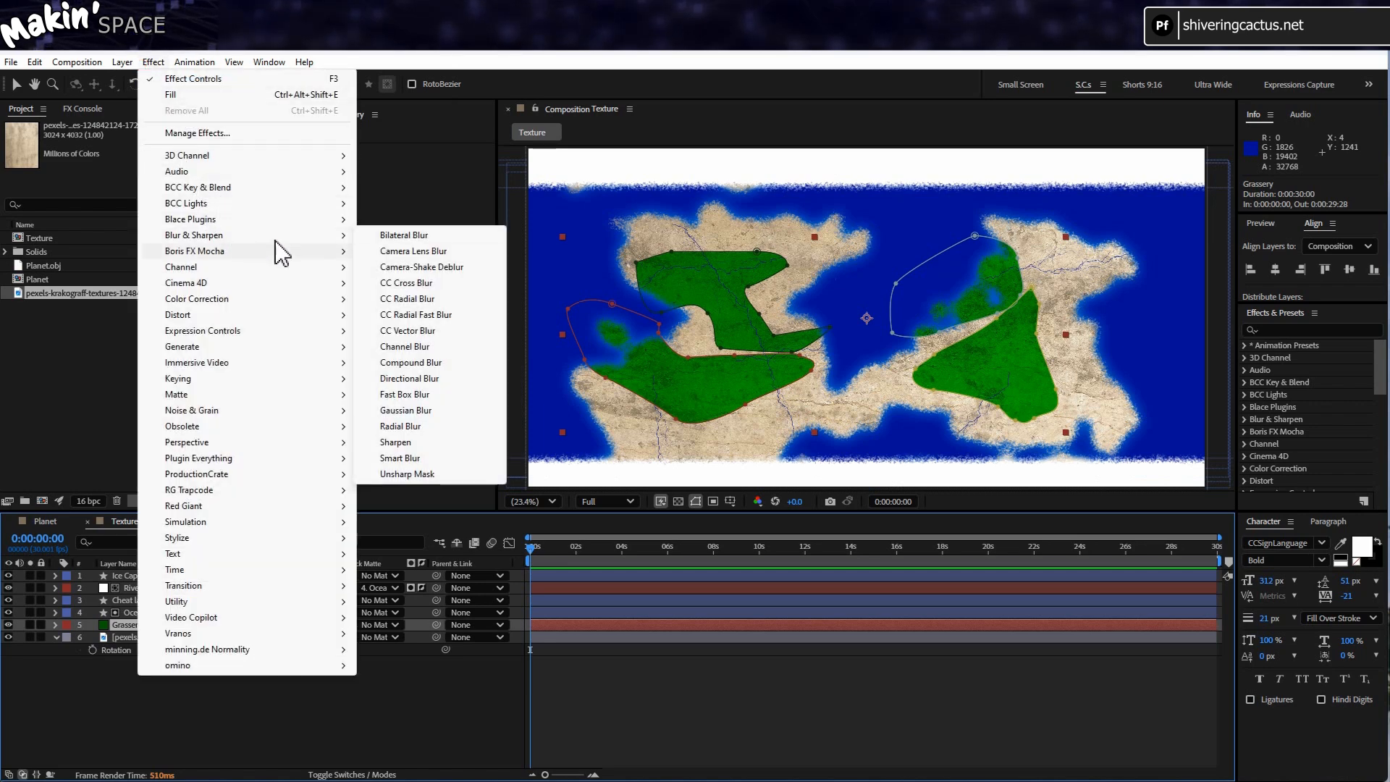
click(403, 392)
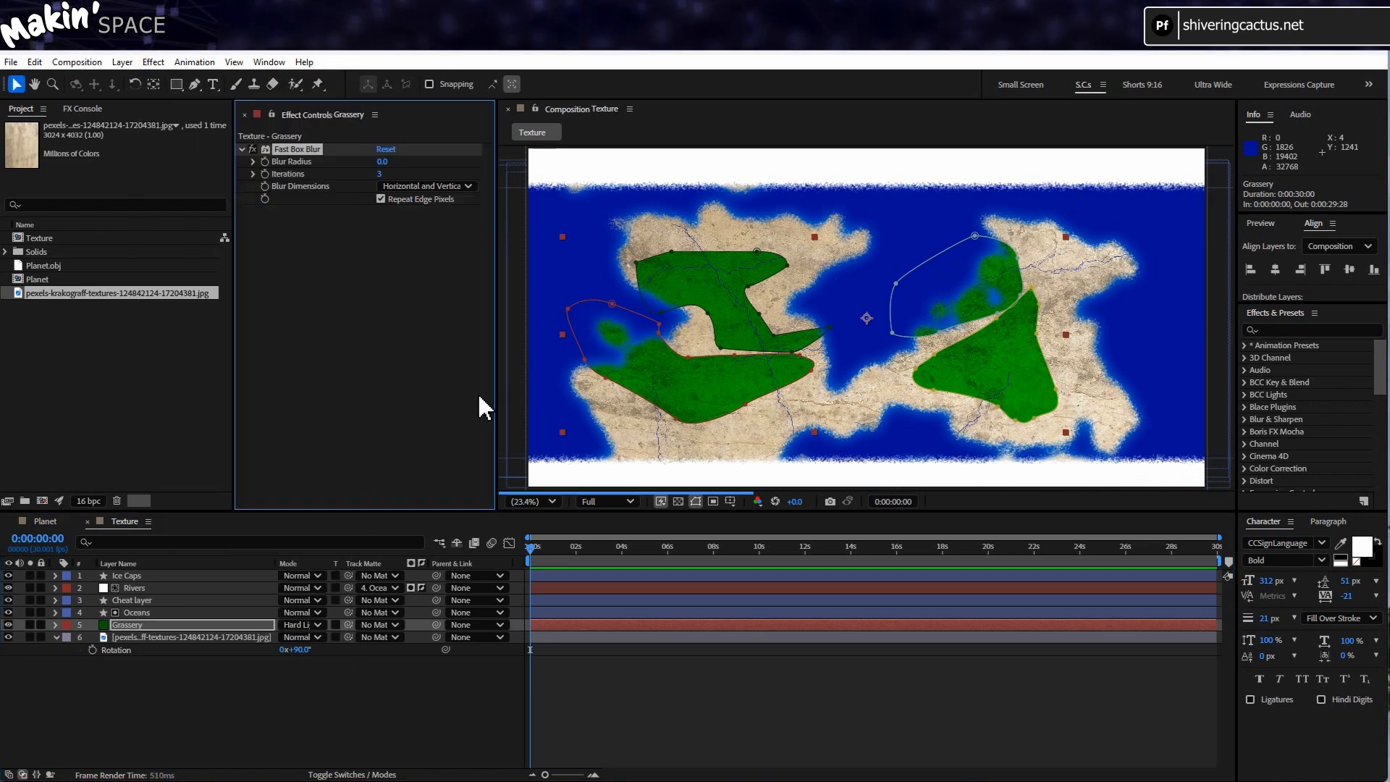
drag(383, 161, 403, 161)
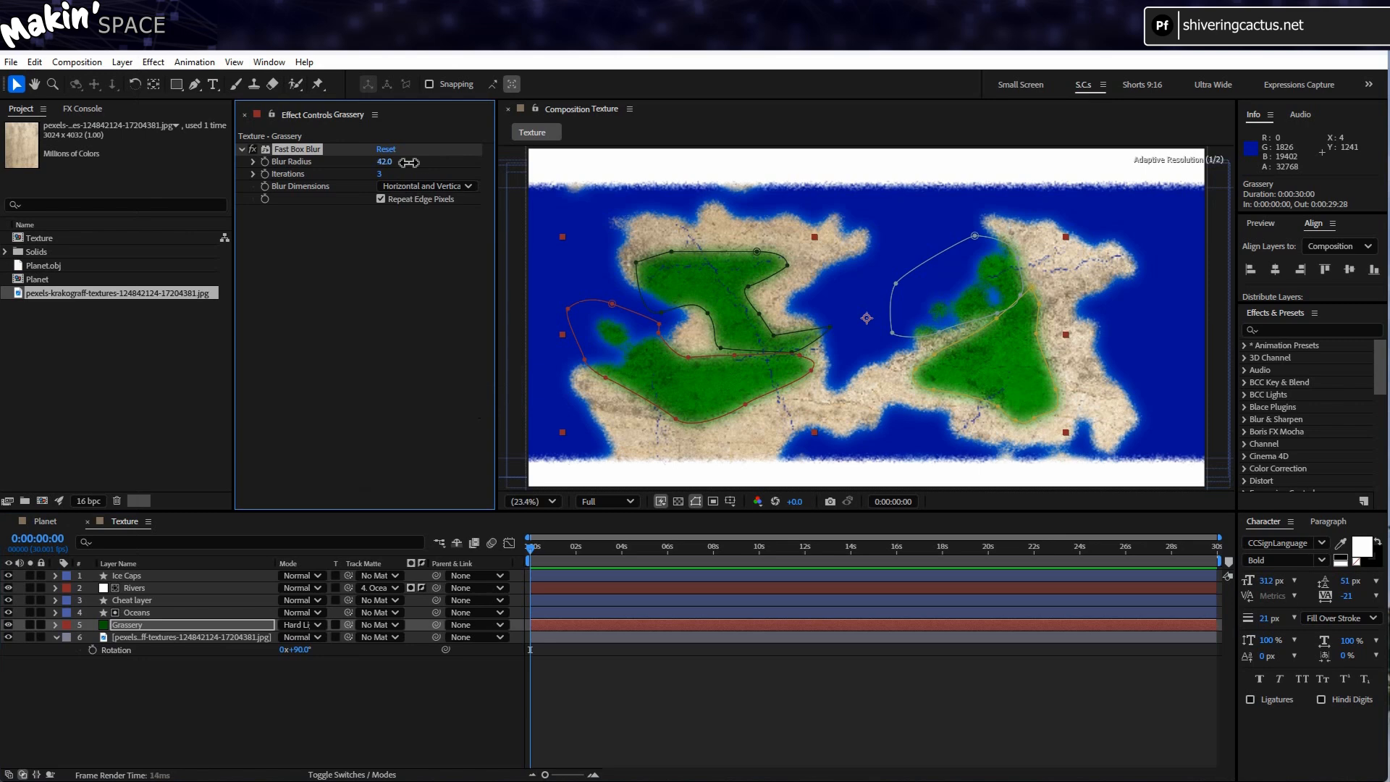
drag(407, 162, 452, 170)
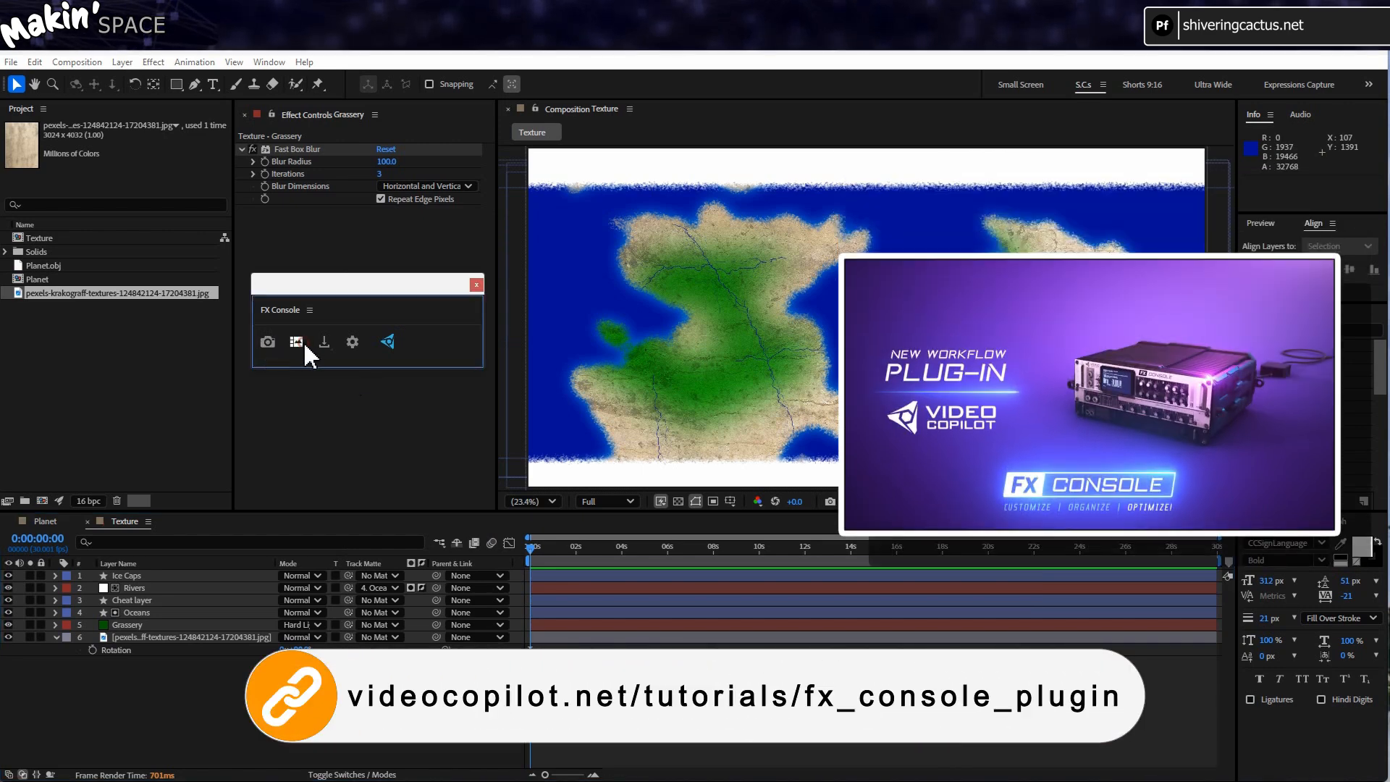
Save the FX Console snapshot over Texture Map.png in the Planet folder
click(324, 343)
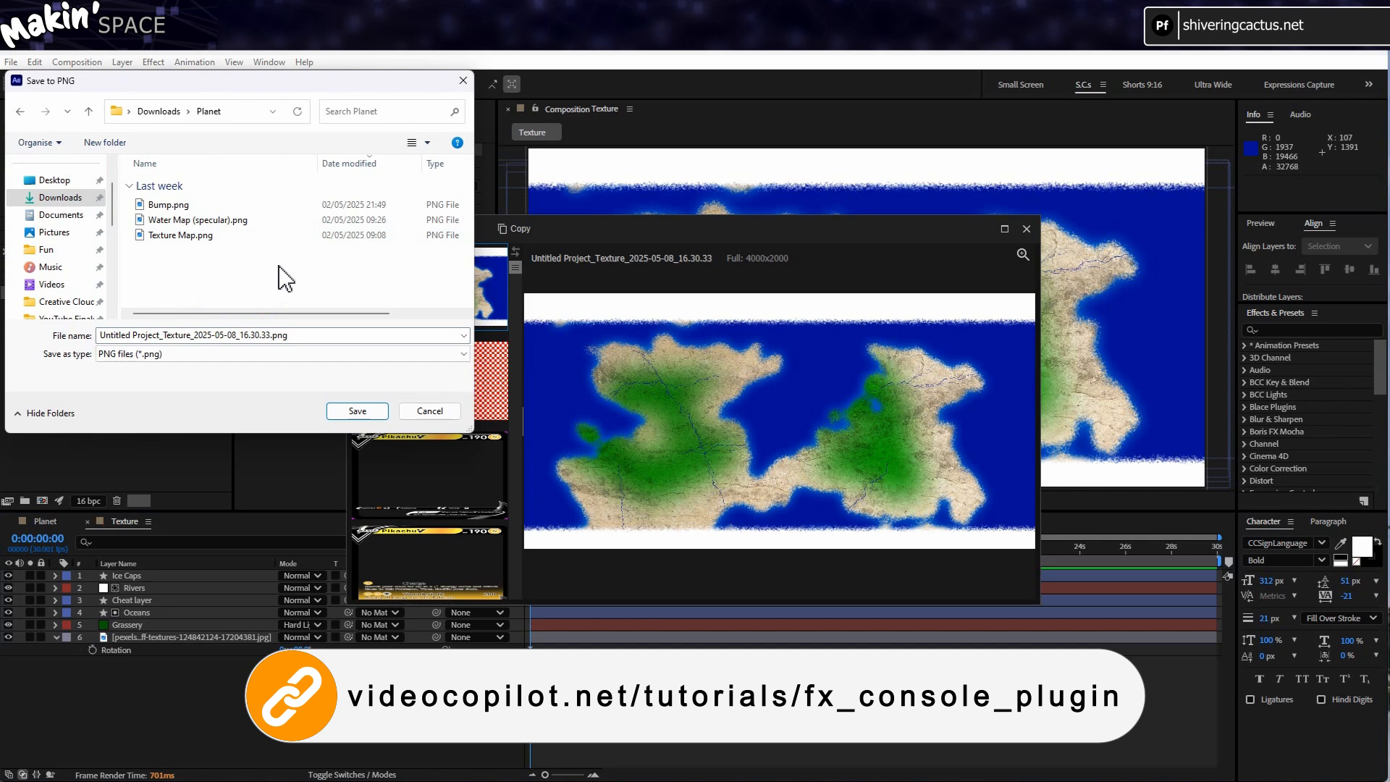
click(181, 234)
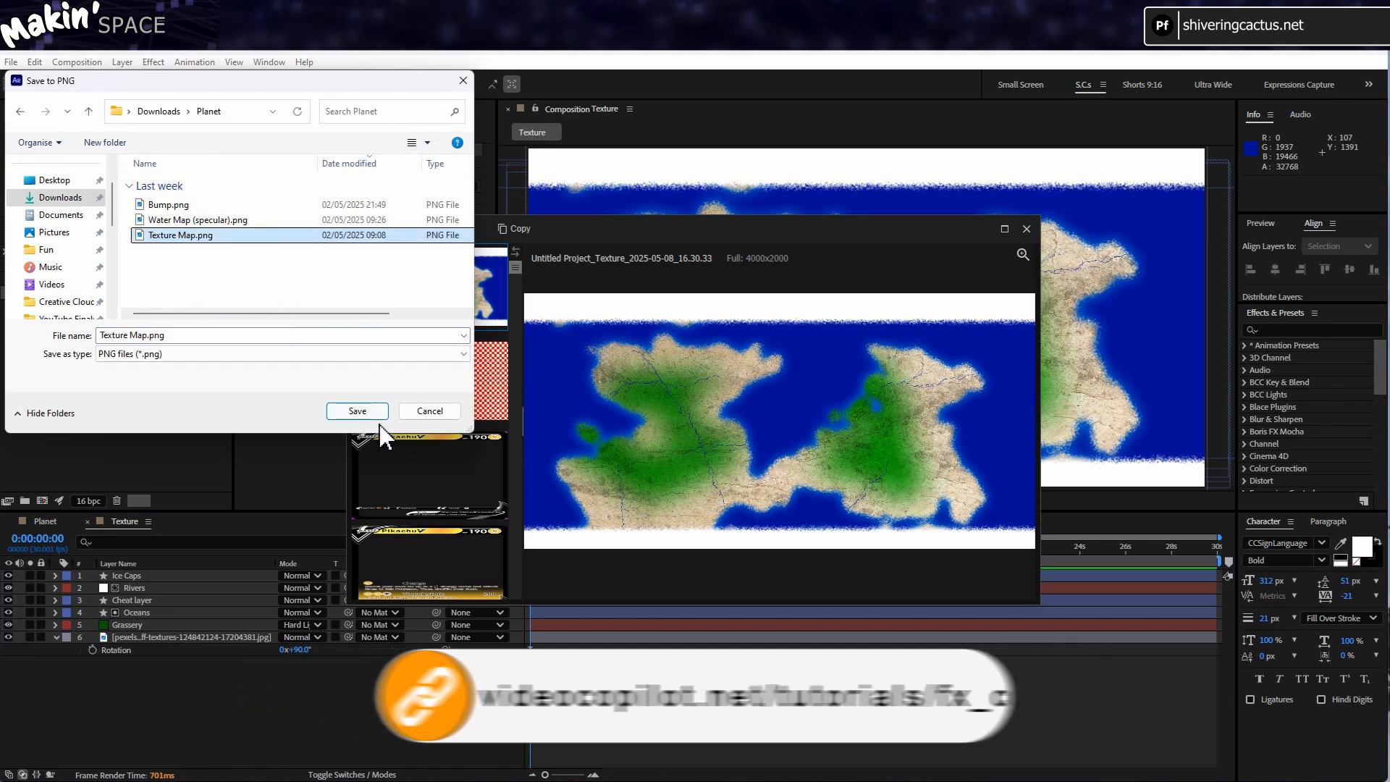
click(356, 411)
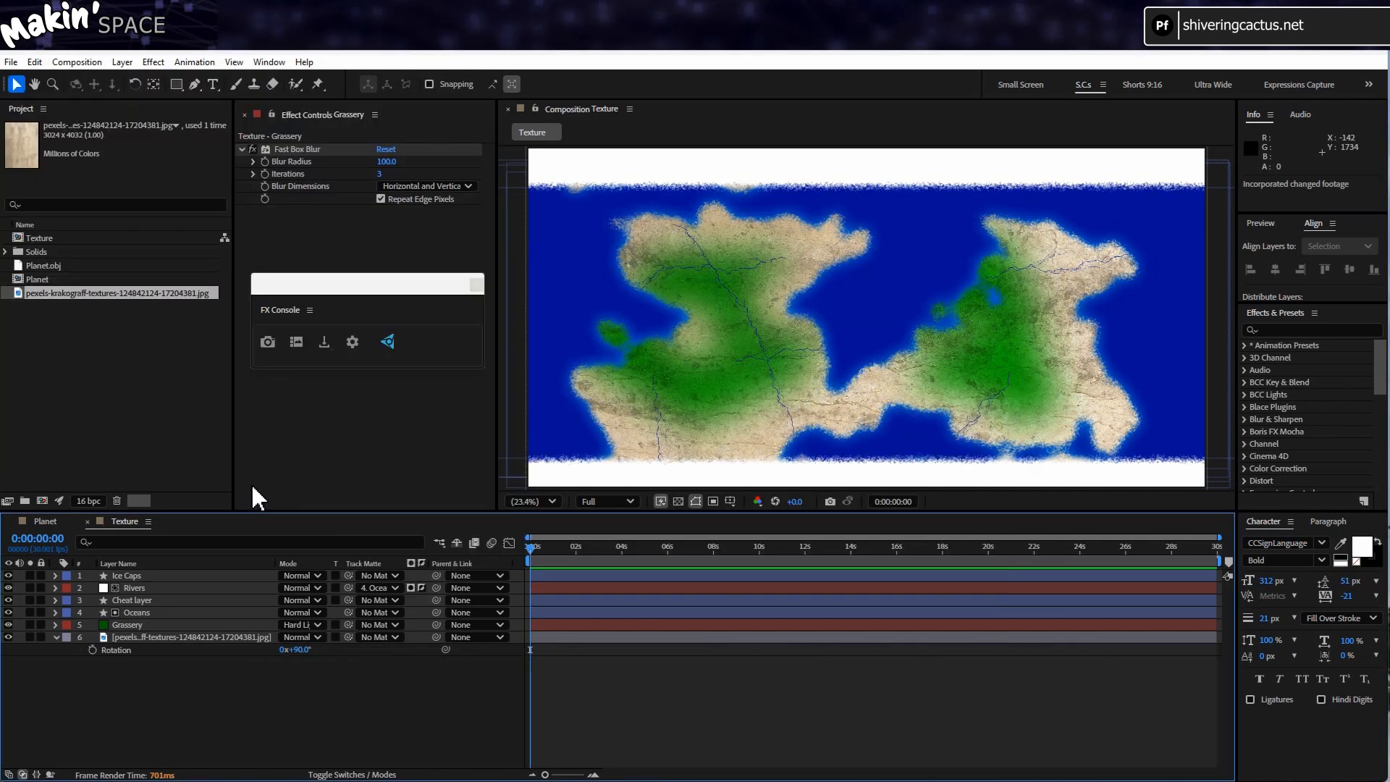
click(76, 62)
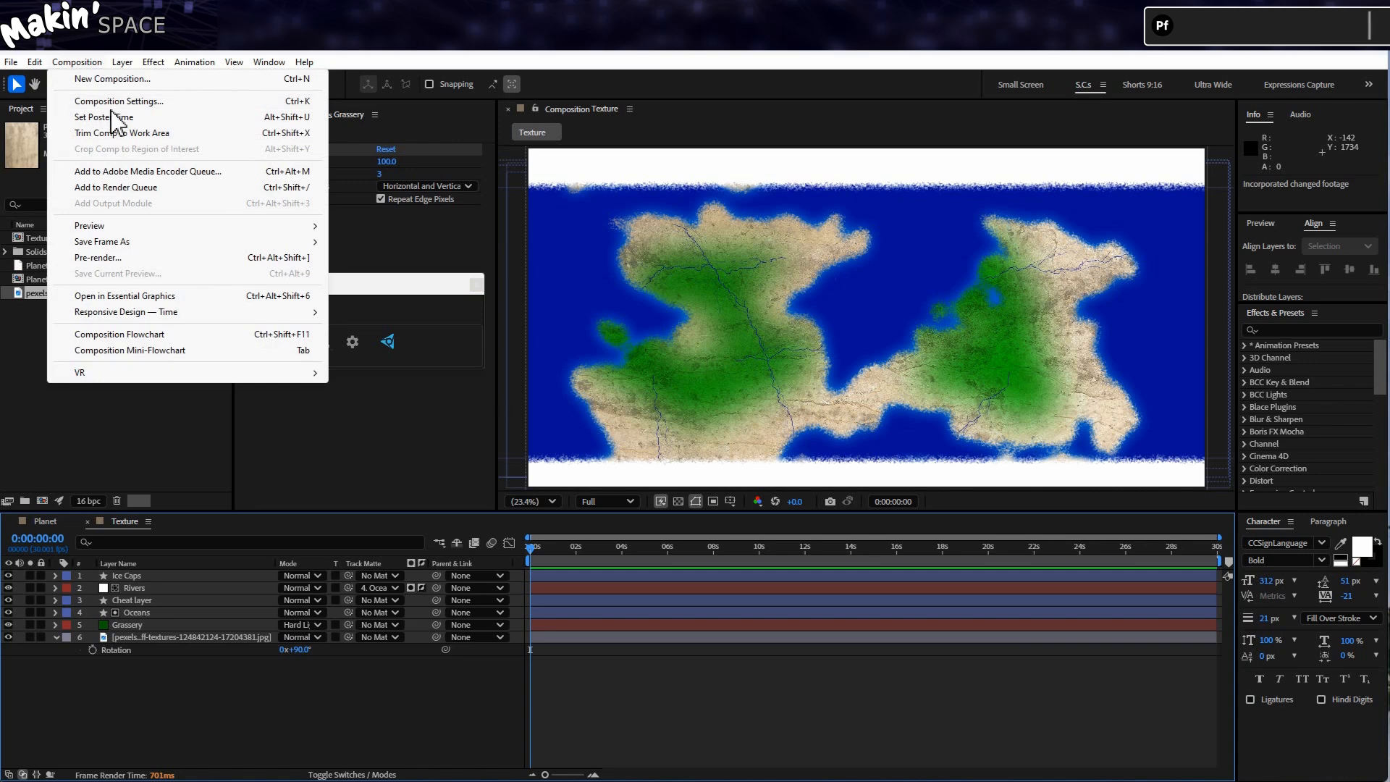
mouse_move(102, 241)
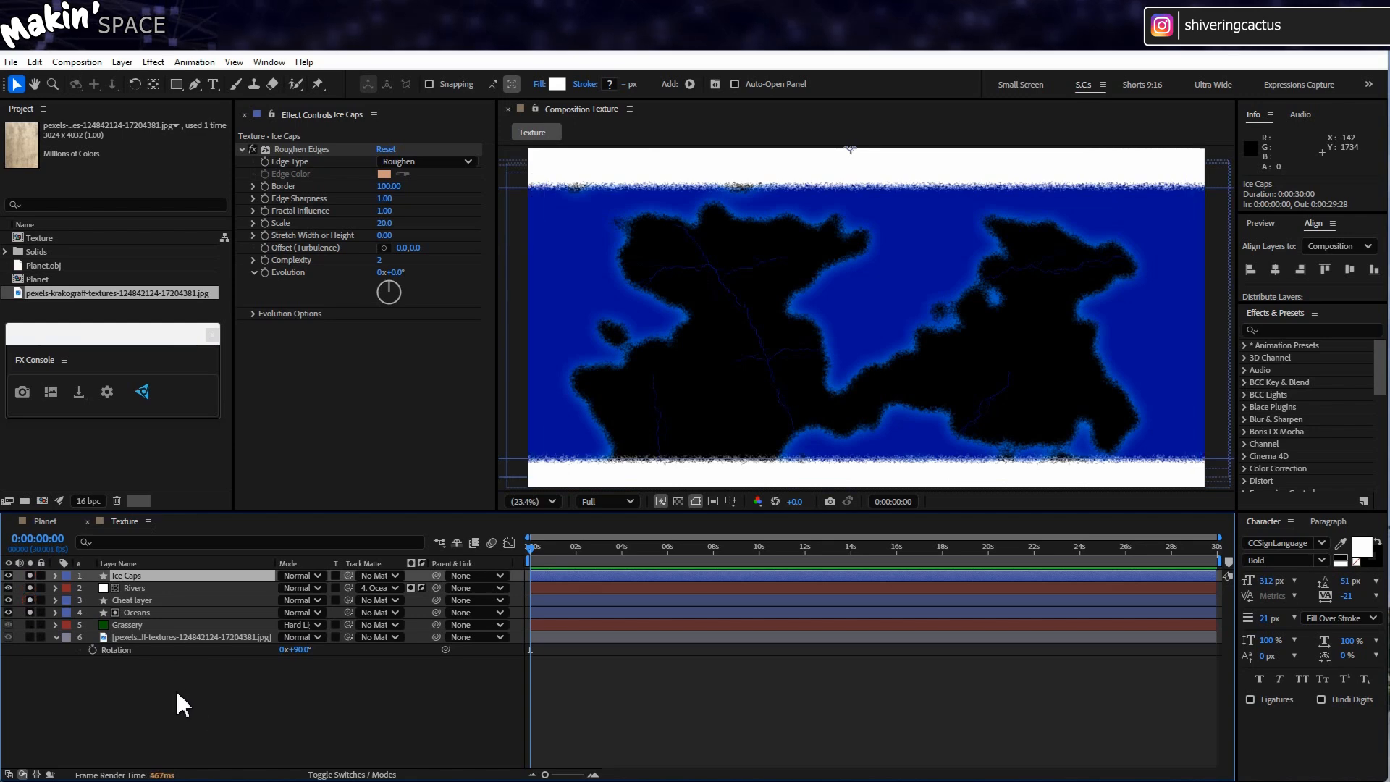
Create a new white solid layer
click(122, 62)
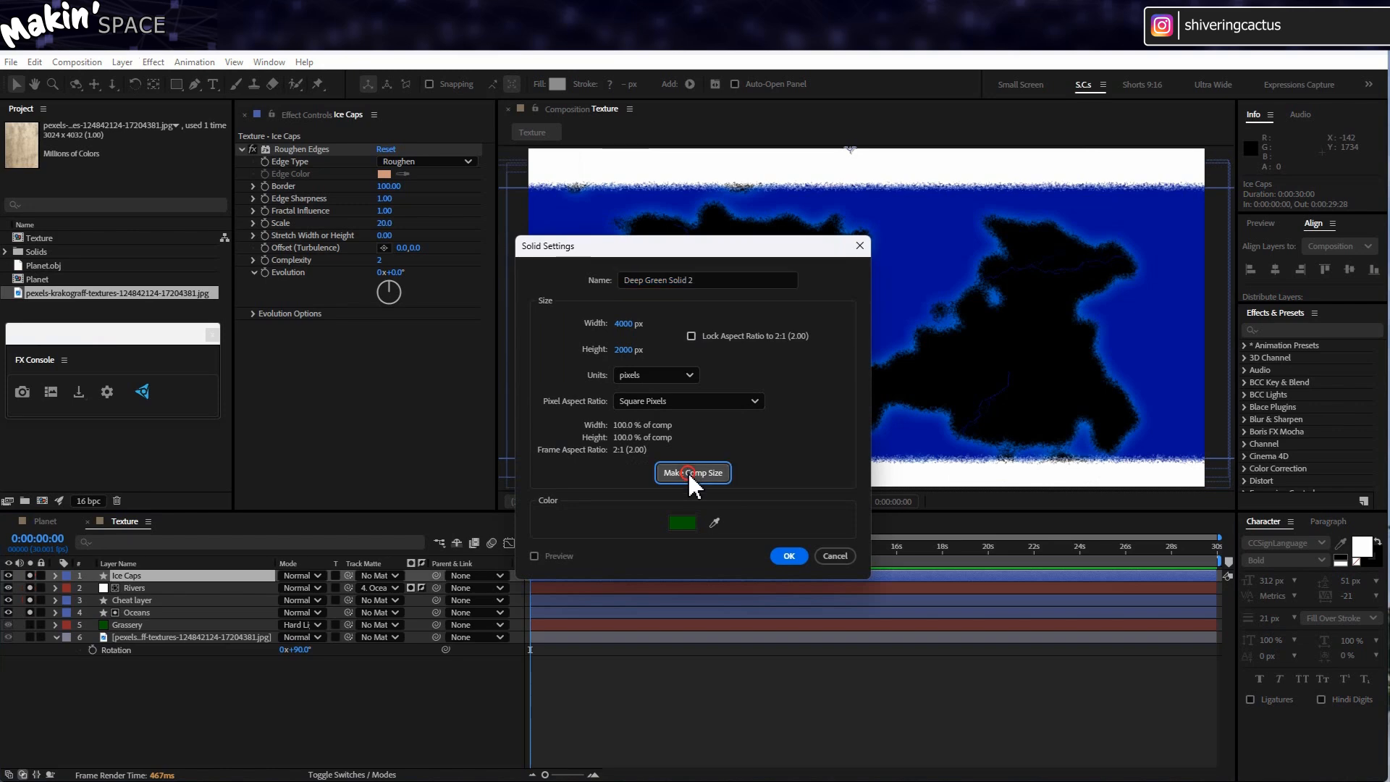
click(681, 521)
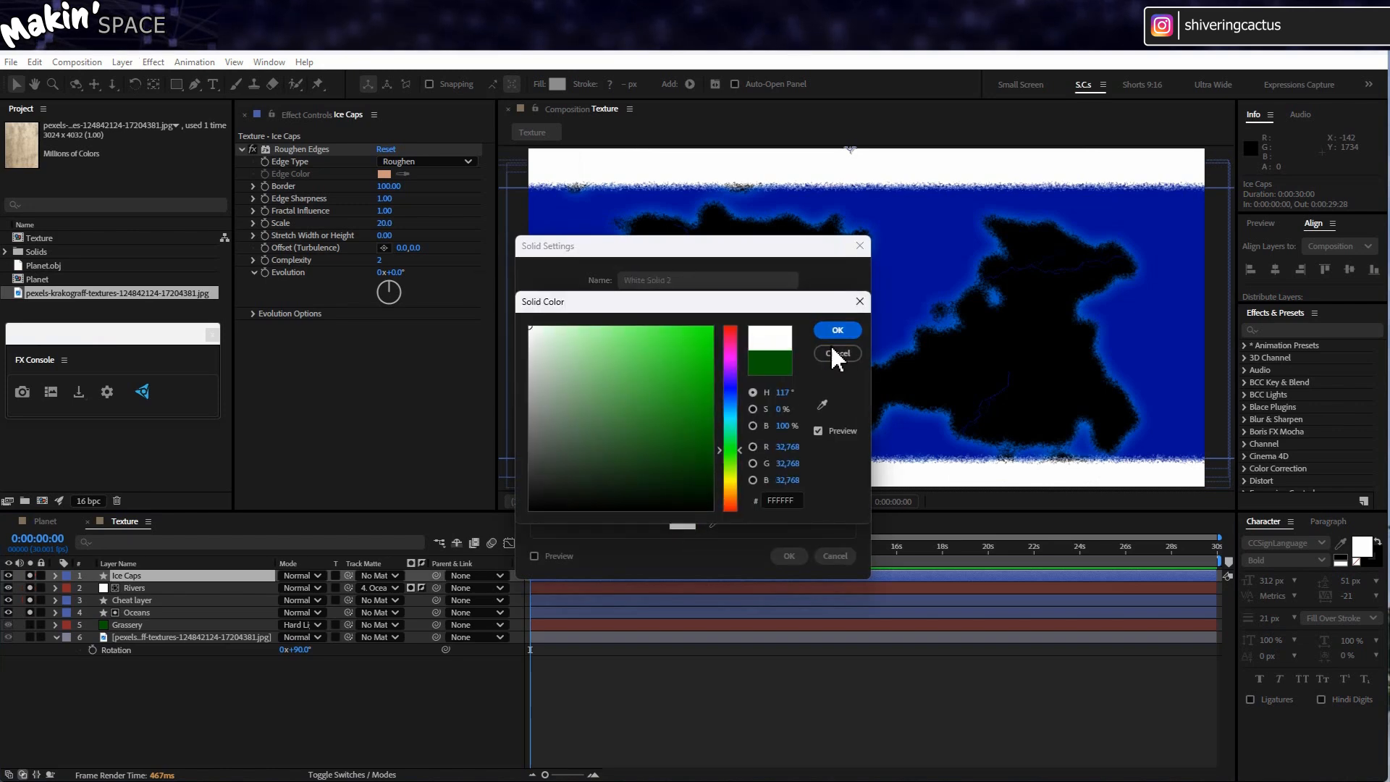
click(834, 330)
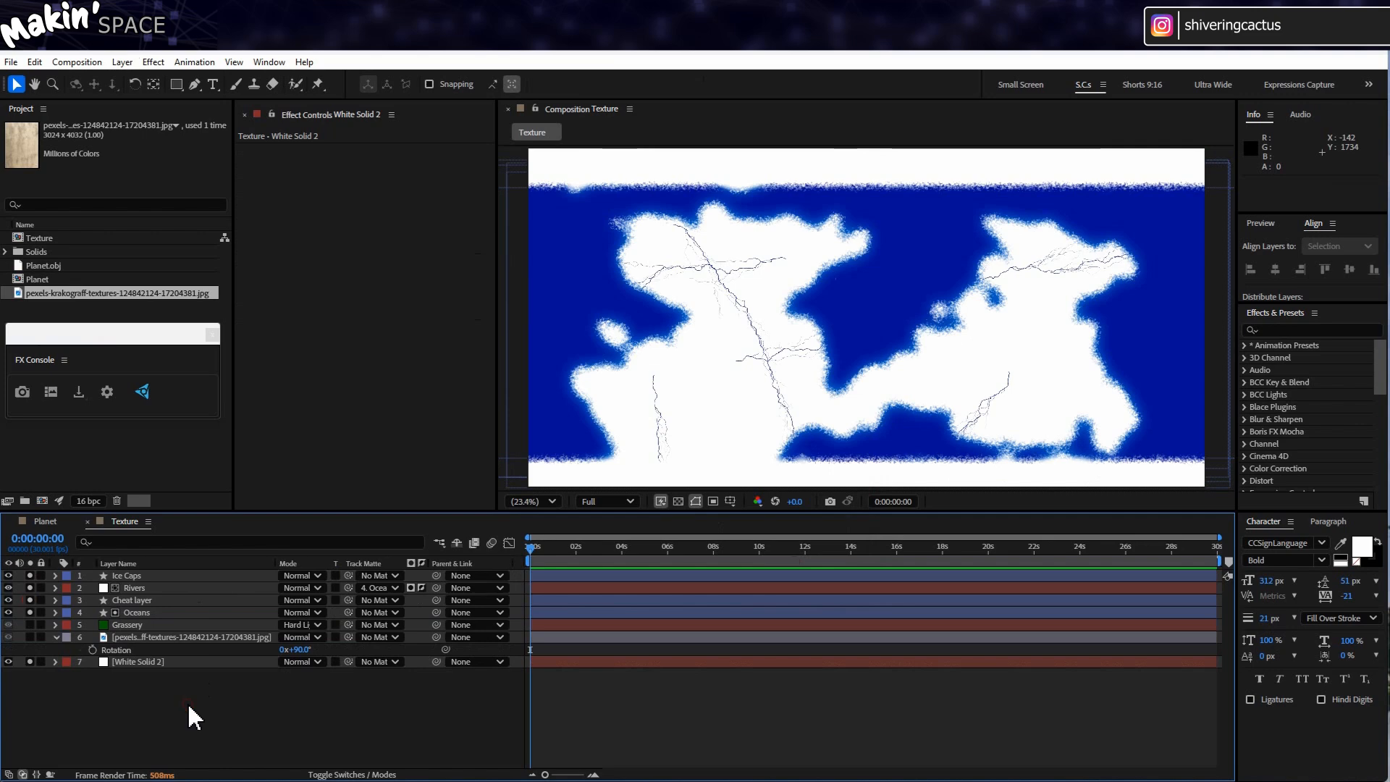
Add an adjustment layer with Hue/Saturation at -100 saturation and Levels with raised Input Black
click(122, 61)
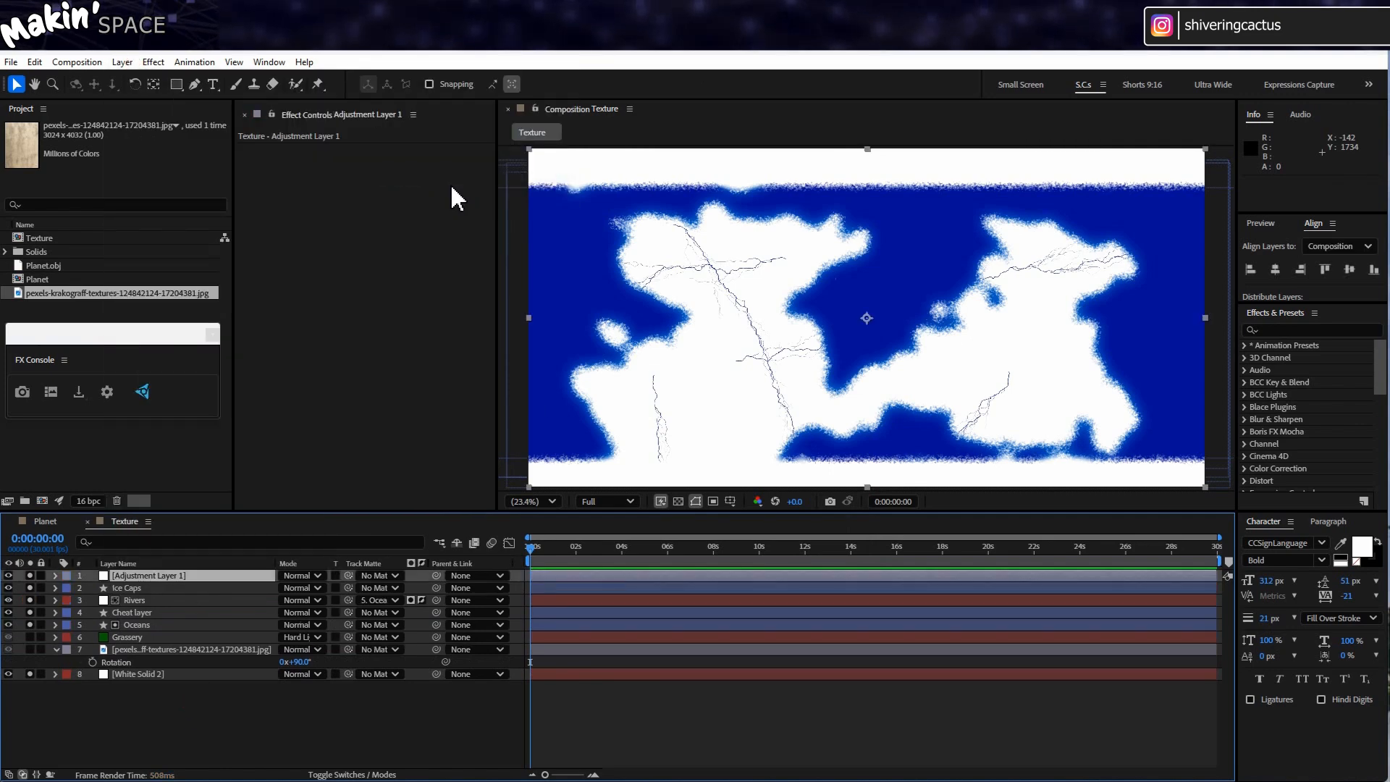
click(153, 61)
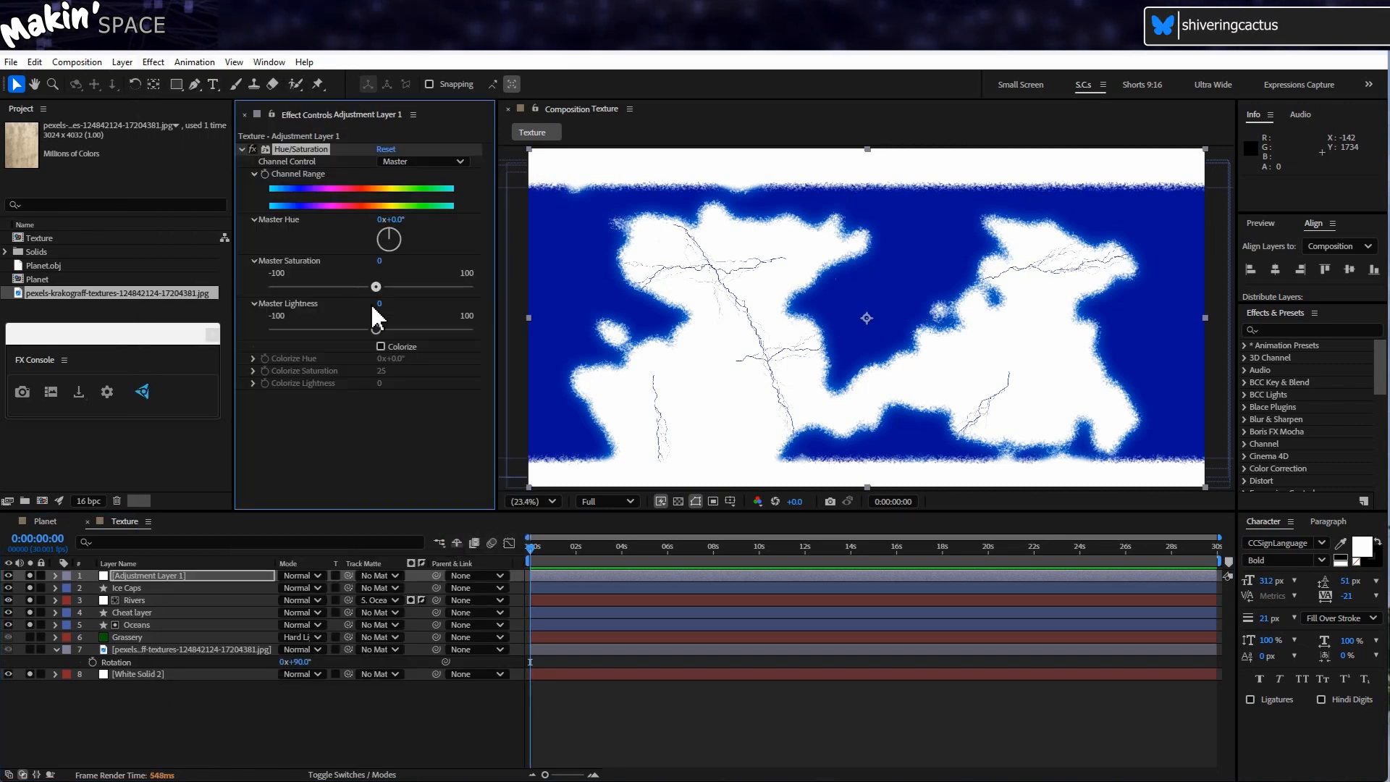
drag(375, 285, 274, 285)
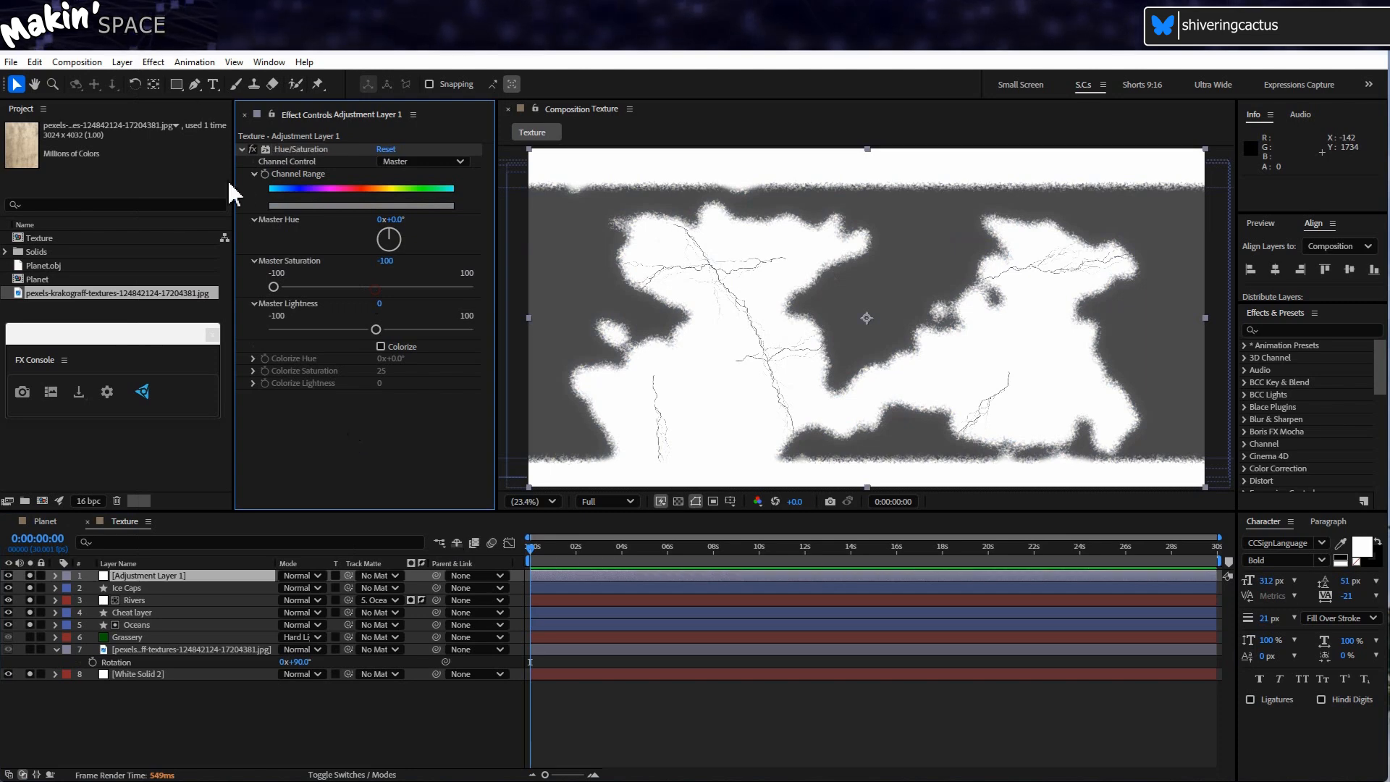
click(153, 62)
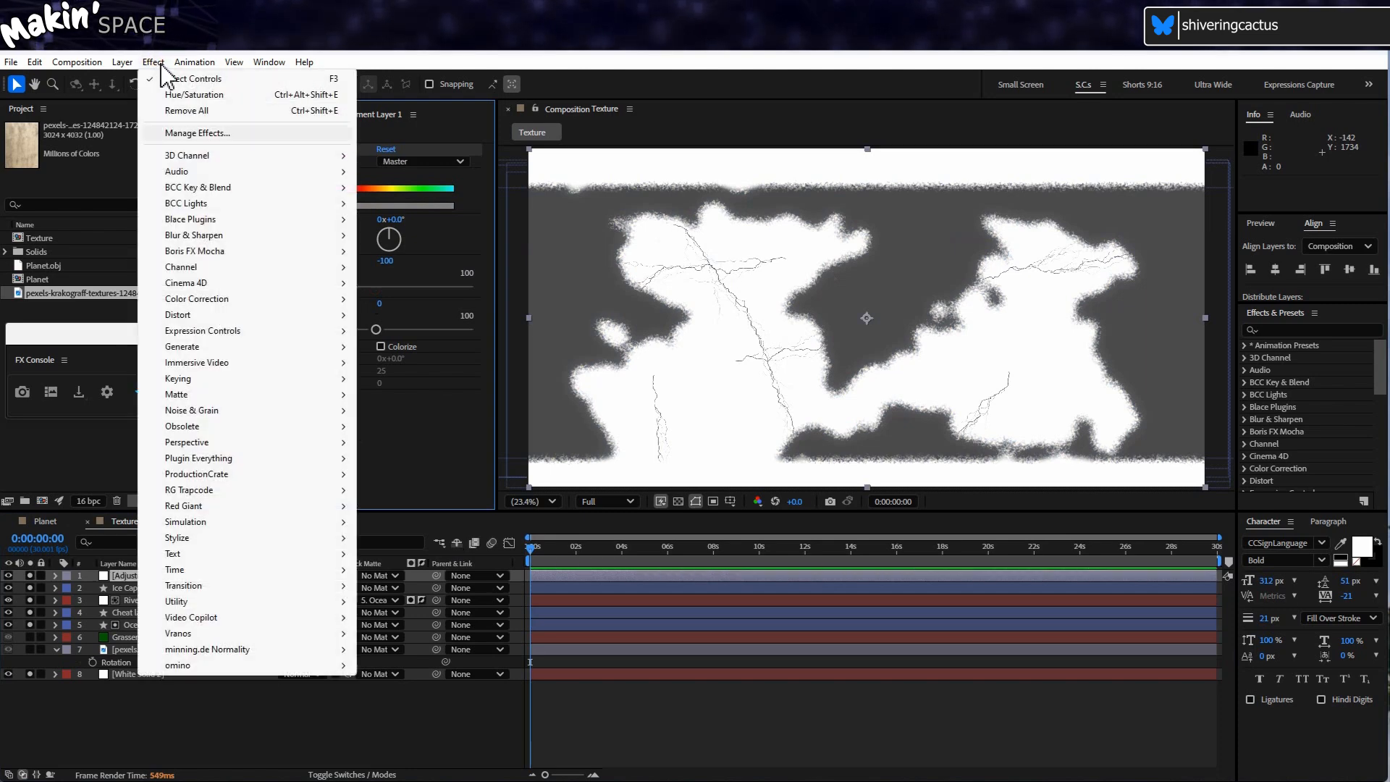
click(197, 299)
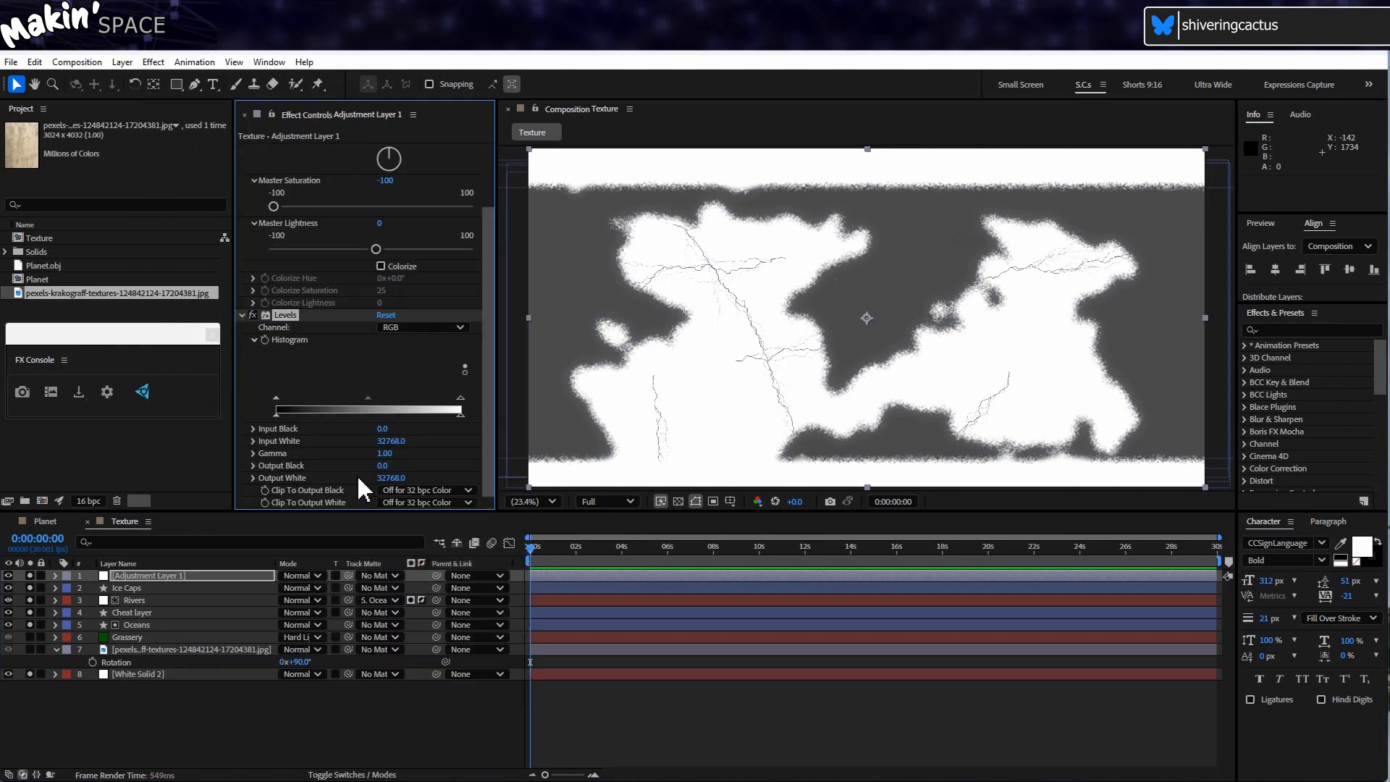
drag(274, 410, 306, 411)
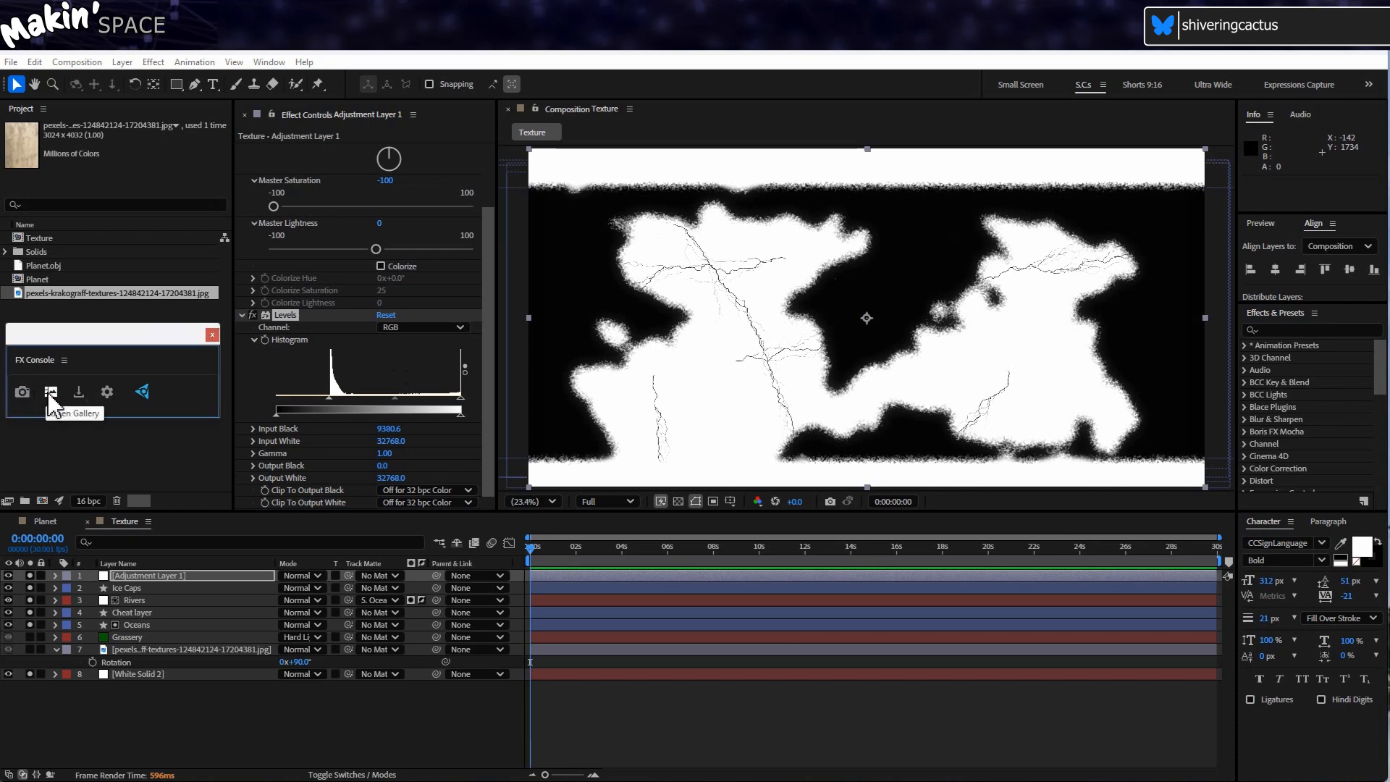
Save the newest snapshot as PNG, replacing Water Map (specular).png
right_click(430, 288)
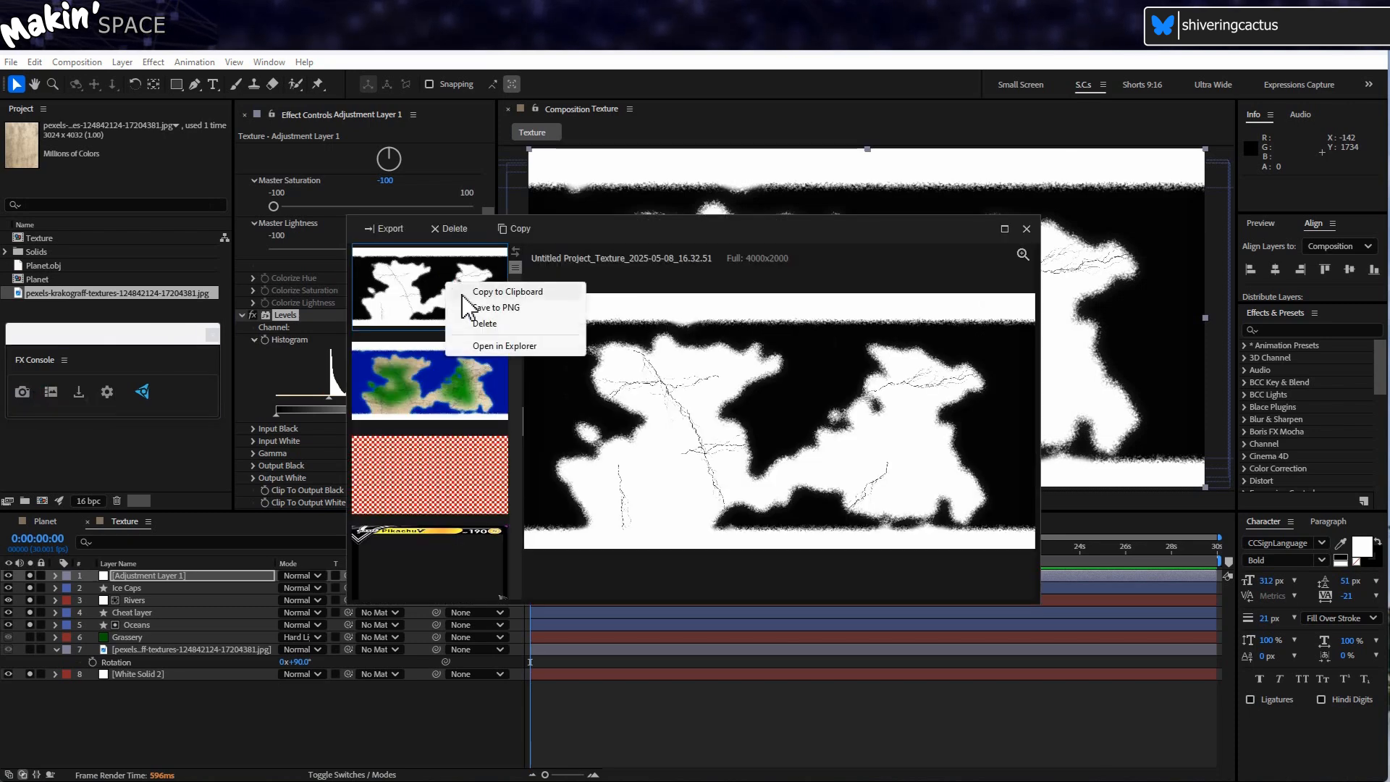
click(496, 308)
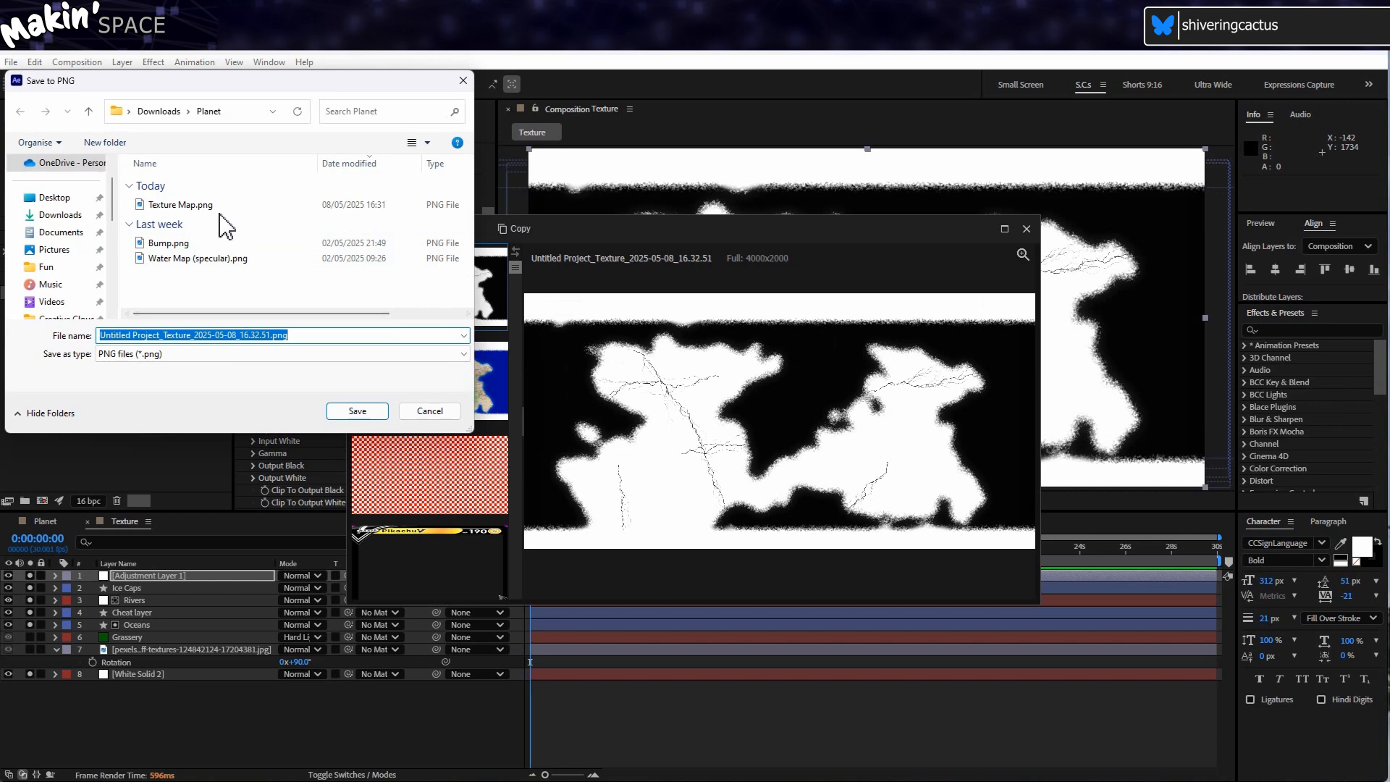
click(356, 410)
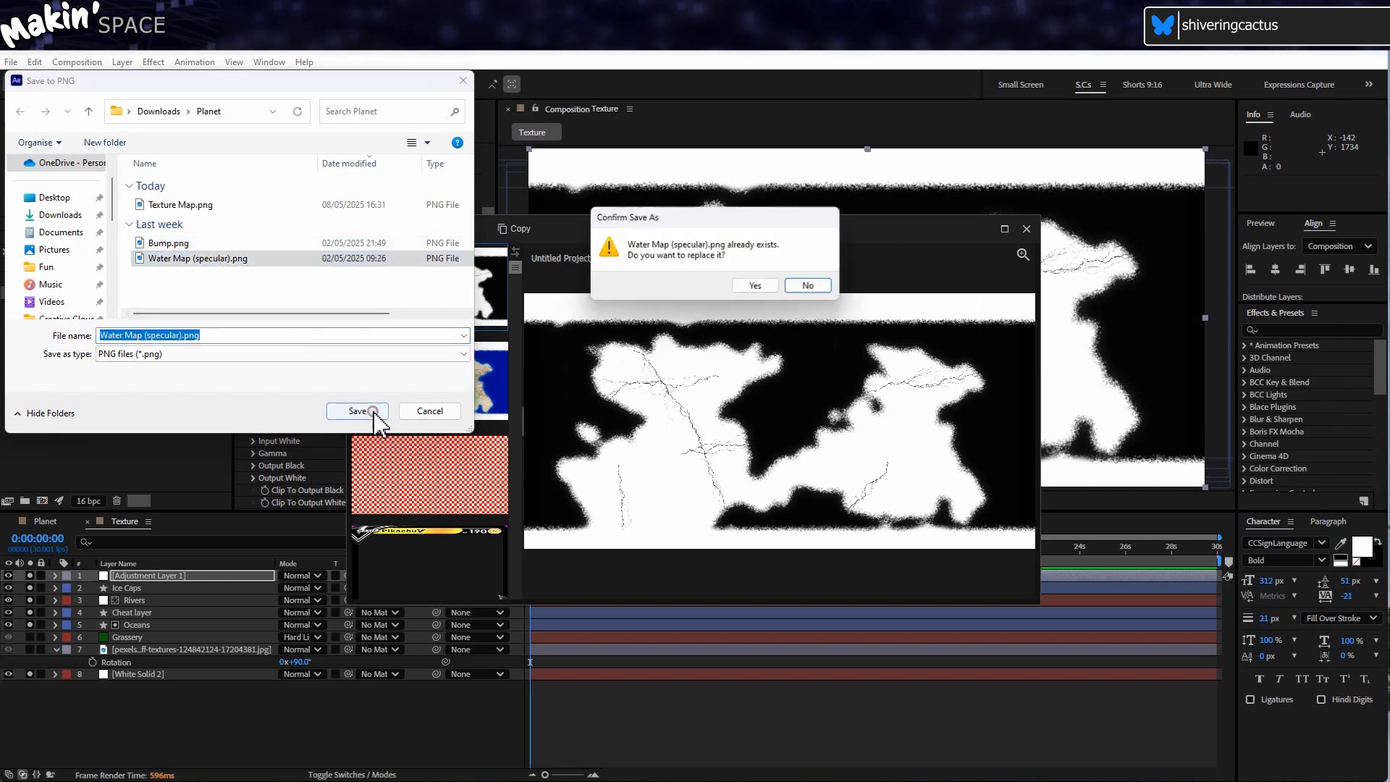
click(754, 285)
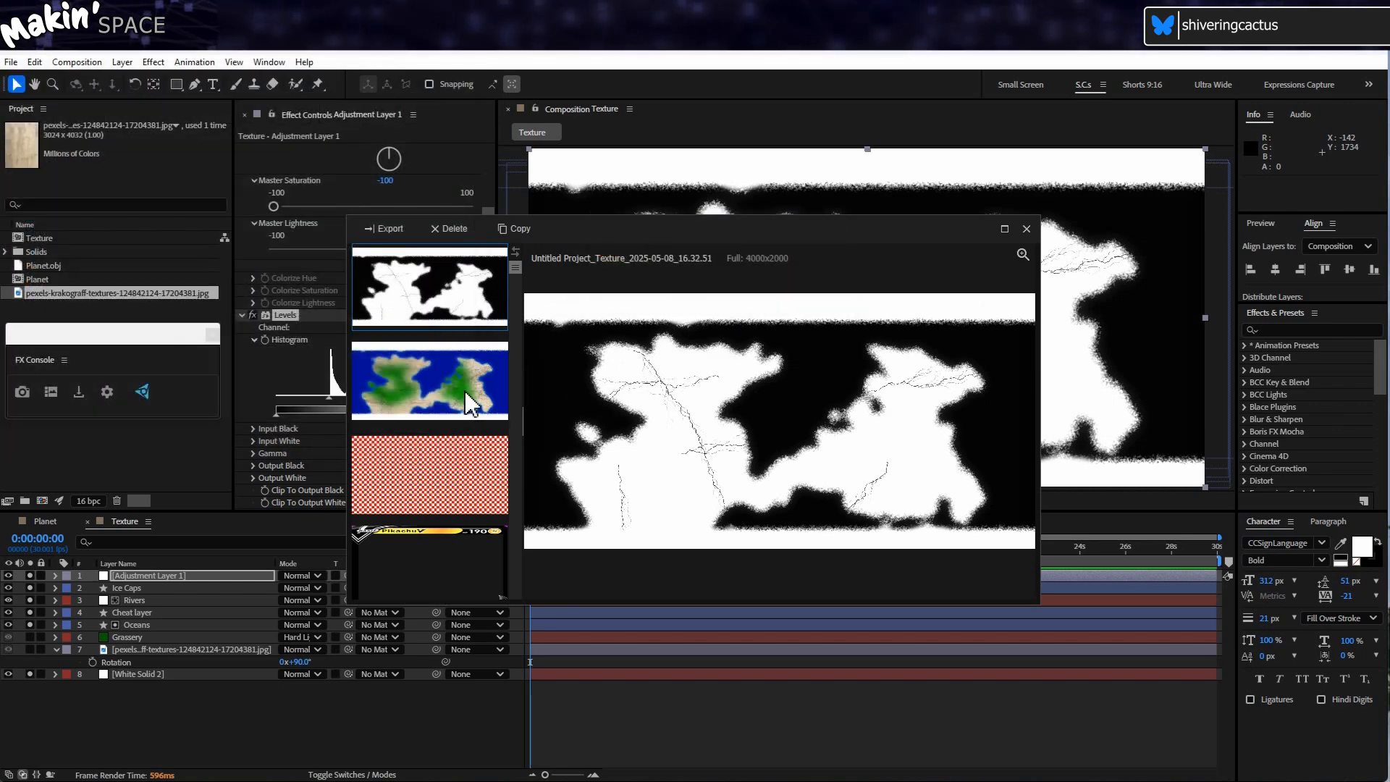
Disable Levels, invert the grayscale map with the Invert effect, and reopen the snapshot gallery
click(1026, 228)
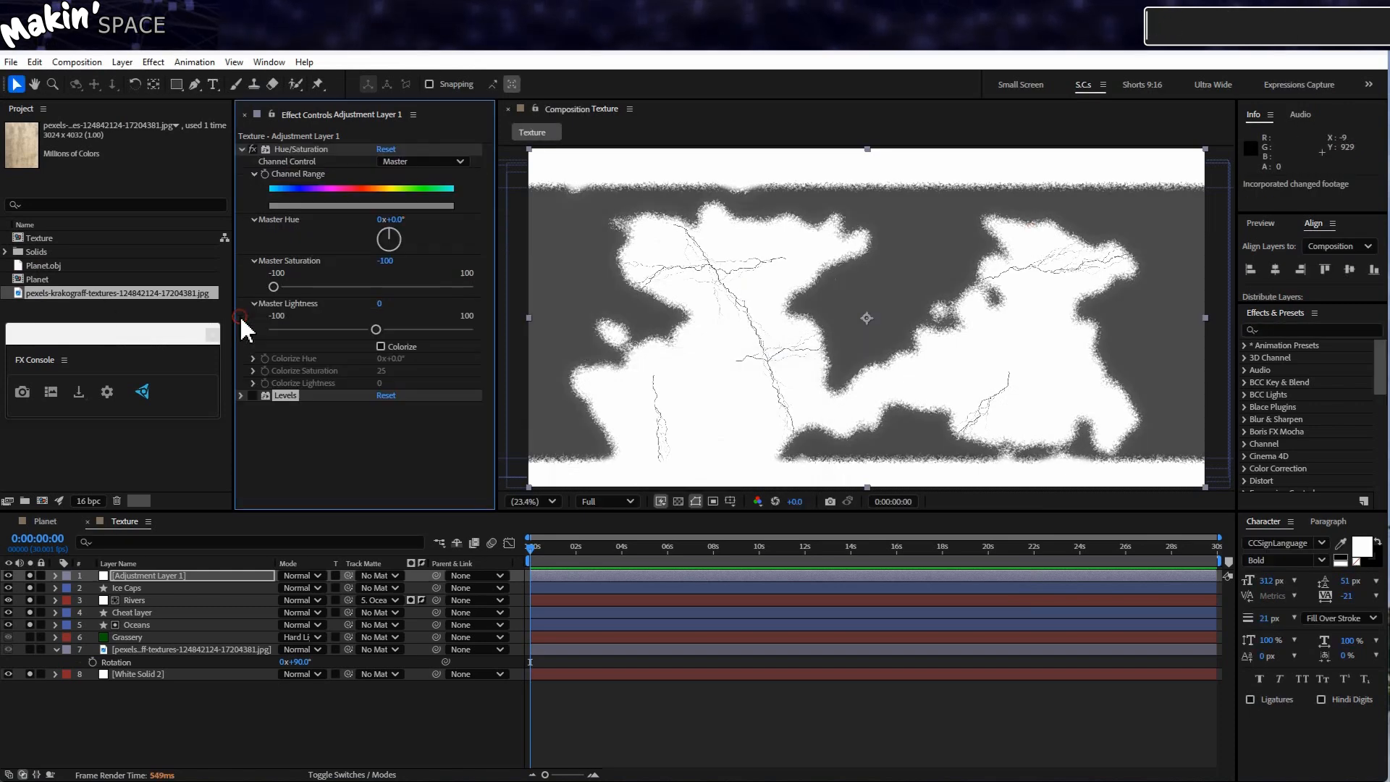
click(153, 61)
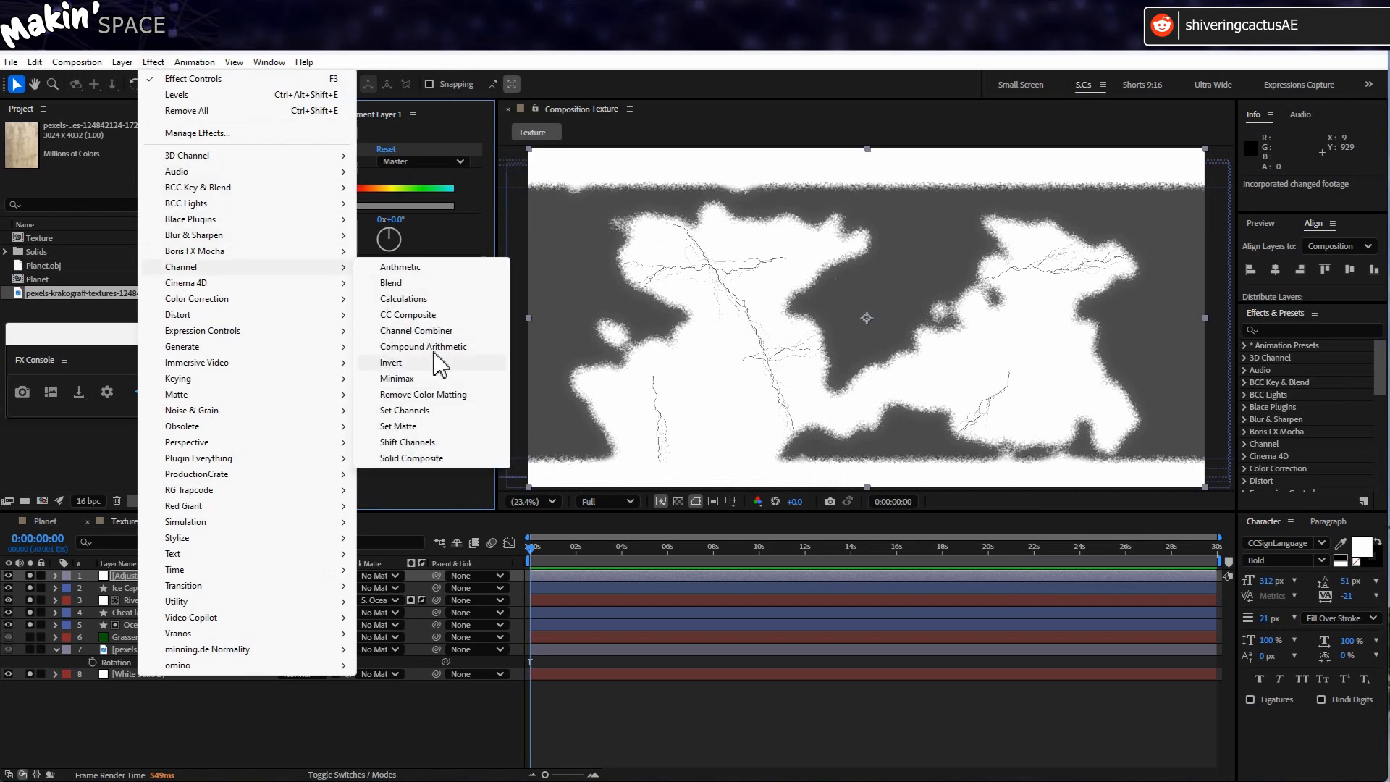
click(391, 362)
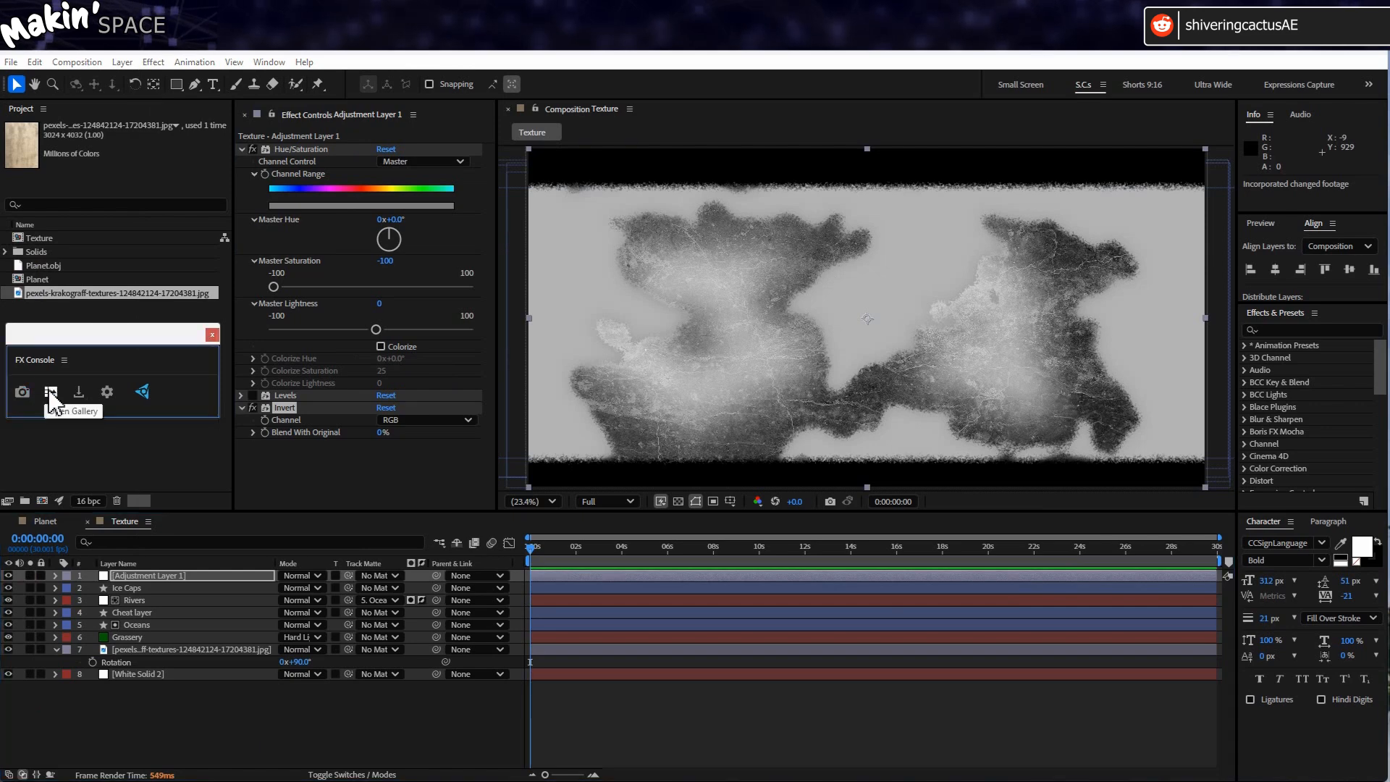
click(50, 392)
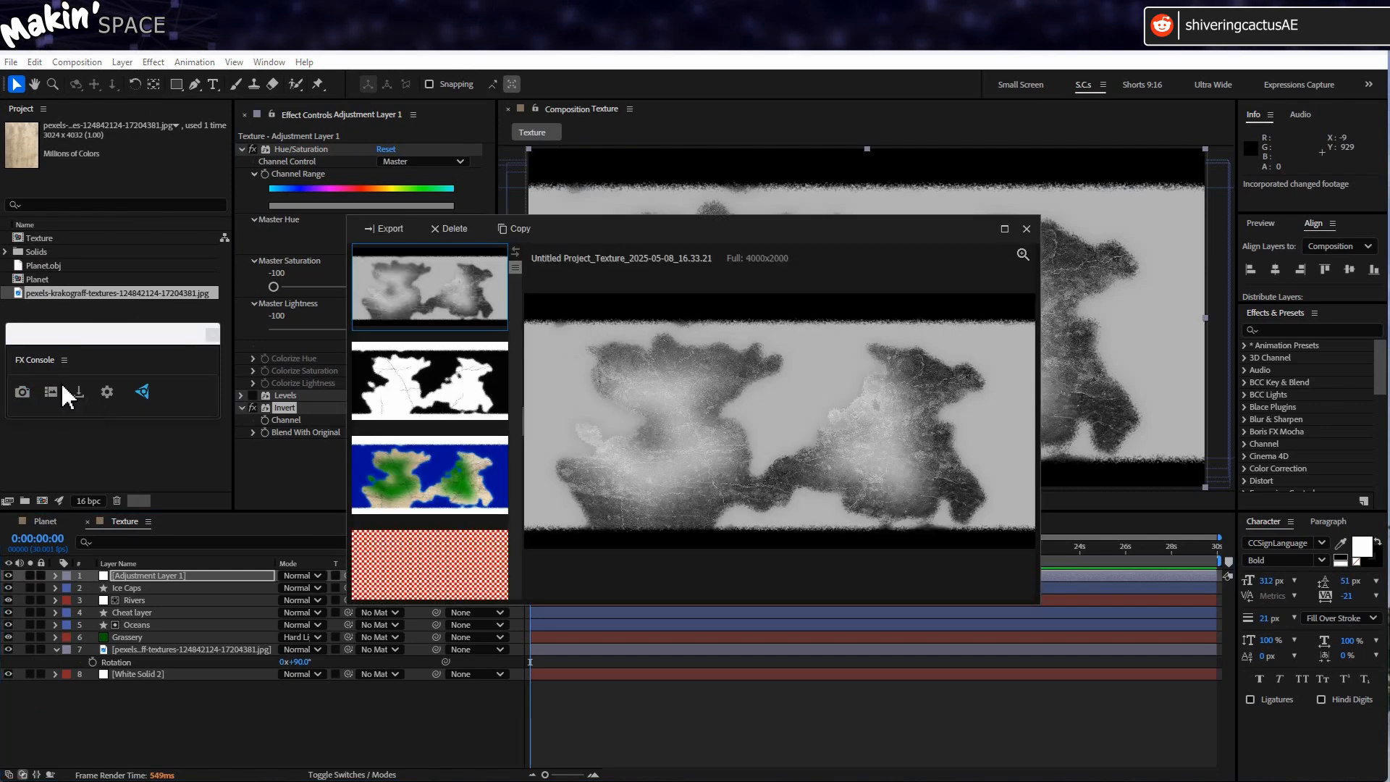
Import Planet.obj into its own composition and rotate the globe 59° on Y
click(384, 228)
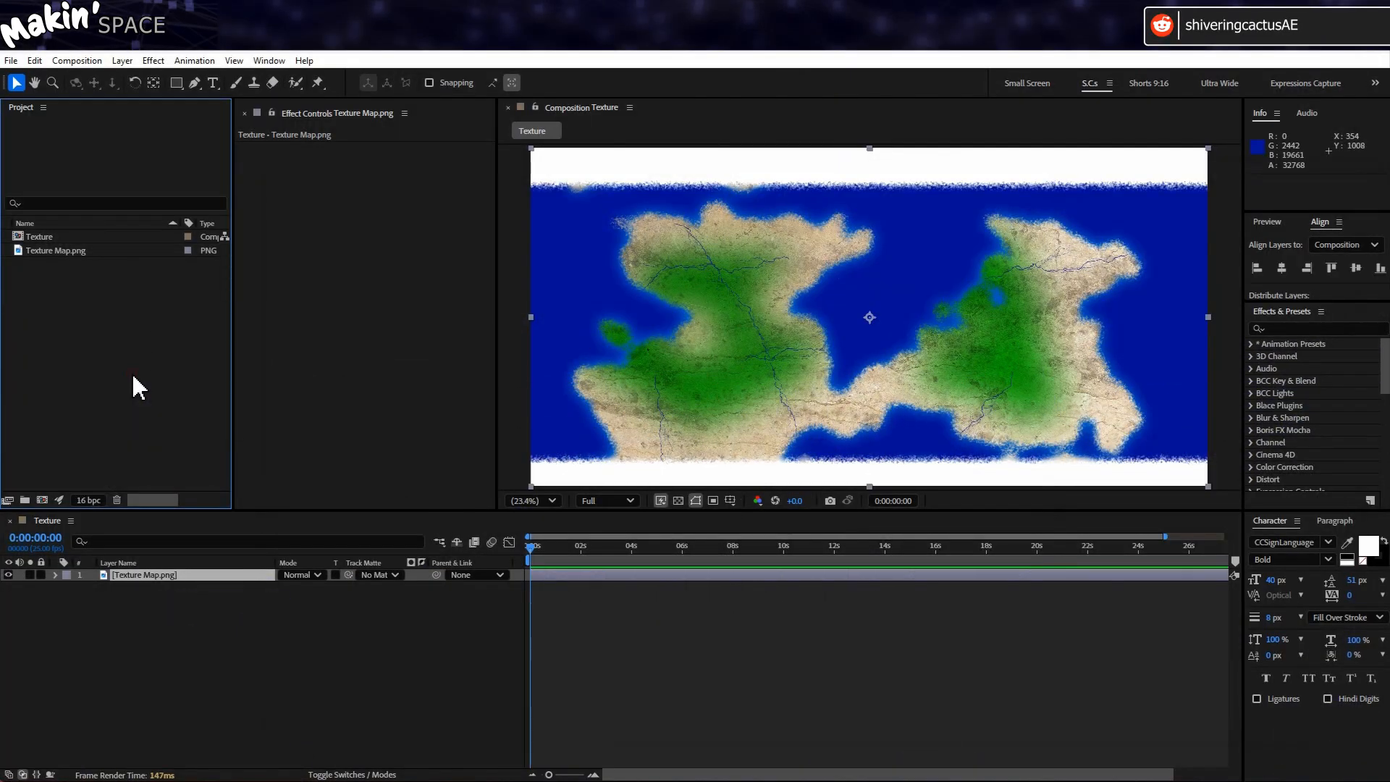
click(11, 60)
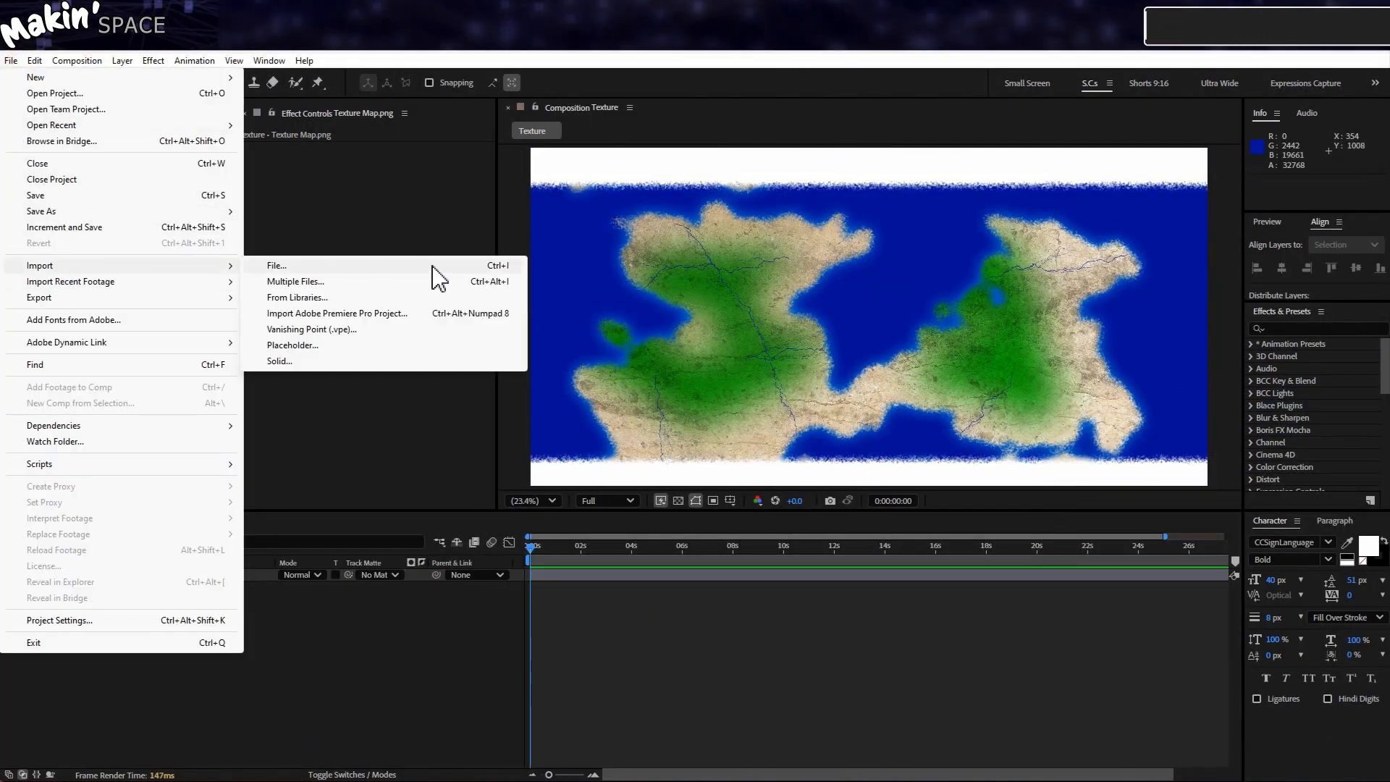
click(276, 265)
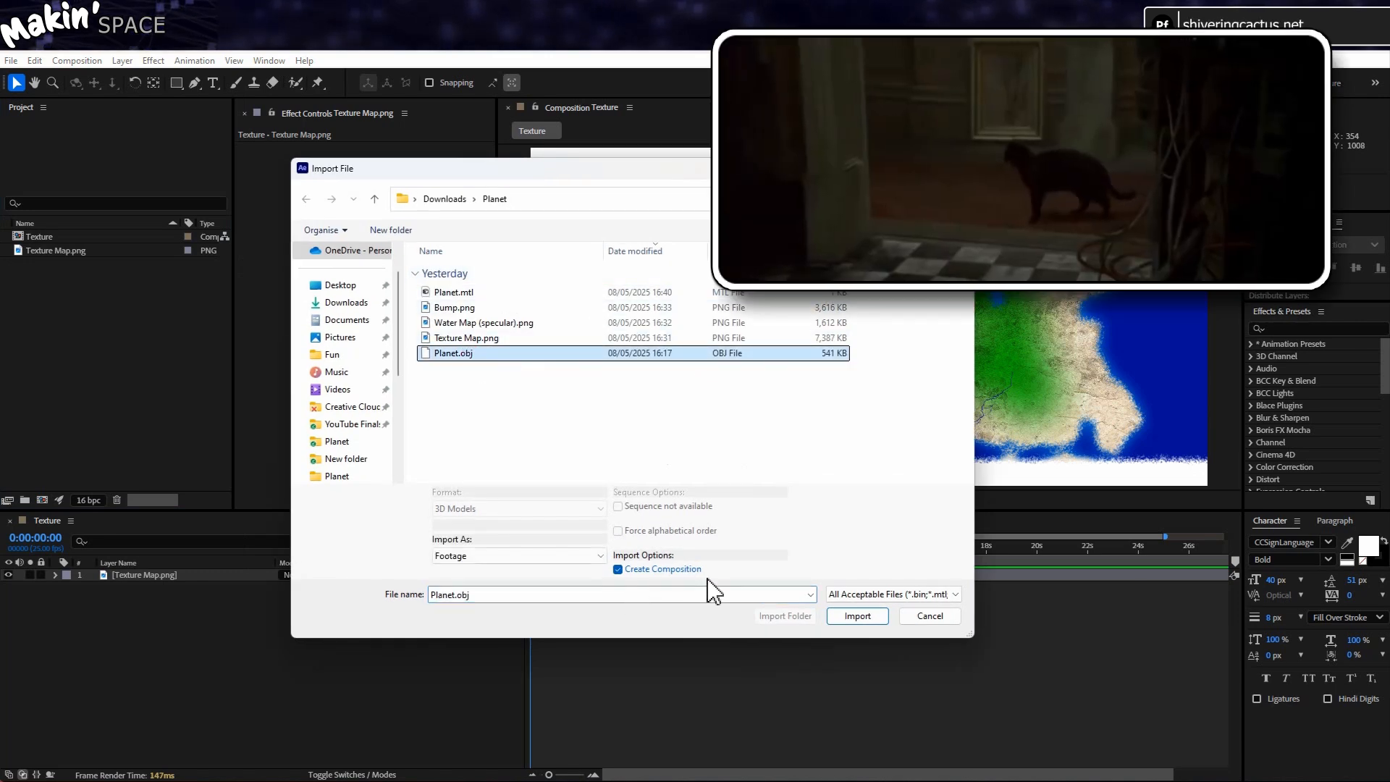
click(856, 615)
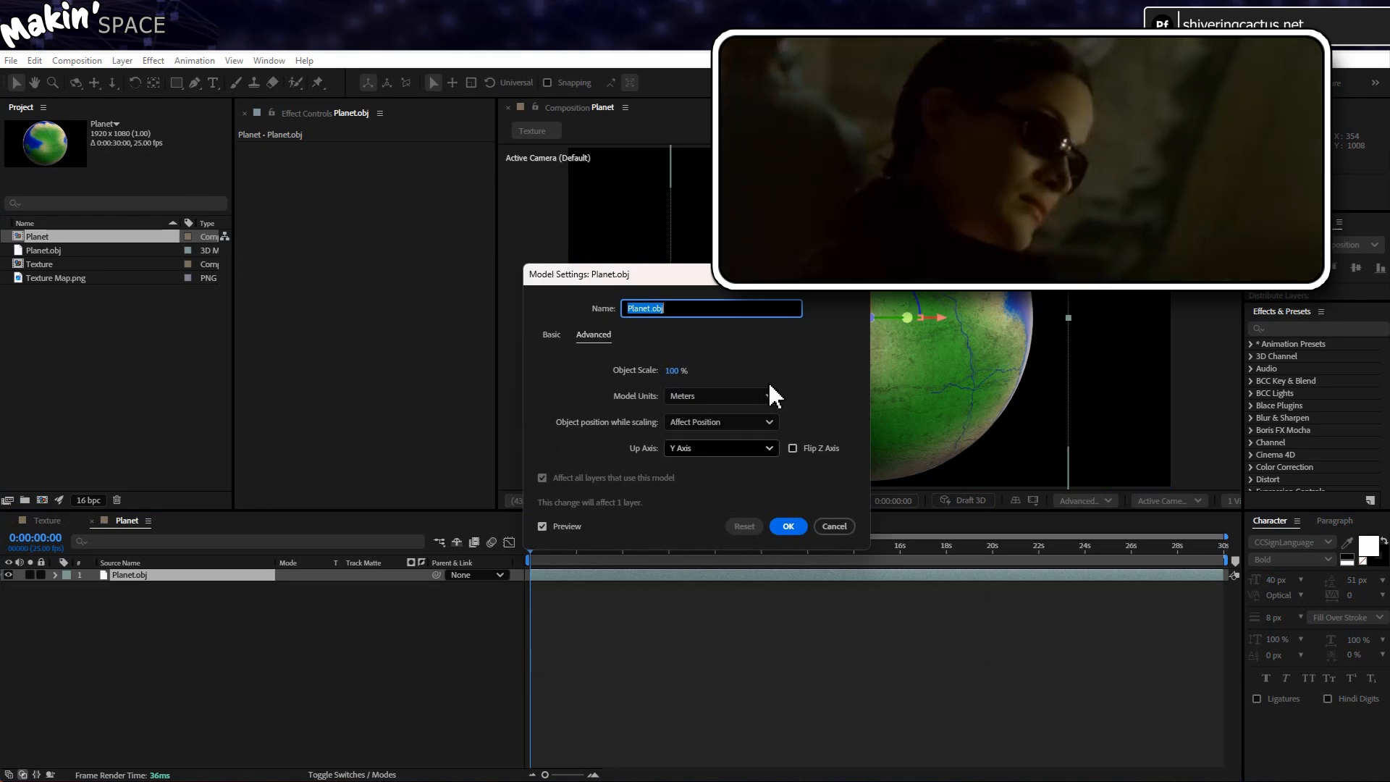
click(787, 525)
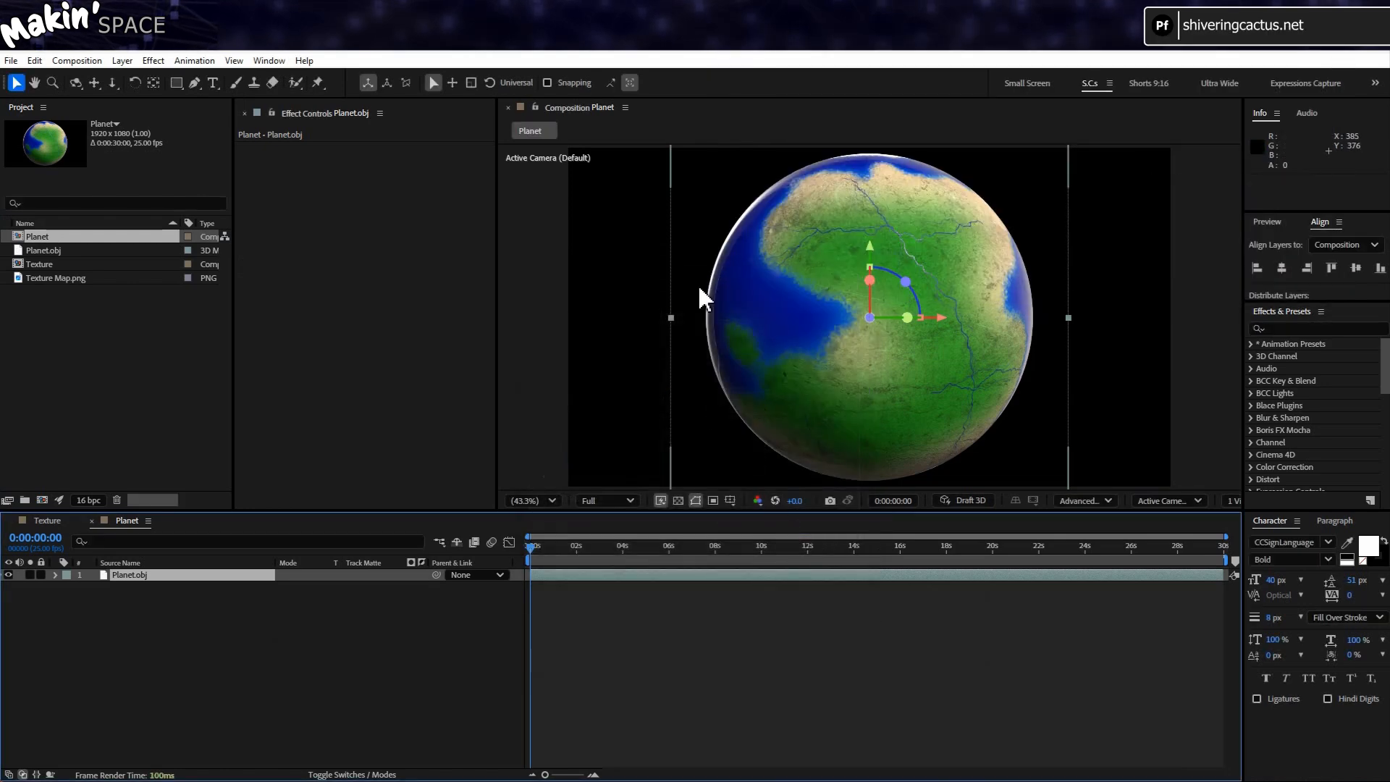
click(55, 574)
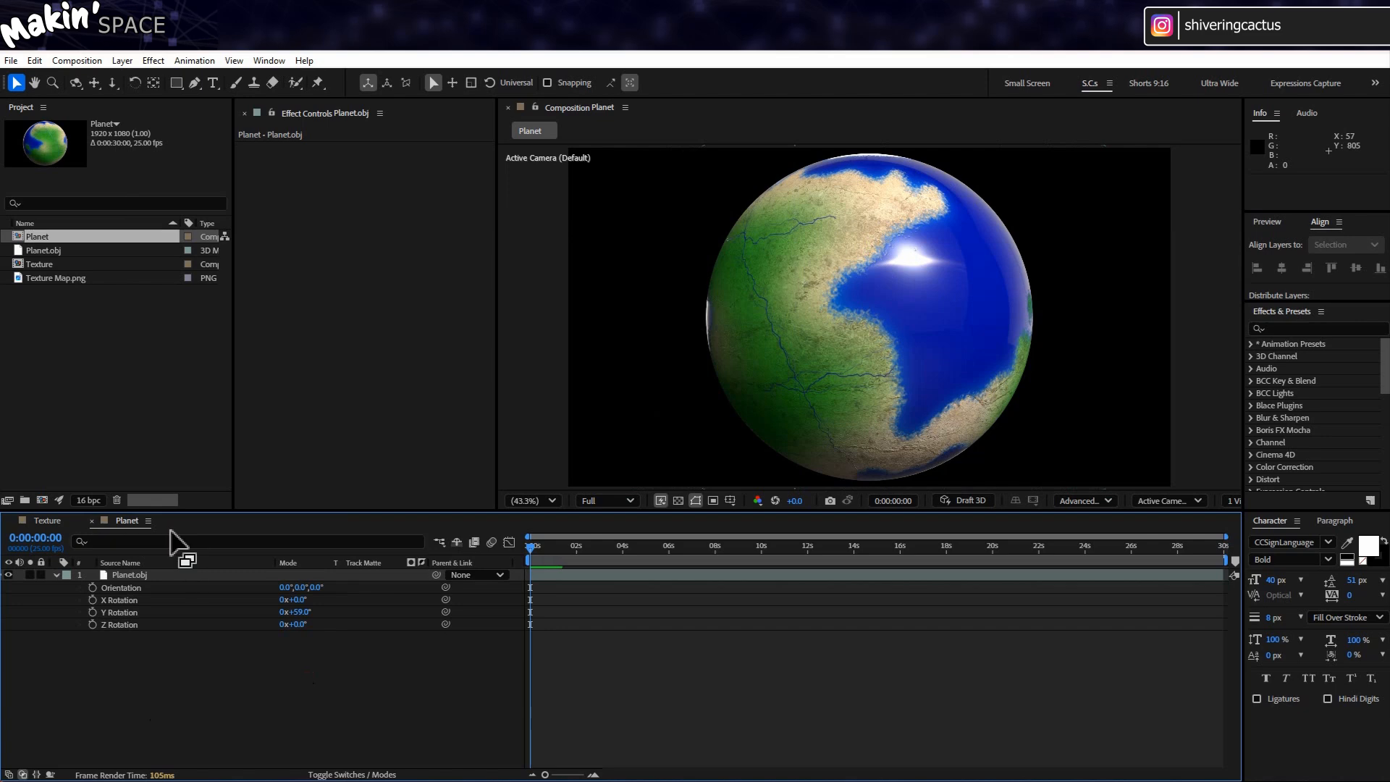
Add a parallel light to the planet composition
click(121, 61)
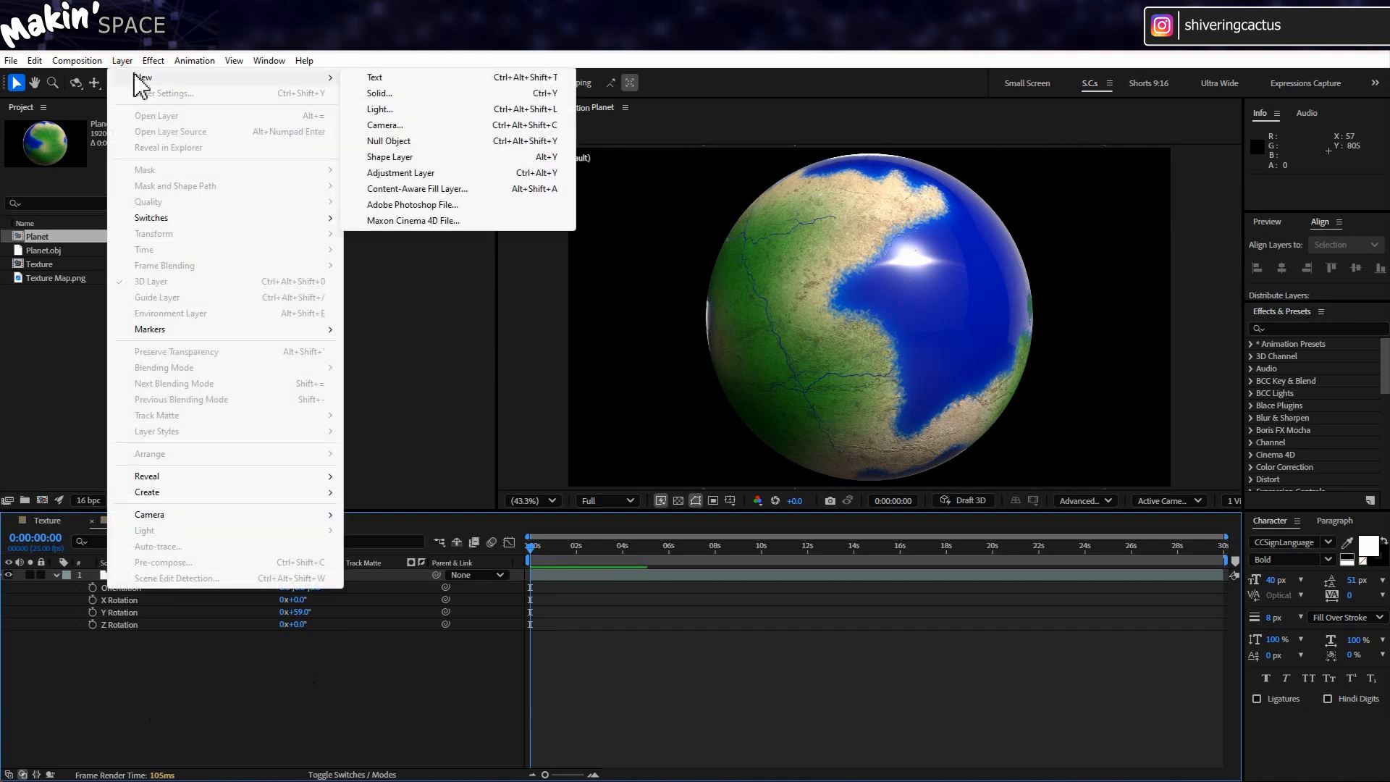
click(379, 107)
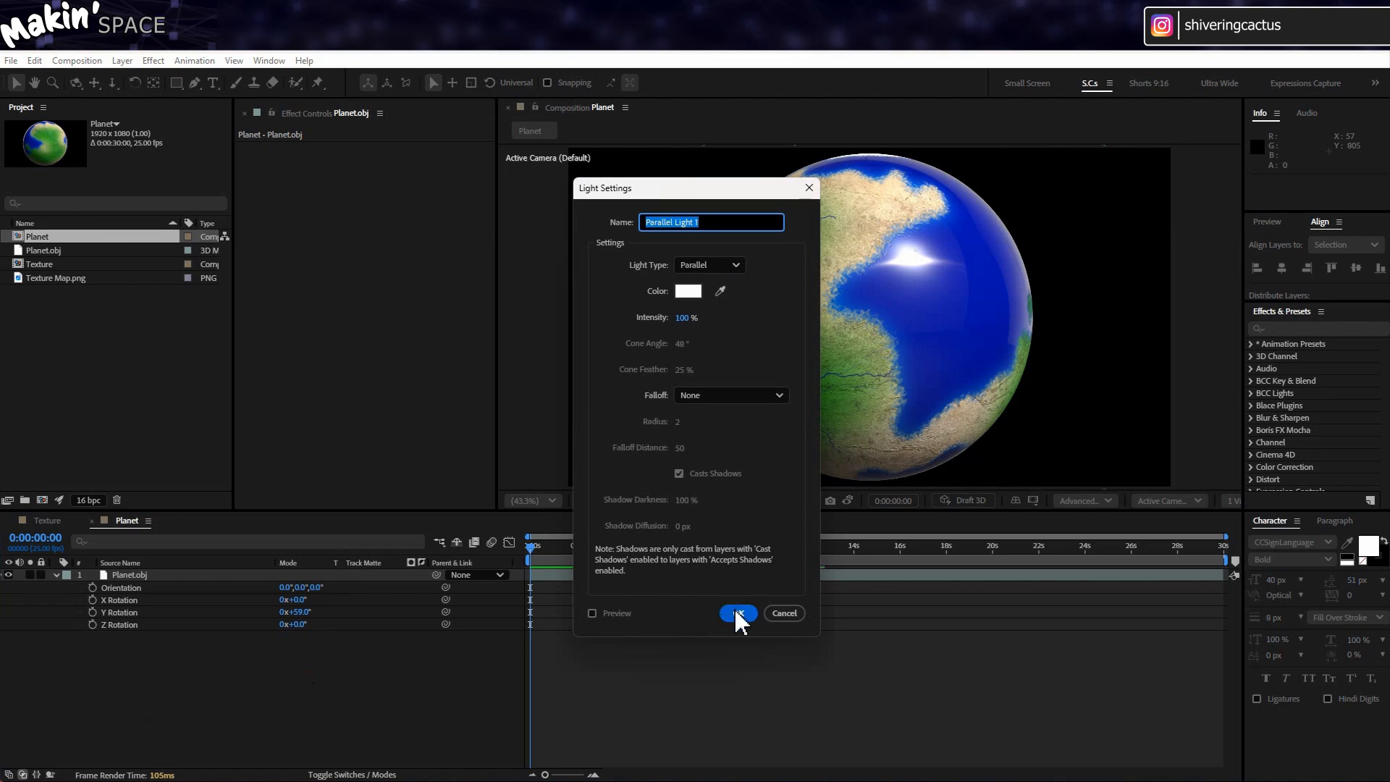
click(737, 613)
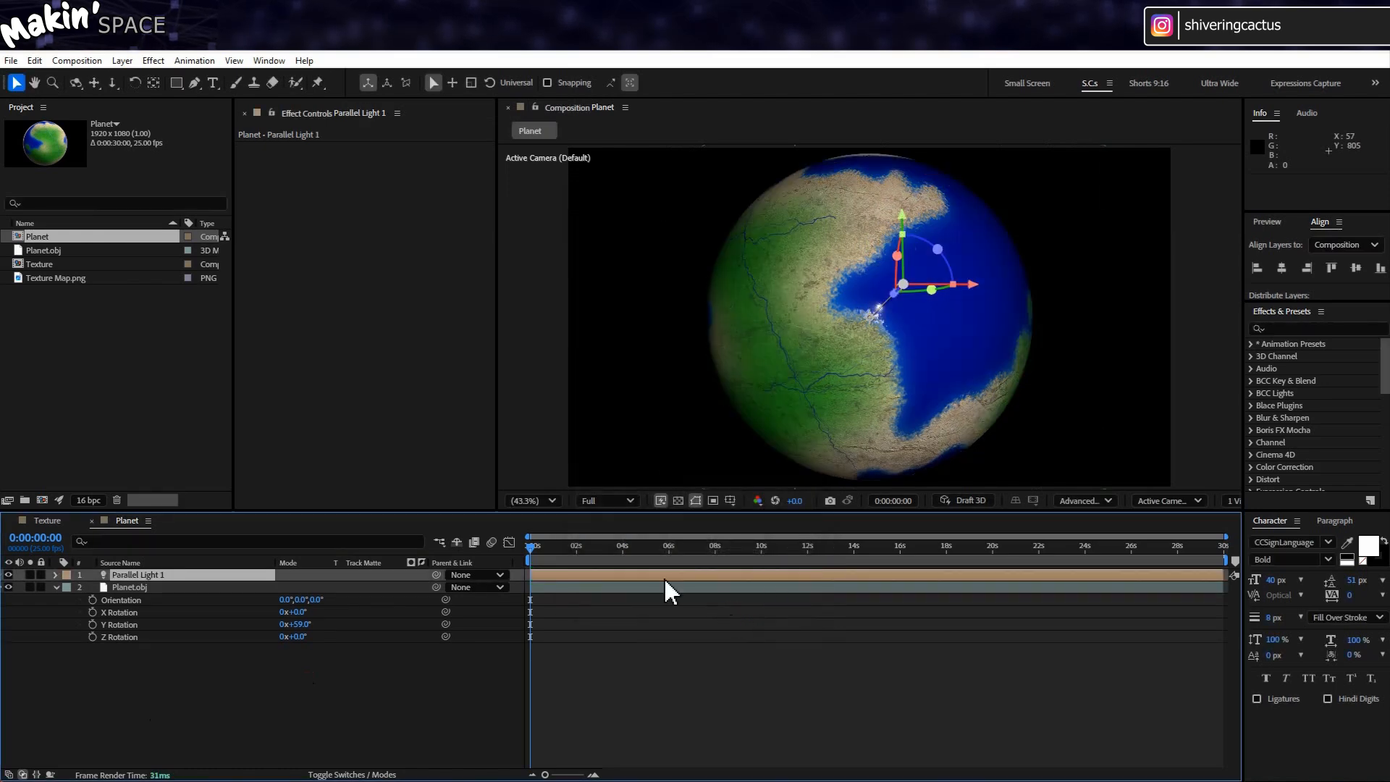
Add a null object and rename it Planet NULL
click(122, 60)
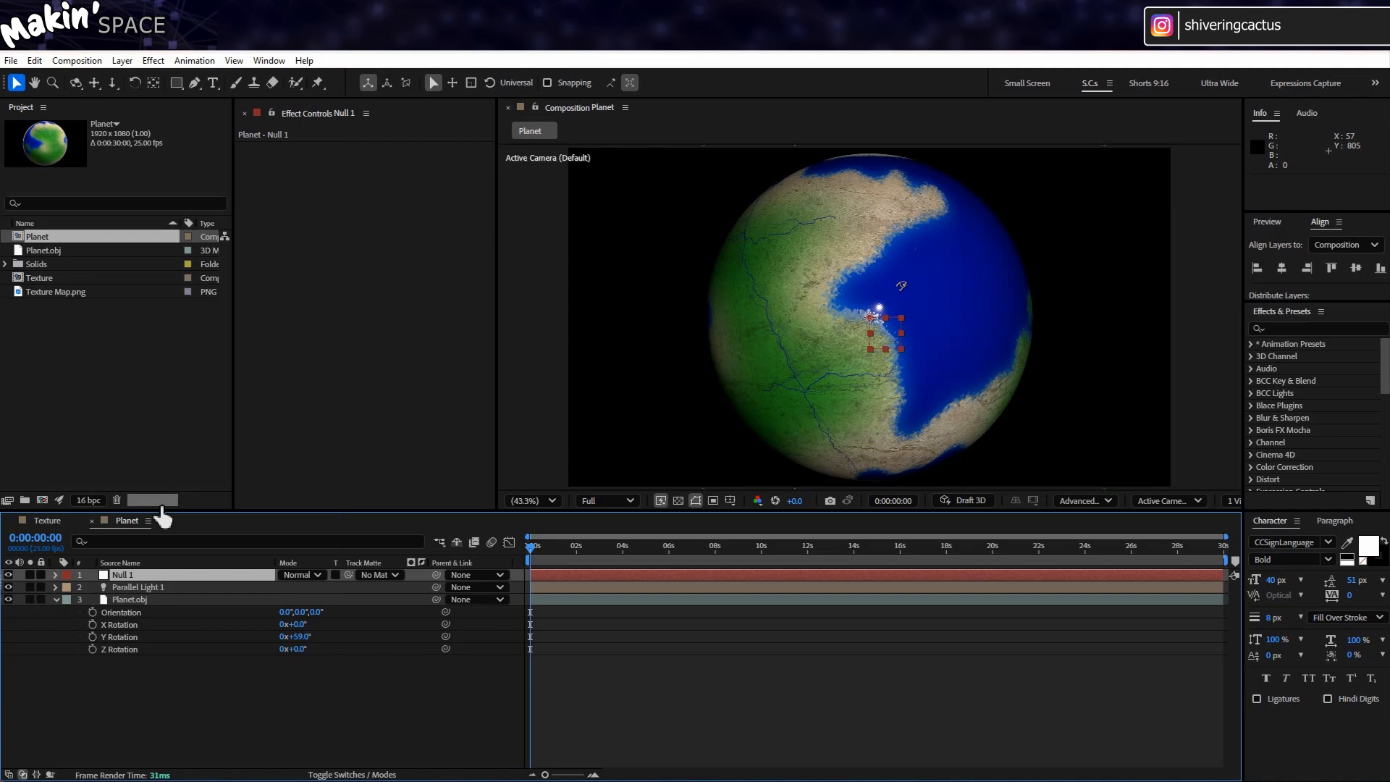
click(340, 773)
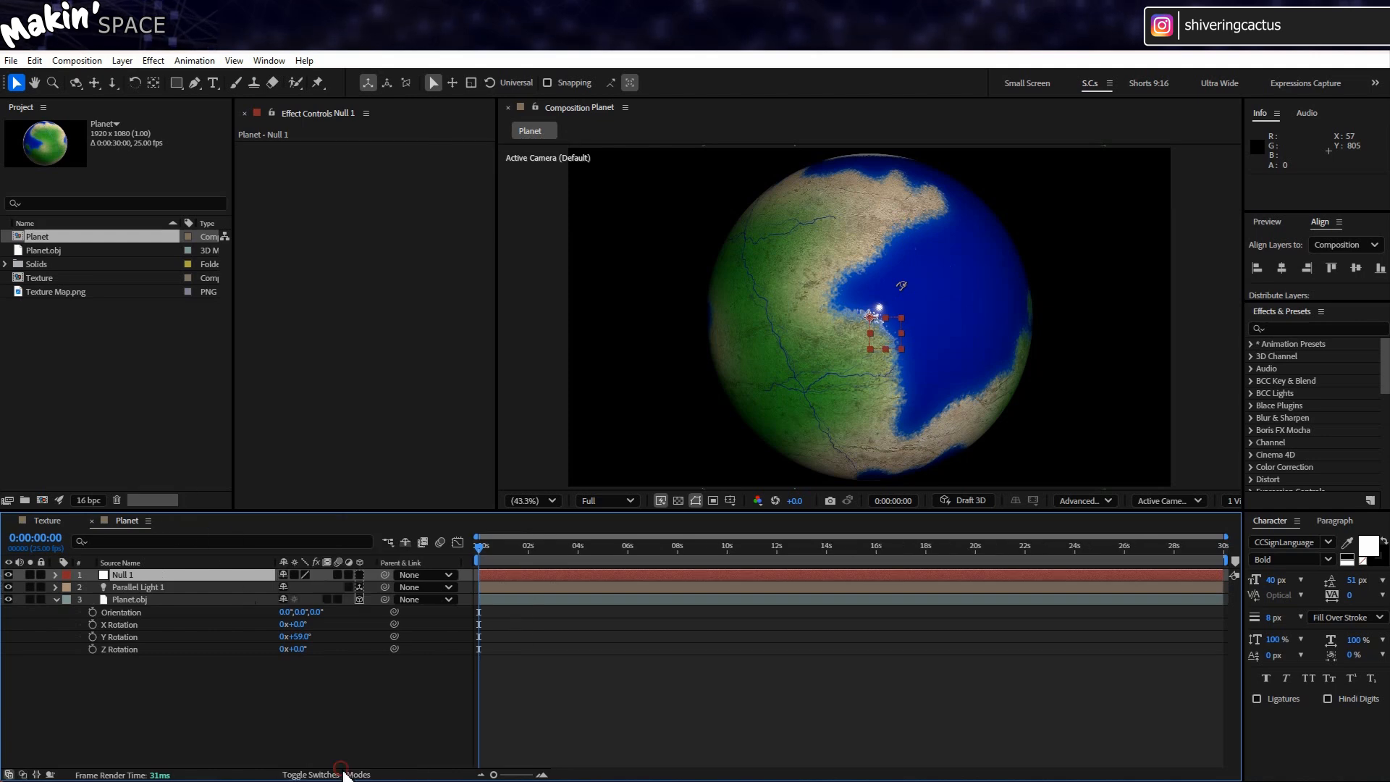
double_click(122, 574)
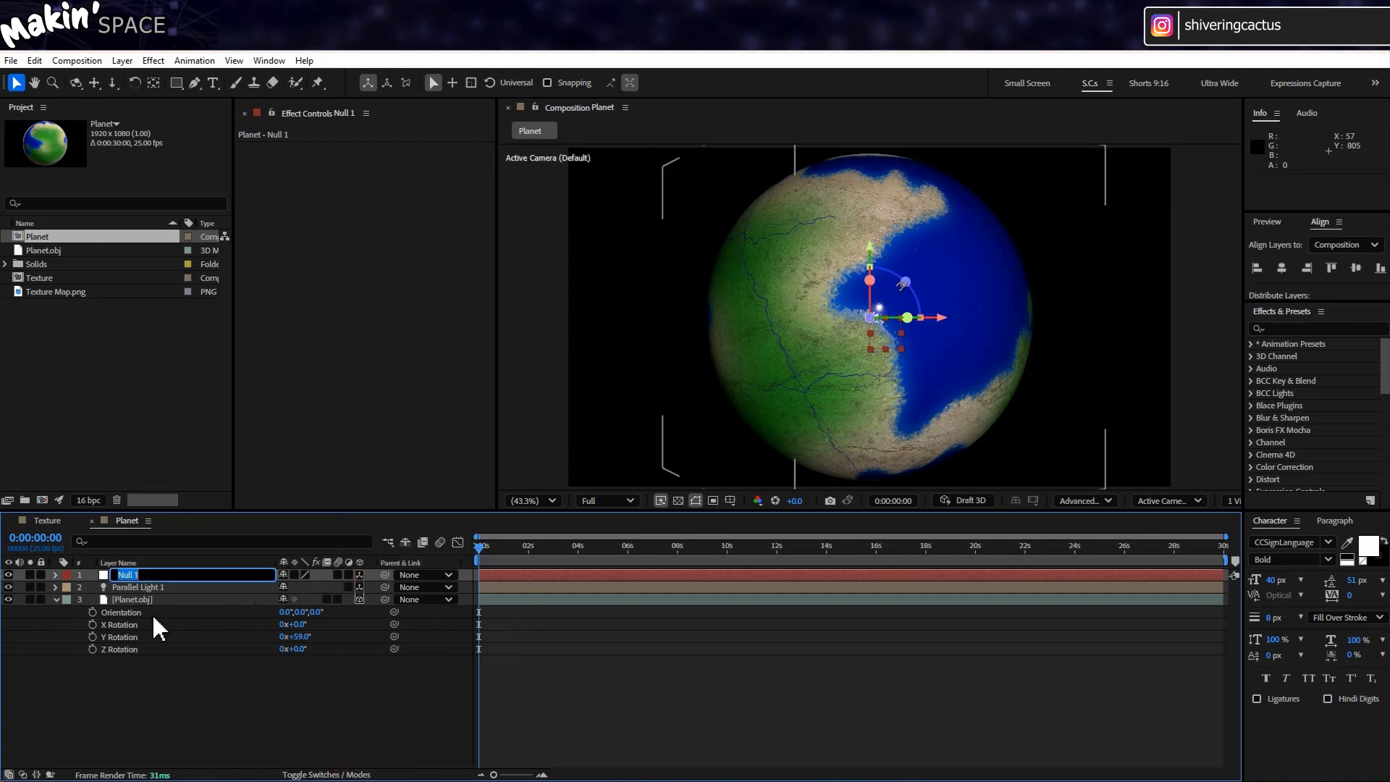
text(Planet NULL)
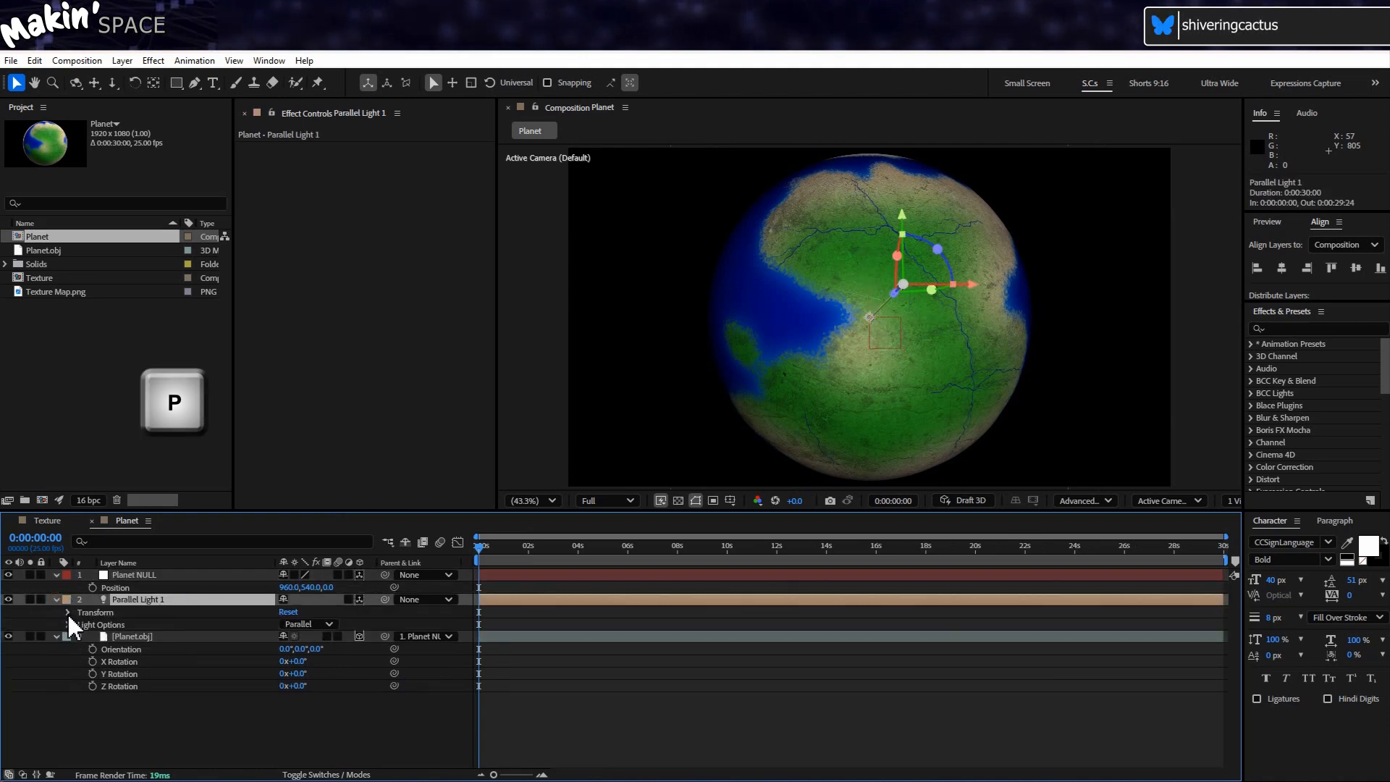
Rename the light to Sun Light, parent Planet.obj to the null, and test the spin
click(67, 612)
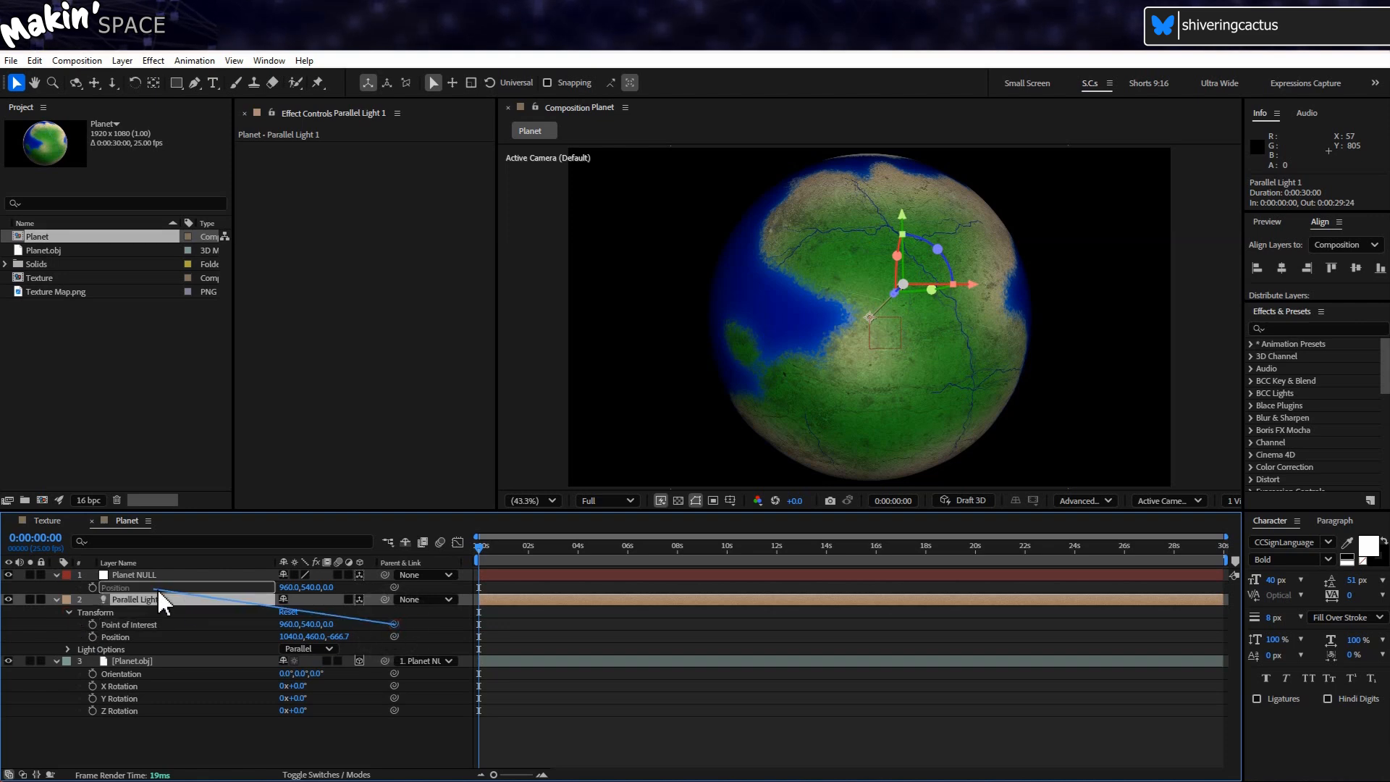
double_click(137, 600)
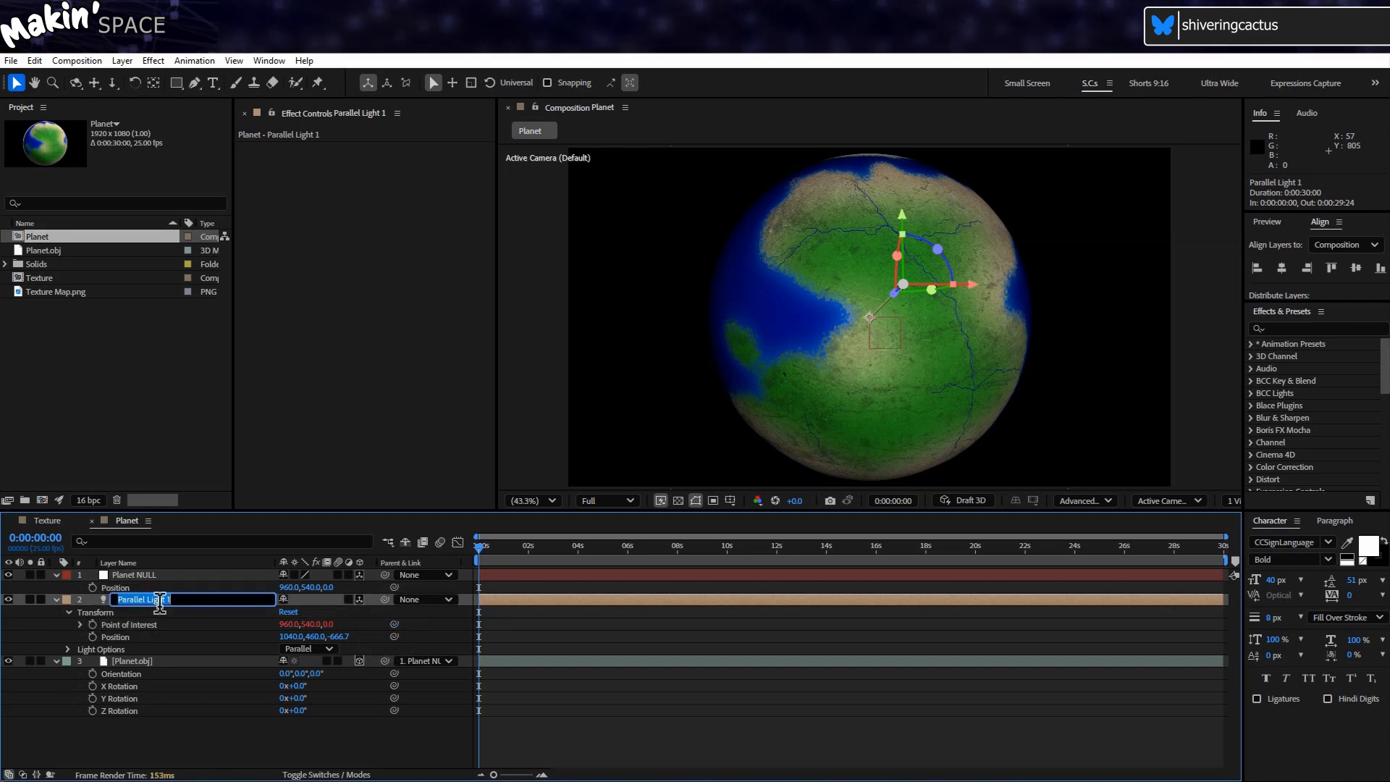
text(Sun Light)
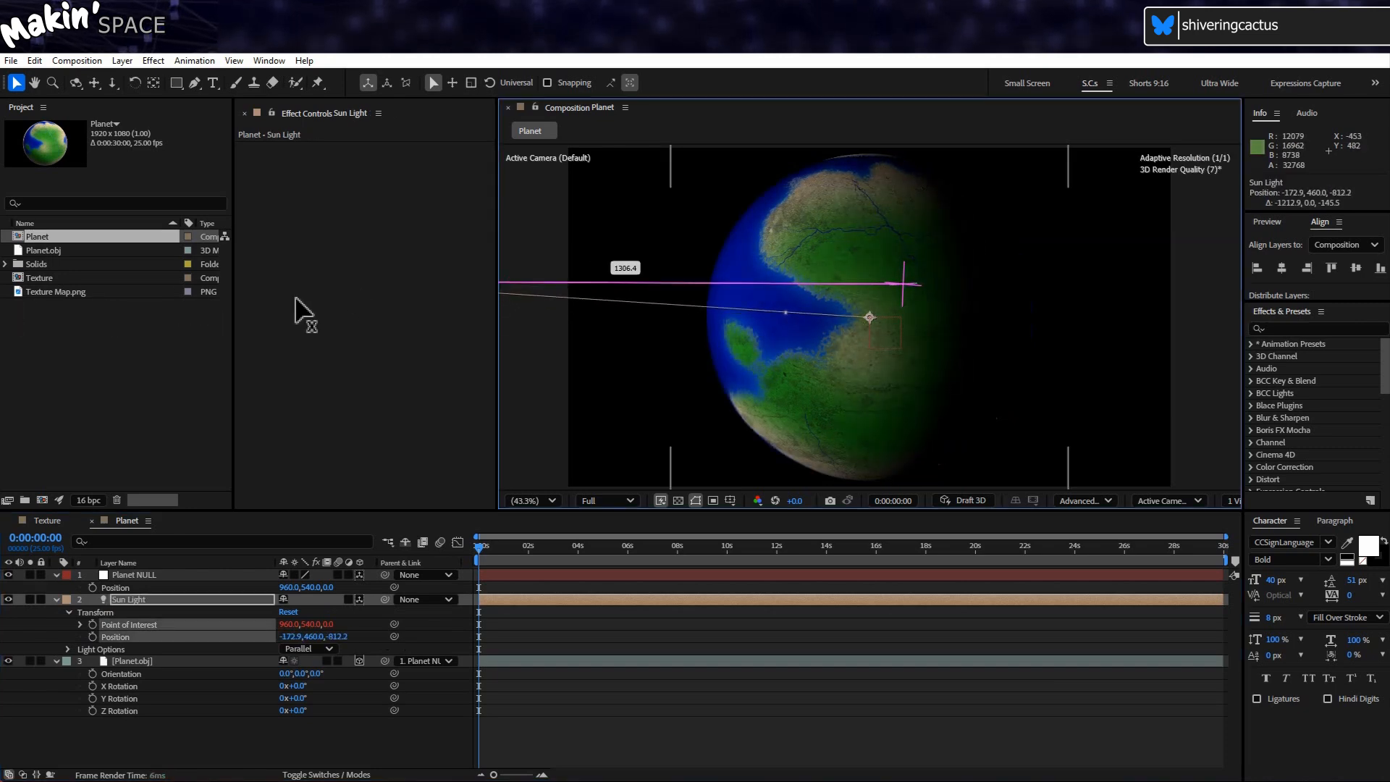
click(133, 574)
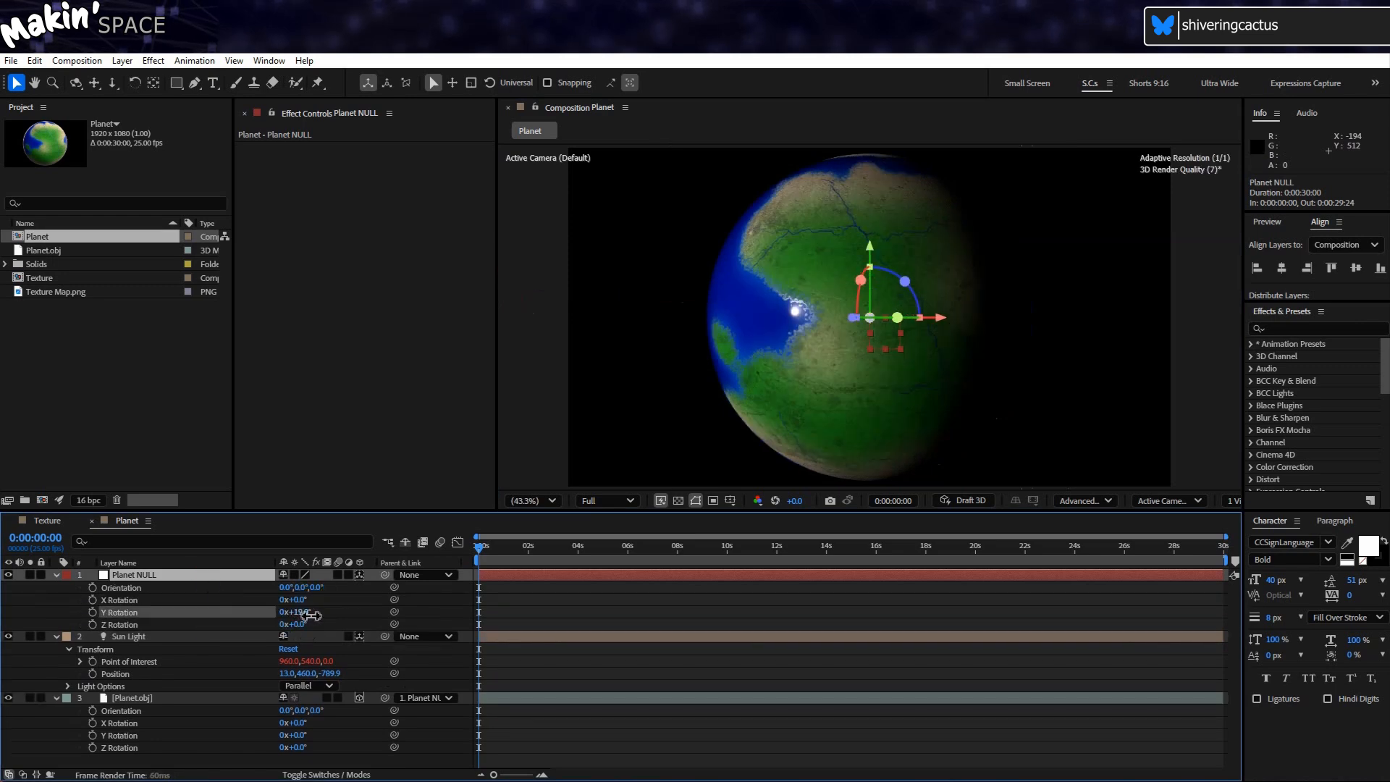
drag(306, 611, 354, 612)
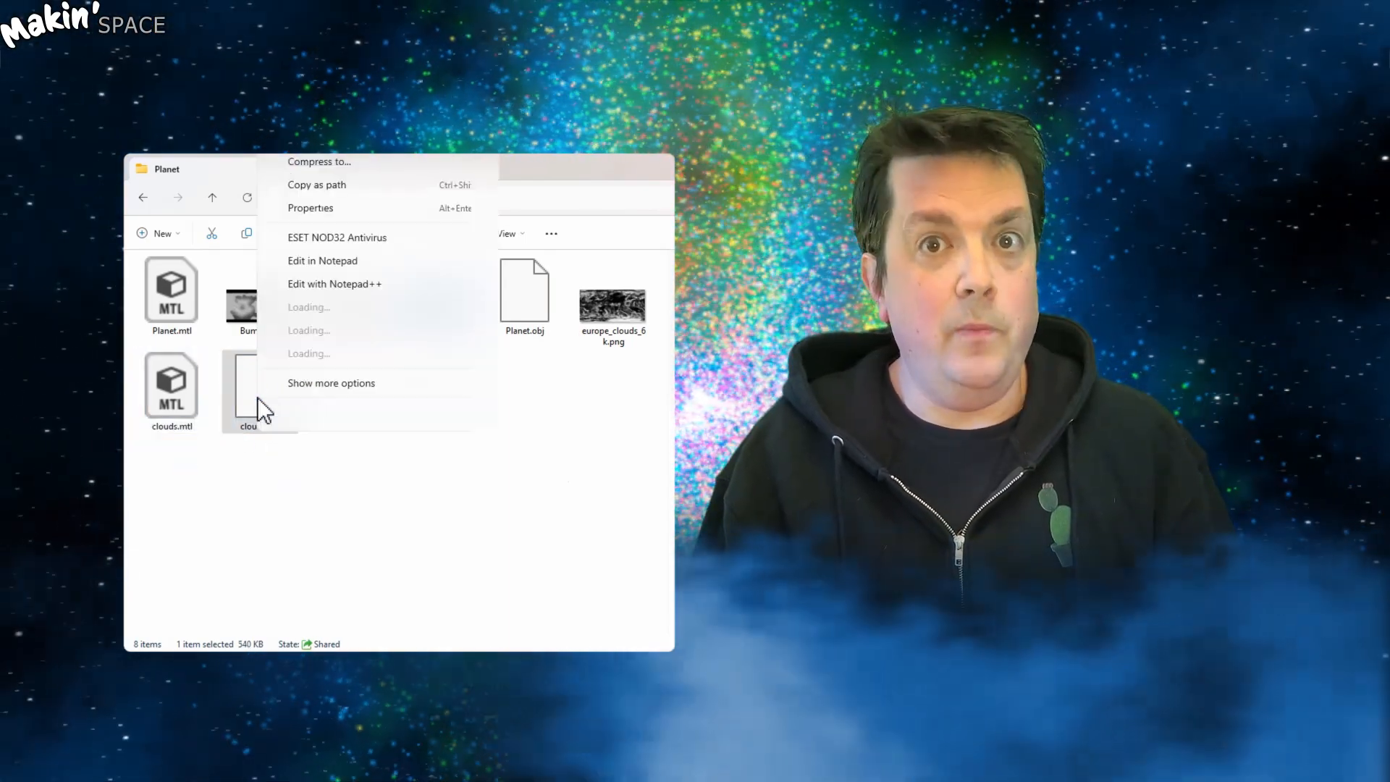
Open clouds.mtl in Notepad and point map_Kd to europe_clouds_6k.png
click(322, 260)
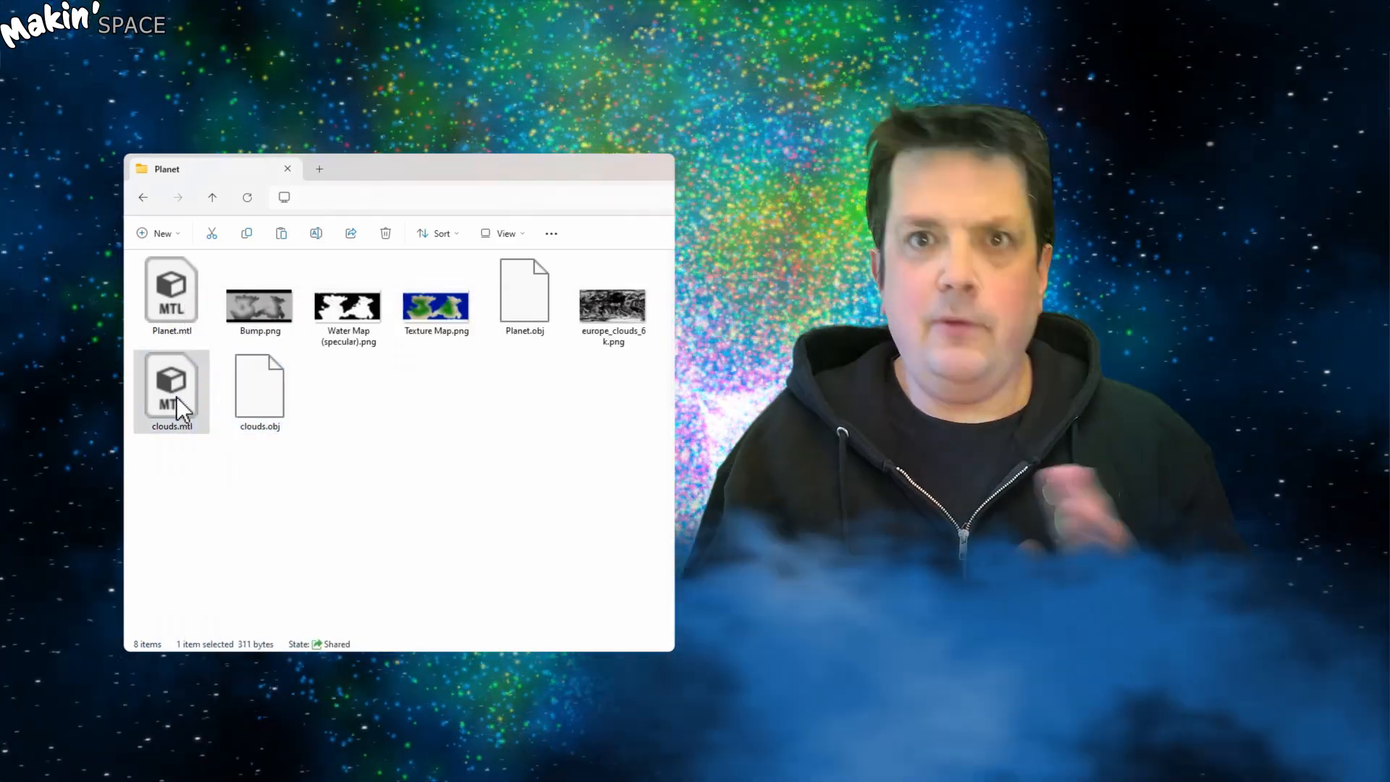
double_click(171, 376)
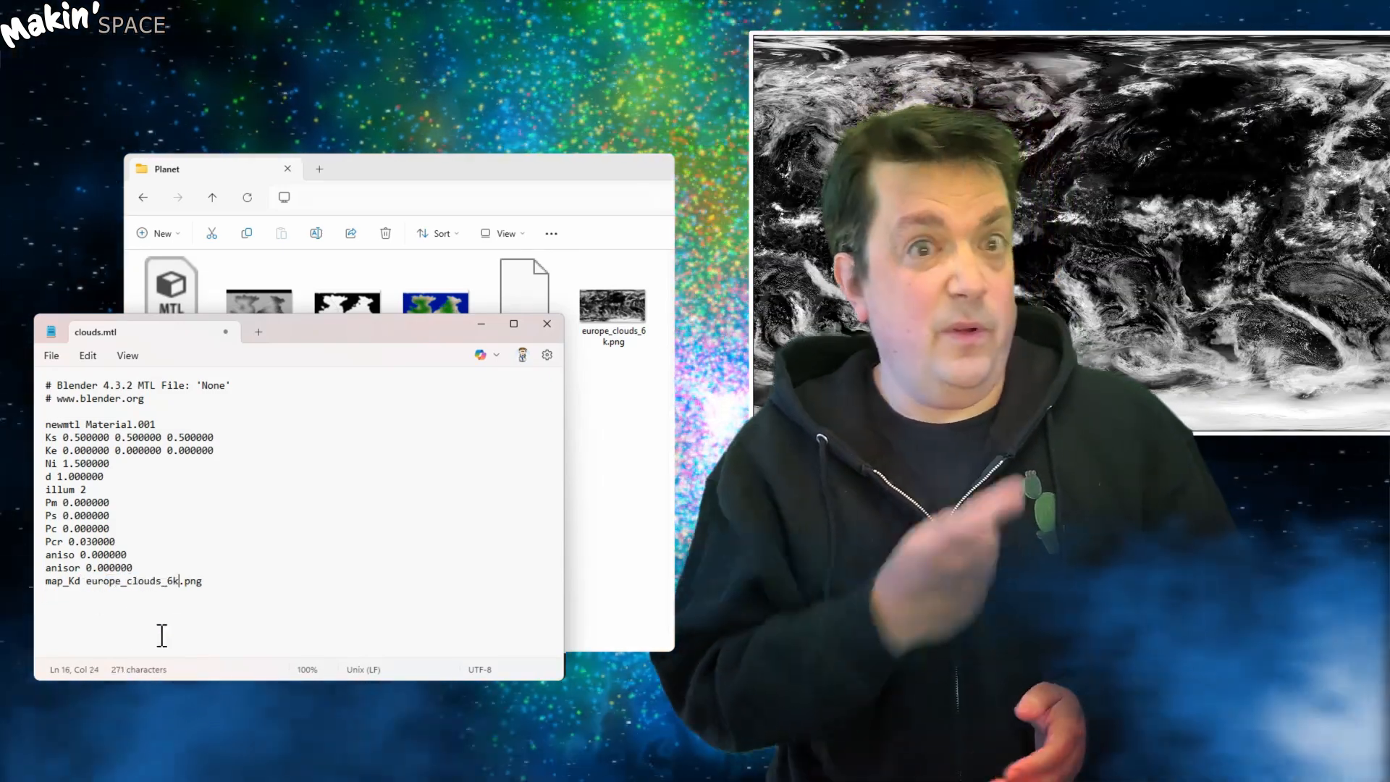
click(51, 355)
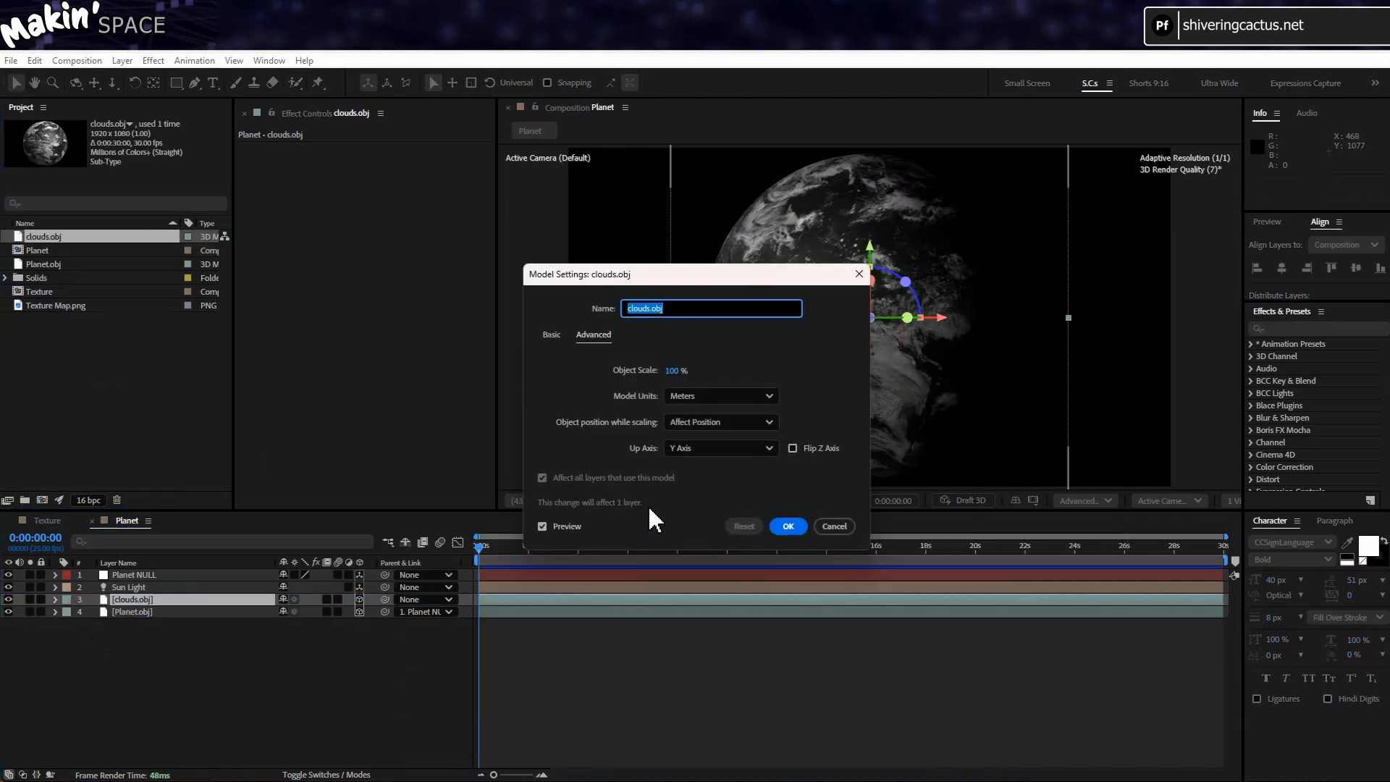
Accept the Model Settings to import clouds.obj
click(785, 526)
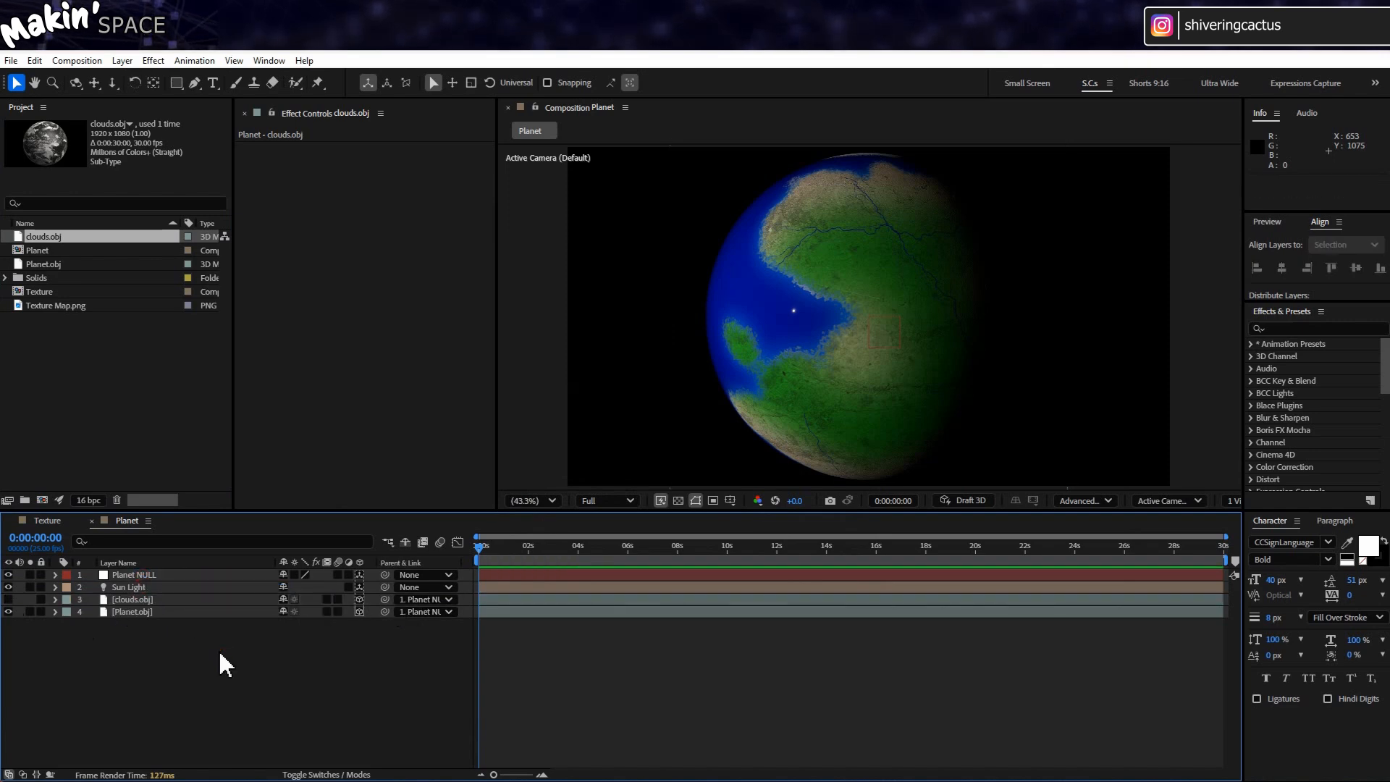
mouse_move(222, 628)
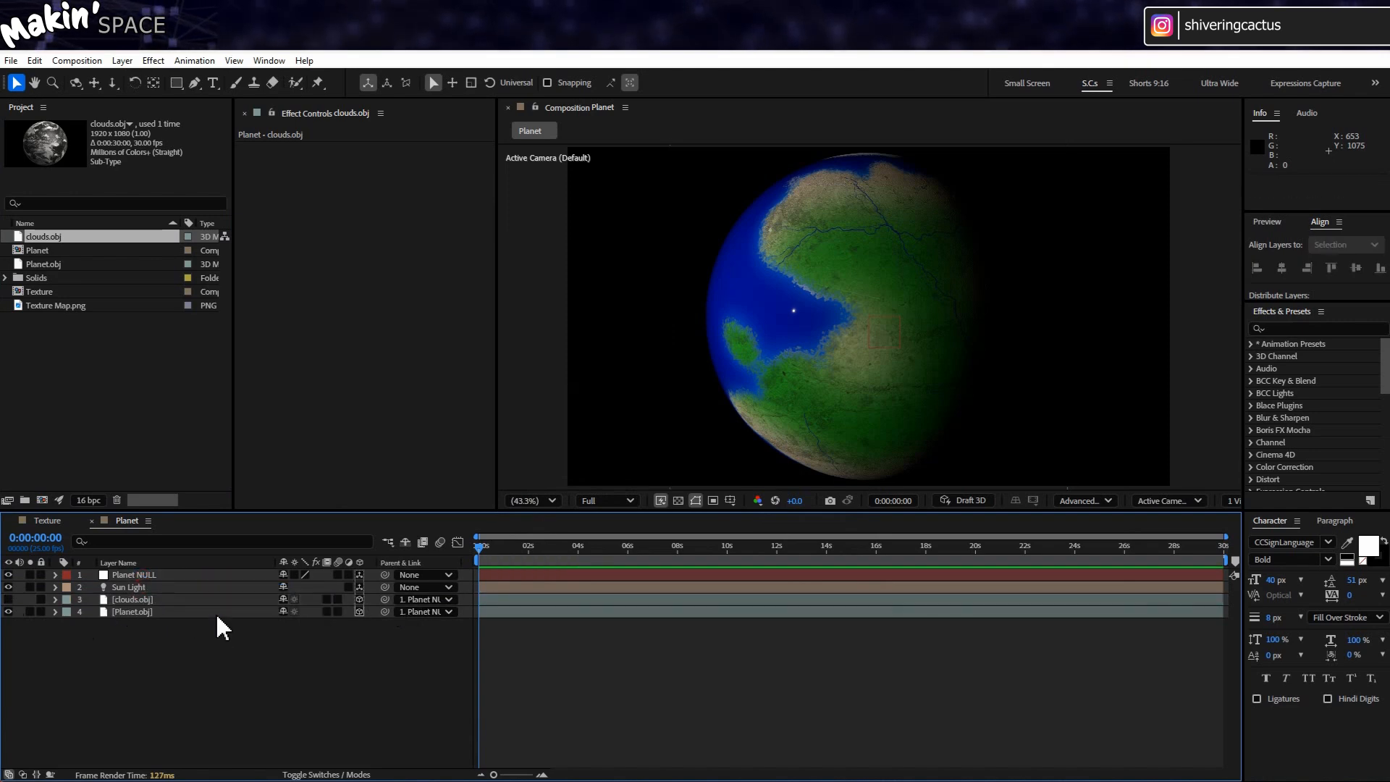
Create a Clouds solid and apply the Calculations effect to it
click(122, 61)
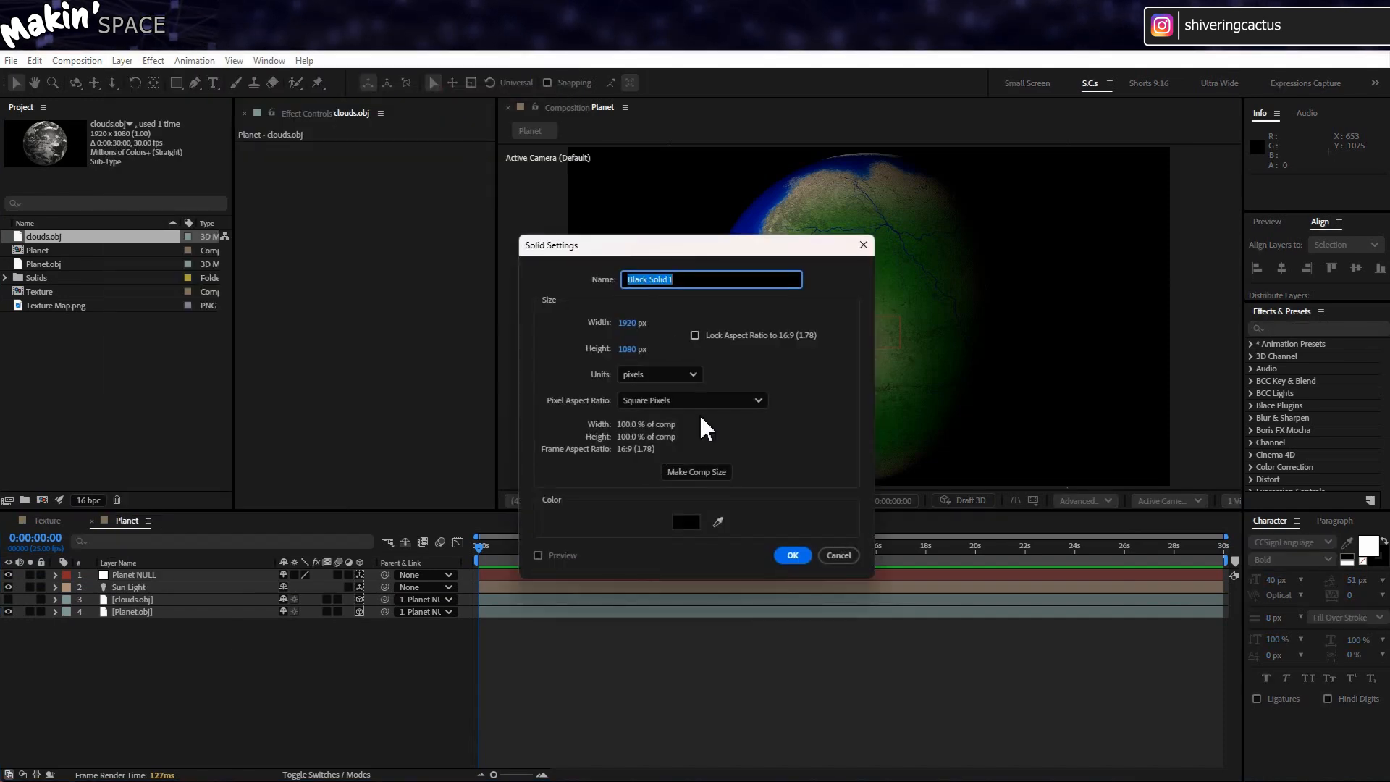
click(684, 521)
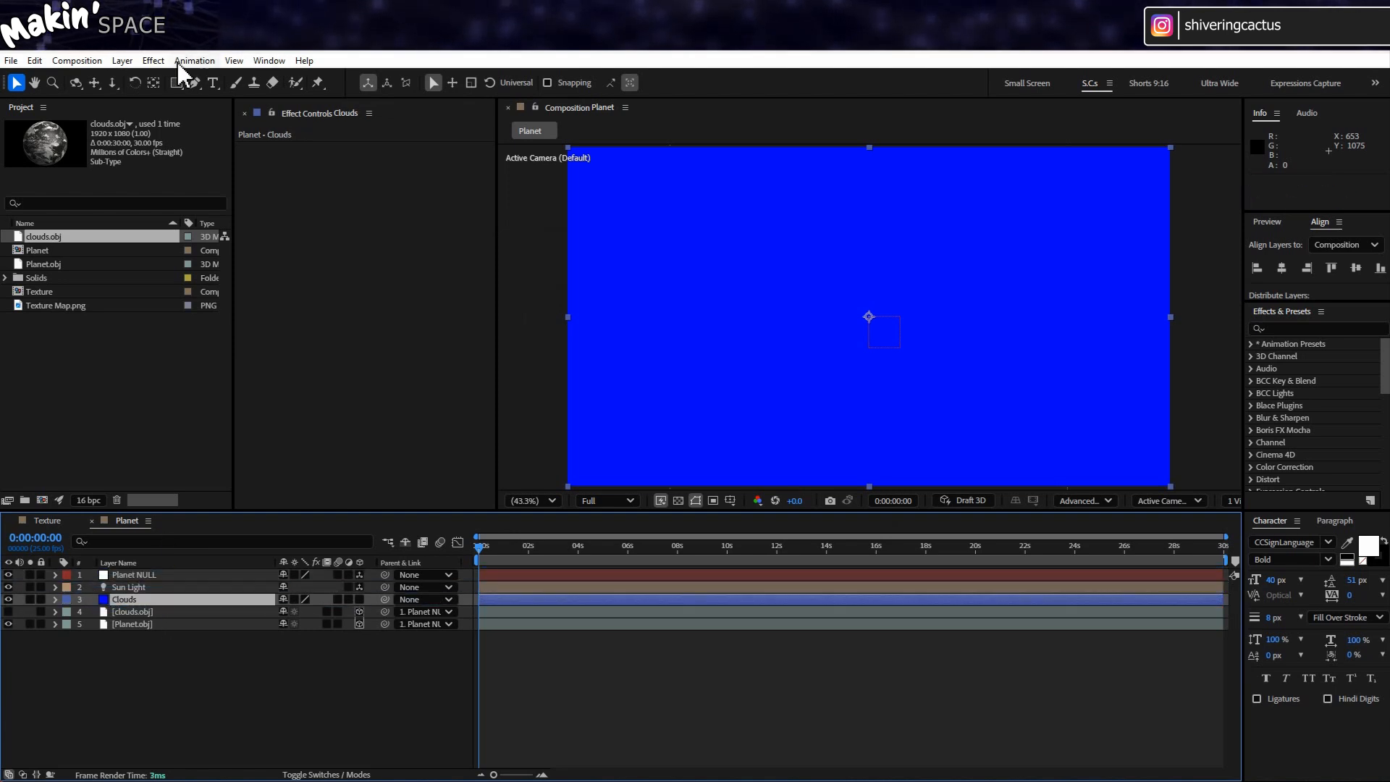
click(153, 60)
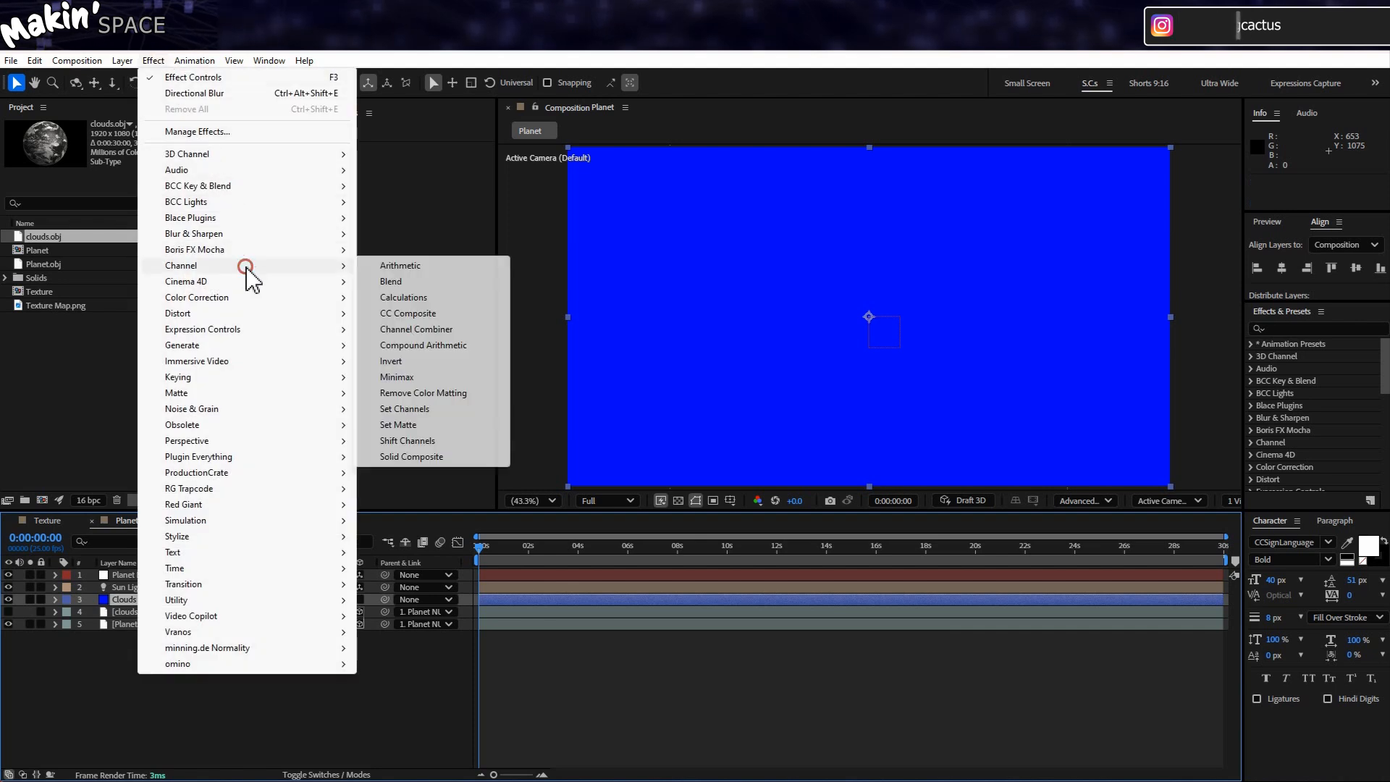
click(402, 297)
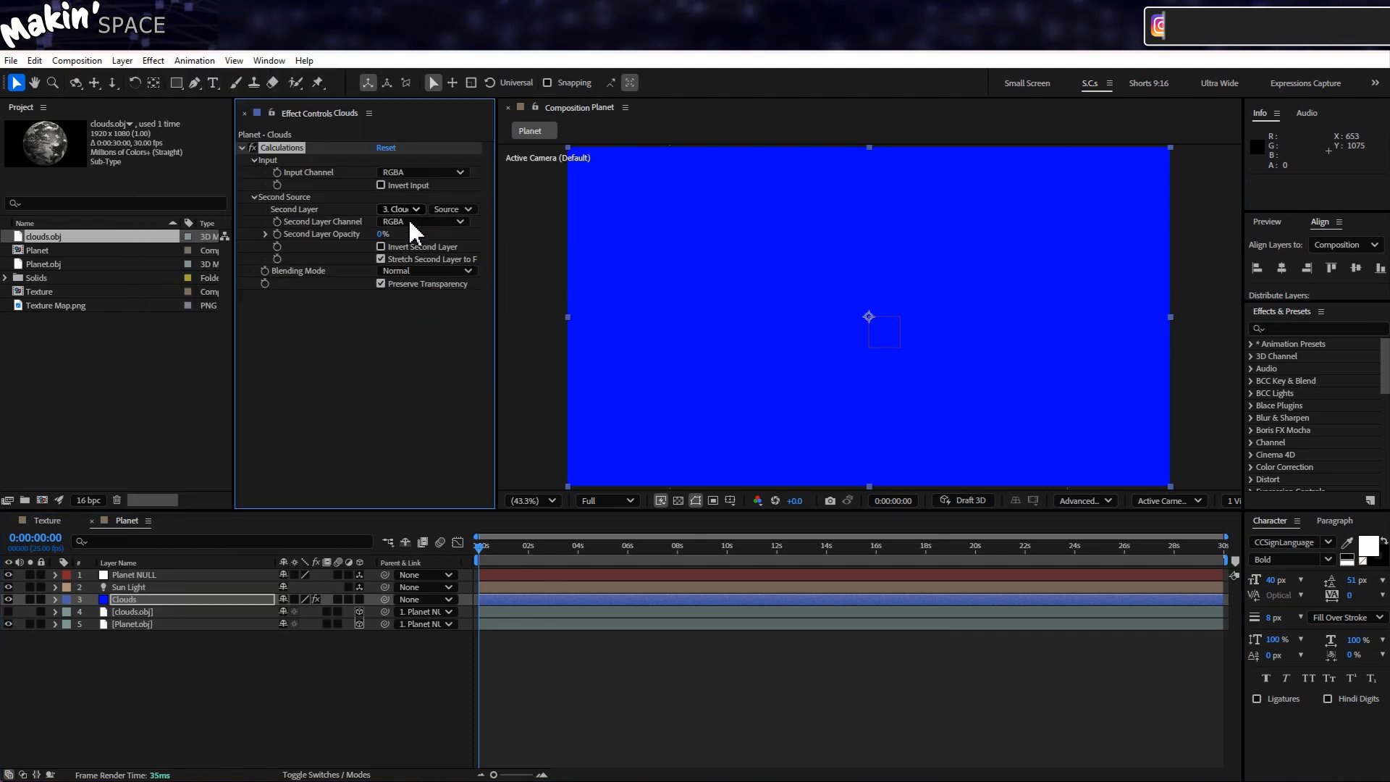
Set clouds.obj as second layer with Copy blending, and screen the Clouds layer
click(400, 208)
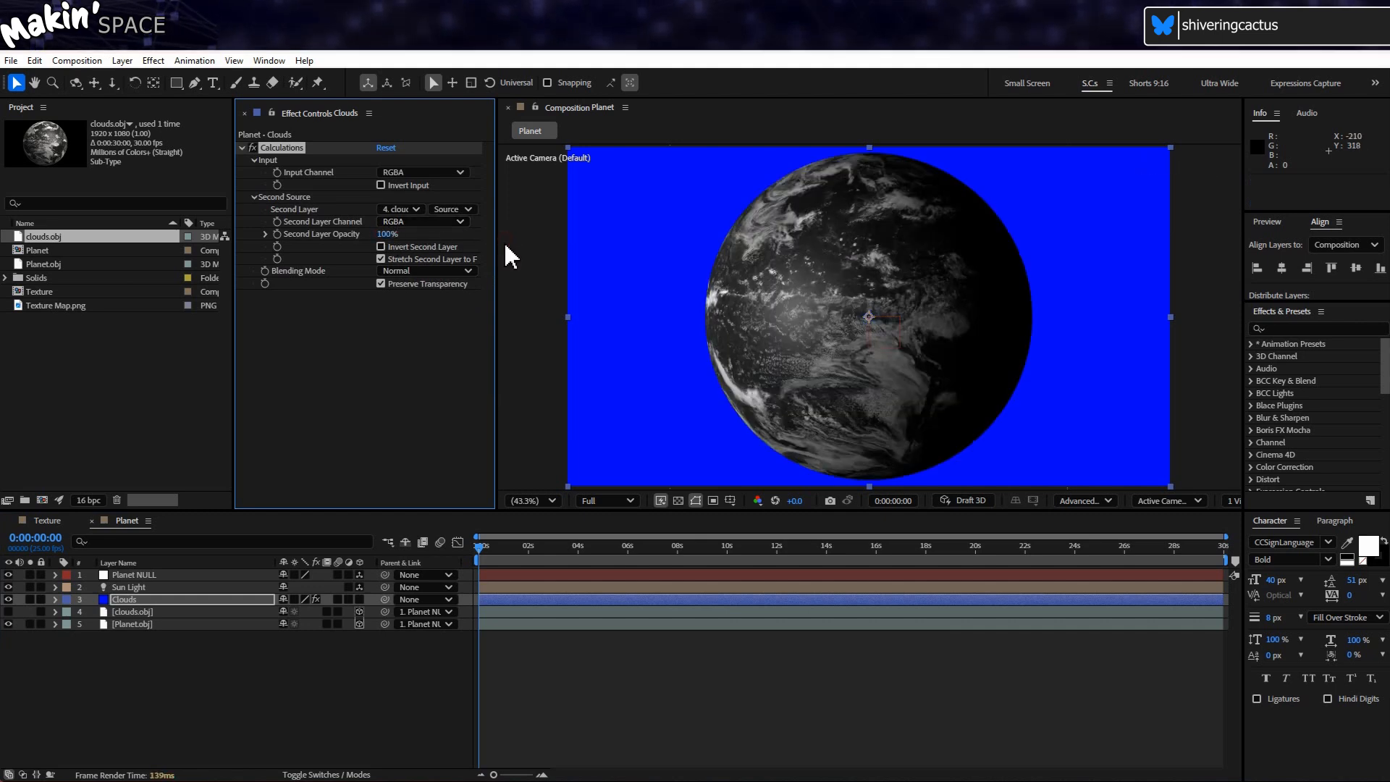
click(426, 270)
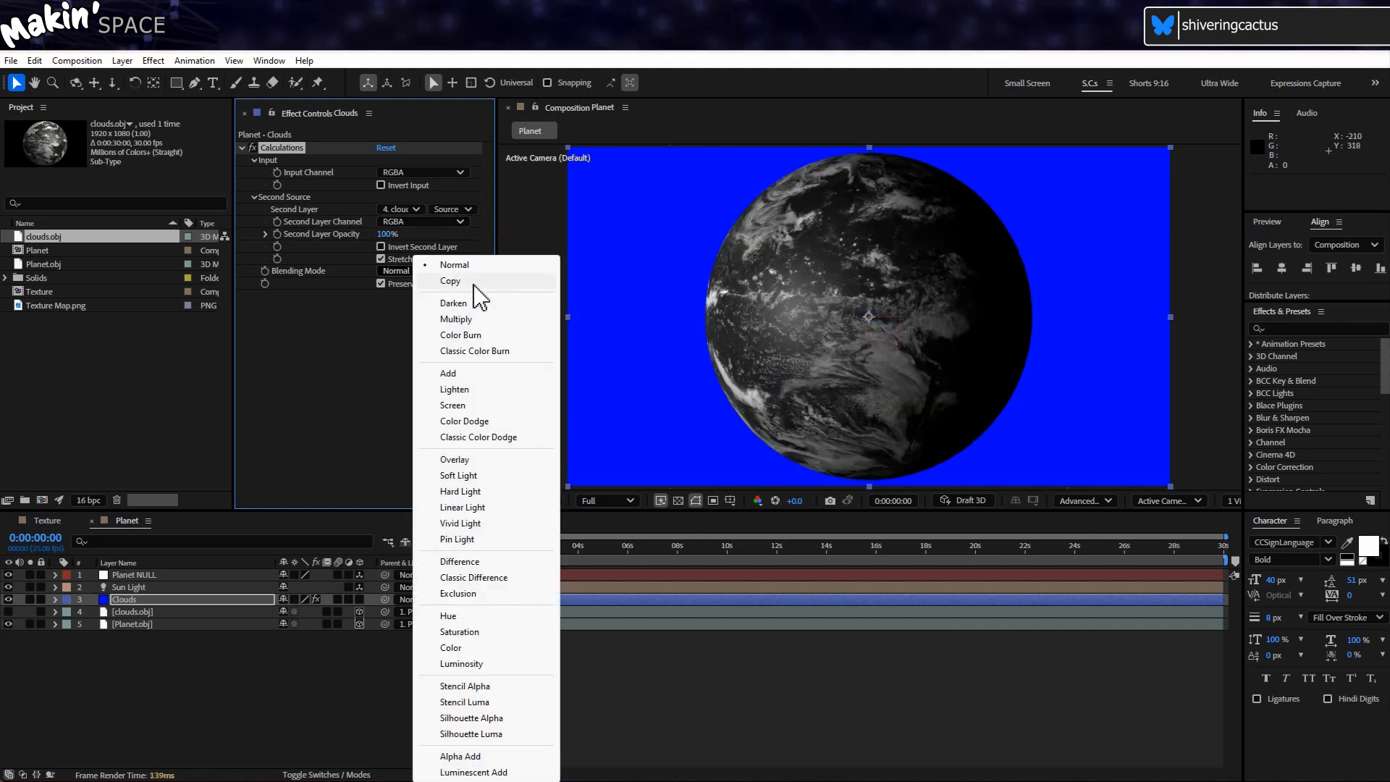
click(450, 281)
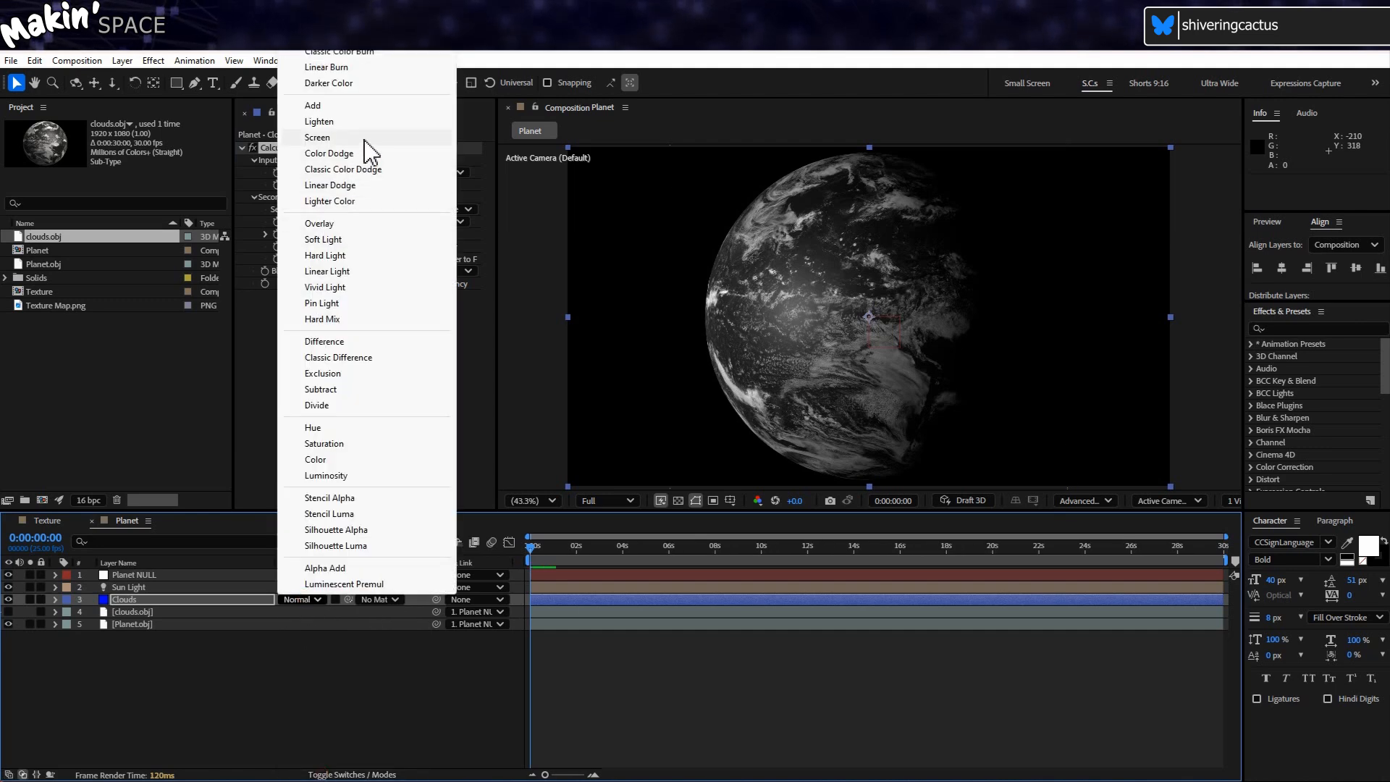
click(317, 137)
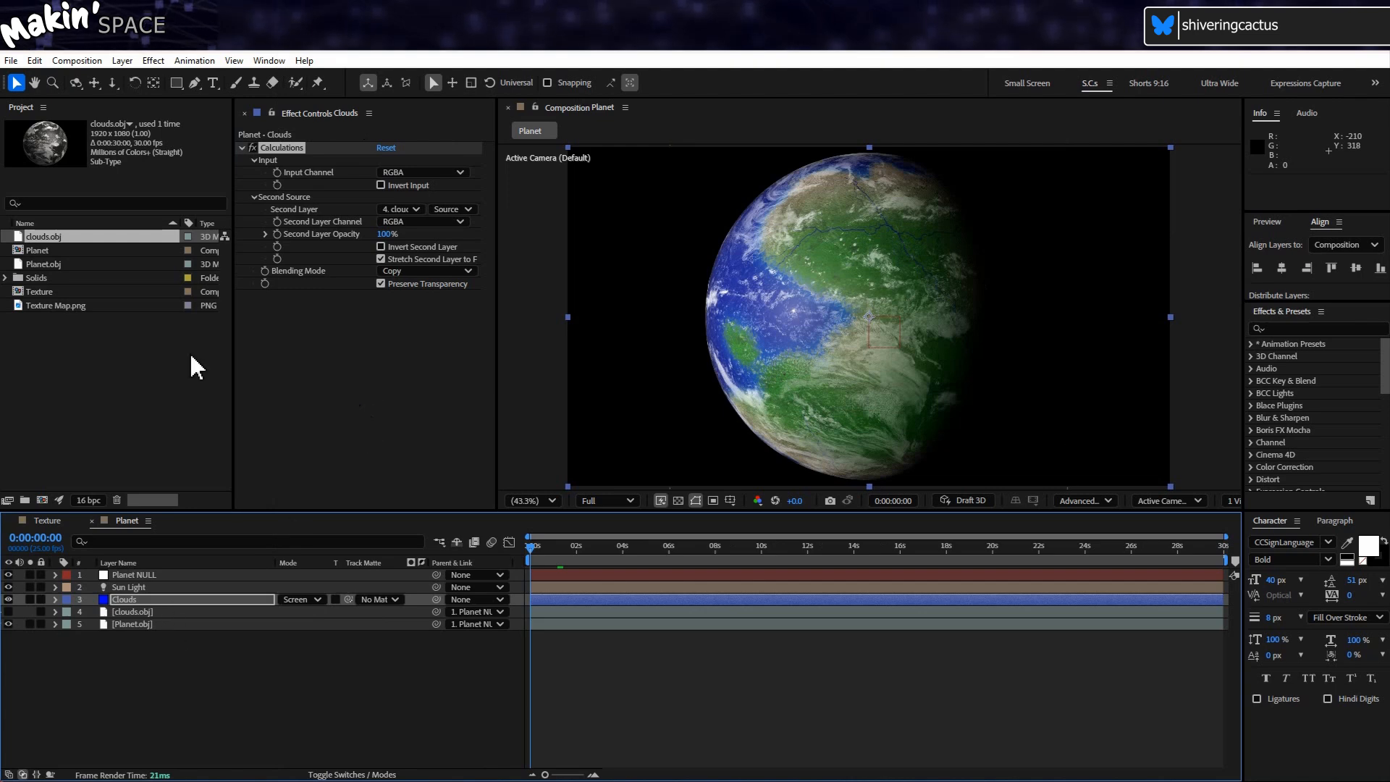
Apply Levels to Clouds and reveal clouds.obj rotation properties
click(152, 60)
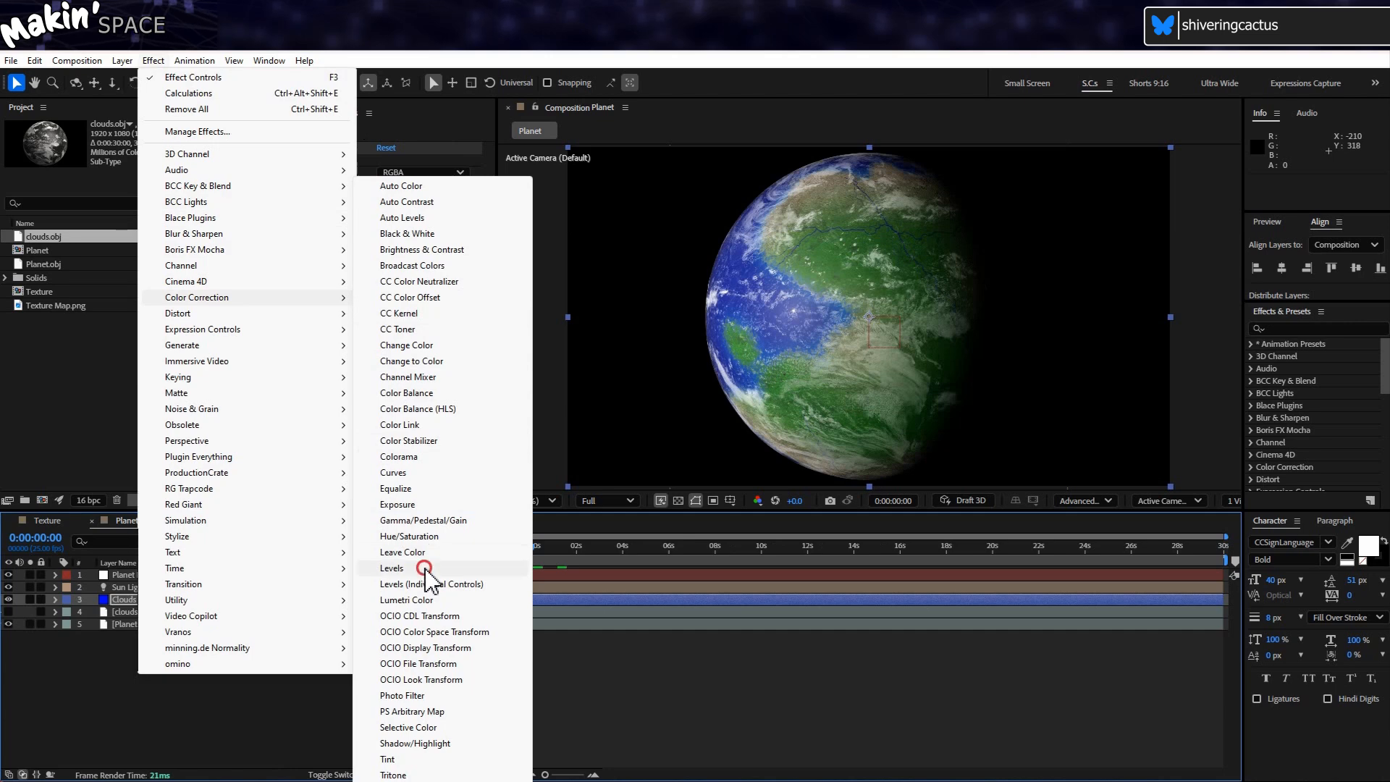
click(390, 568)
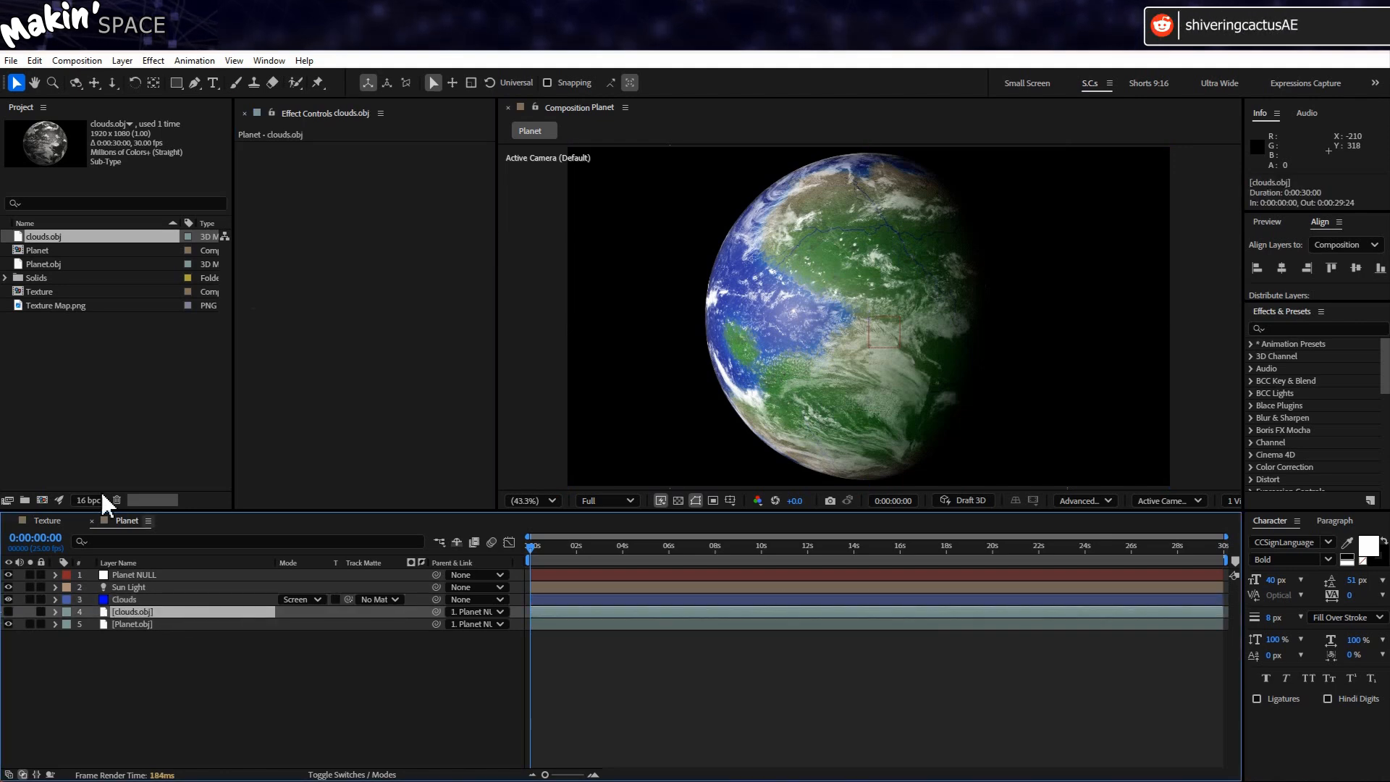
key(r)
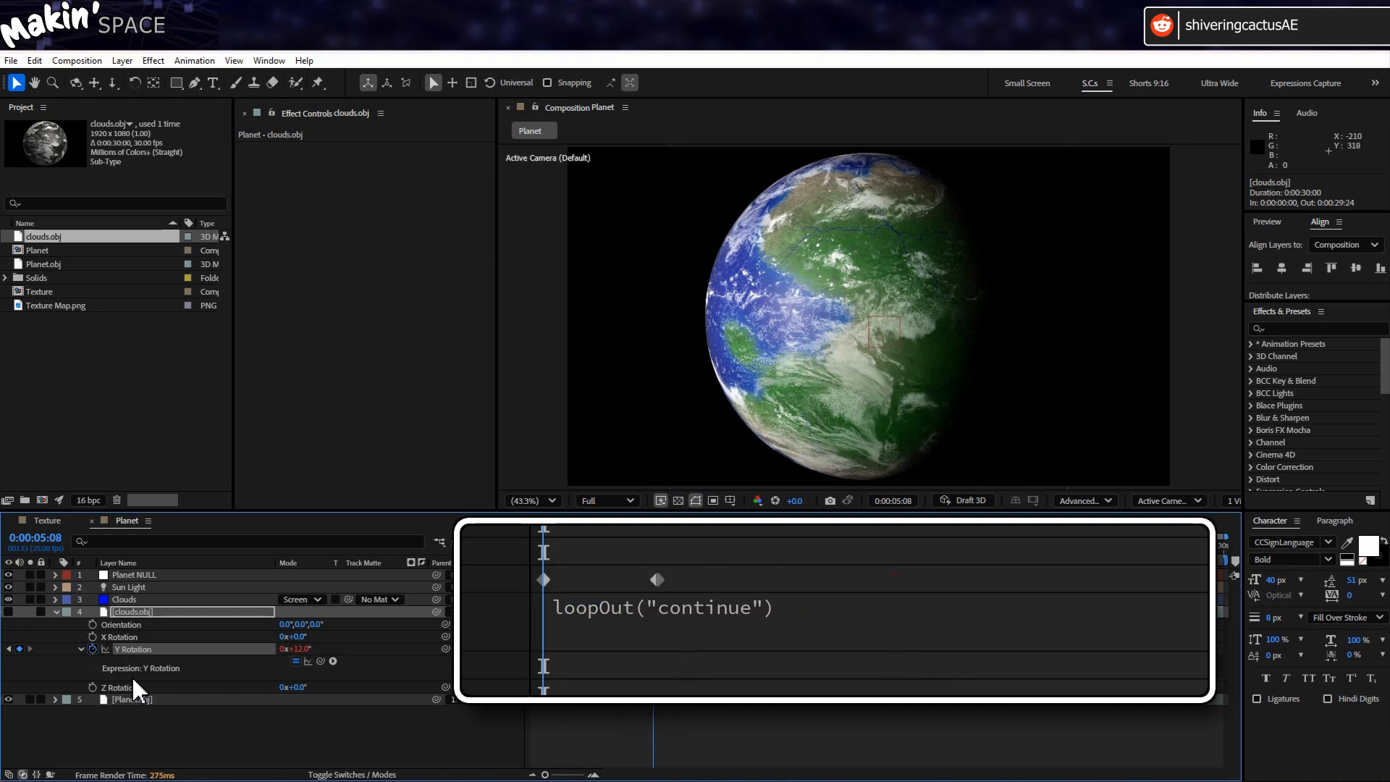
mouse_move(244, 718)
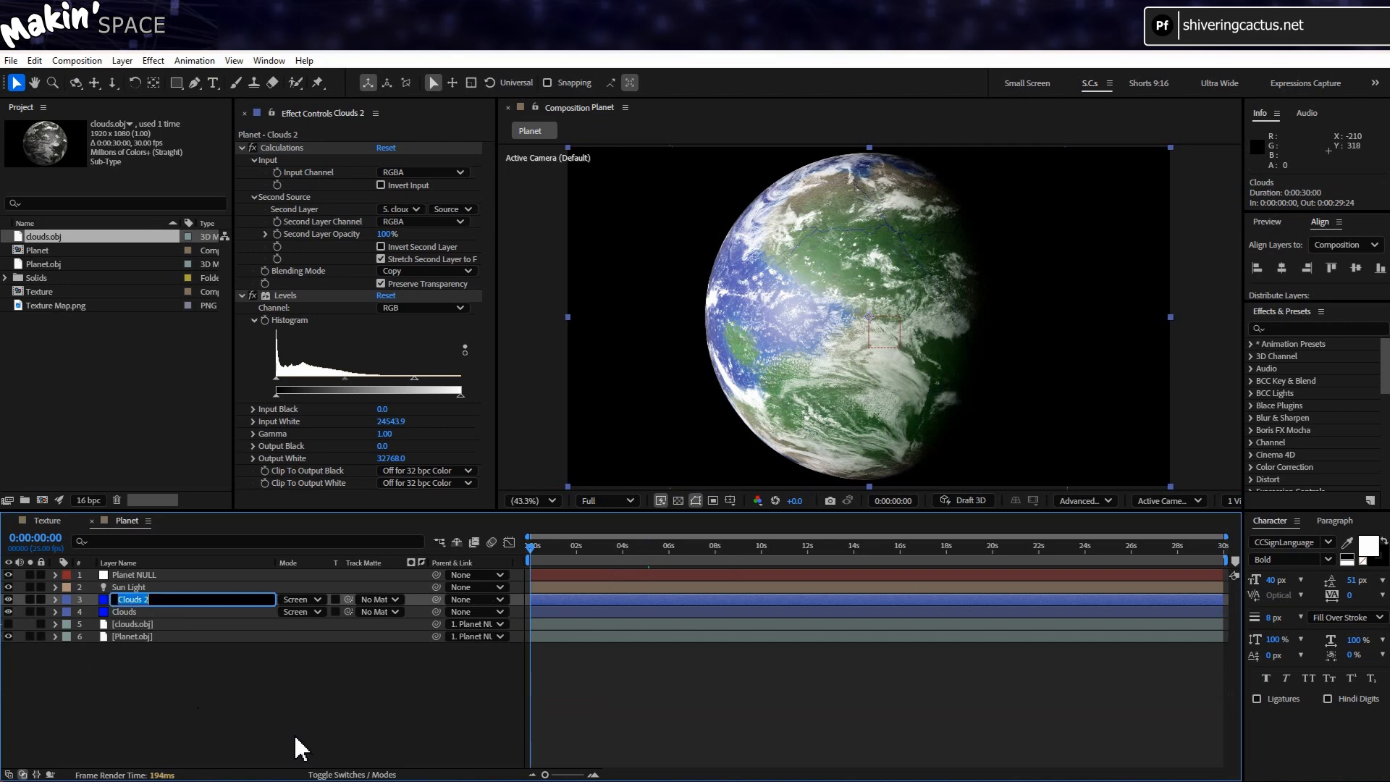
Rename the duplicate to Atmos and set the second layer channel to Alpha
text(Atmos)
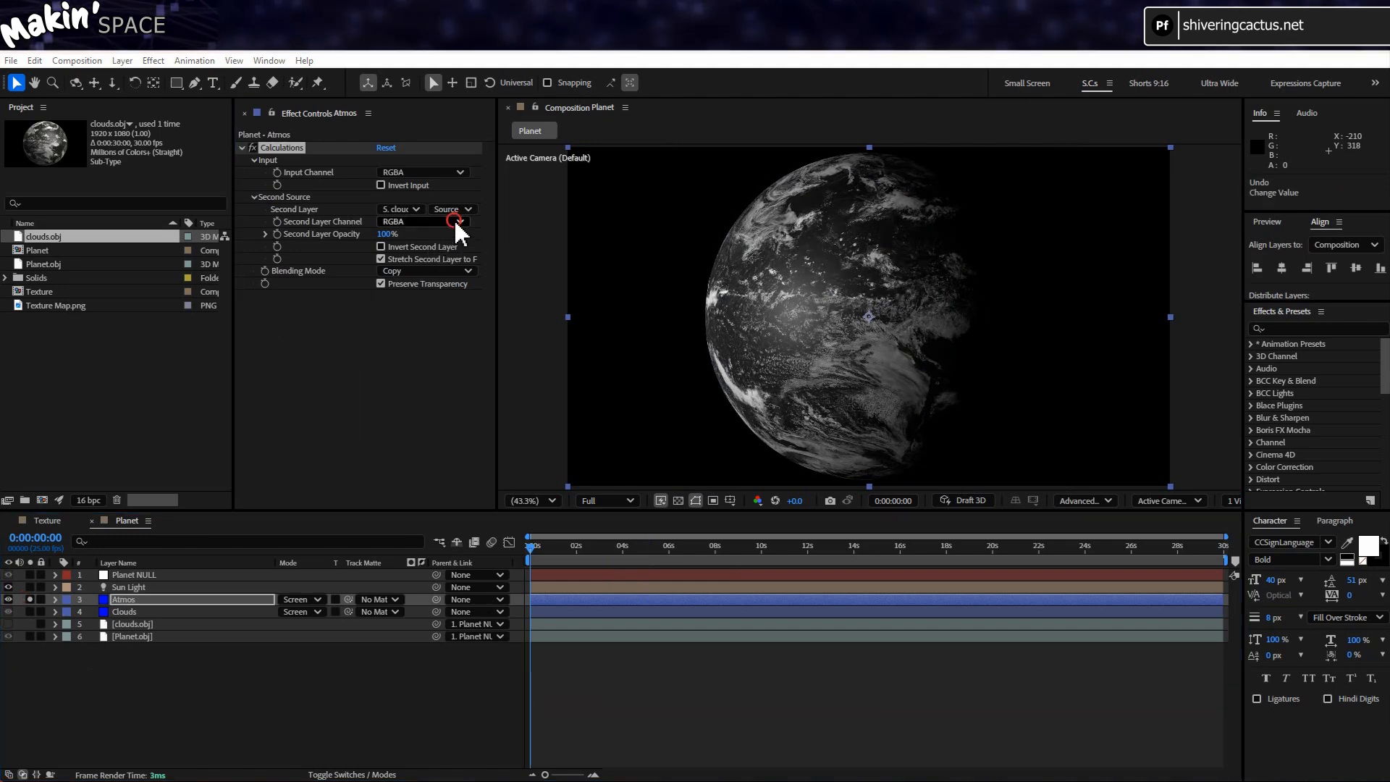
click(421, 221)
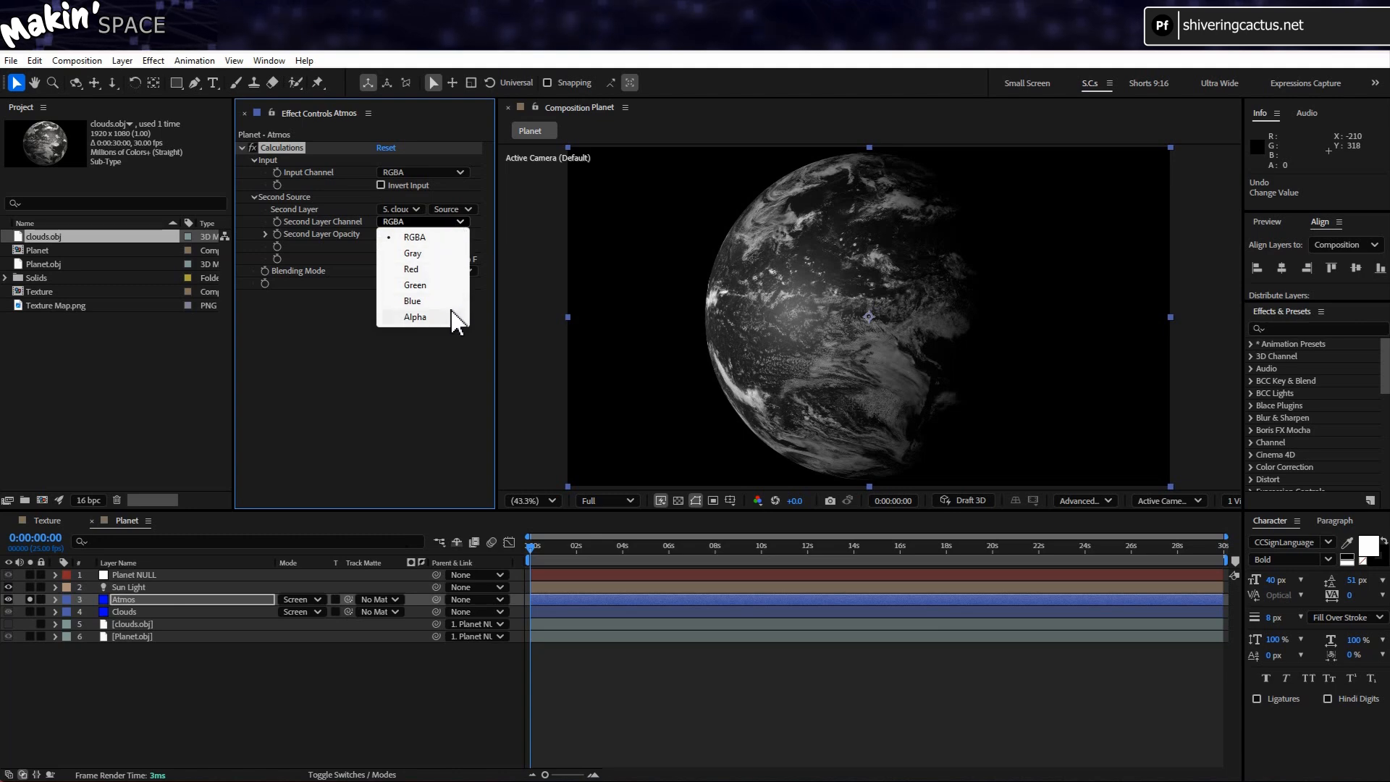
click(415, 316)
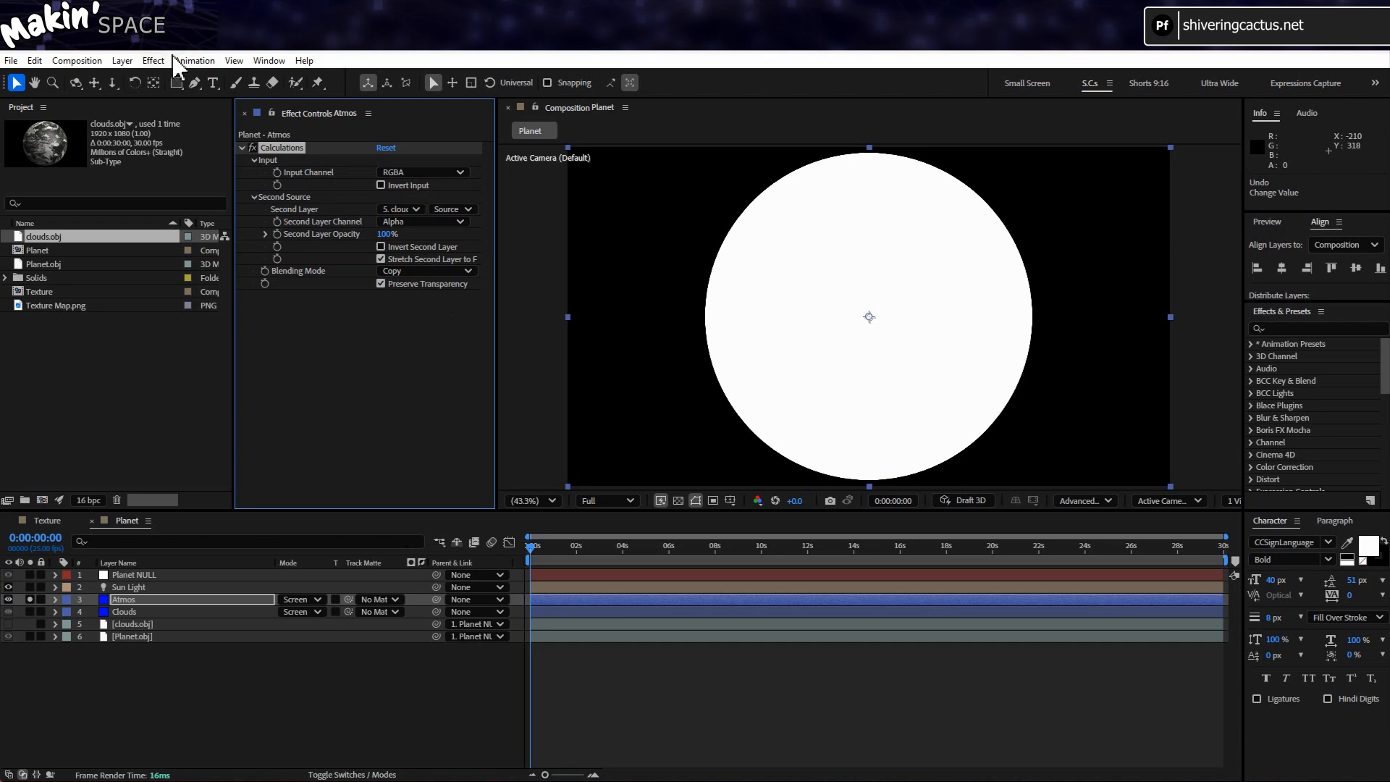
Add a Fast Box Blur and a Circle effect to Atmos
click(153, 60)
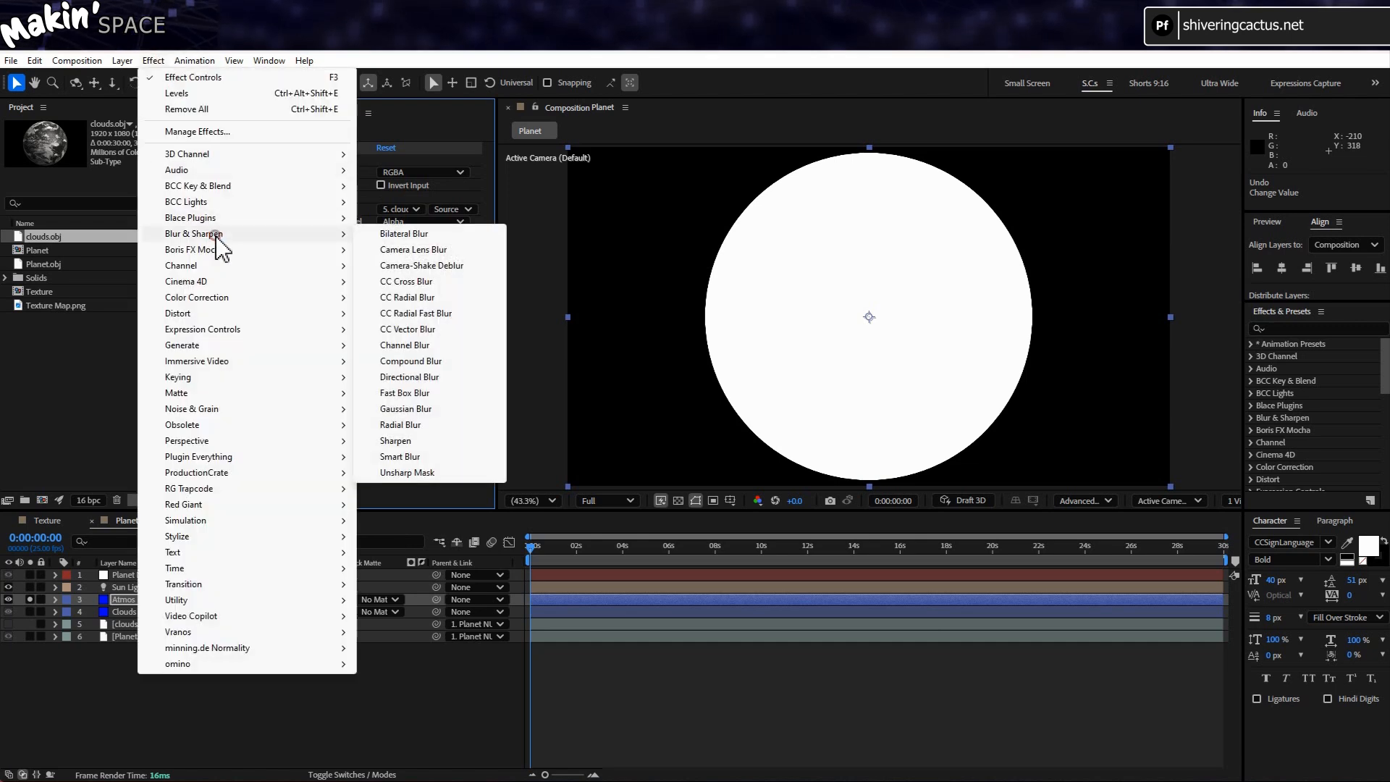
click(404, 392)
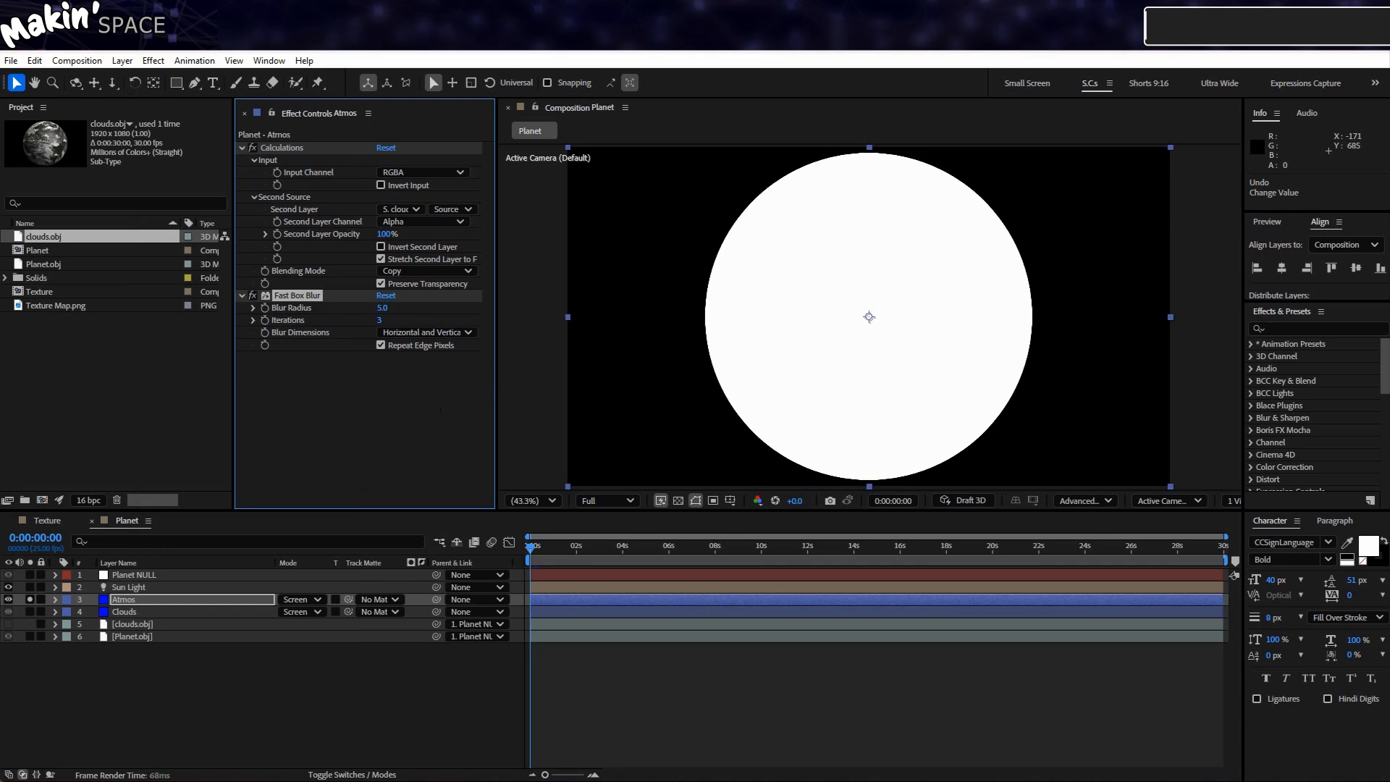
click(153, 60)
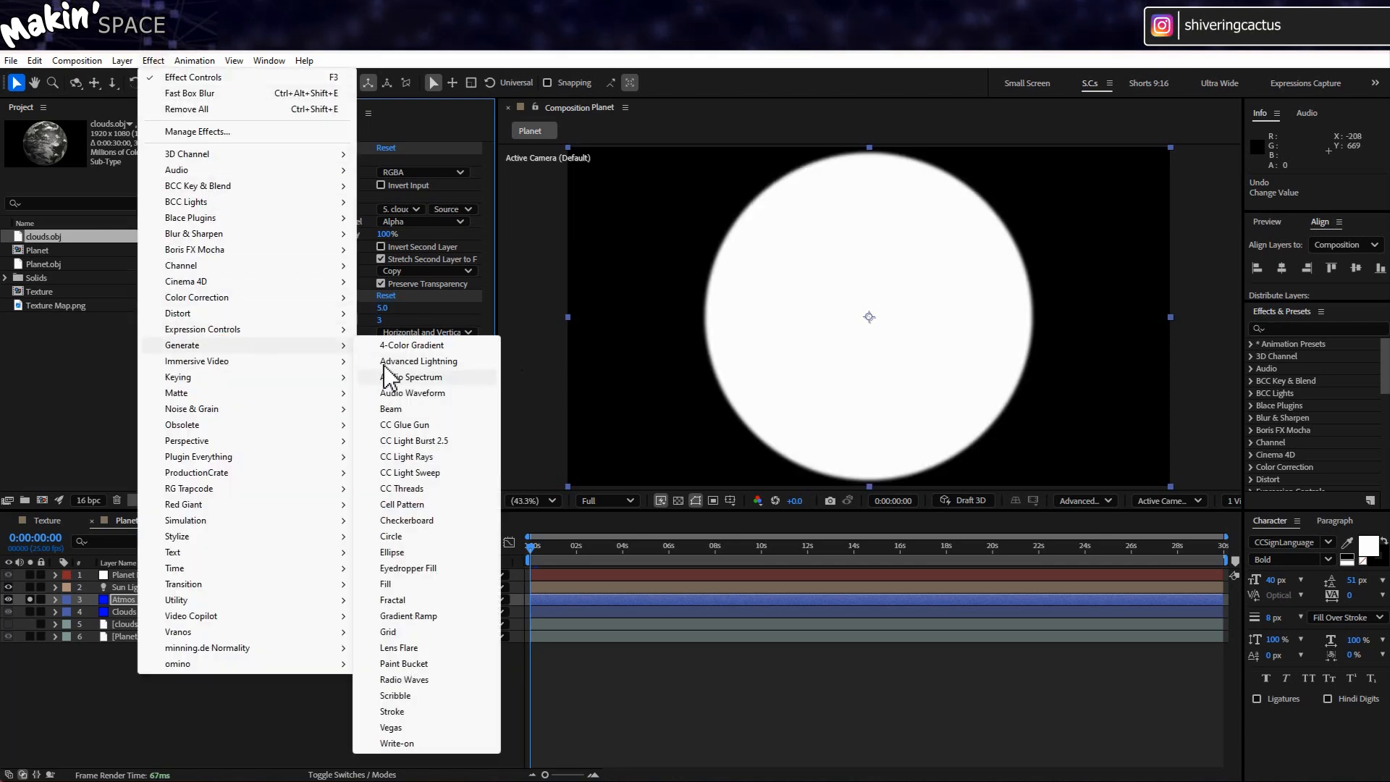
click(391, 535)
text(650)
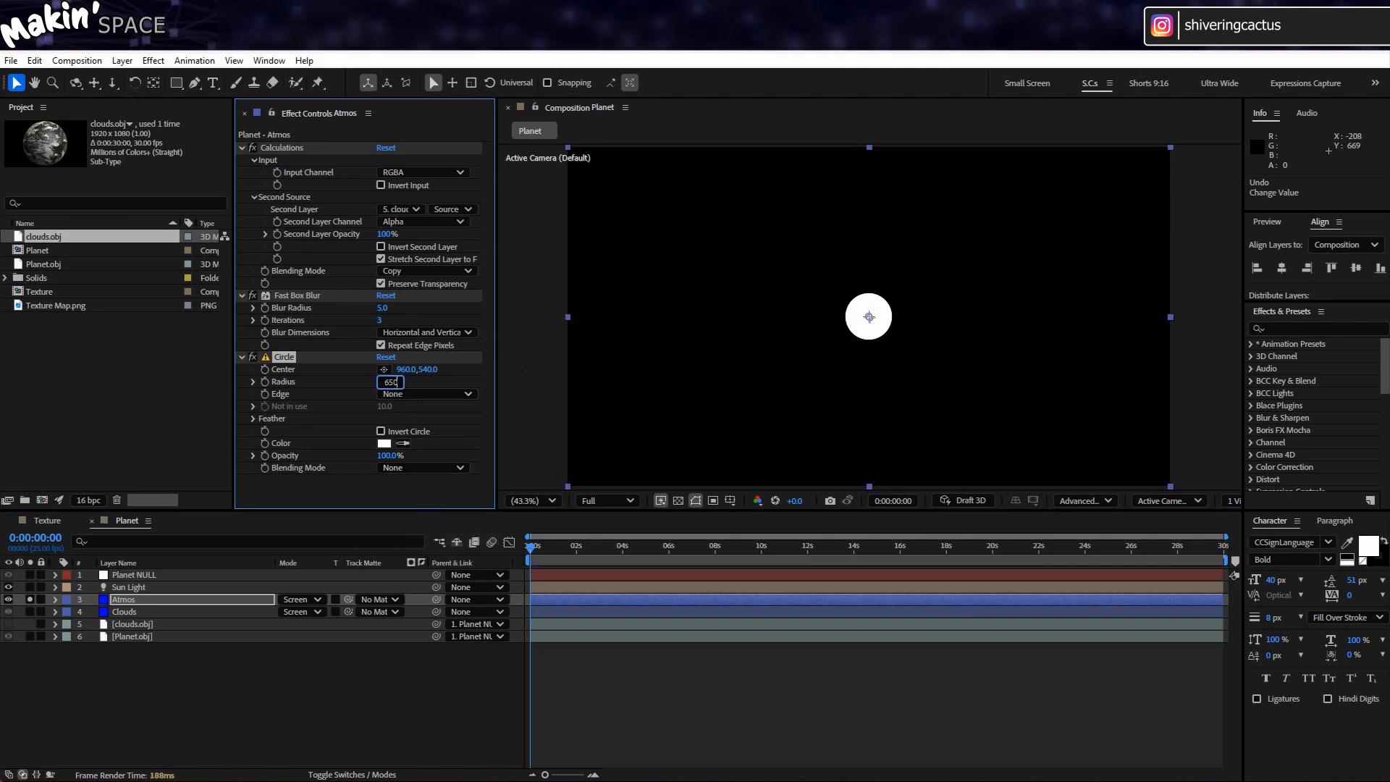
Keep circle radius 650, invert the circle, and use Stencil Alpha blending
key(Enter)
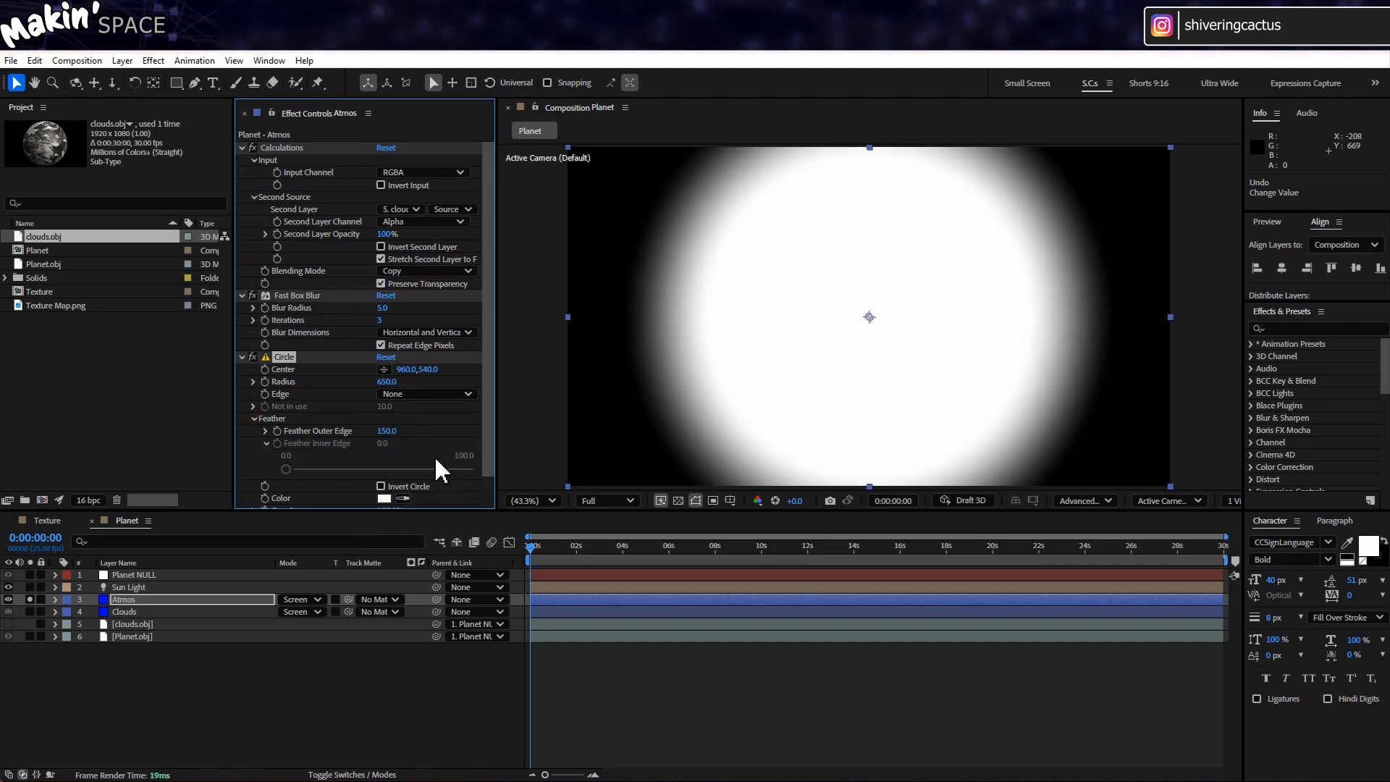
click(382, 486)
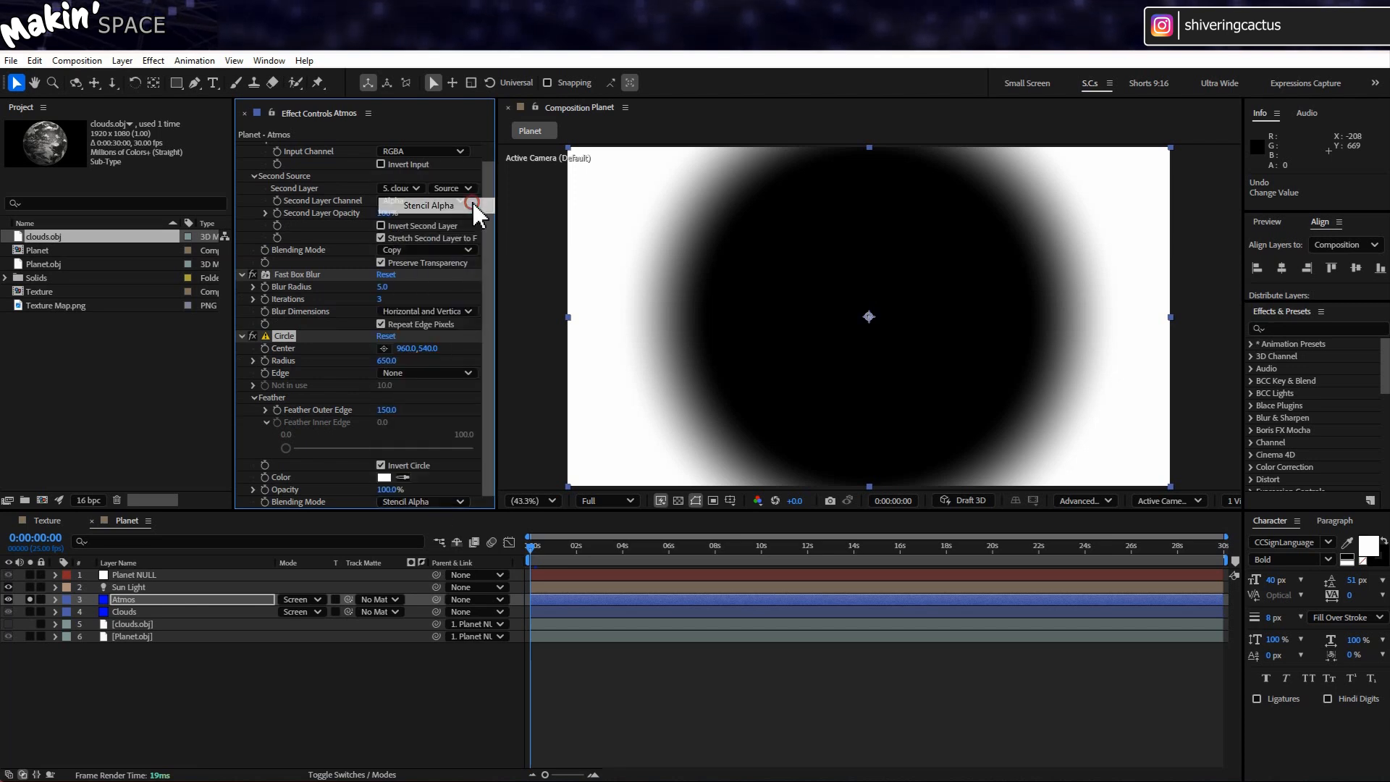
click(427, 204)
text(var plane)
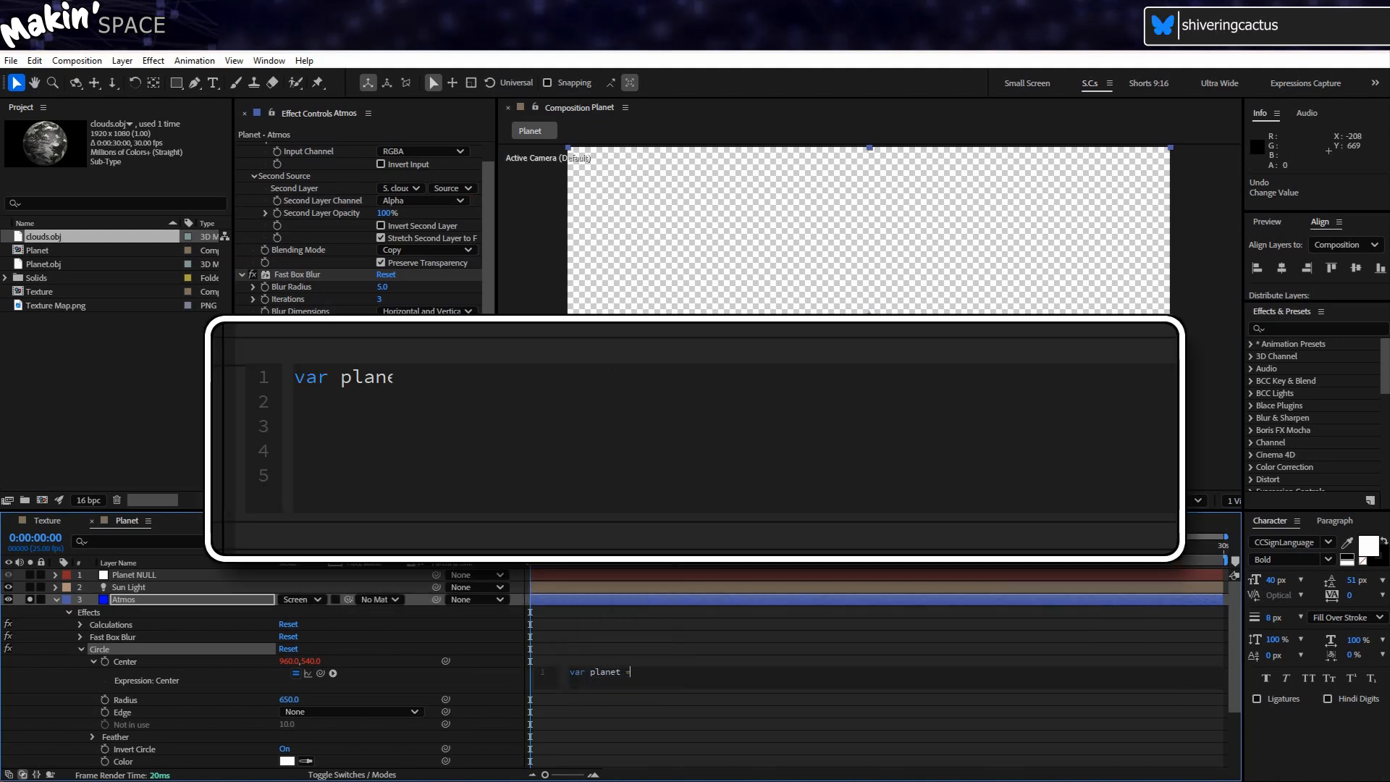
Start the Center expression with world positions of Planet NULL and Sun Light
text(t =)
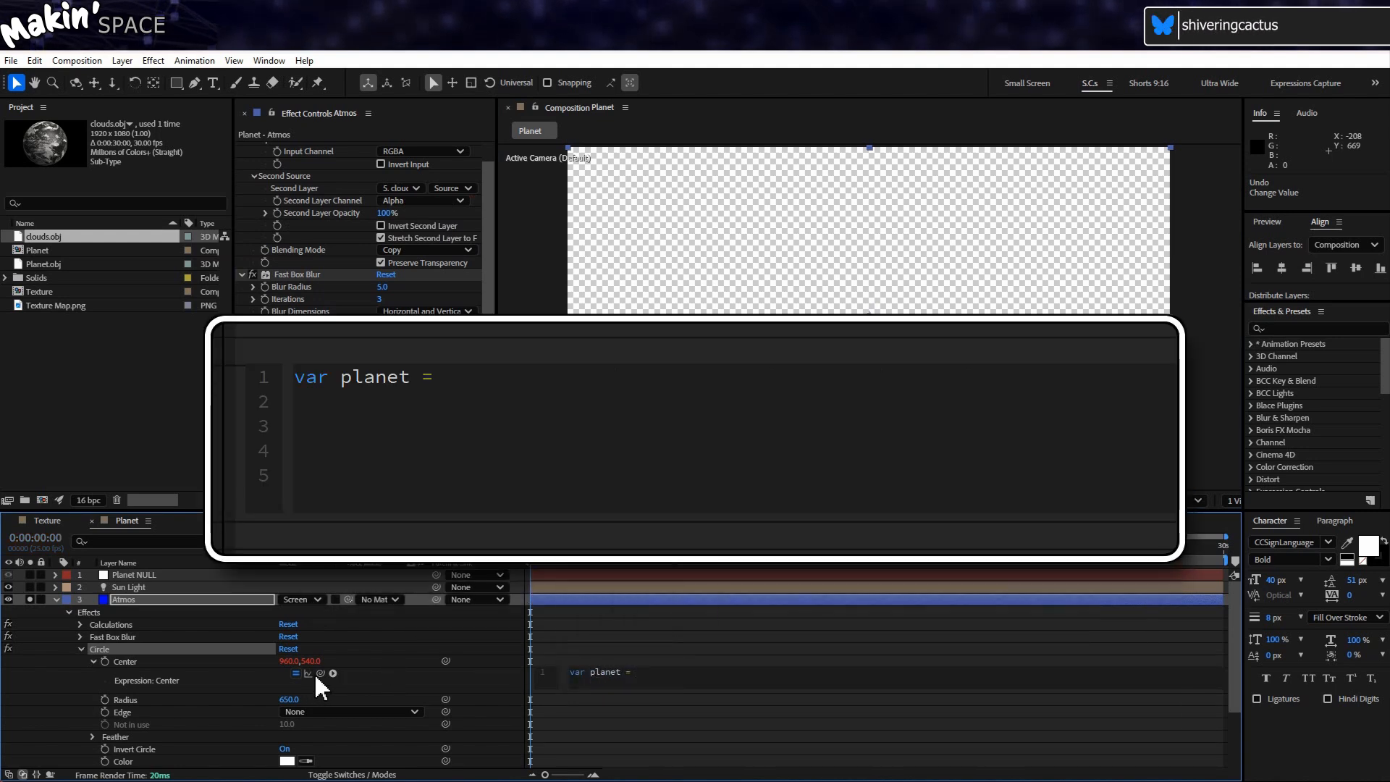
text(thisComp.layer("Planet NULL"))
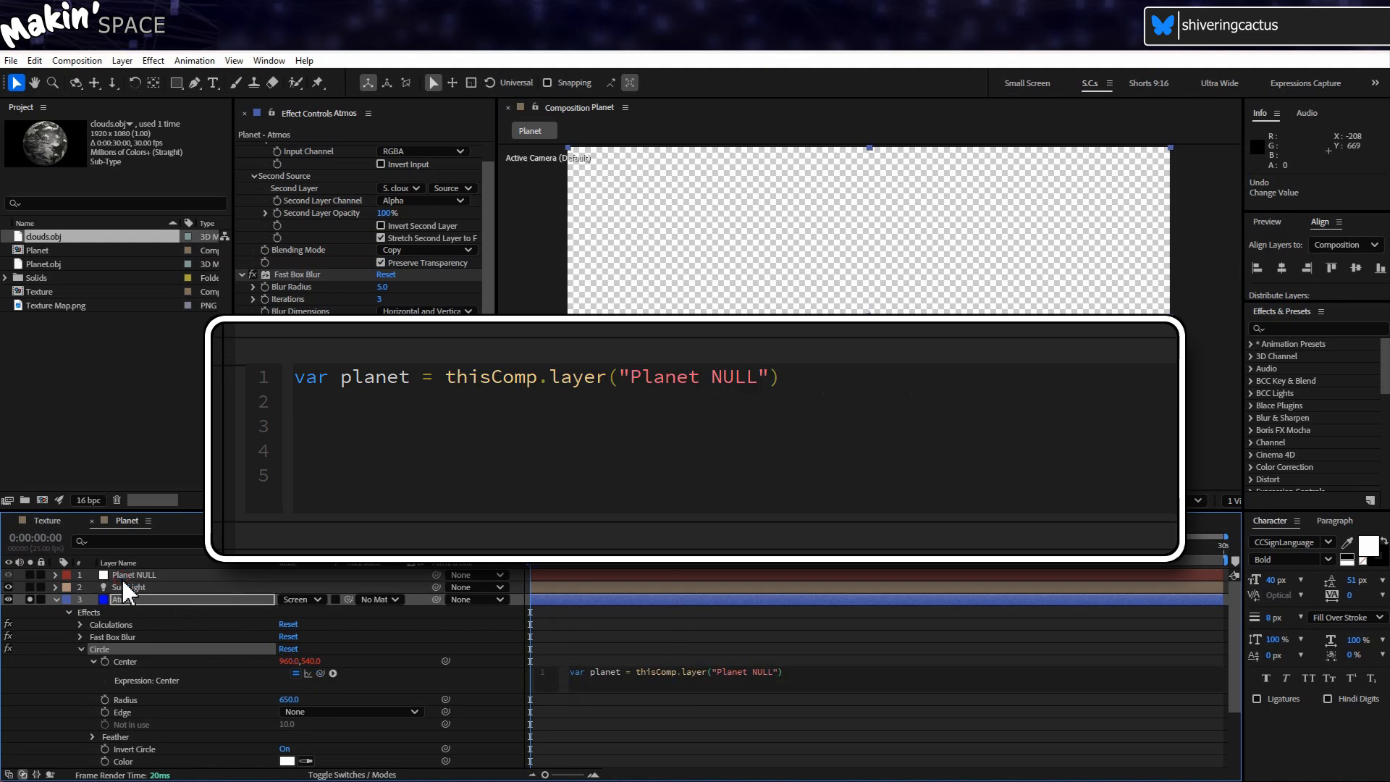
text(.toWorld()
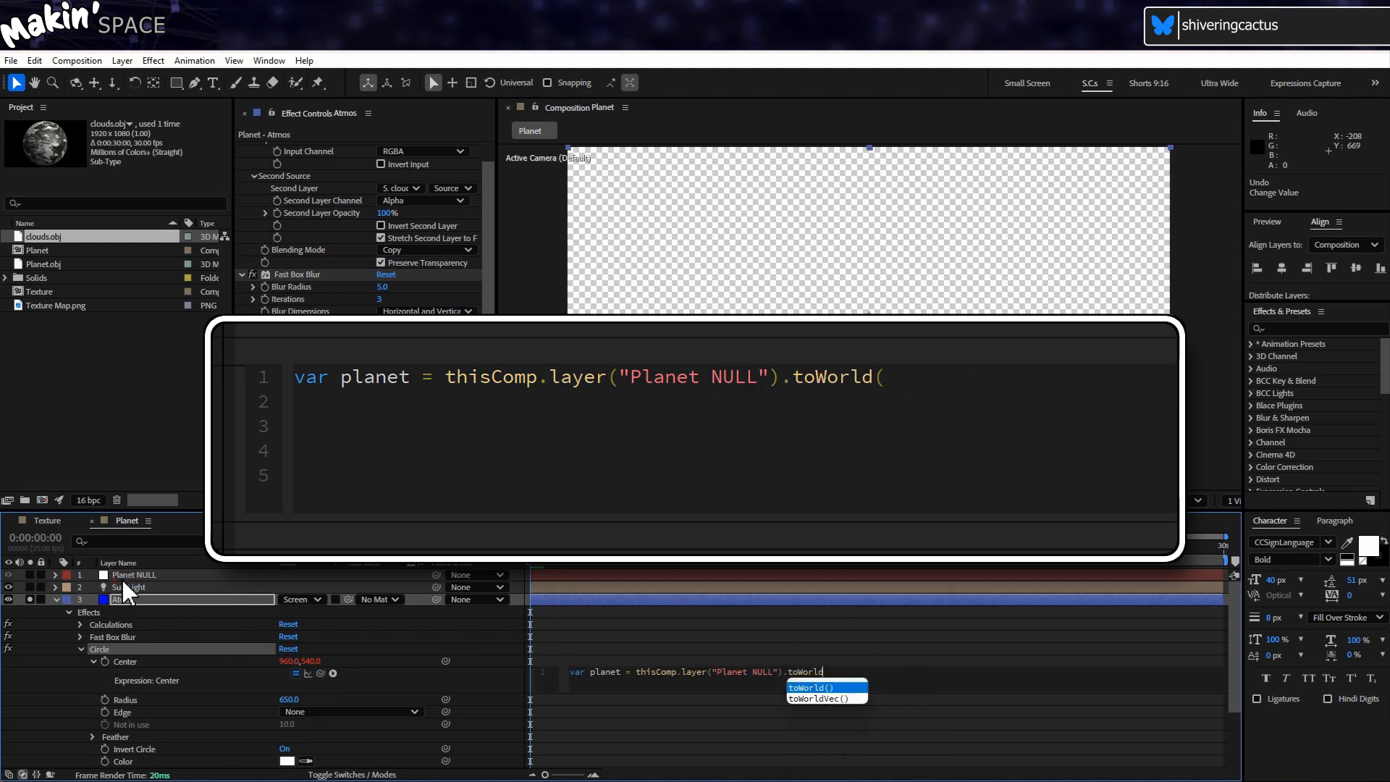
text(([0,0,)
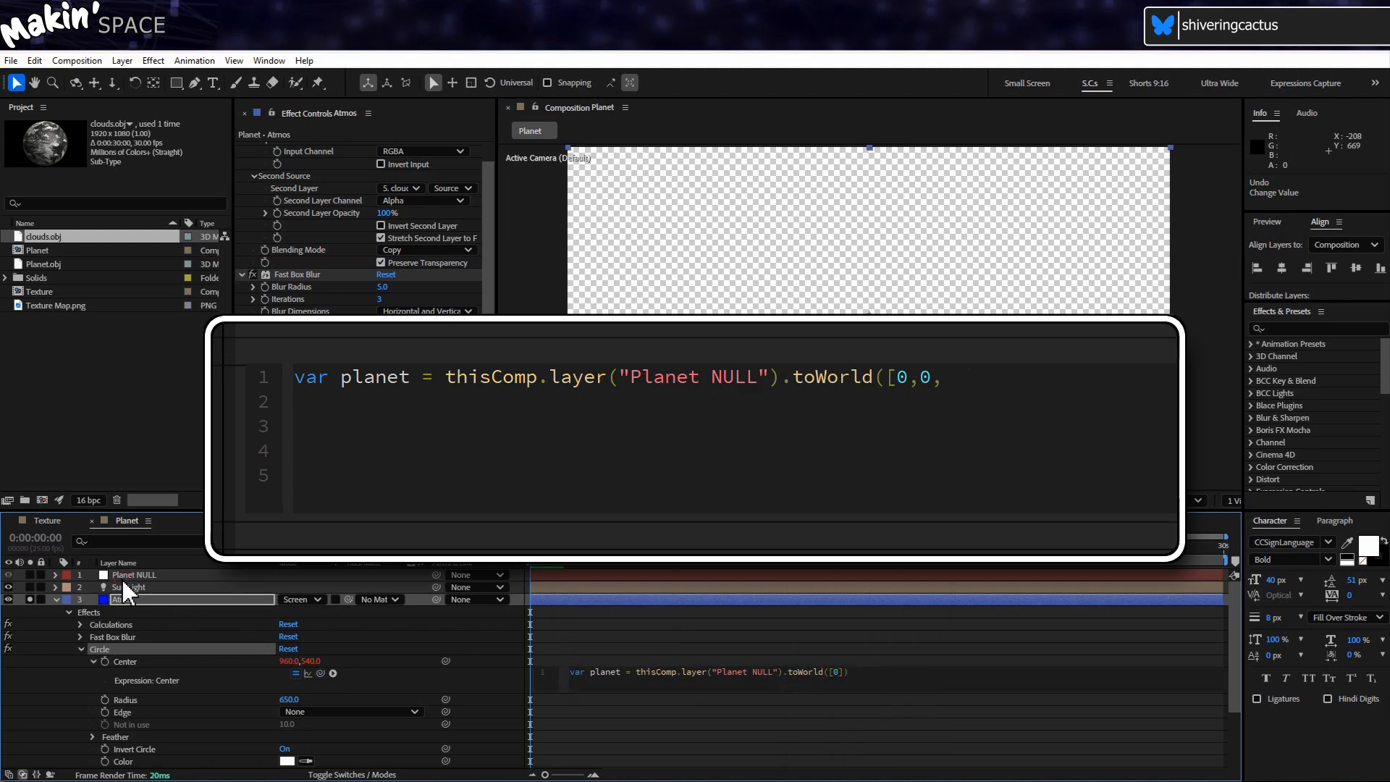
text(0]);)
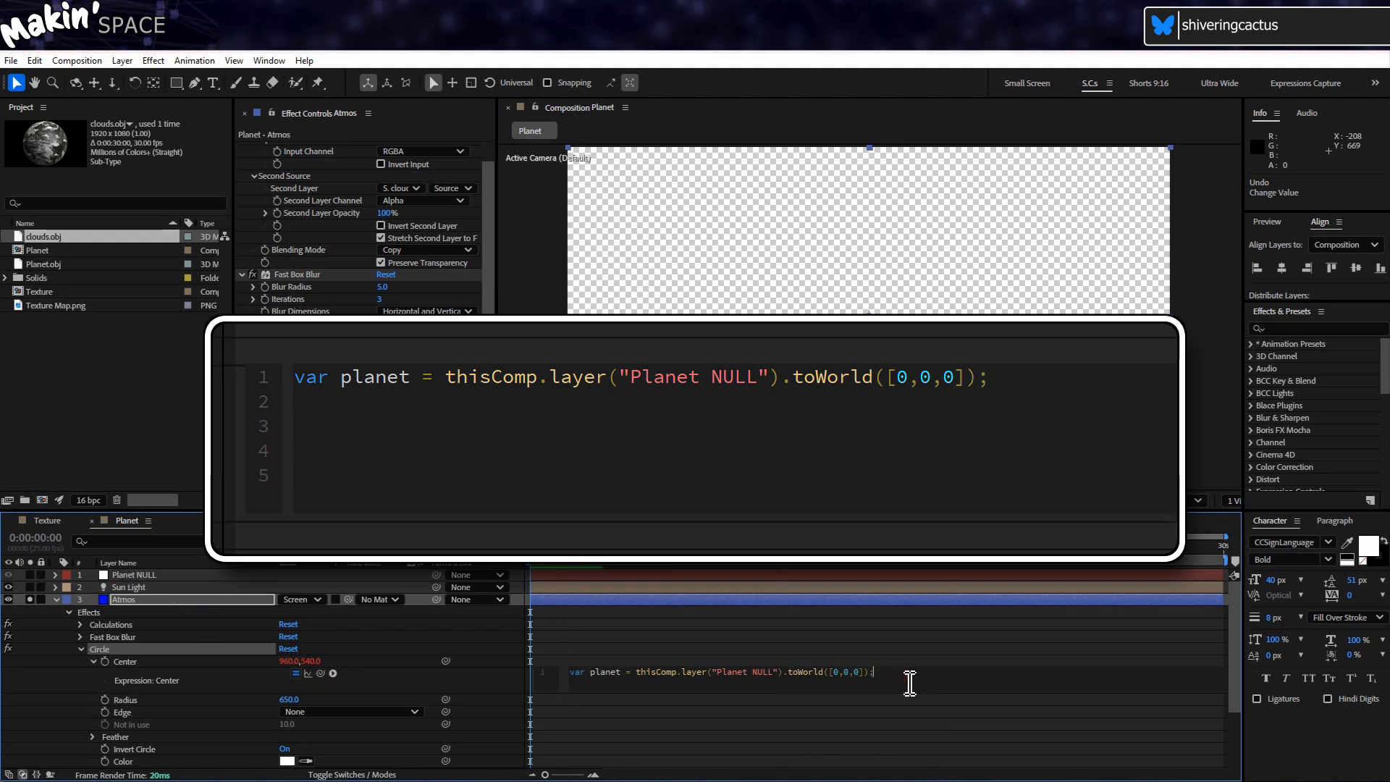
double_click(374, 376)
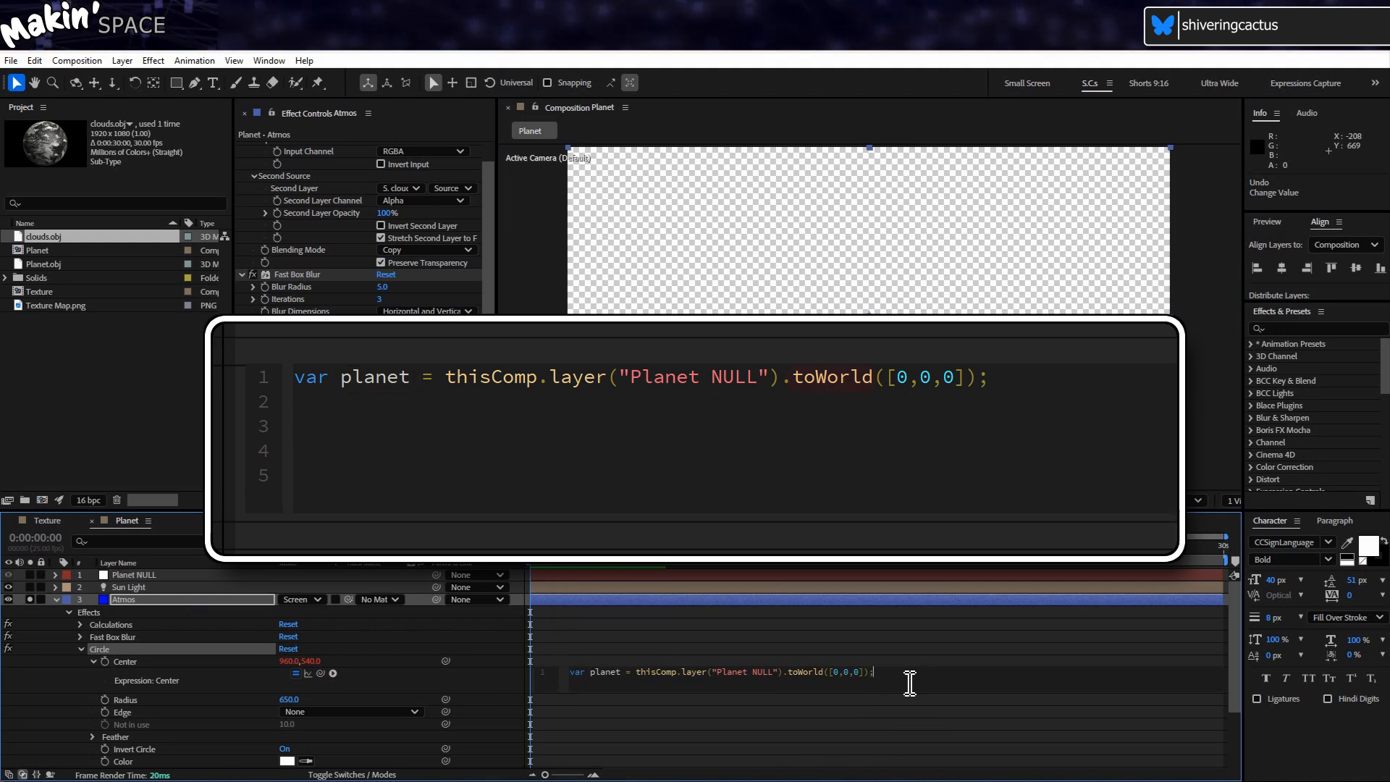
double_click(829, 377)
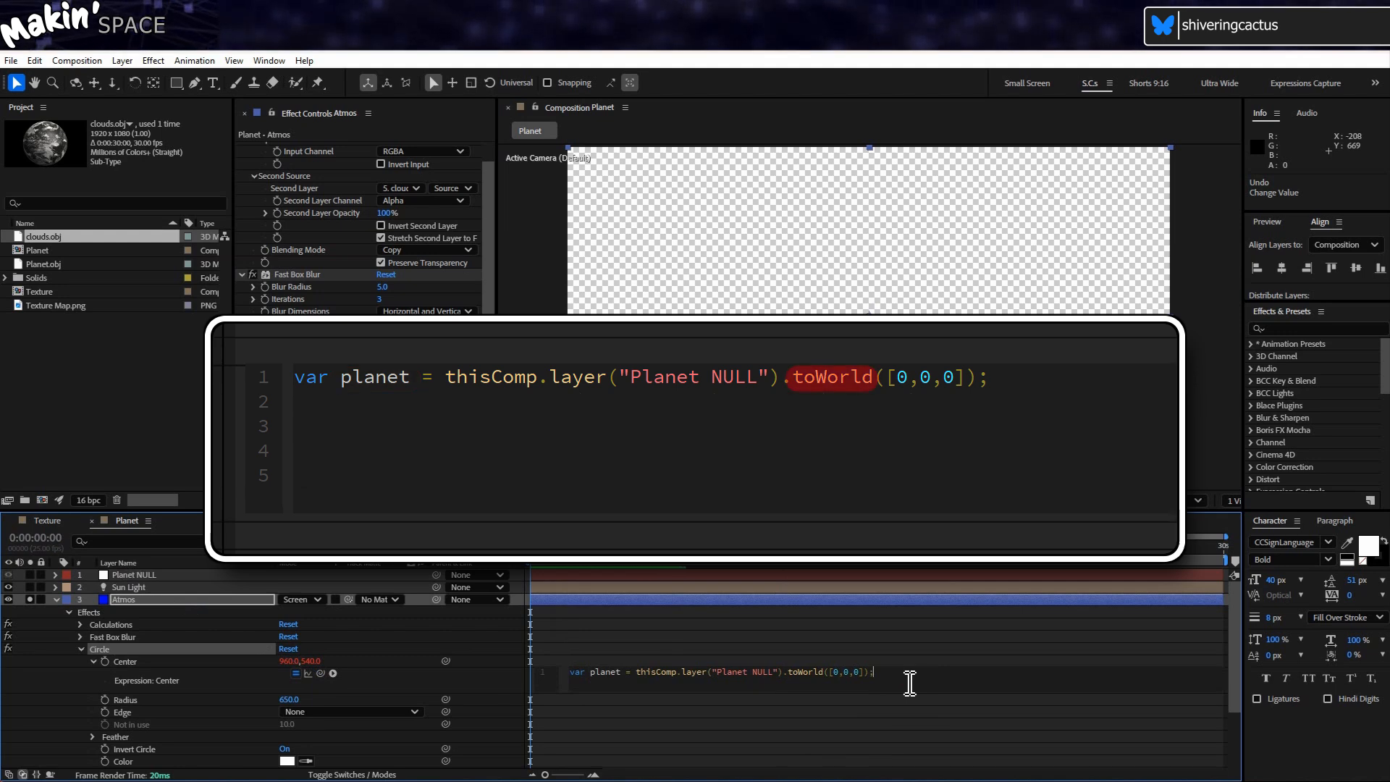
text(var sun = thisComp.layer("Sun)
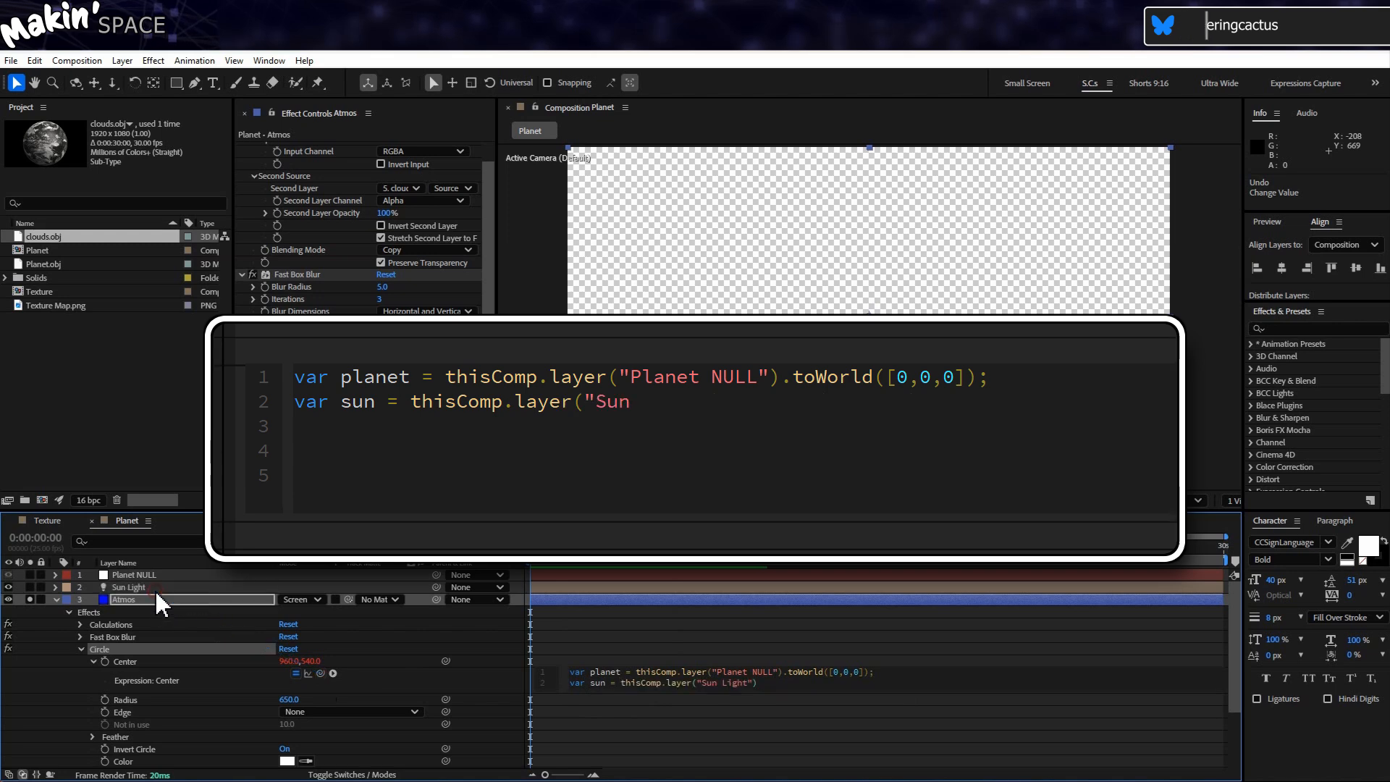
text(Light").toWorld([0)
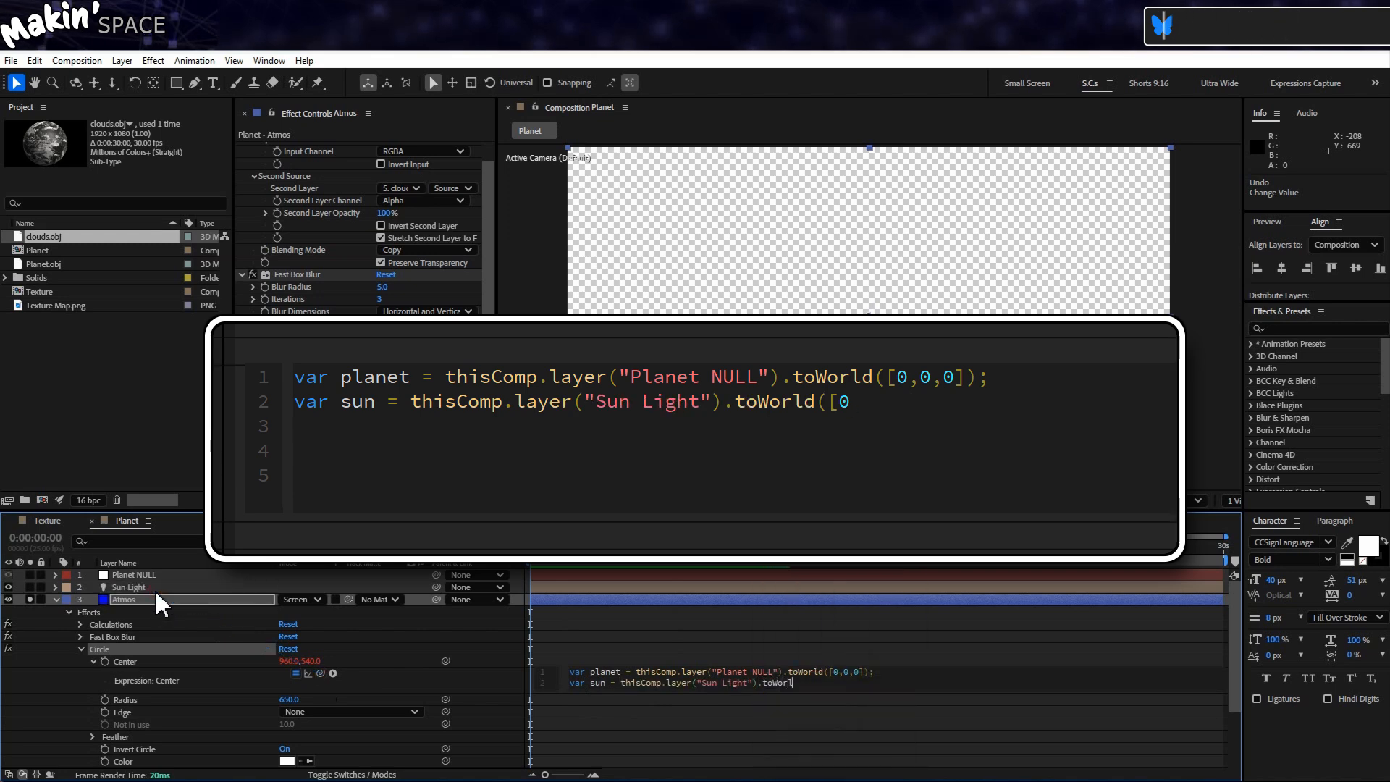
text(,0,0]);)
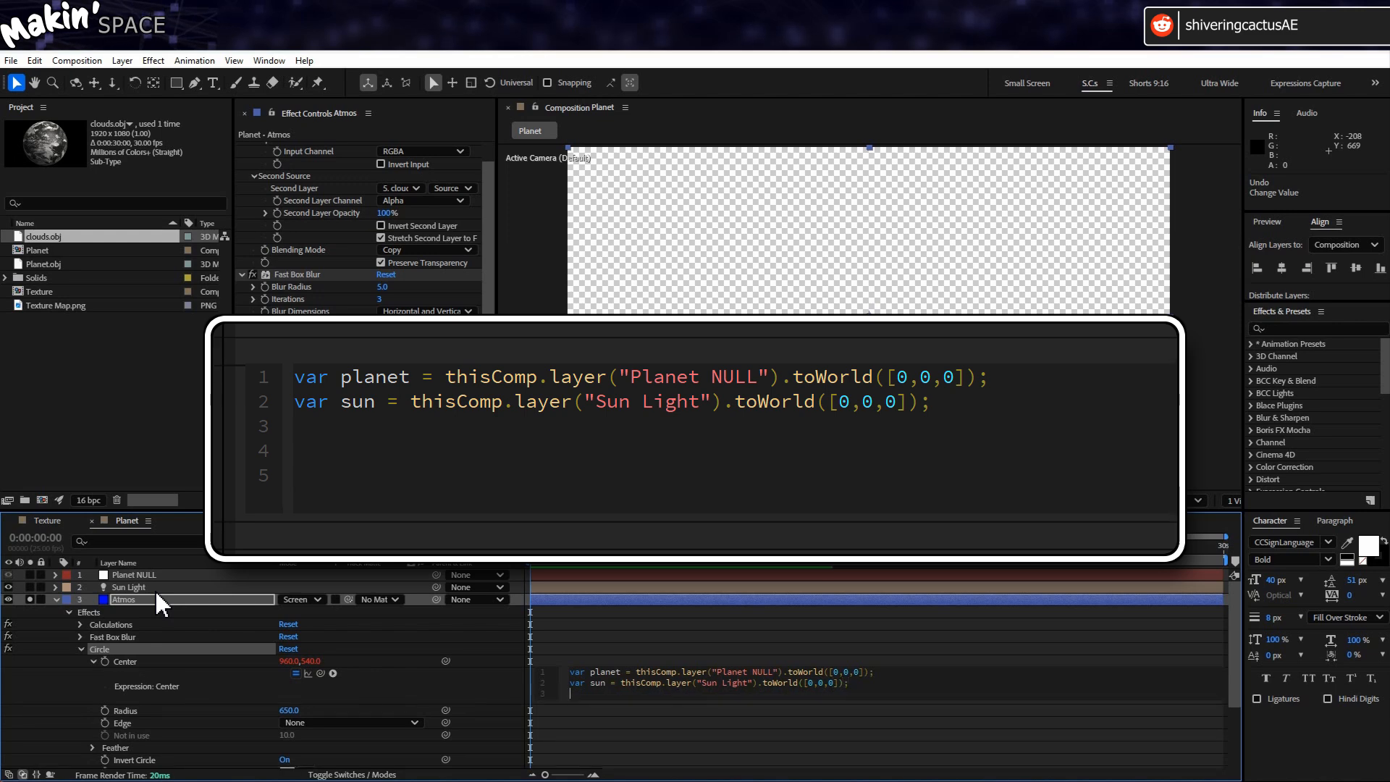
Define offset as (planet − sun) × 0.1 and return planet+offset
text(offset = [)
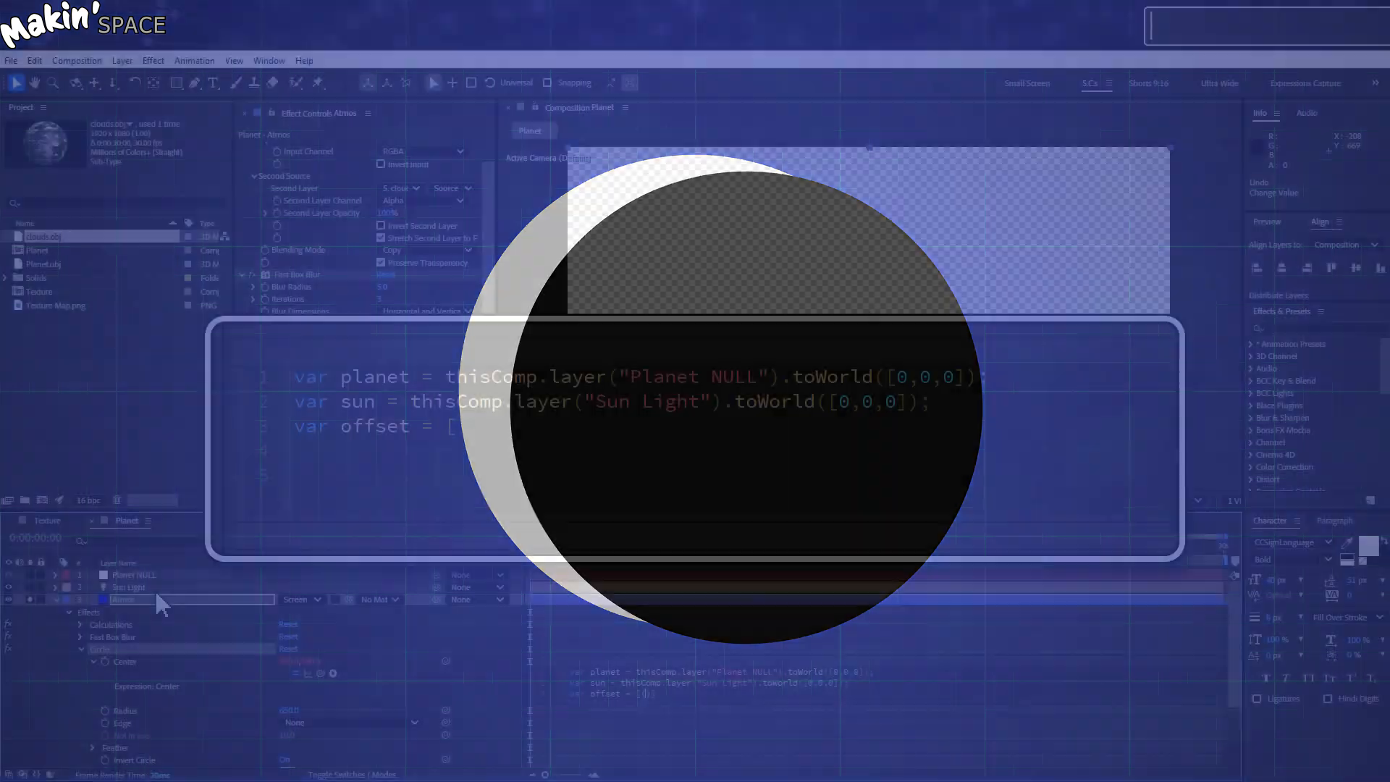
text(planet))
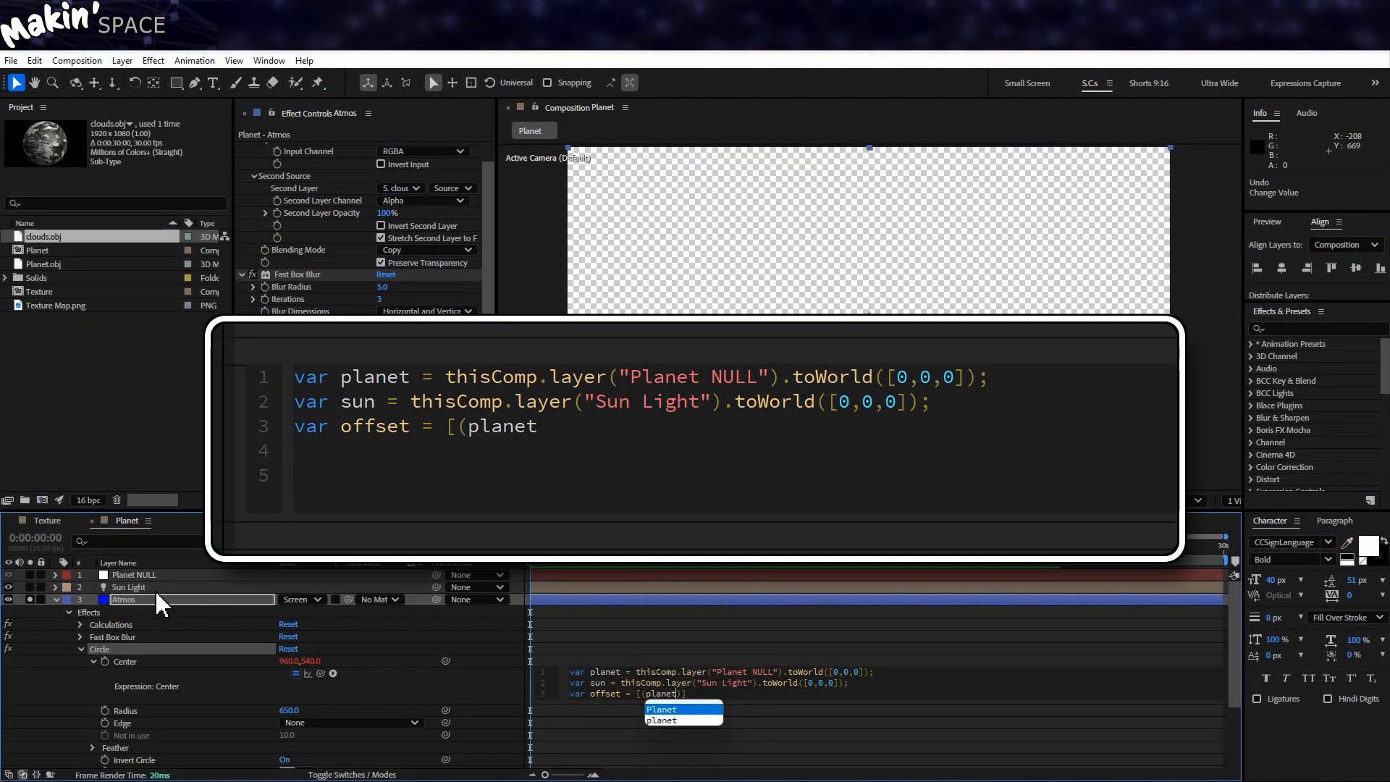
text([0]-sun[)
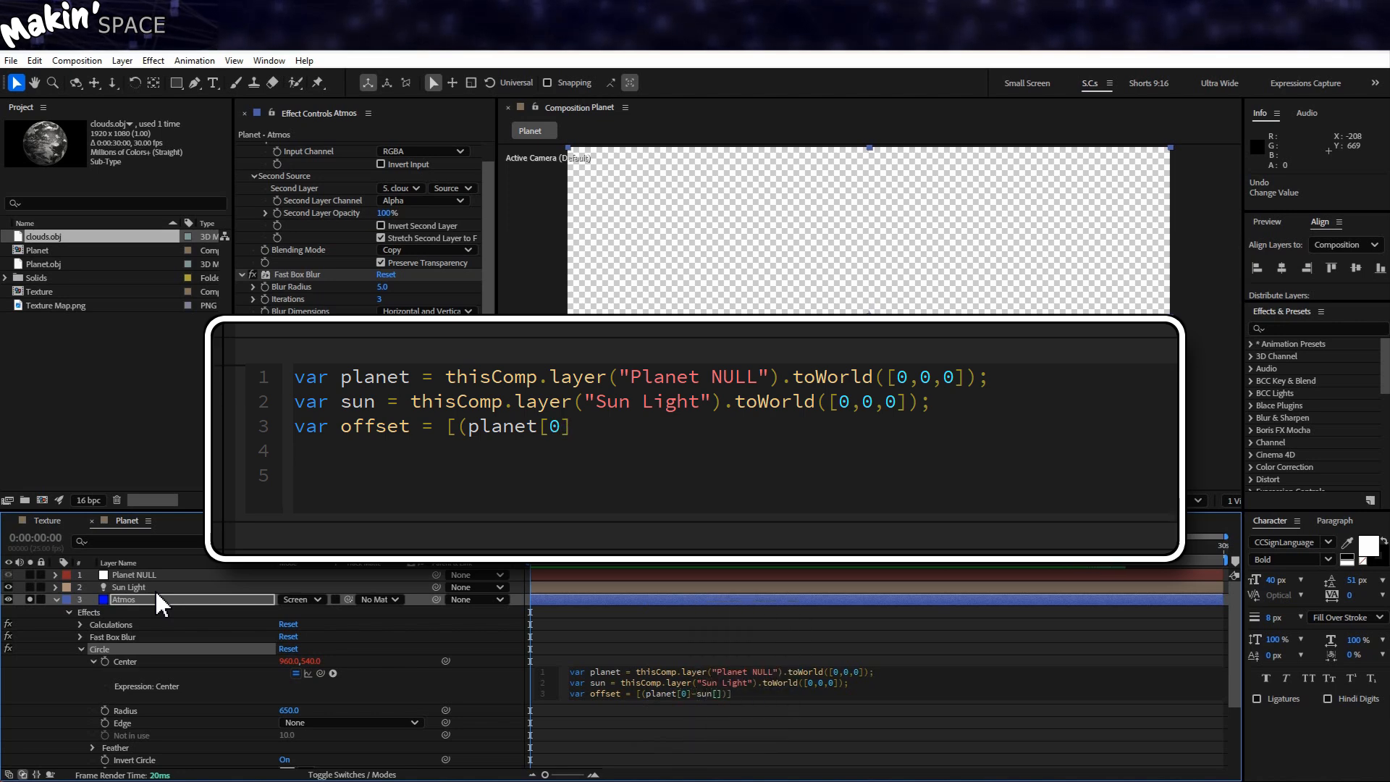
text(- s)
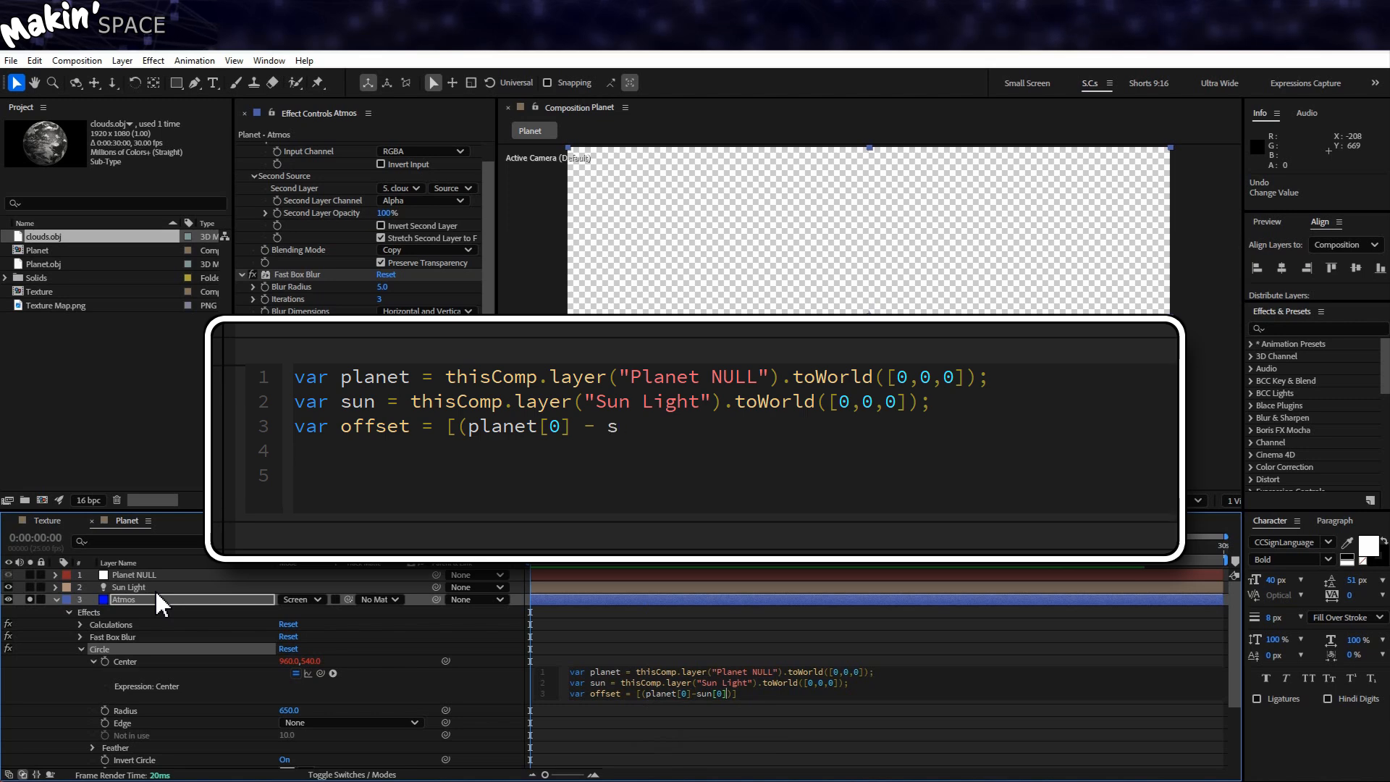
text(un[0]))
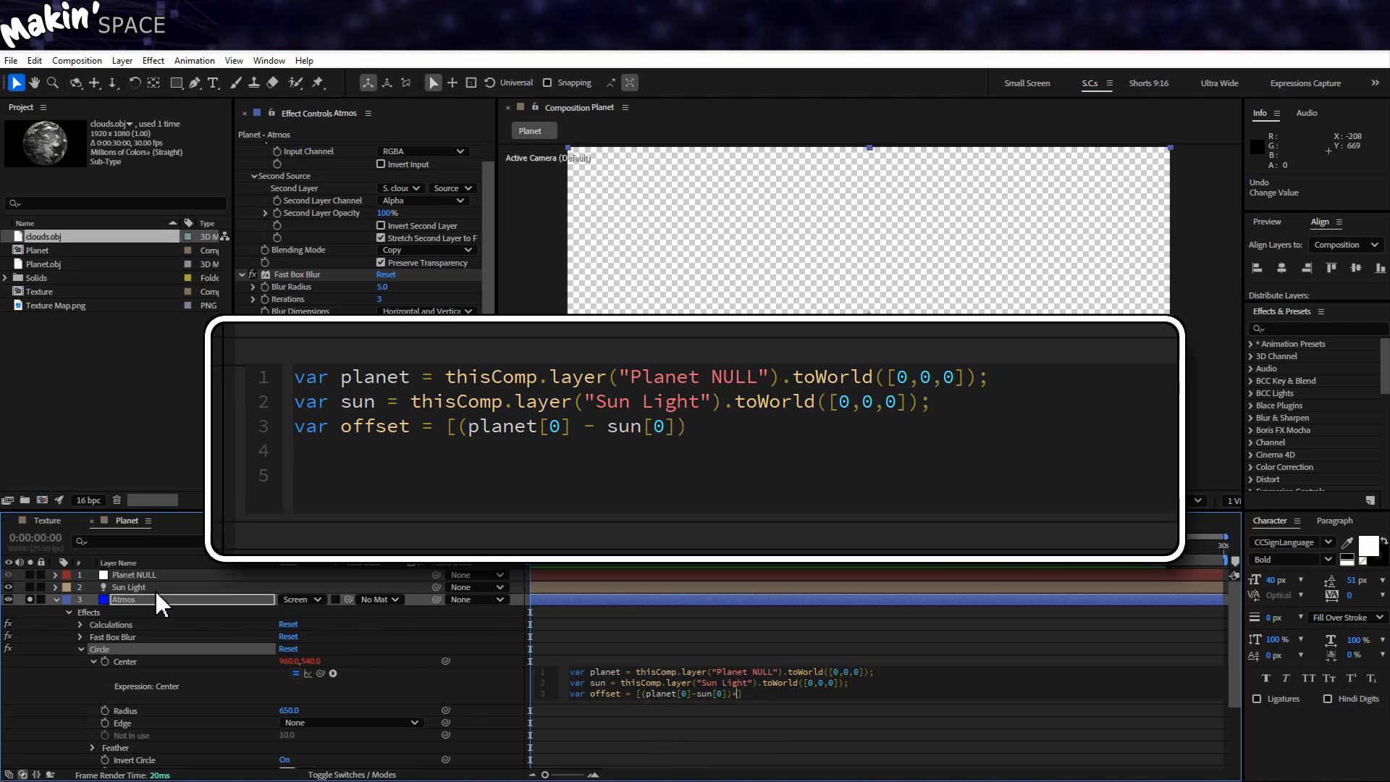
text(* 0.1,)
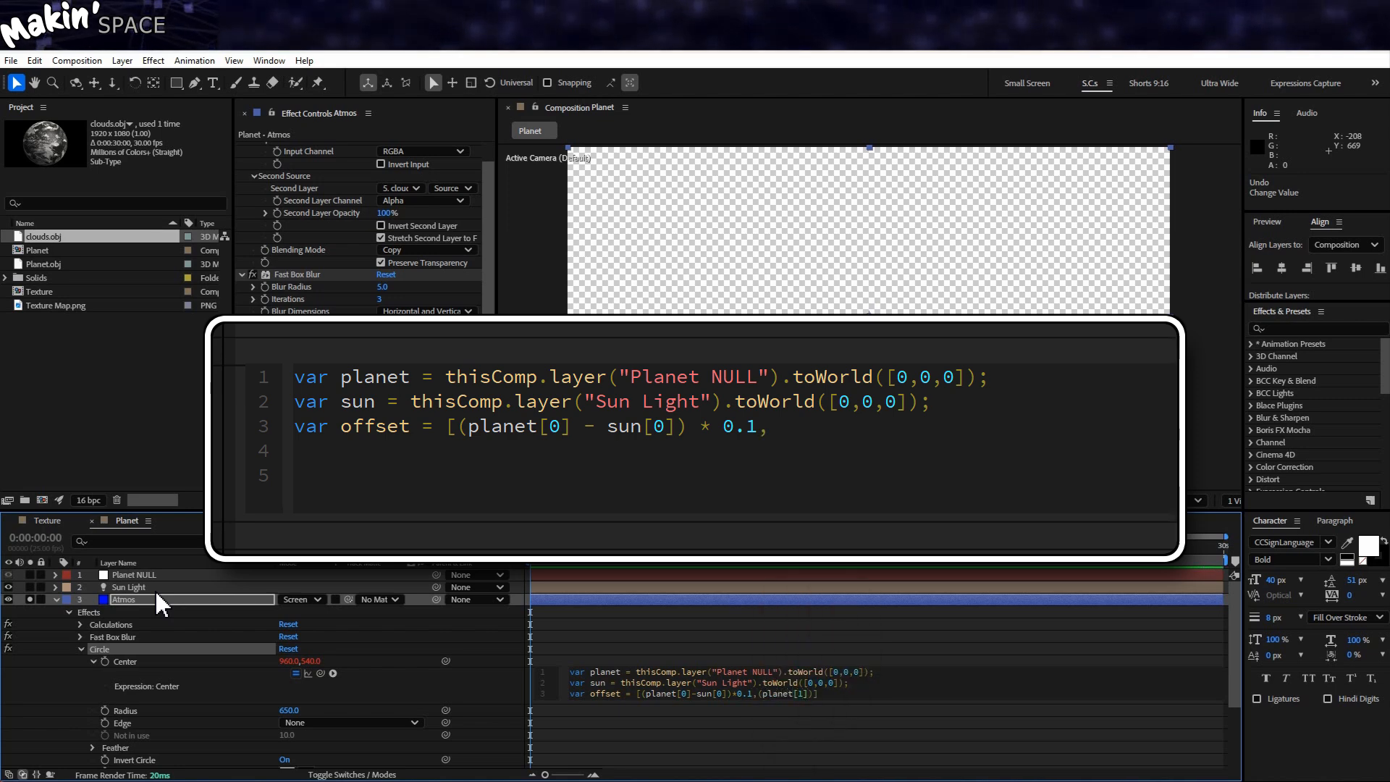
text((planet[1] - sun[1]) * 0.1)
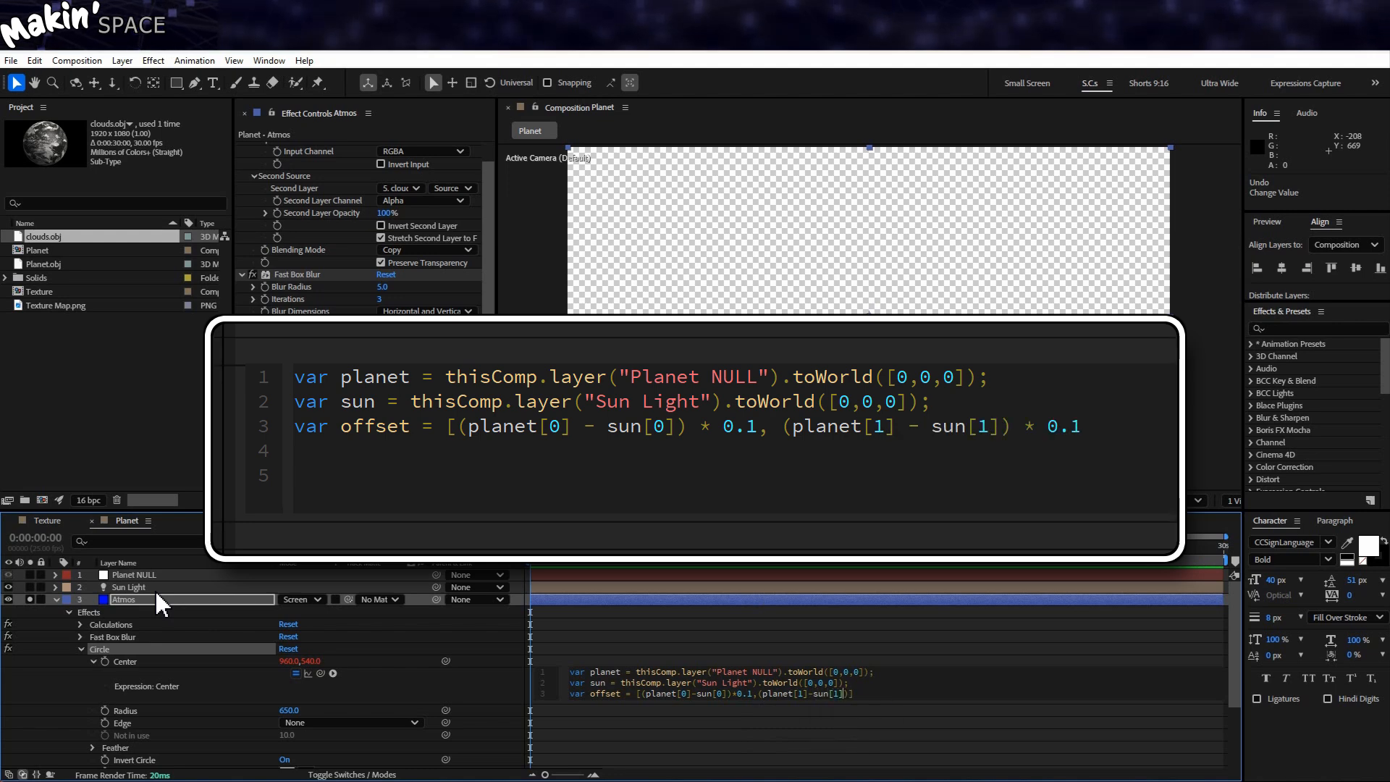
text(];)
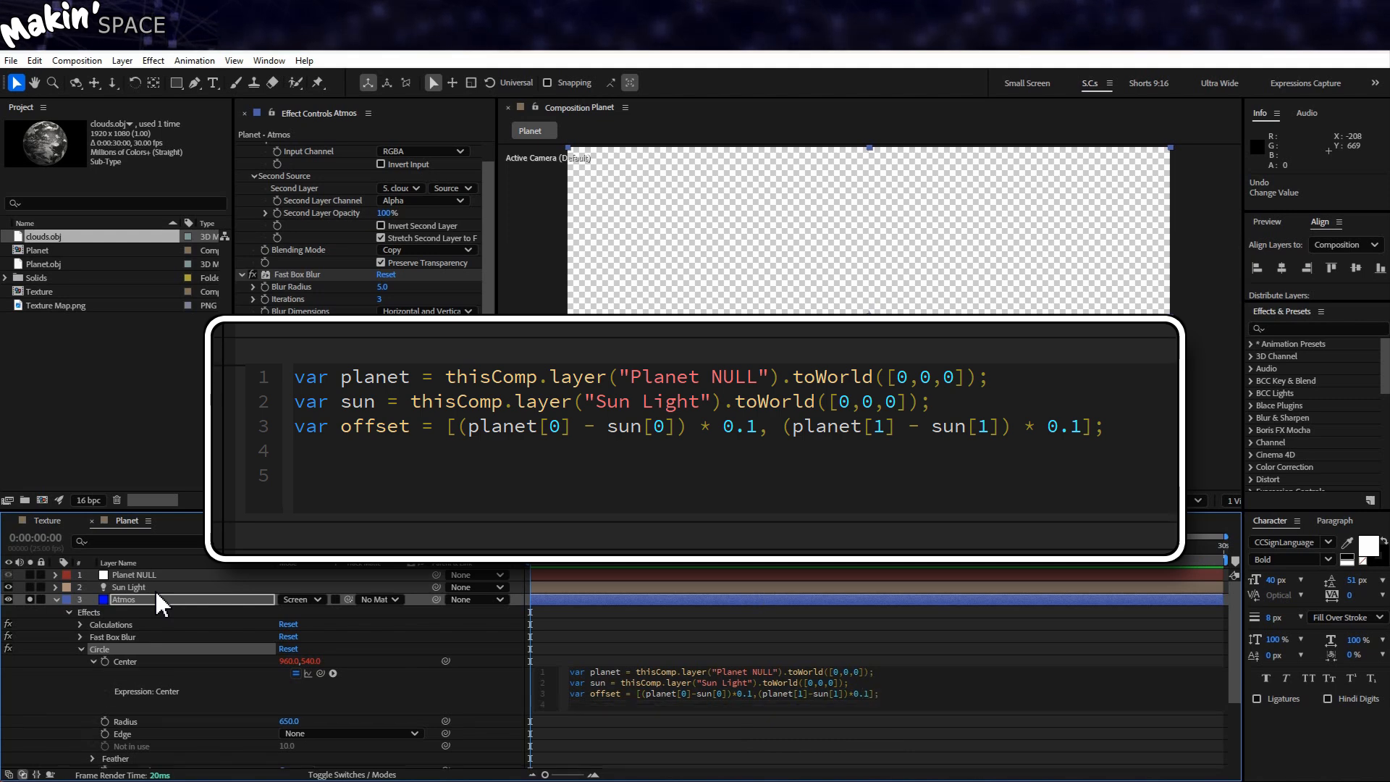
text(planet)
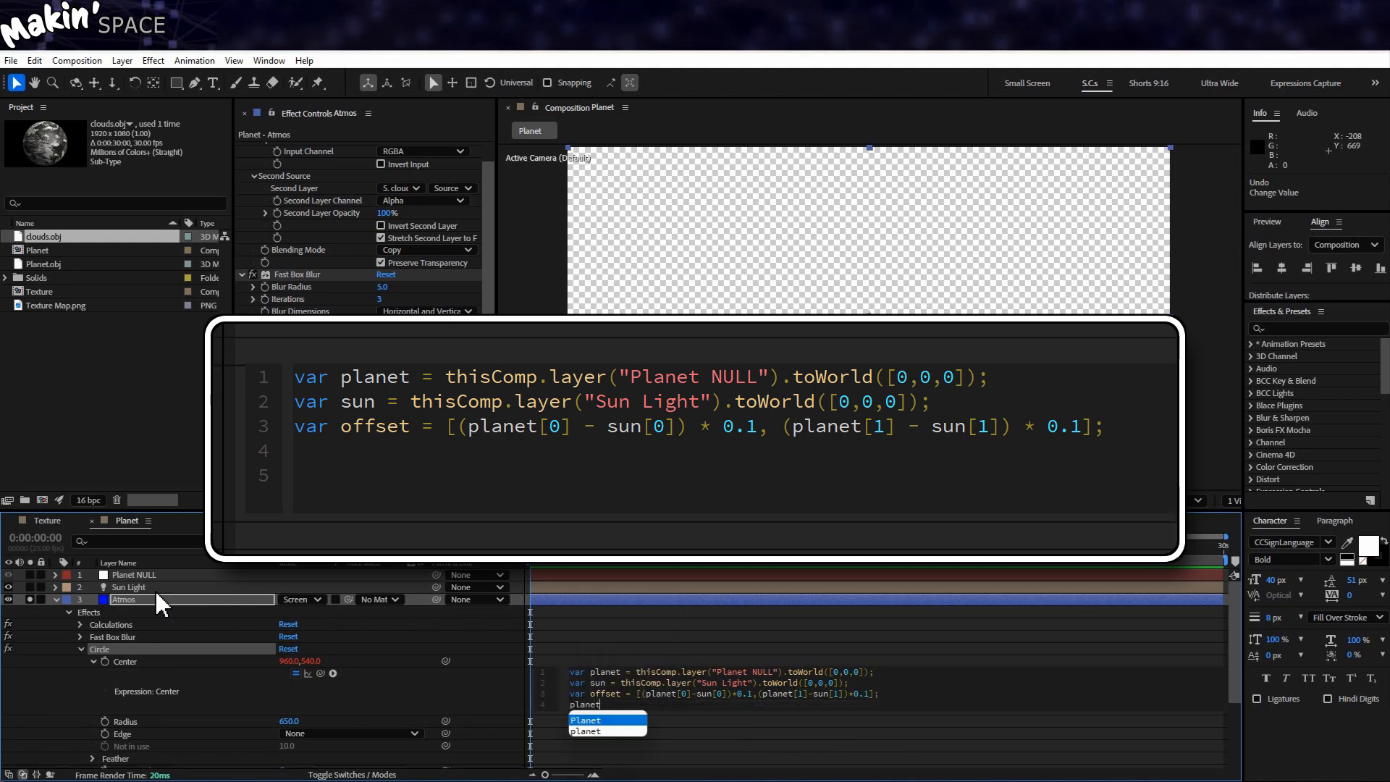
text(+offset)
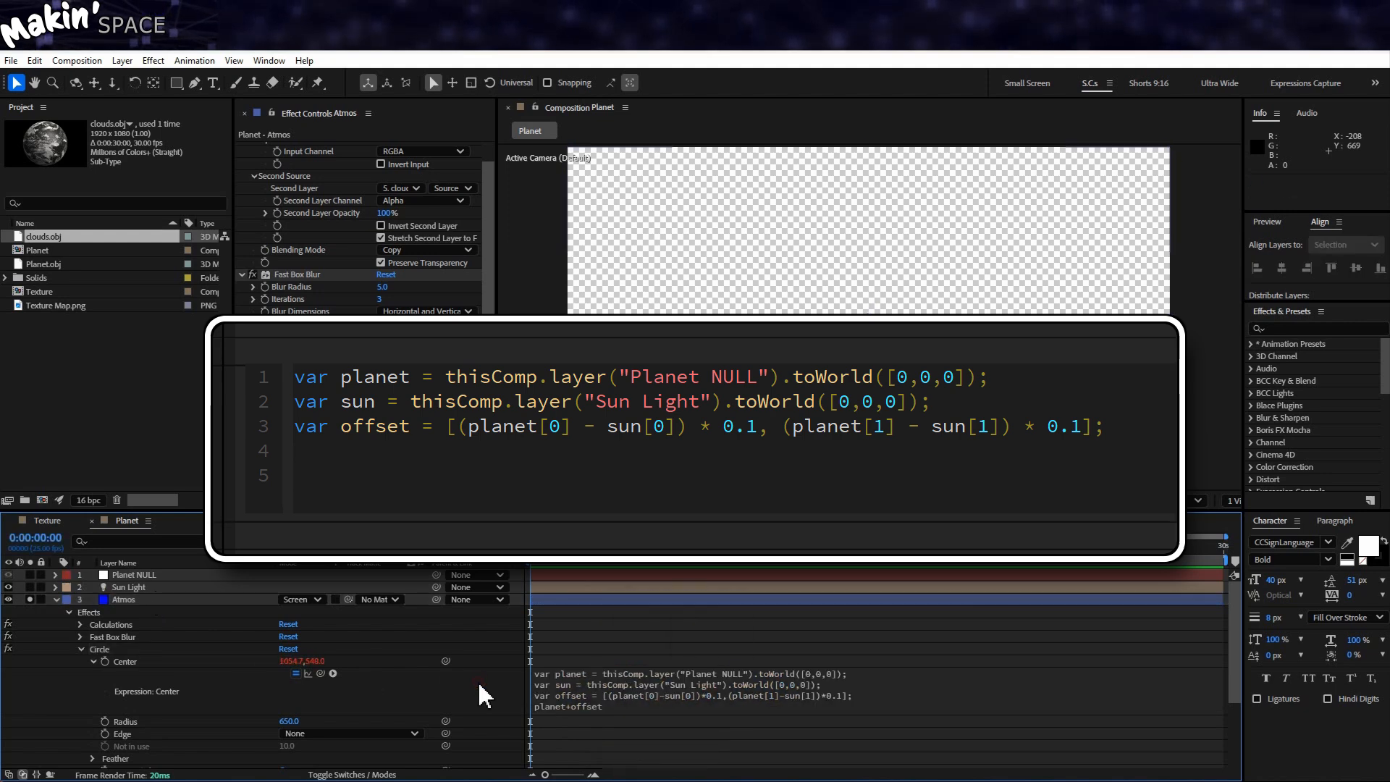
text(planet+offset;)
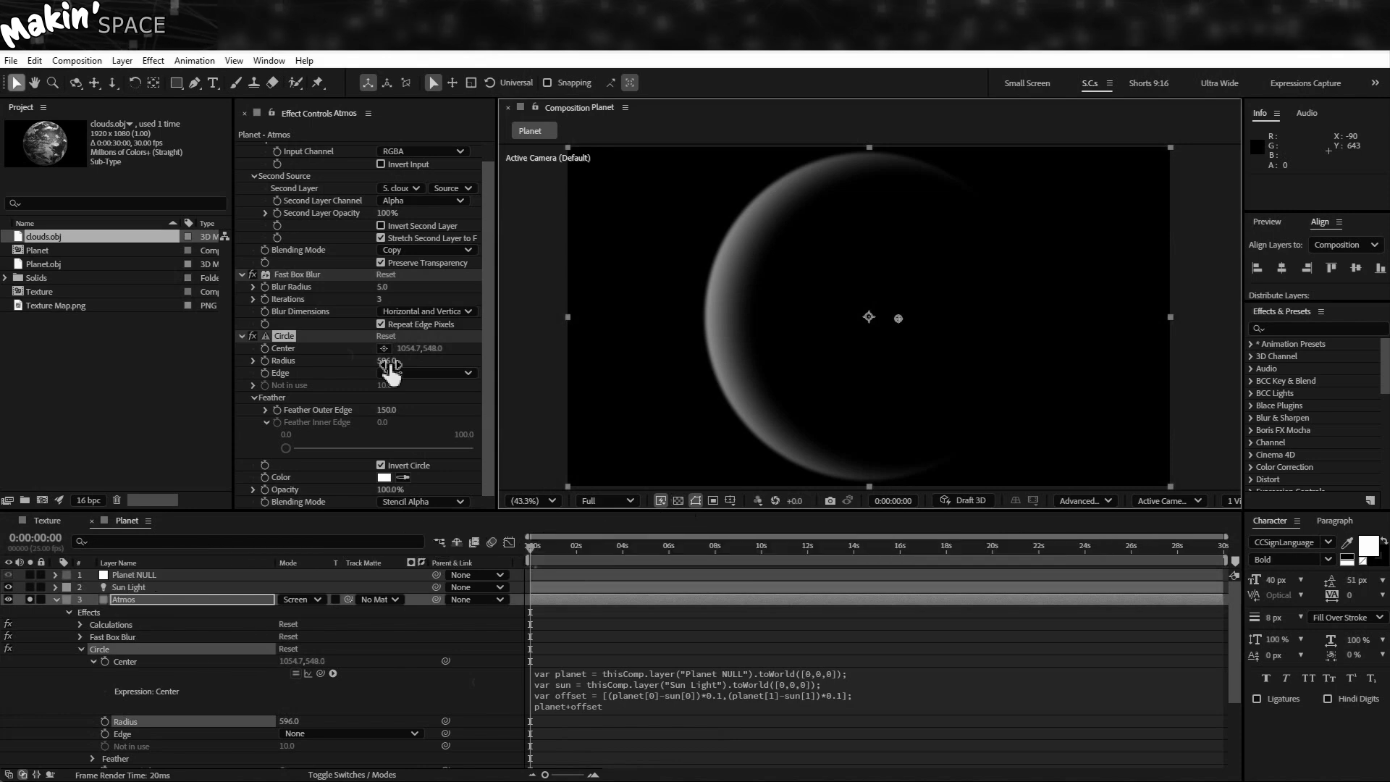
Scrub the Atmos Circle radius down to 545
drag(390, 364, 372, 363)
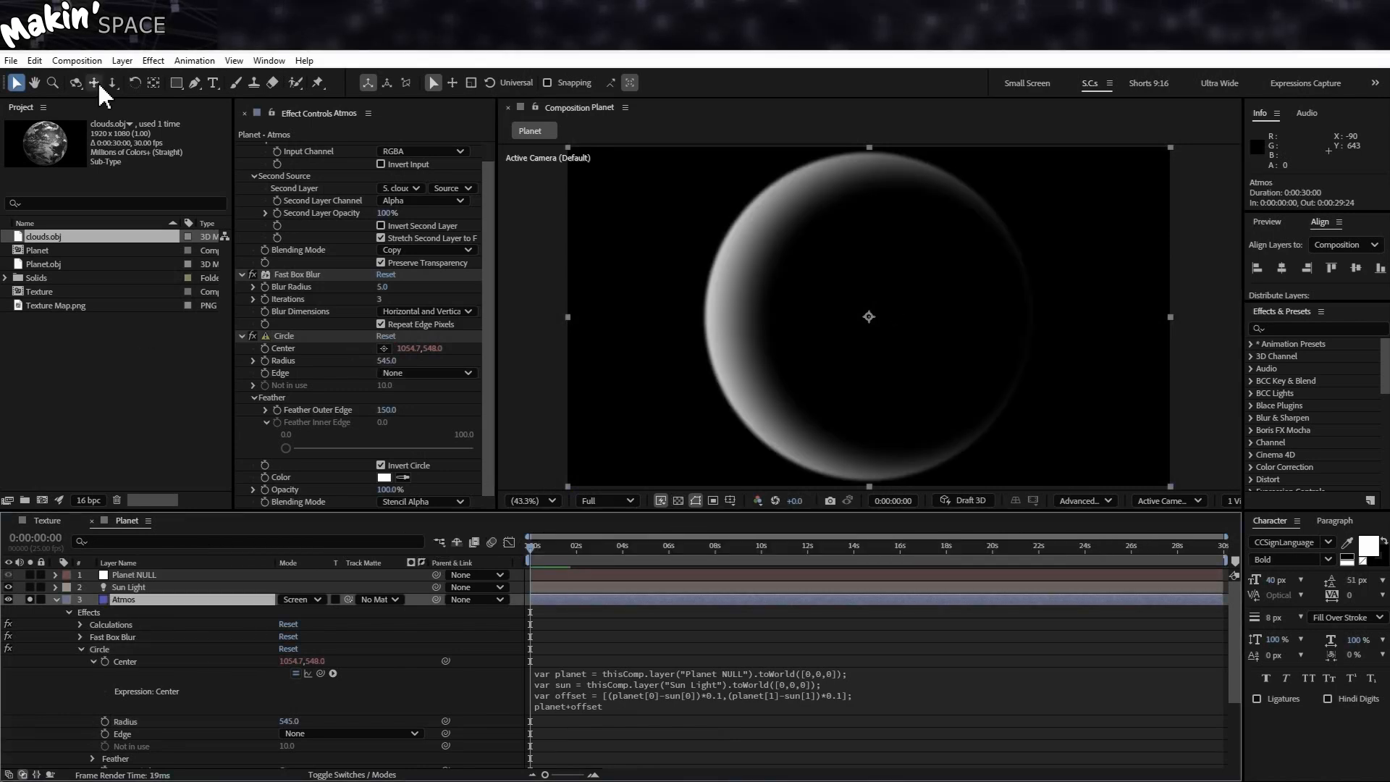
click(152, 60)
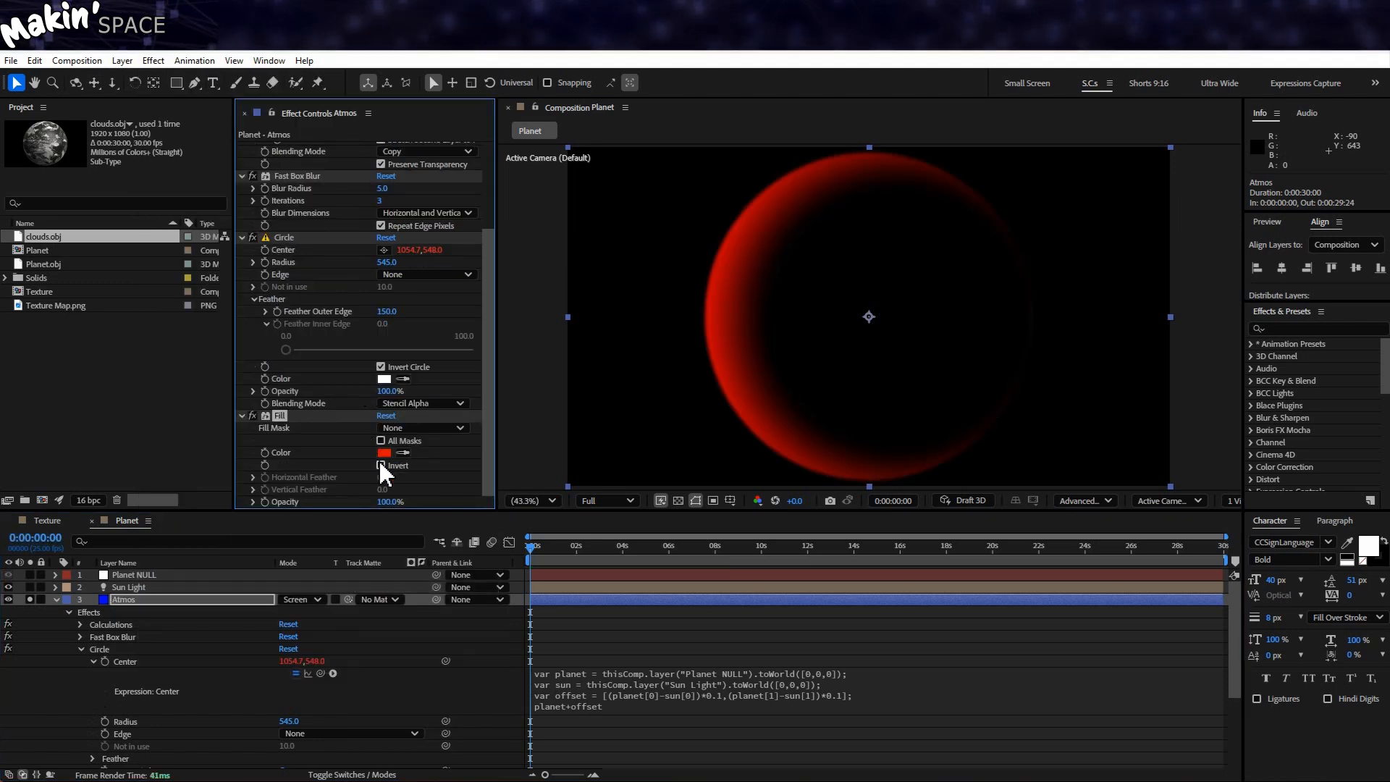
Set the Atmos layer's Fill colour to light blue #00AEFF
click(384, 452)
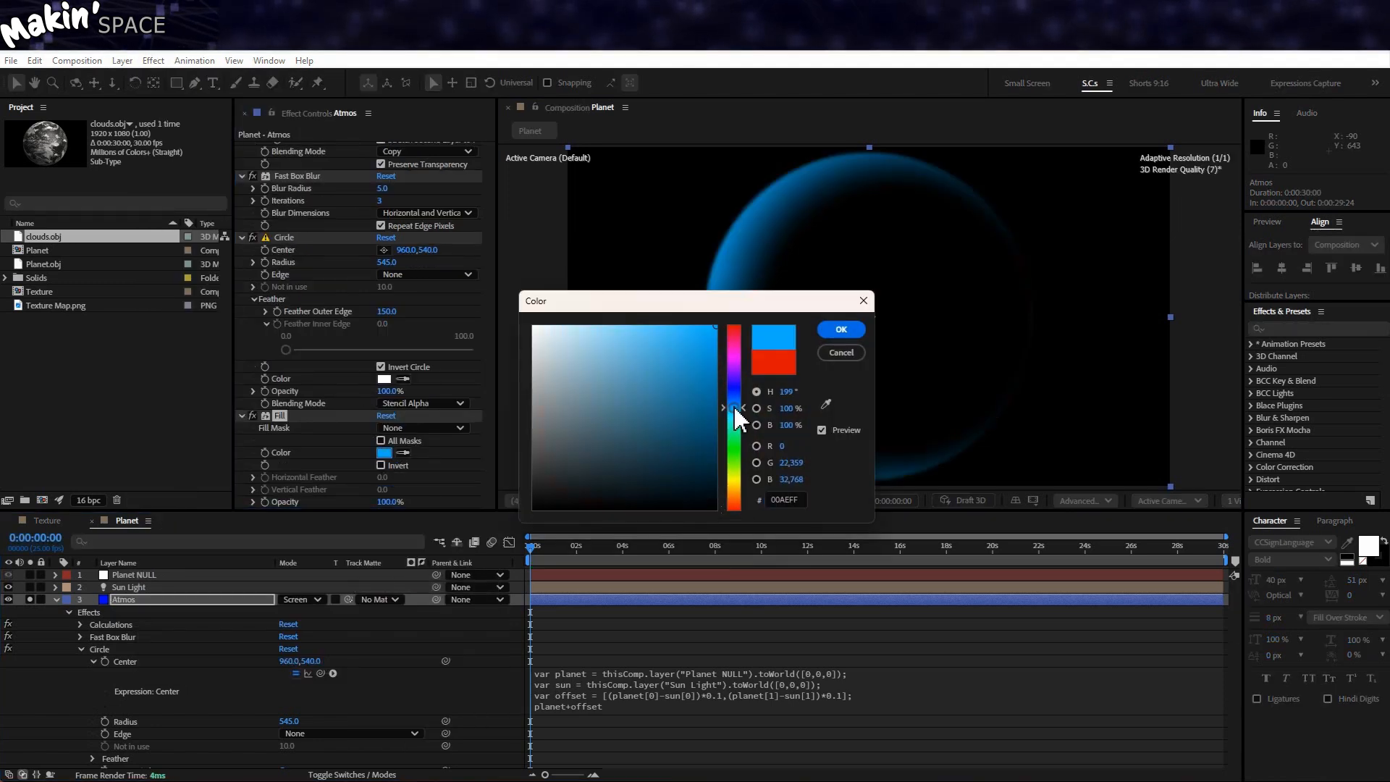
click(838, 329)
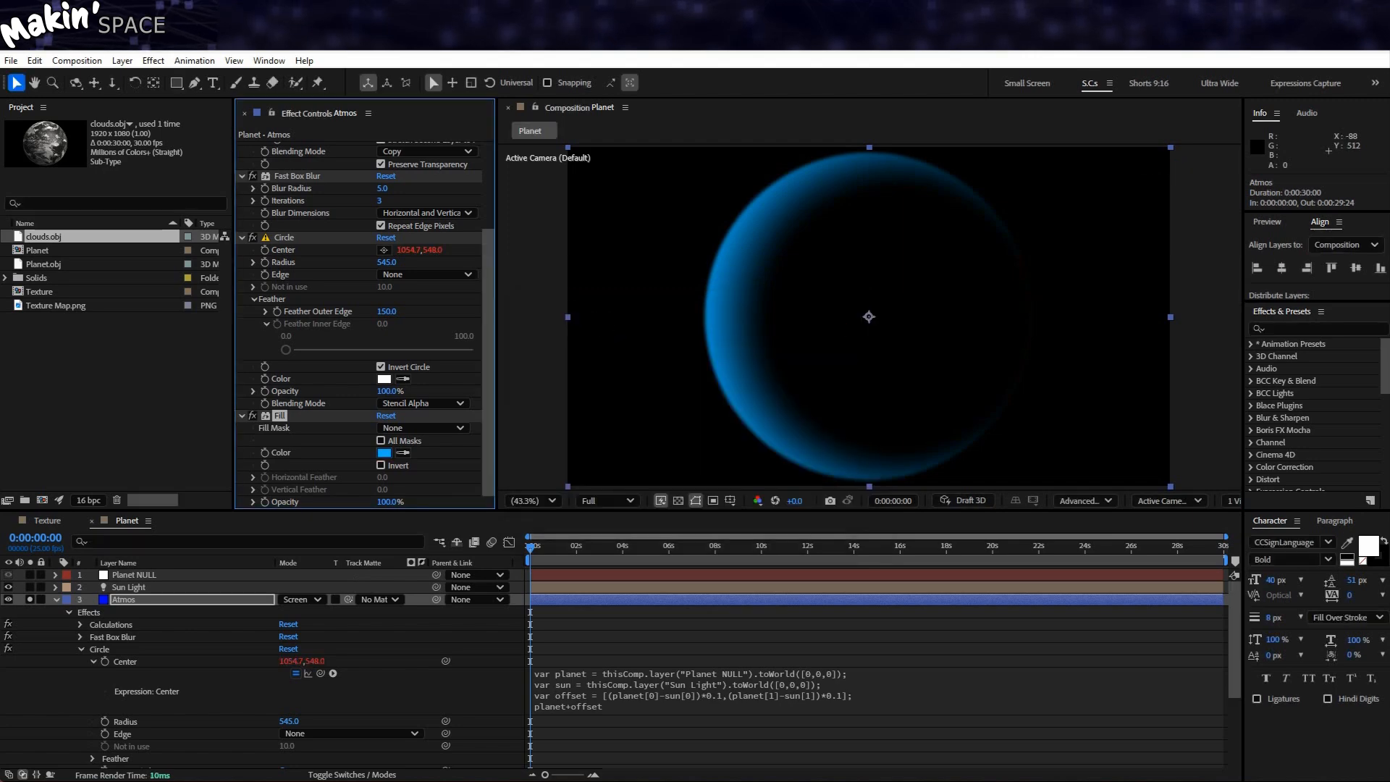
click(152, 60)
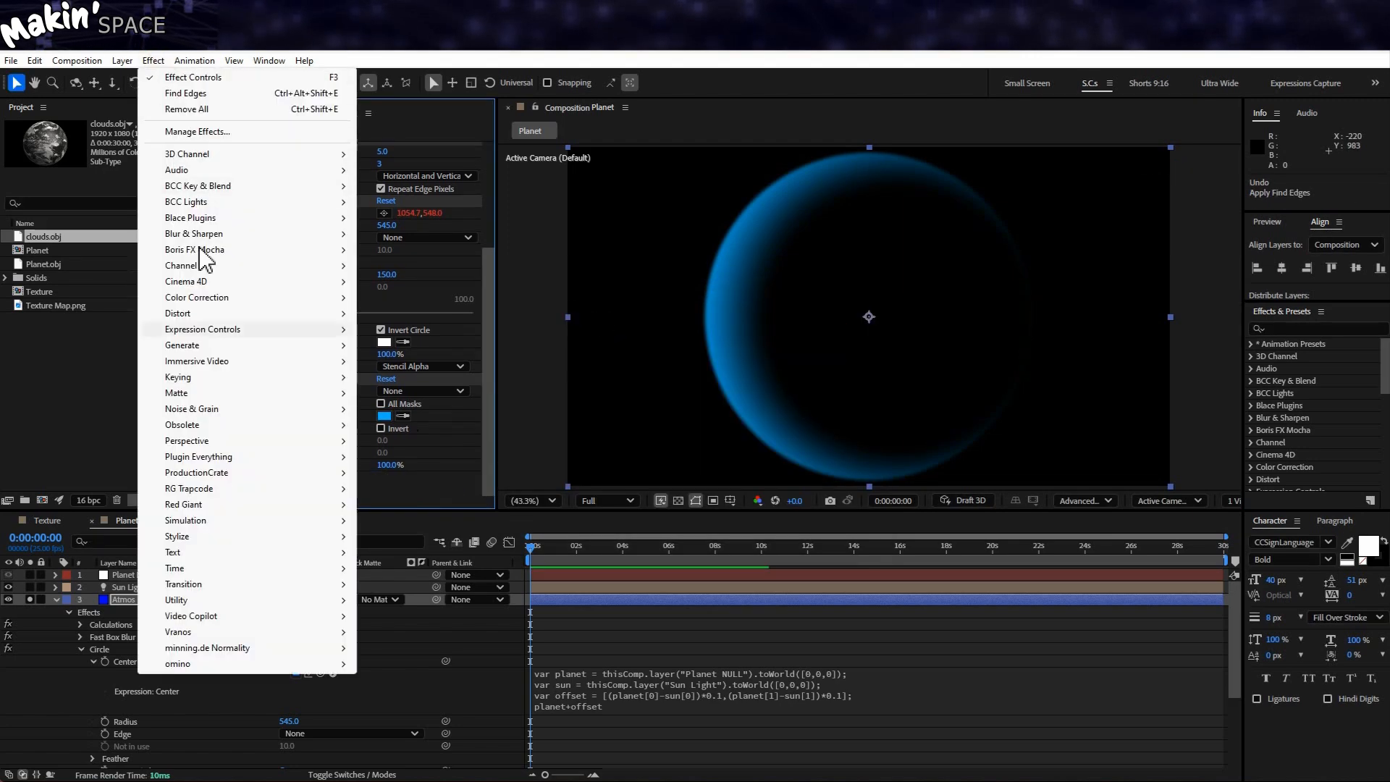
mouse_move(177, 536)
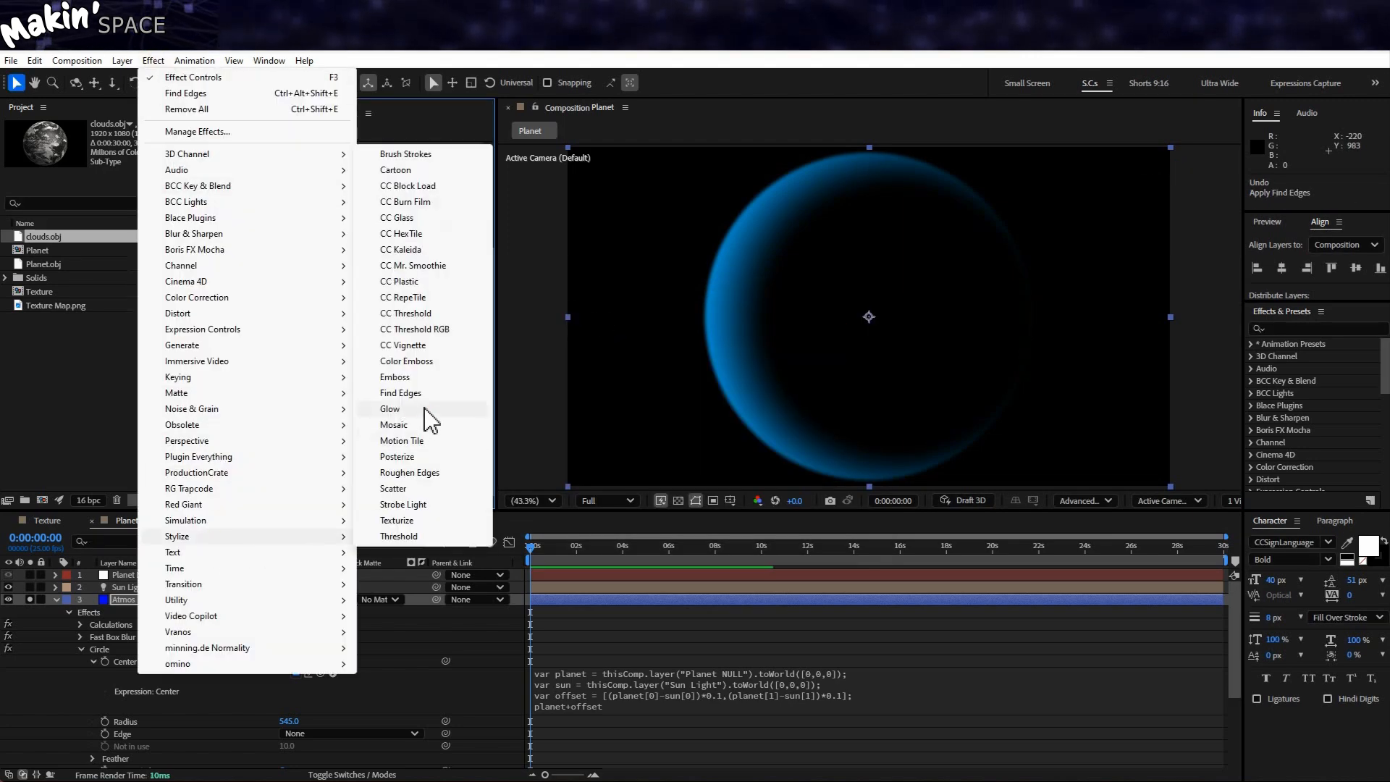
Add a Glow to Atmos, duplicate it, and set Glow 2's radius to 700
click(390, 408)
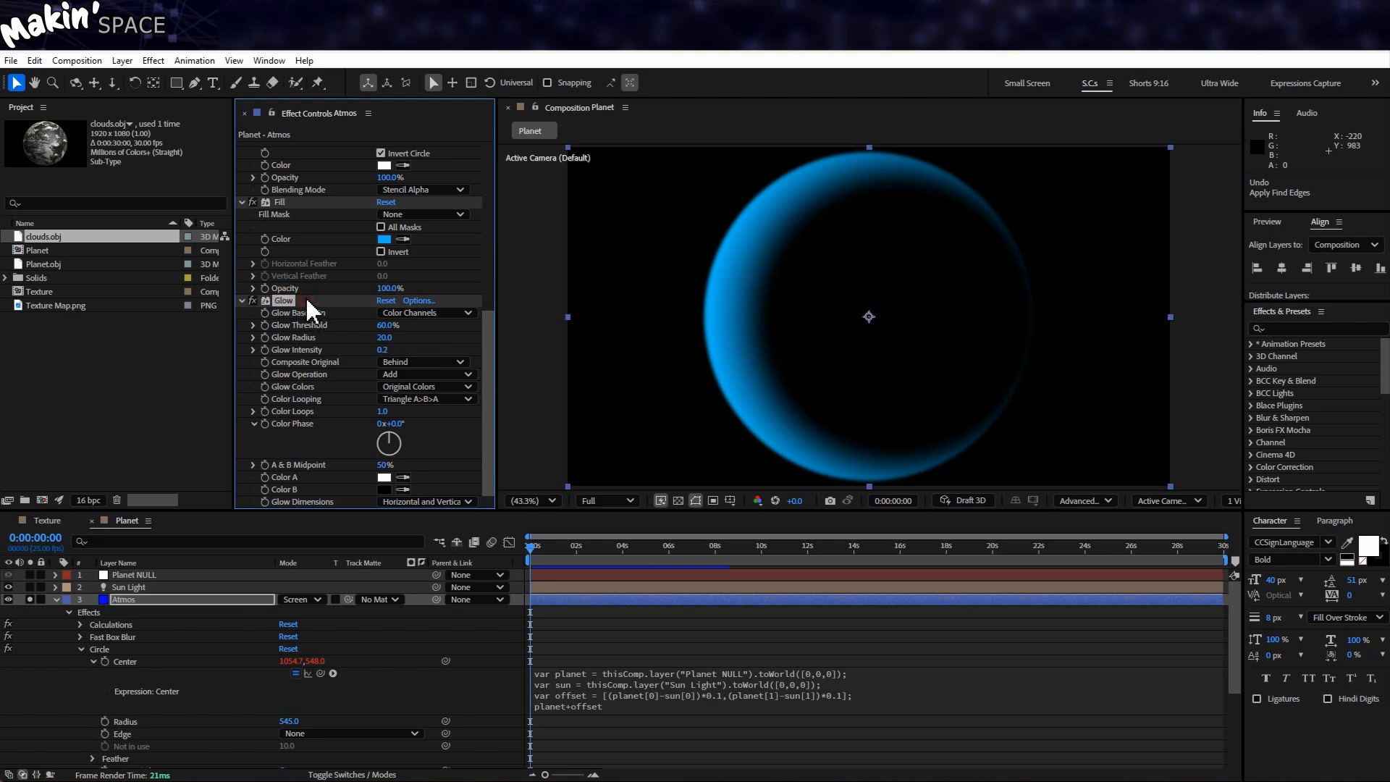
mouse_move(415, 356)
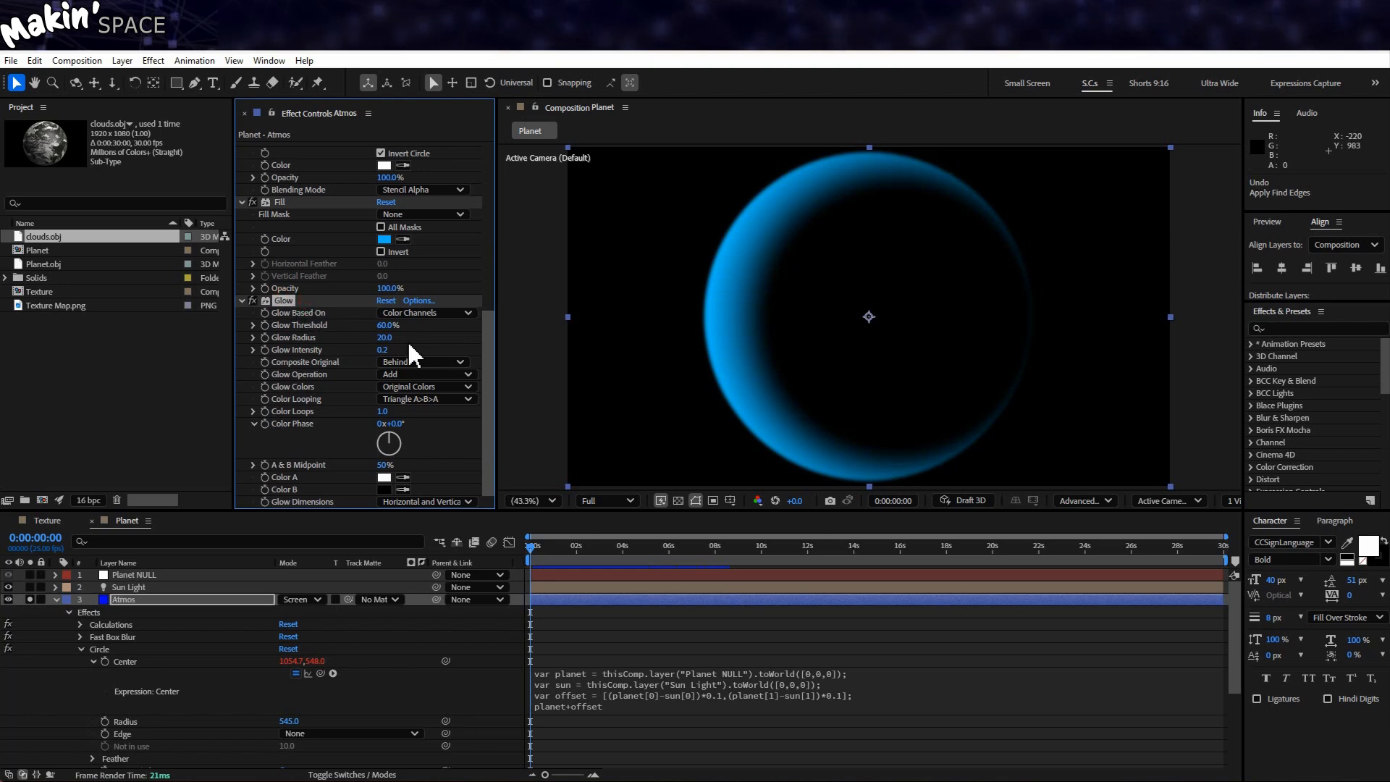
scroll(down, 3)
text(100)
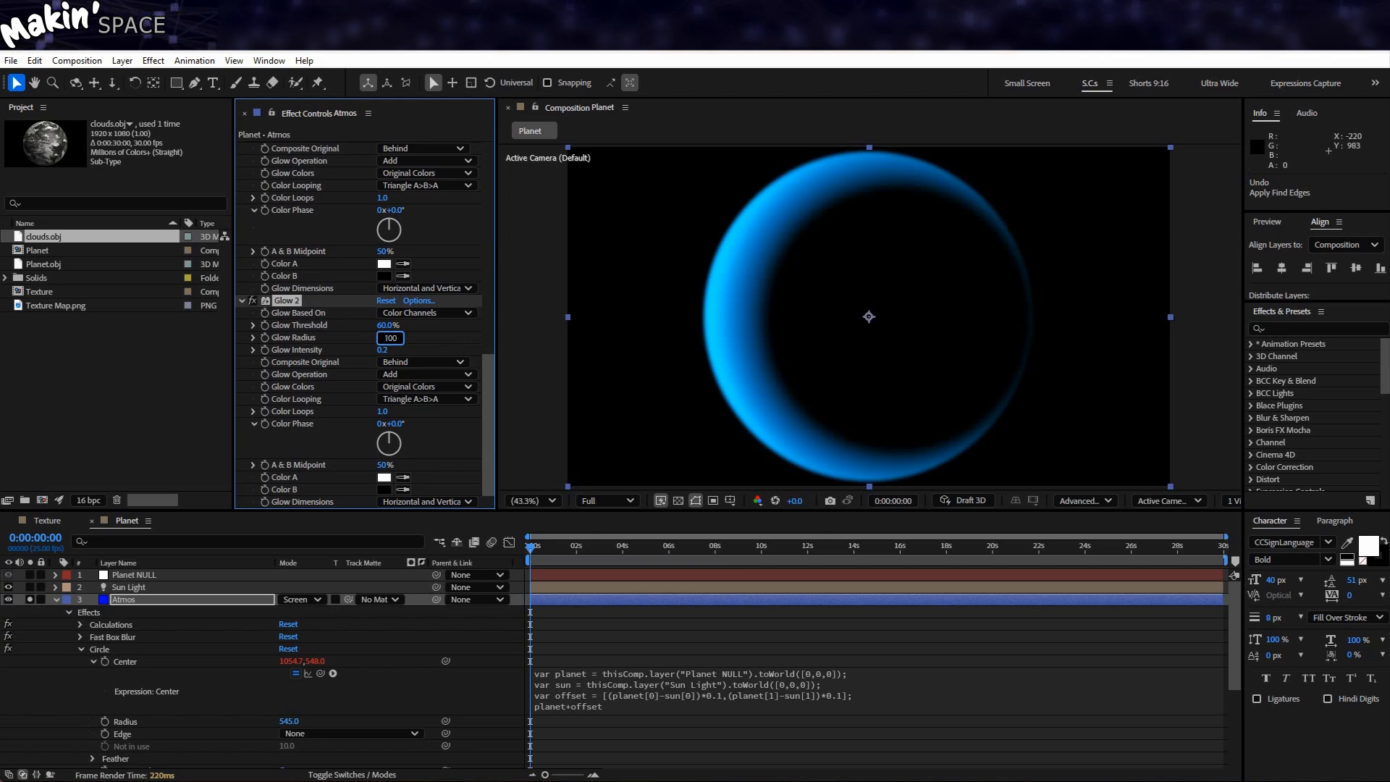
click(390, 349)
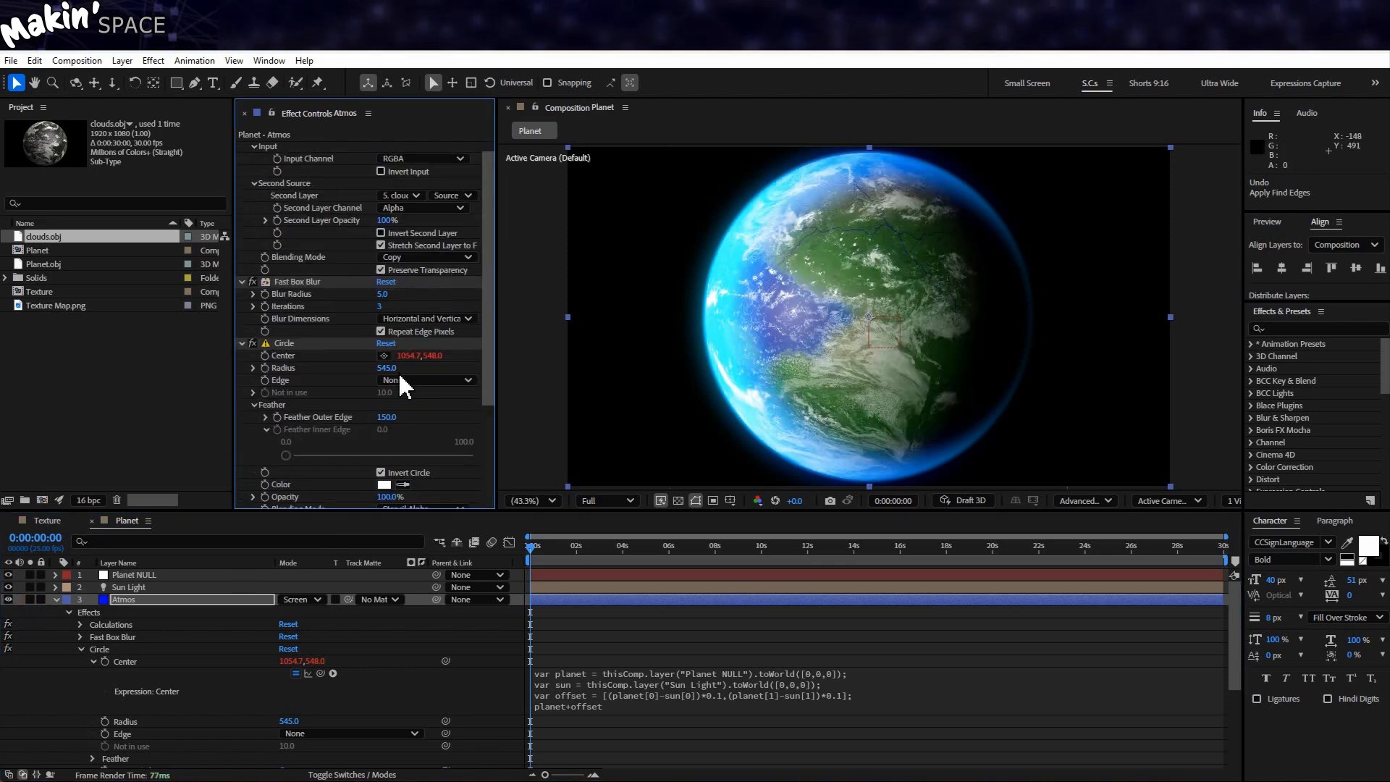
Scrub the Atmos Circle radius from 545 to 553
drag(385, 368, 392, 367)
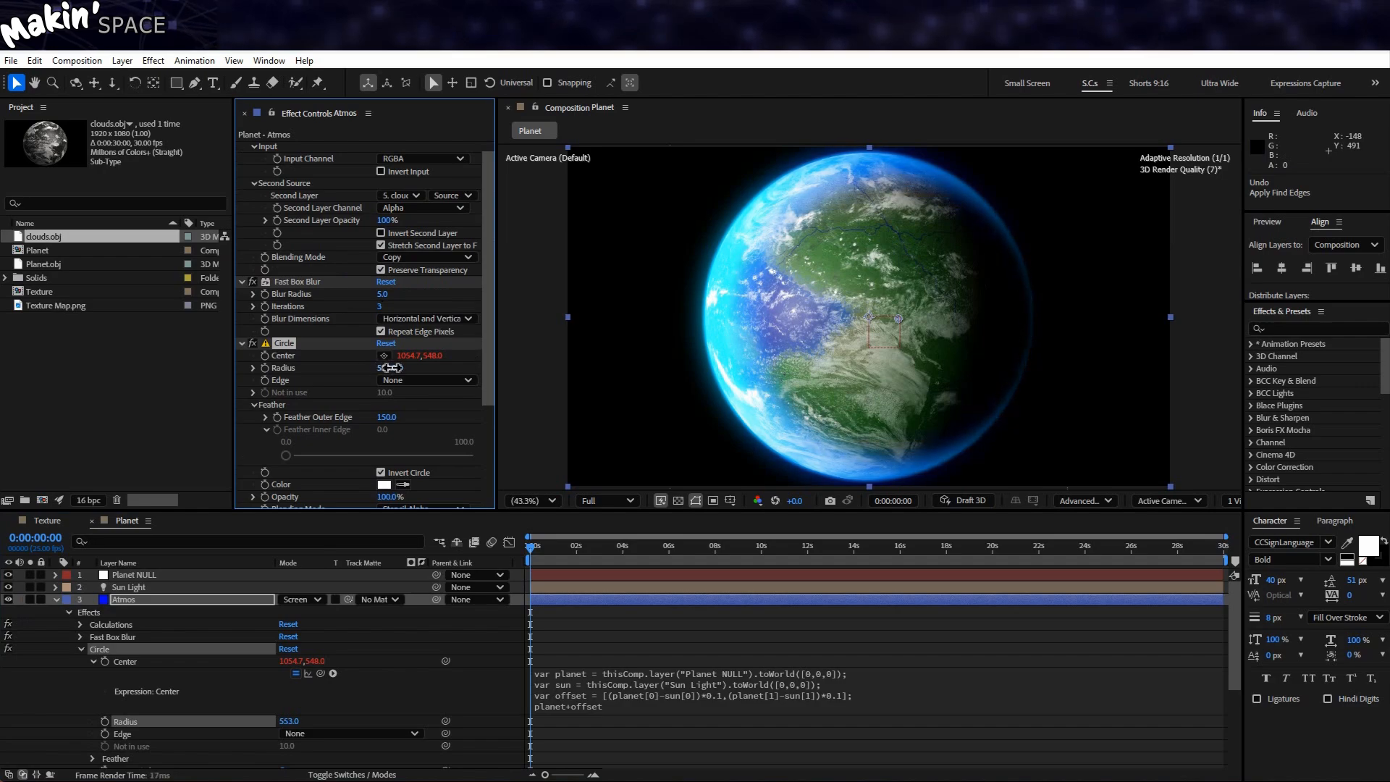